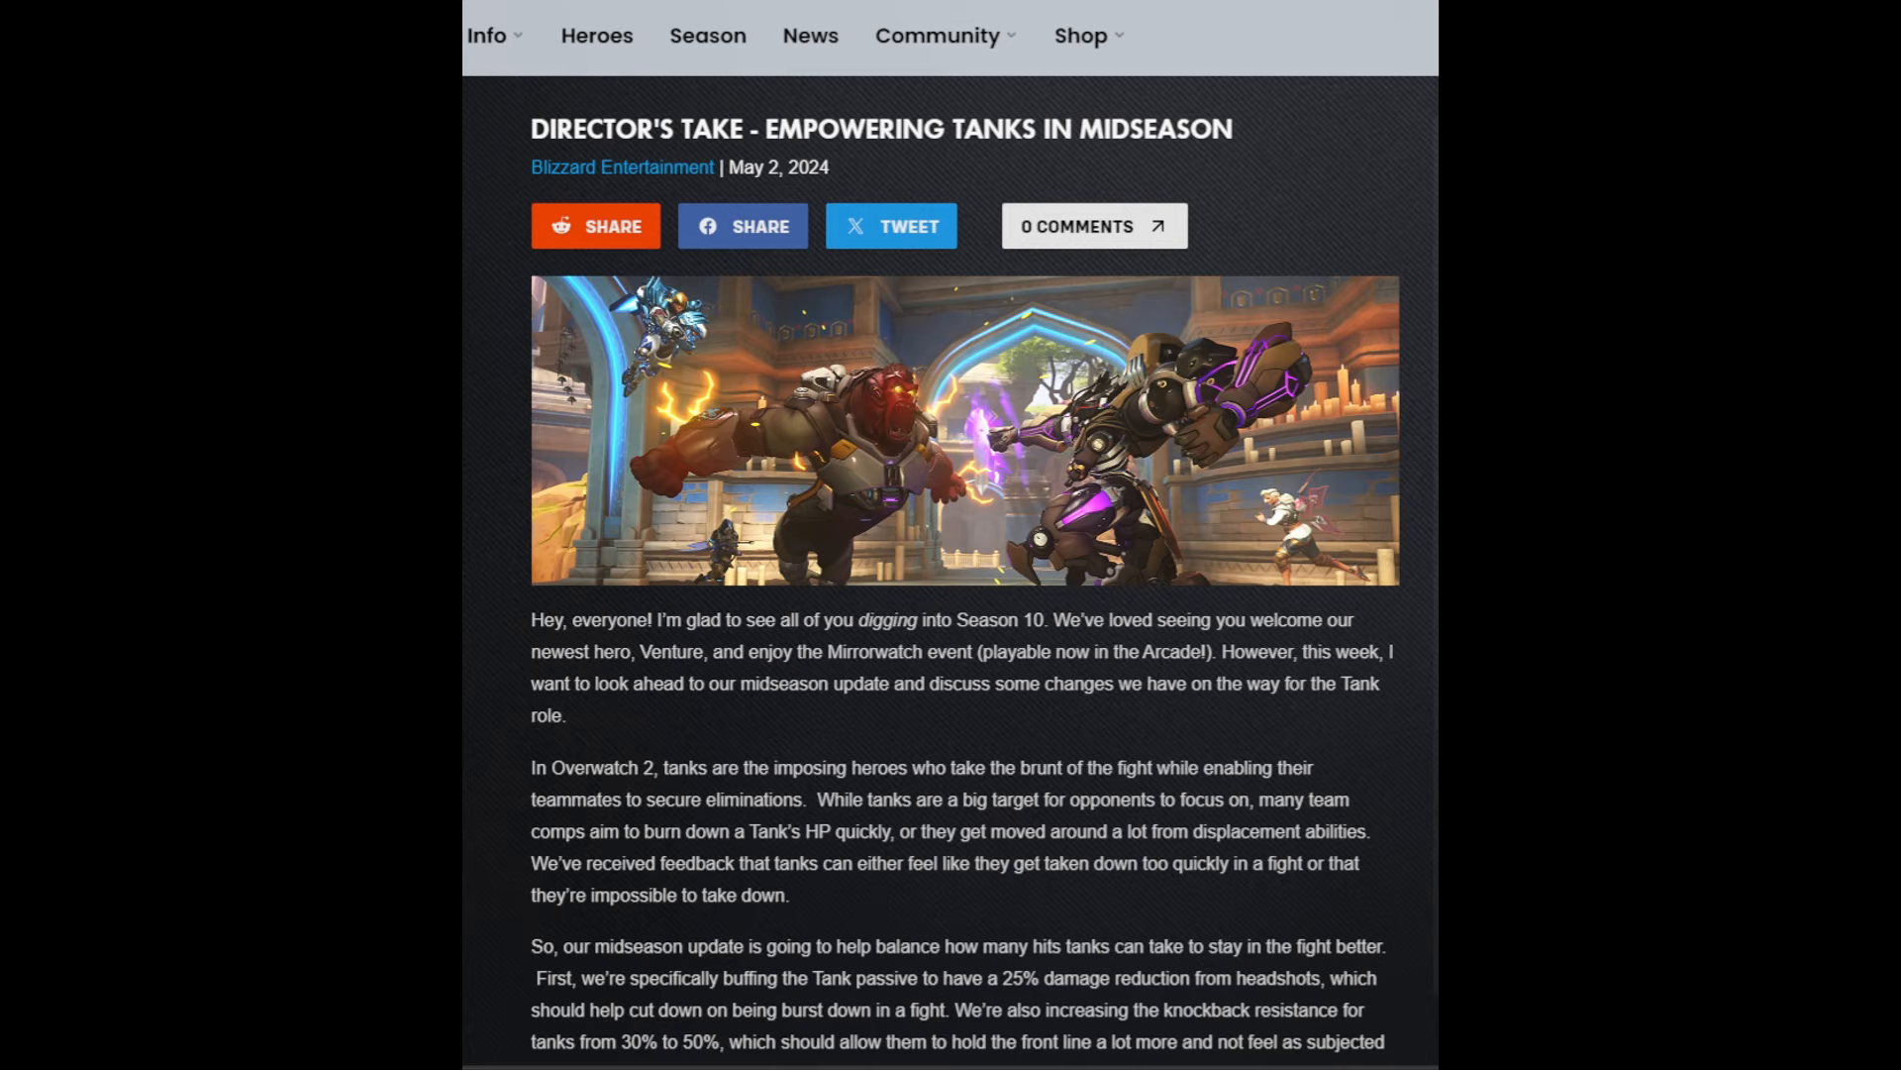
# - Scroll past the header image through the opening midseason tank-change paragraphs to Junker Queen's section
pyautogui.scroll(-3)
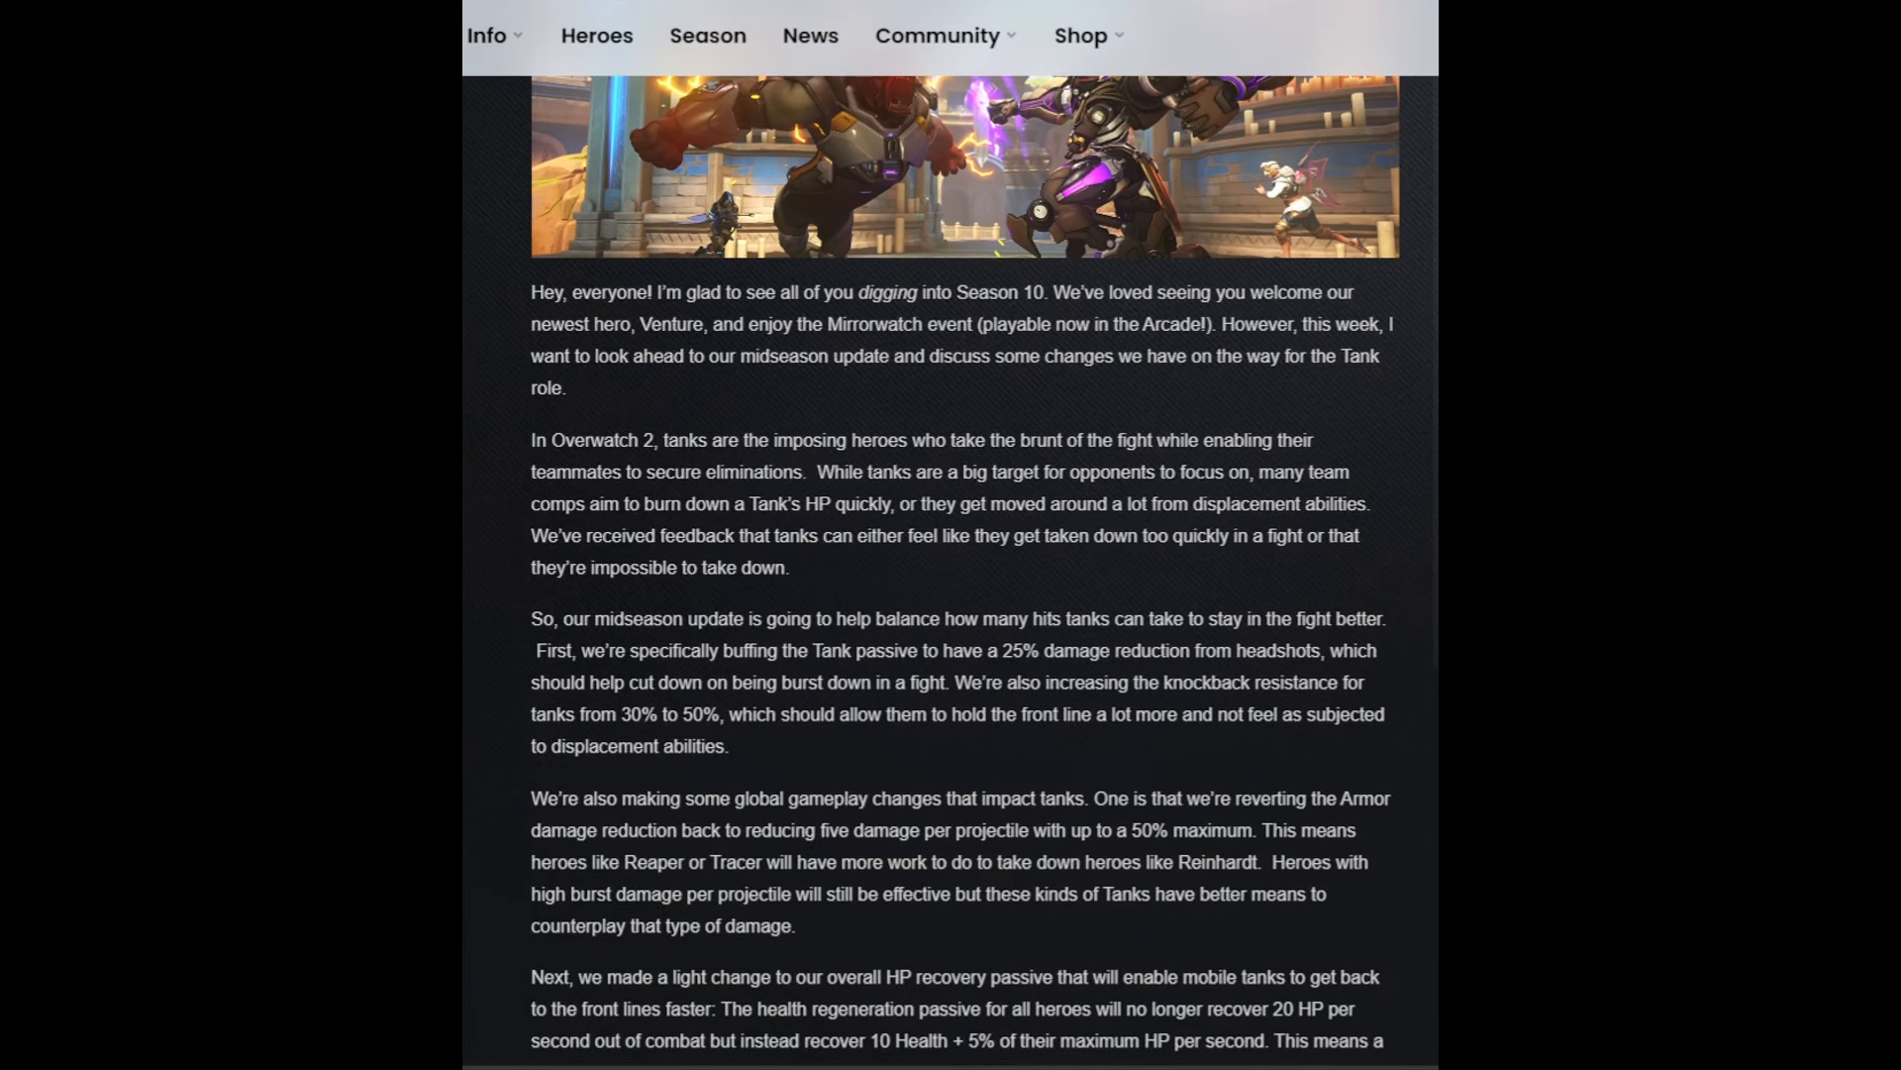
pyautogui.scroll(-3)
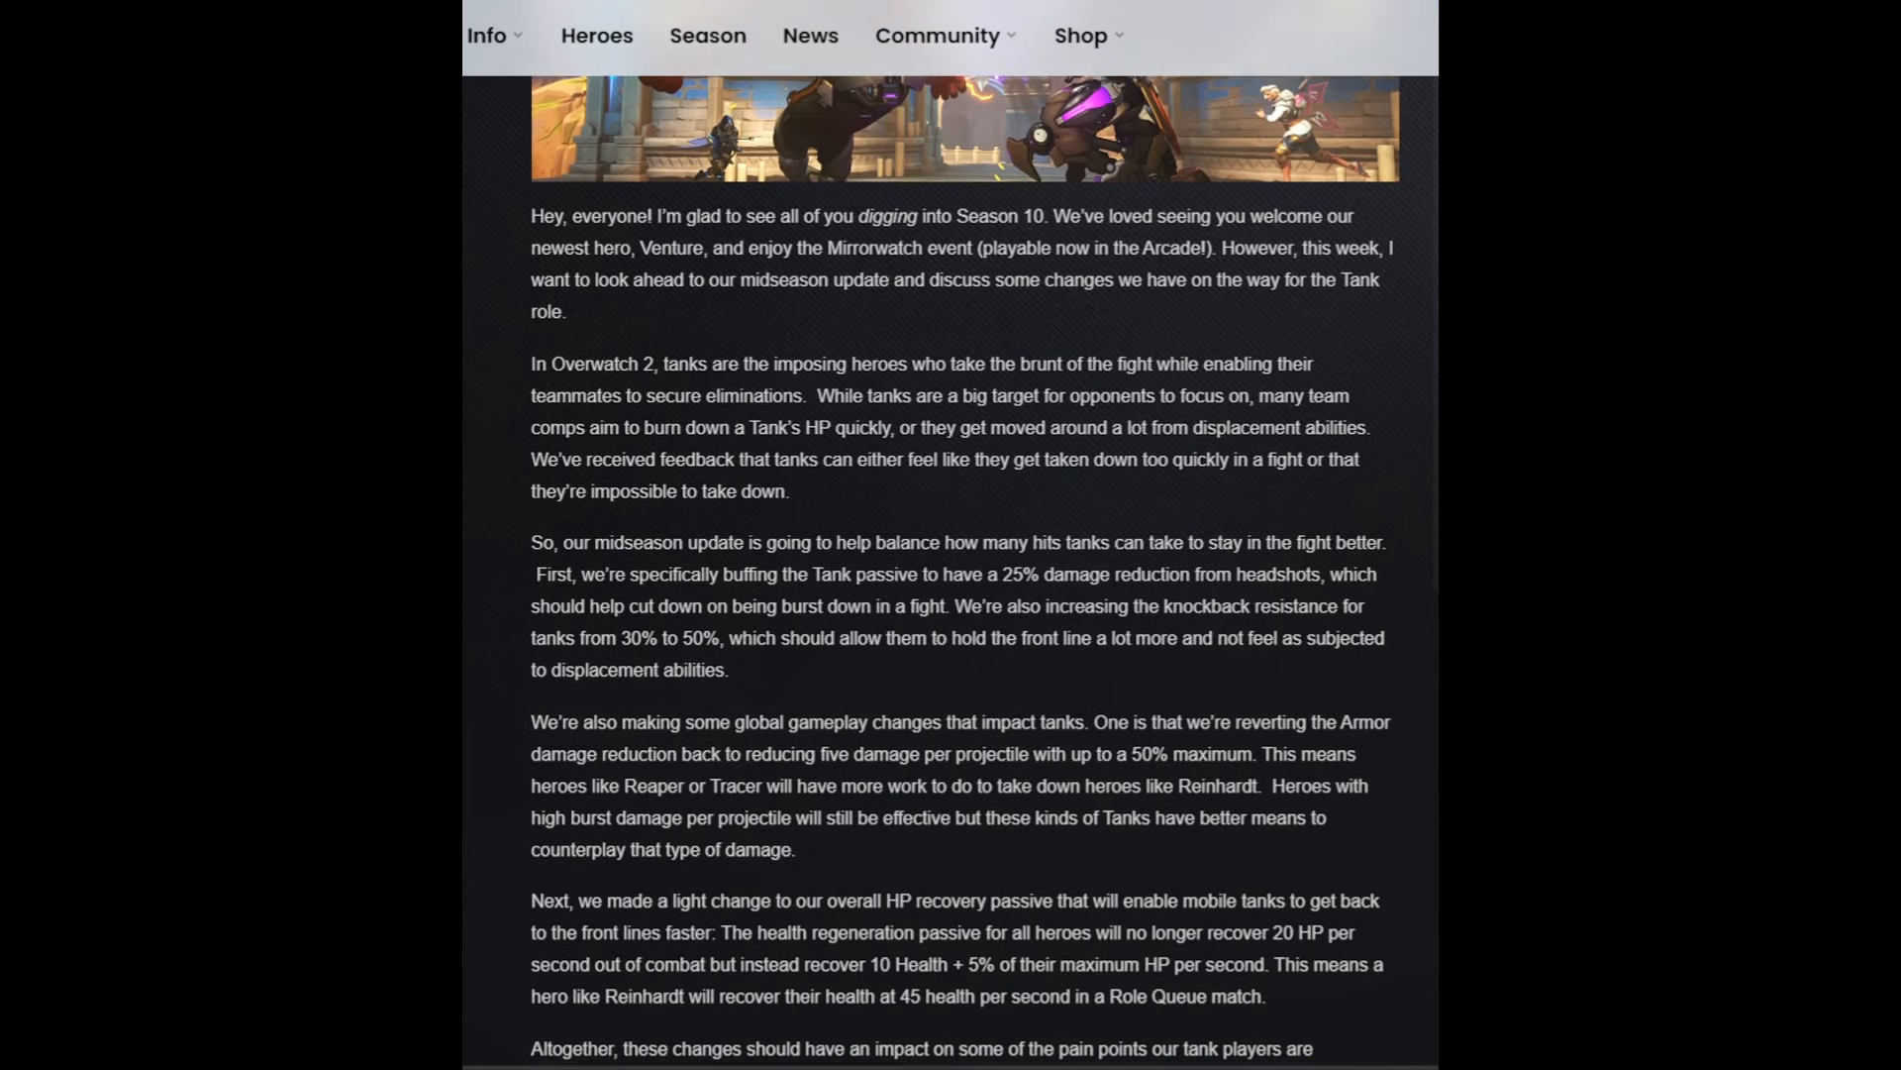
pyautogui.scroll(-3)
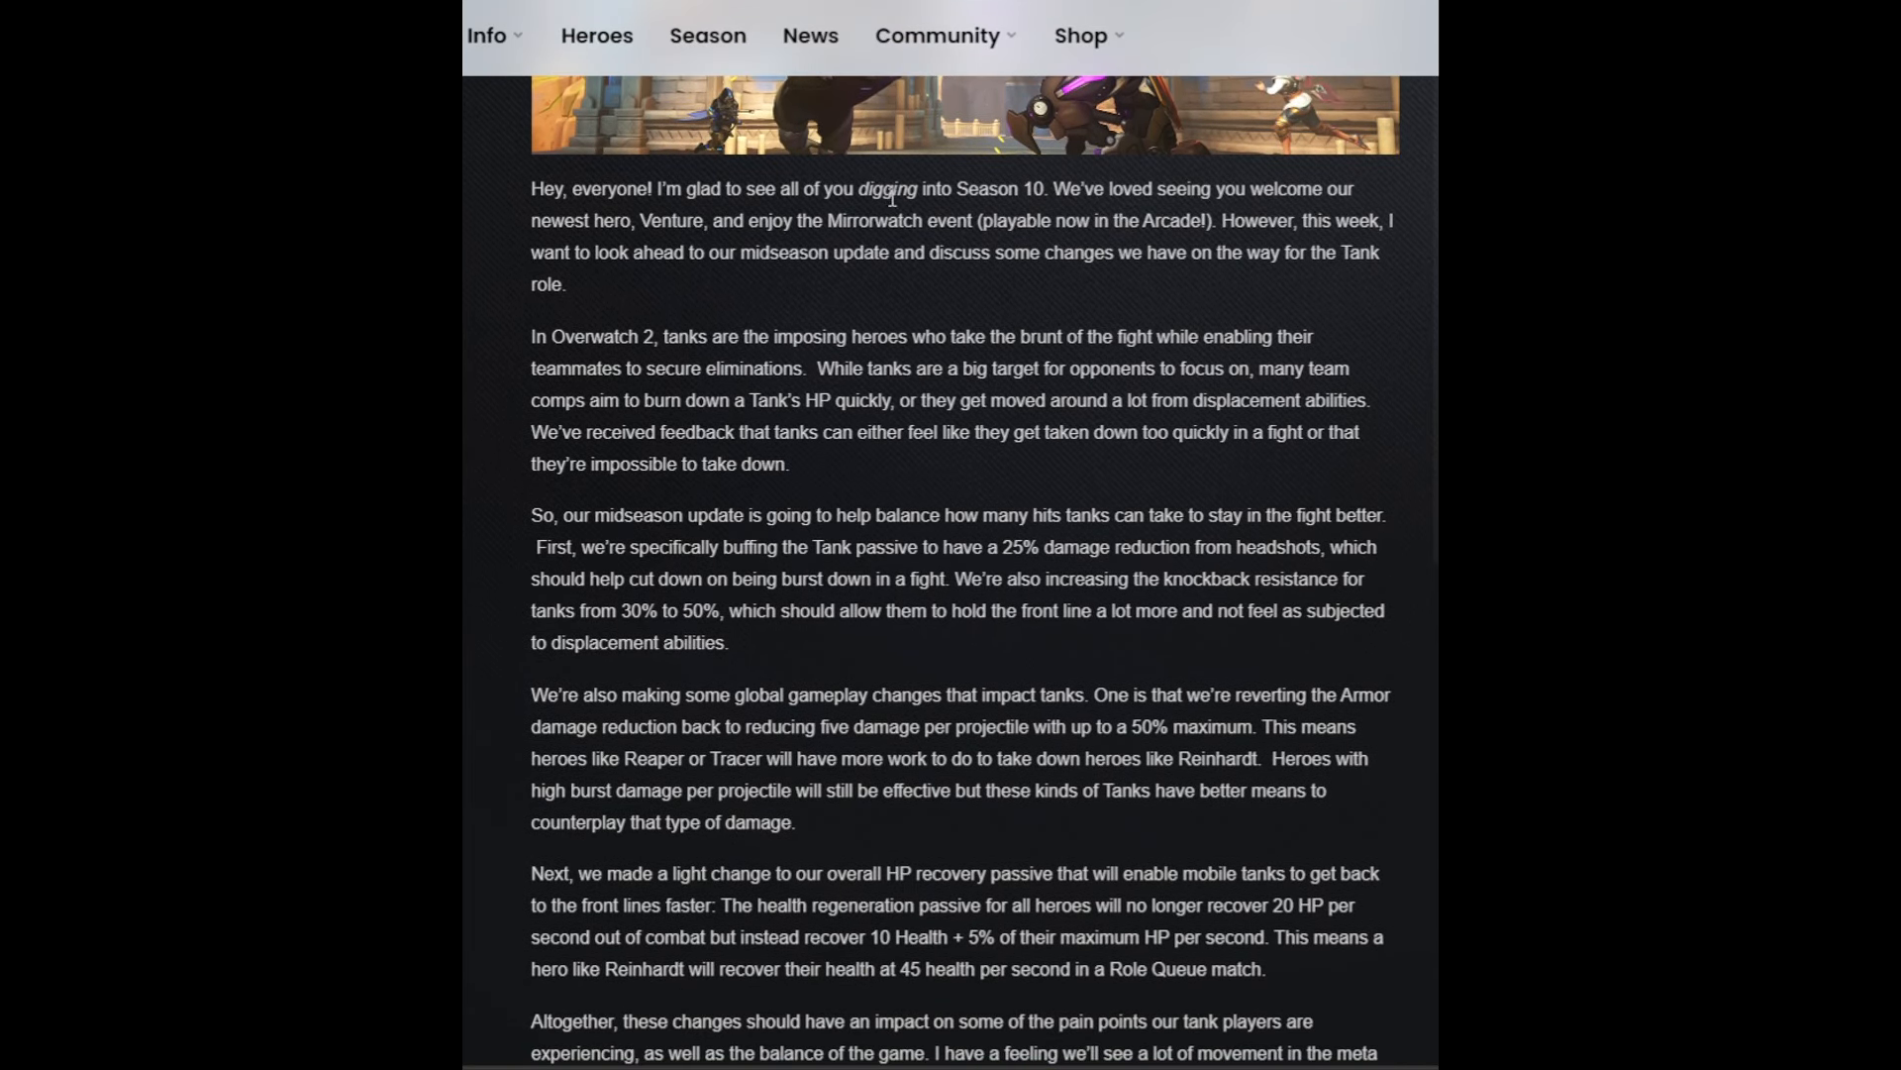
pyautogui.moveTo(848, 188)
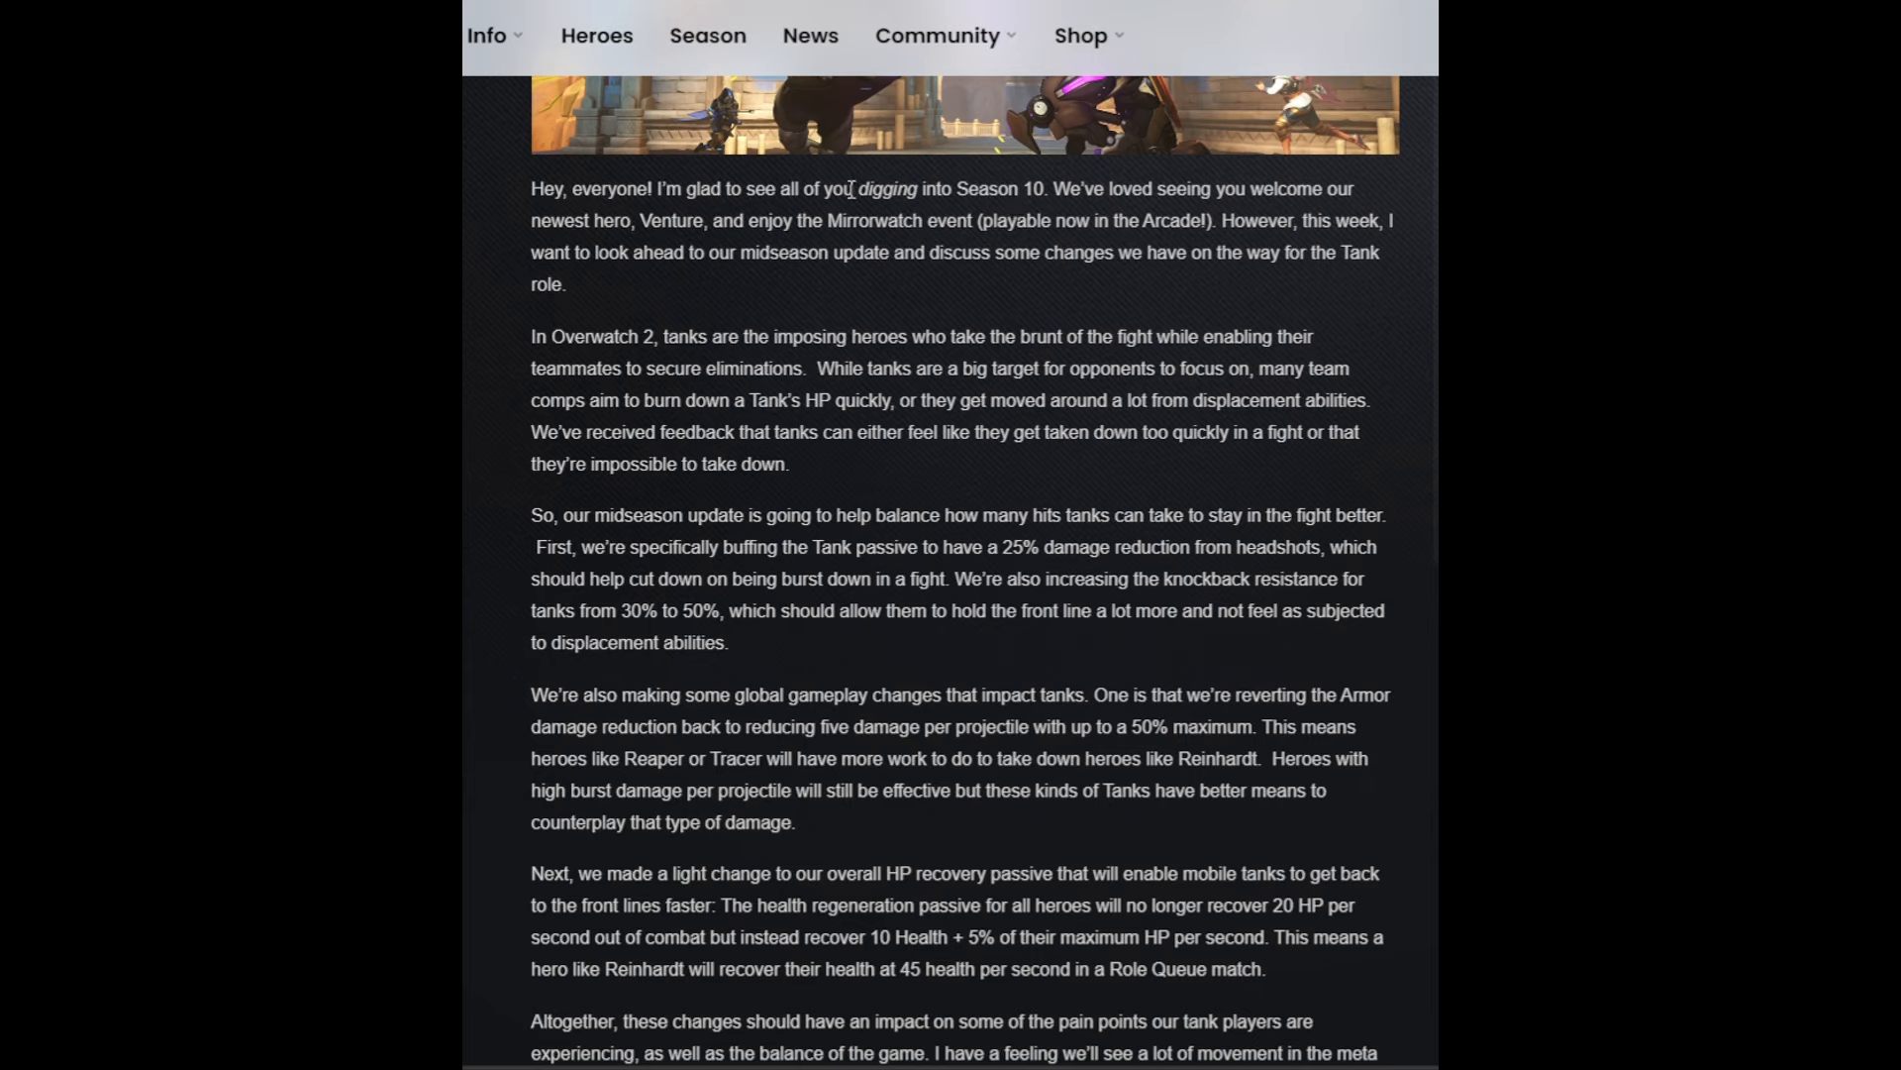
pyautogui.moveTo(1343, 186)
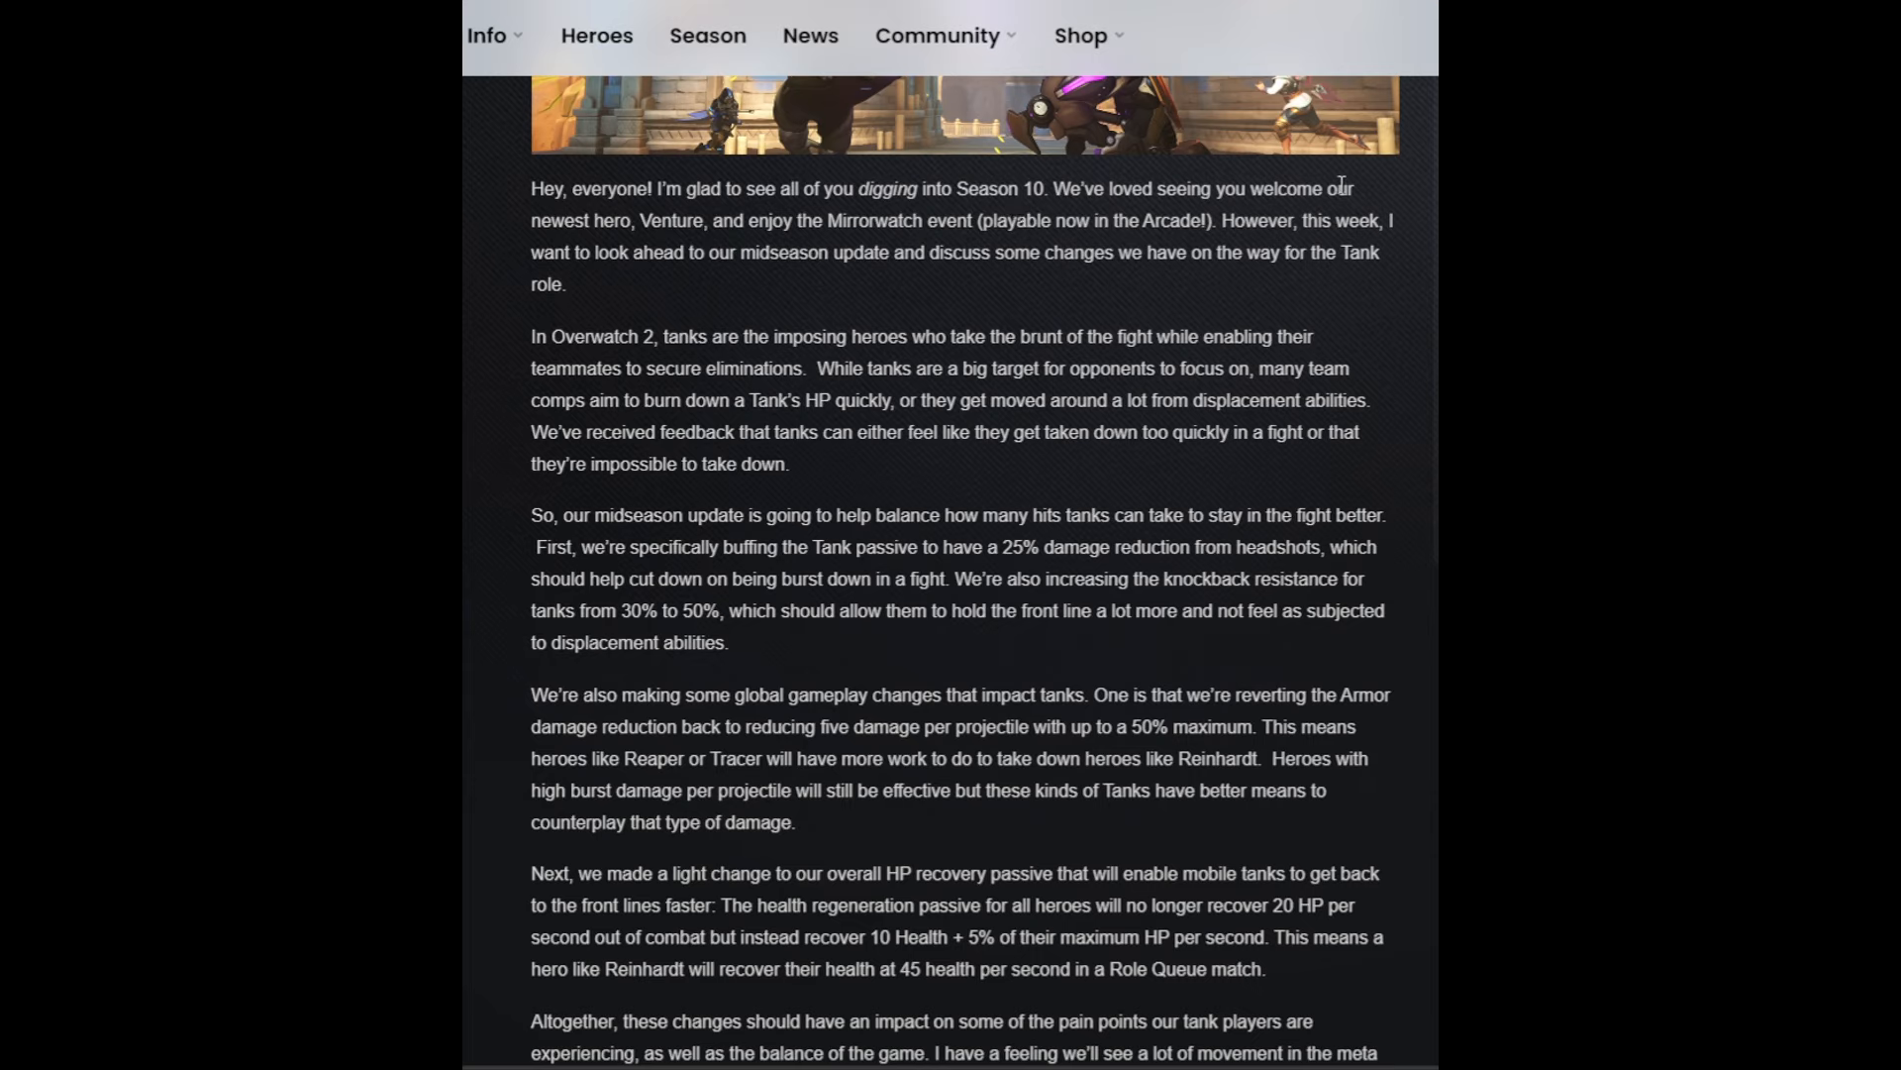
pyautogui.moveTo(939, 226)
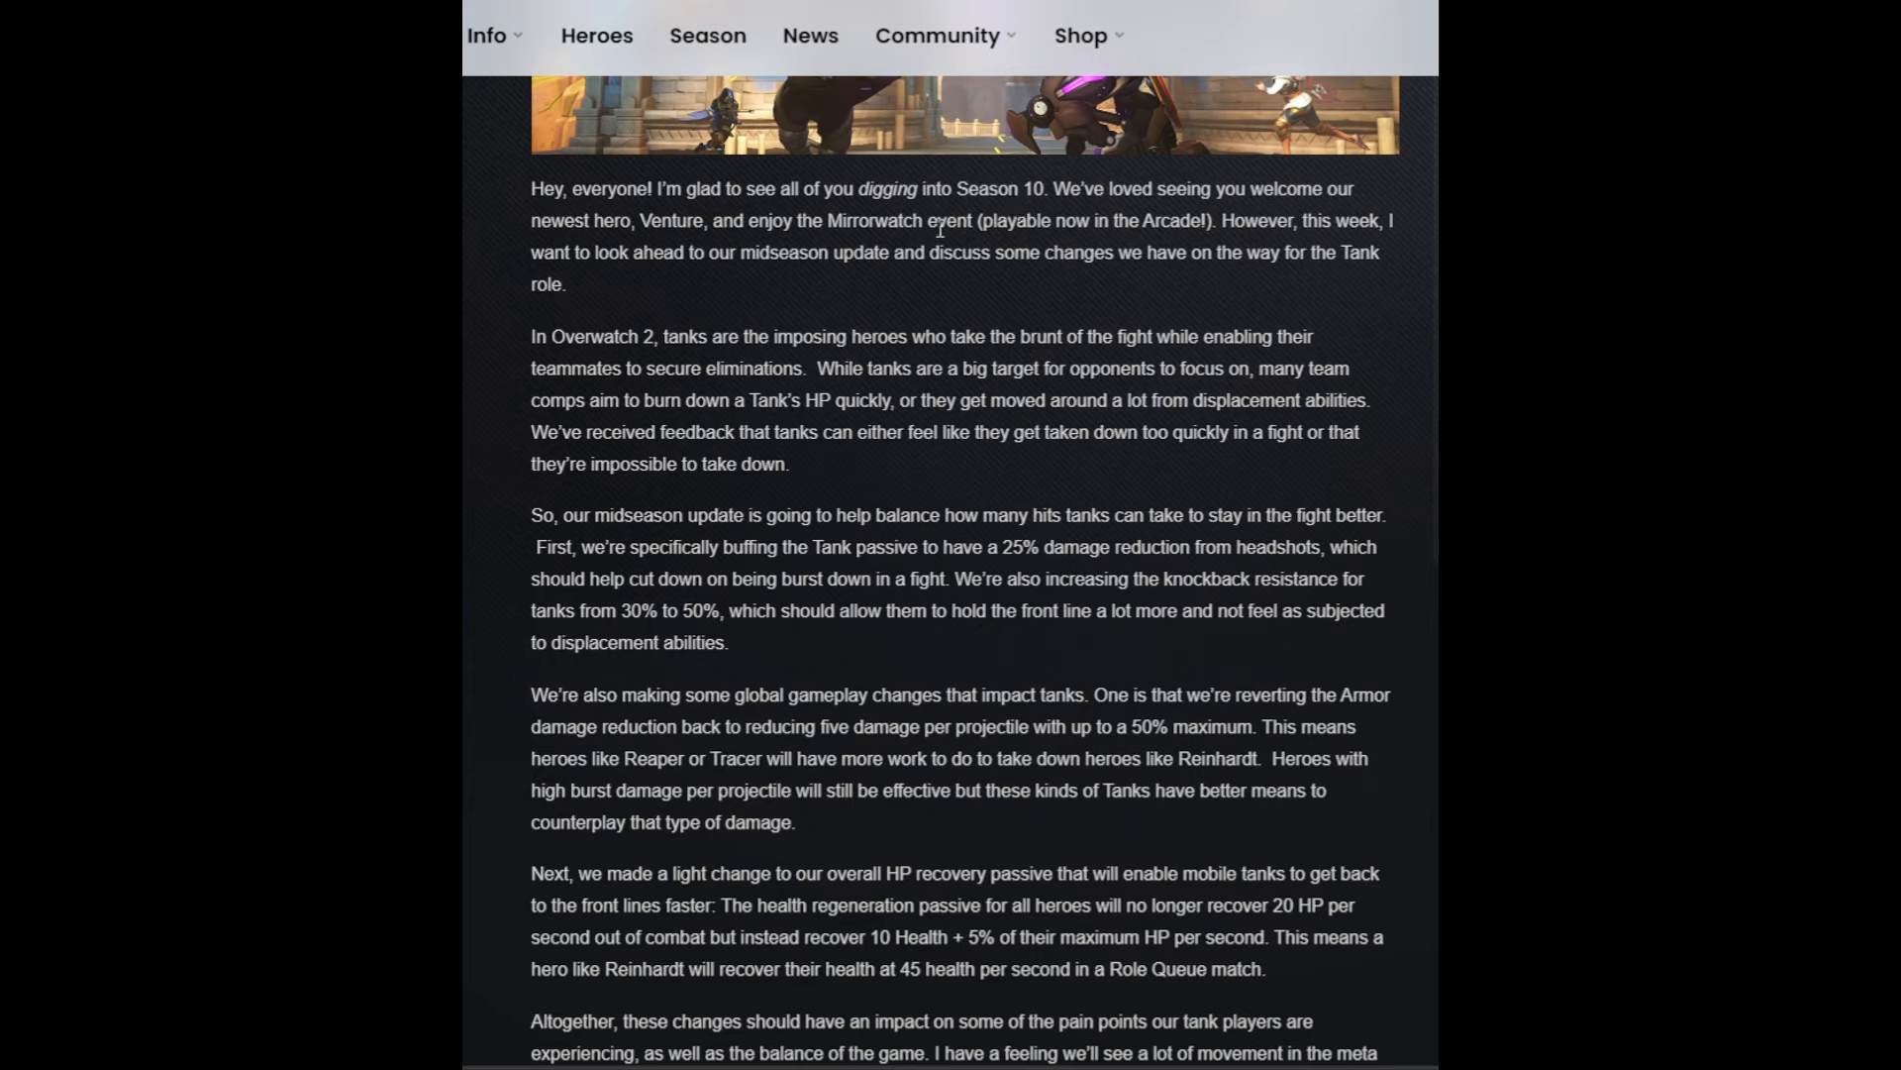
pyautogui.moveTo(1335, 218)
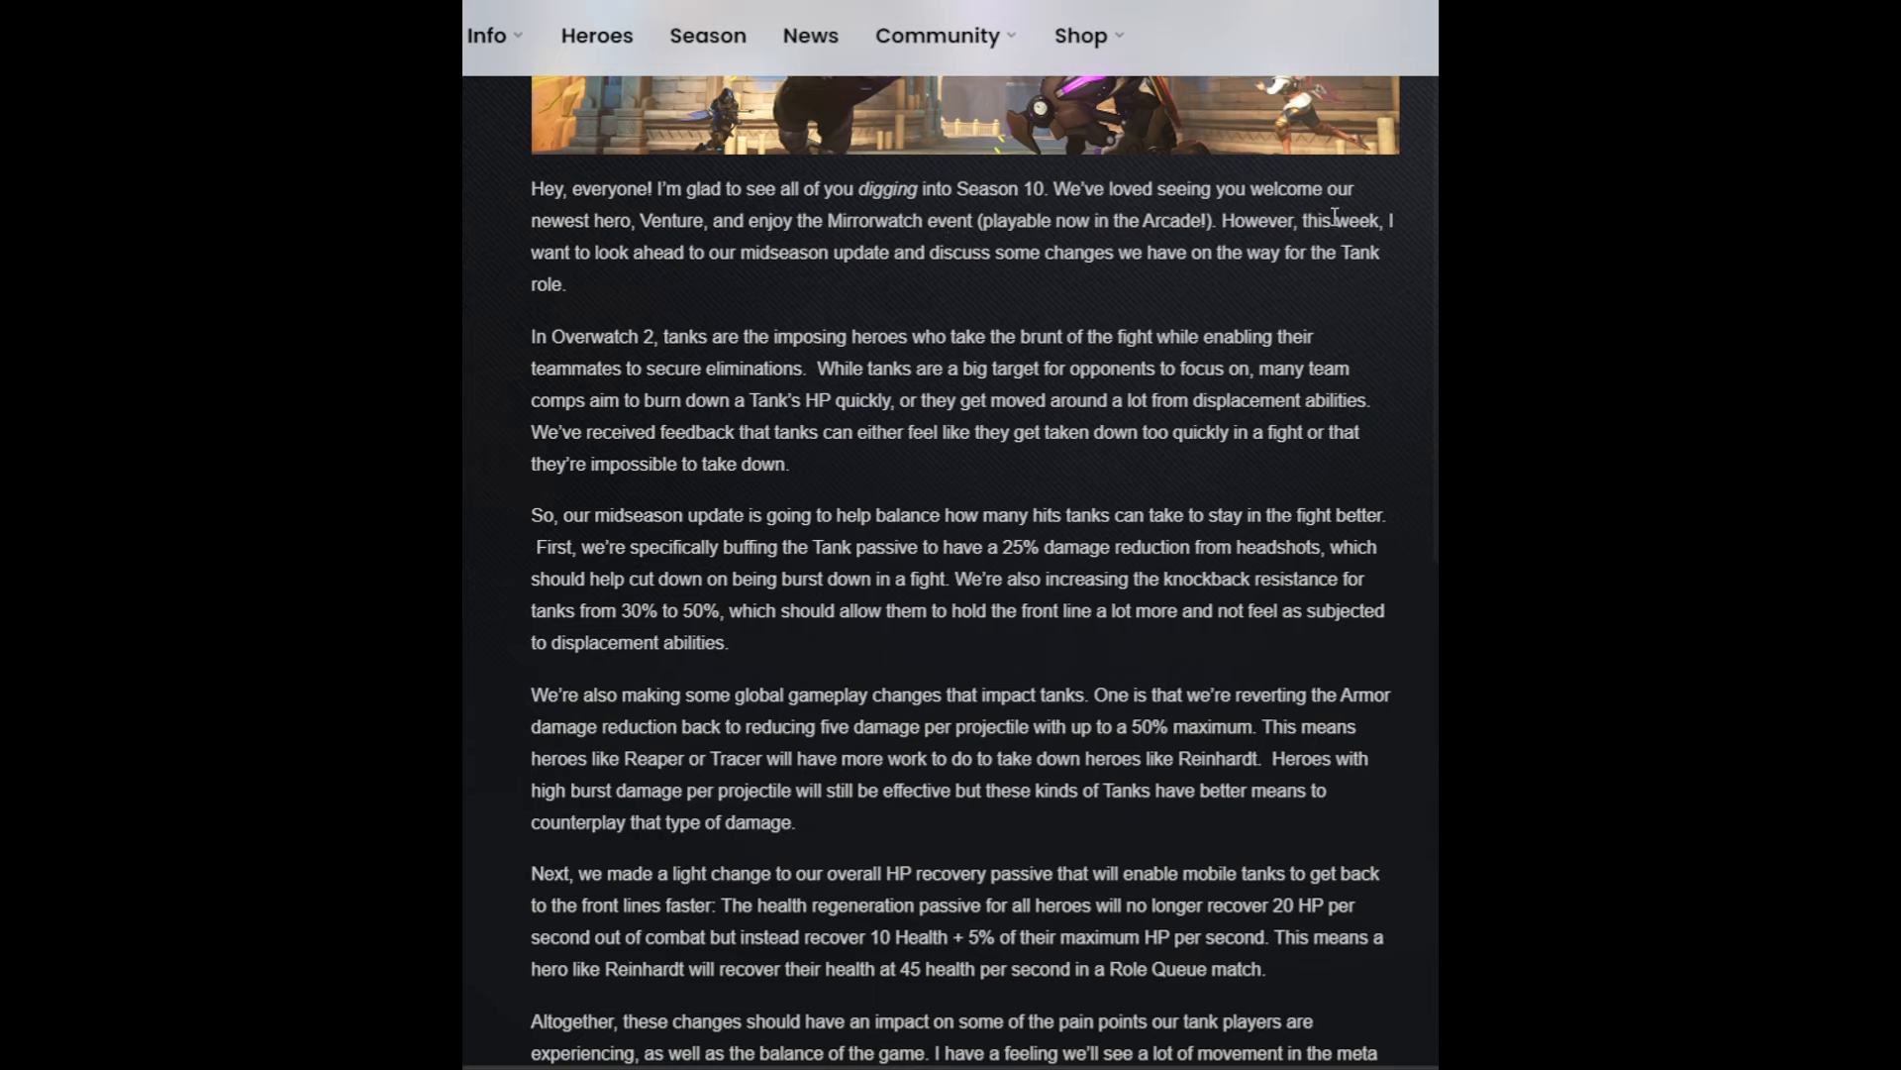
pyautogui.moveTo(826, 240)
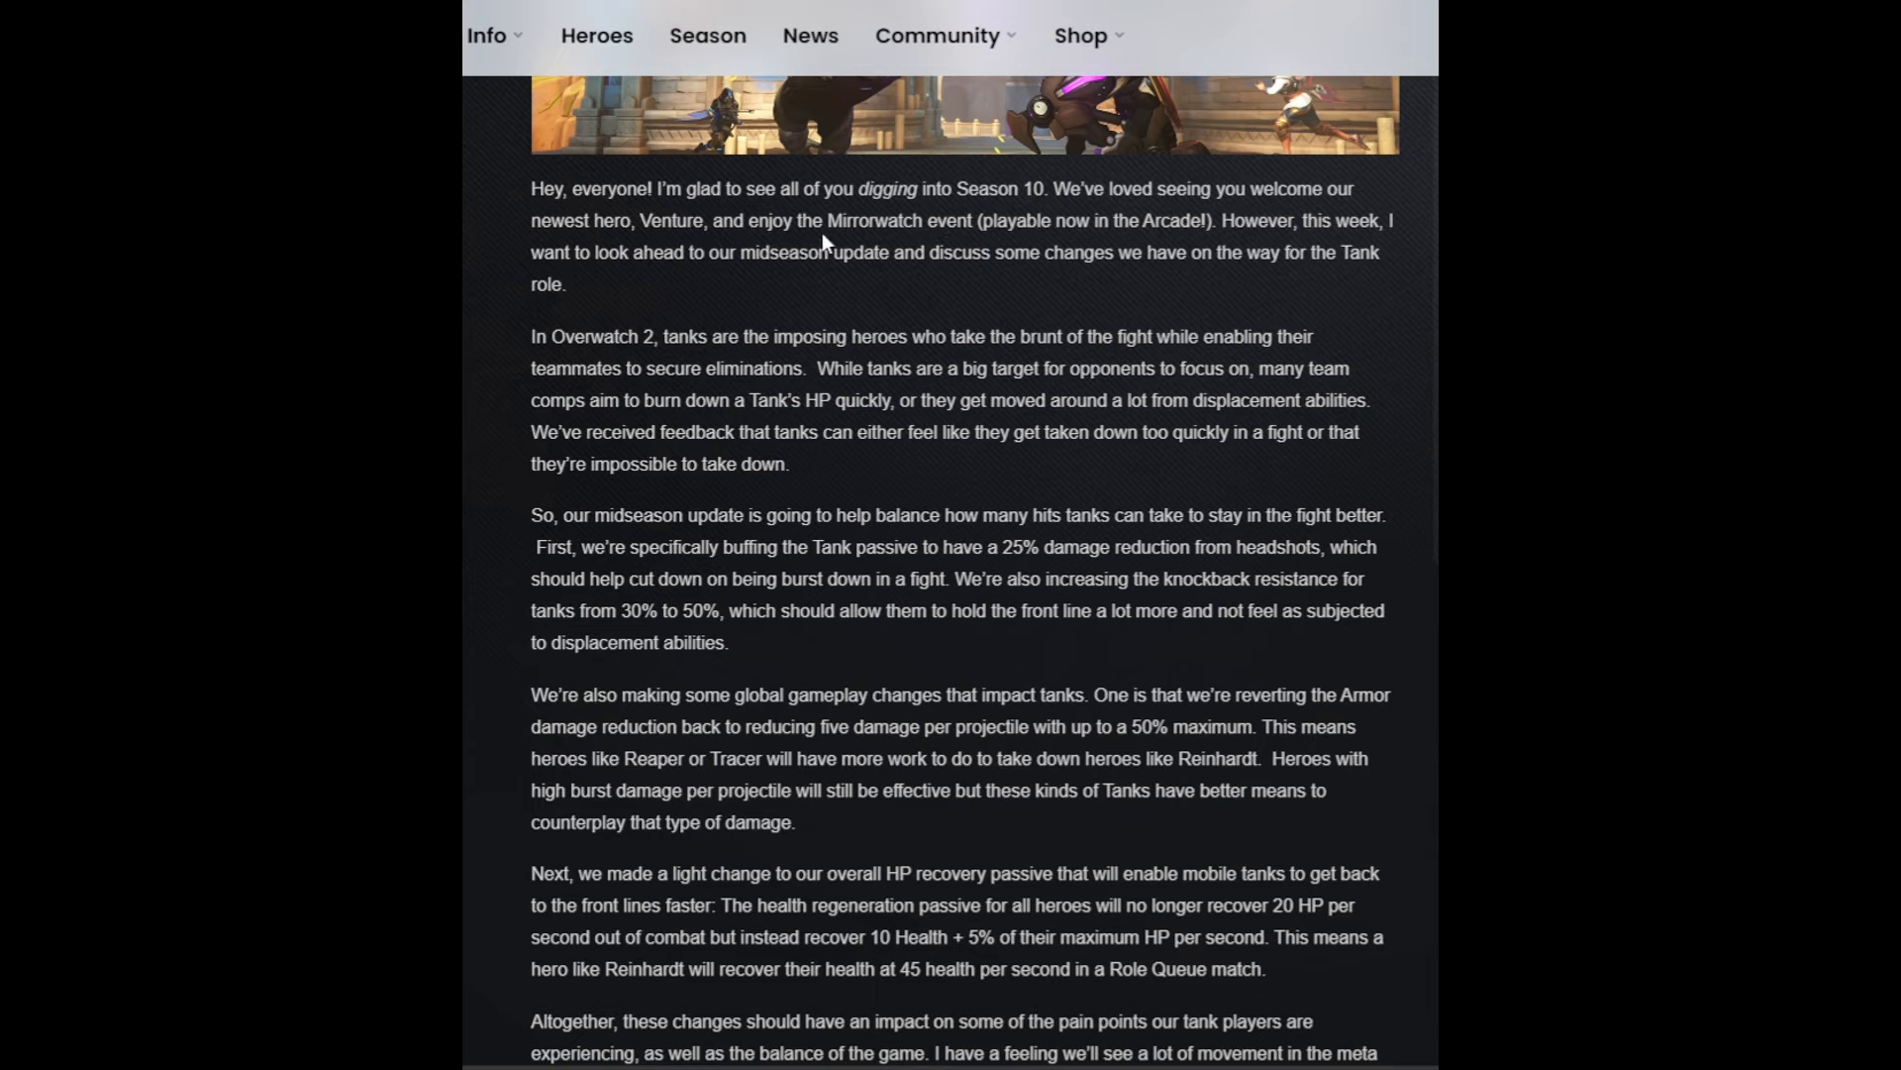
pyautogui.moveTo(848, 250)
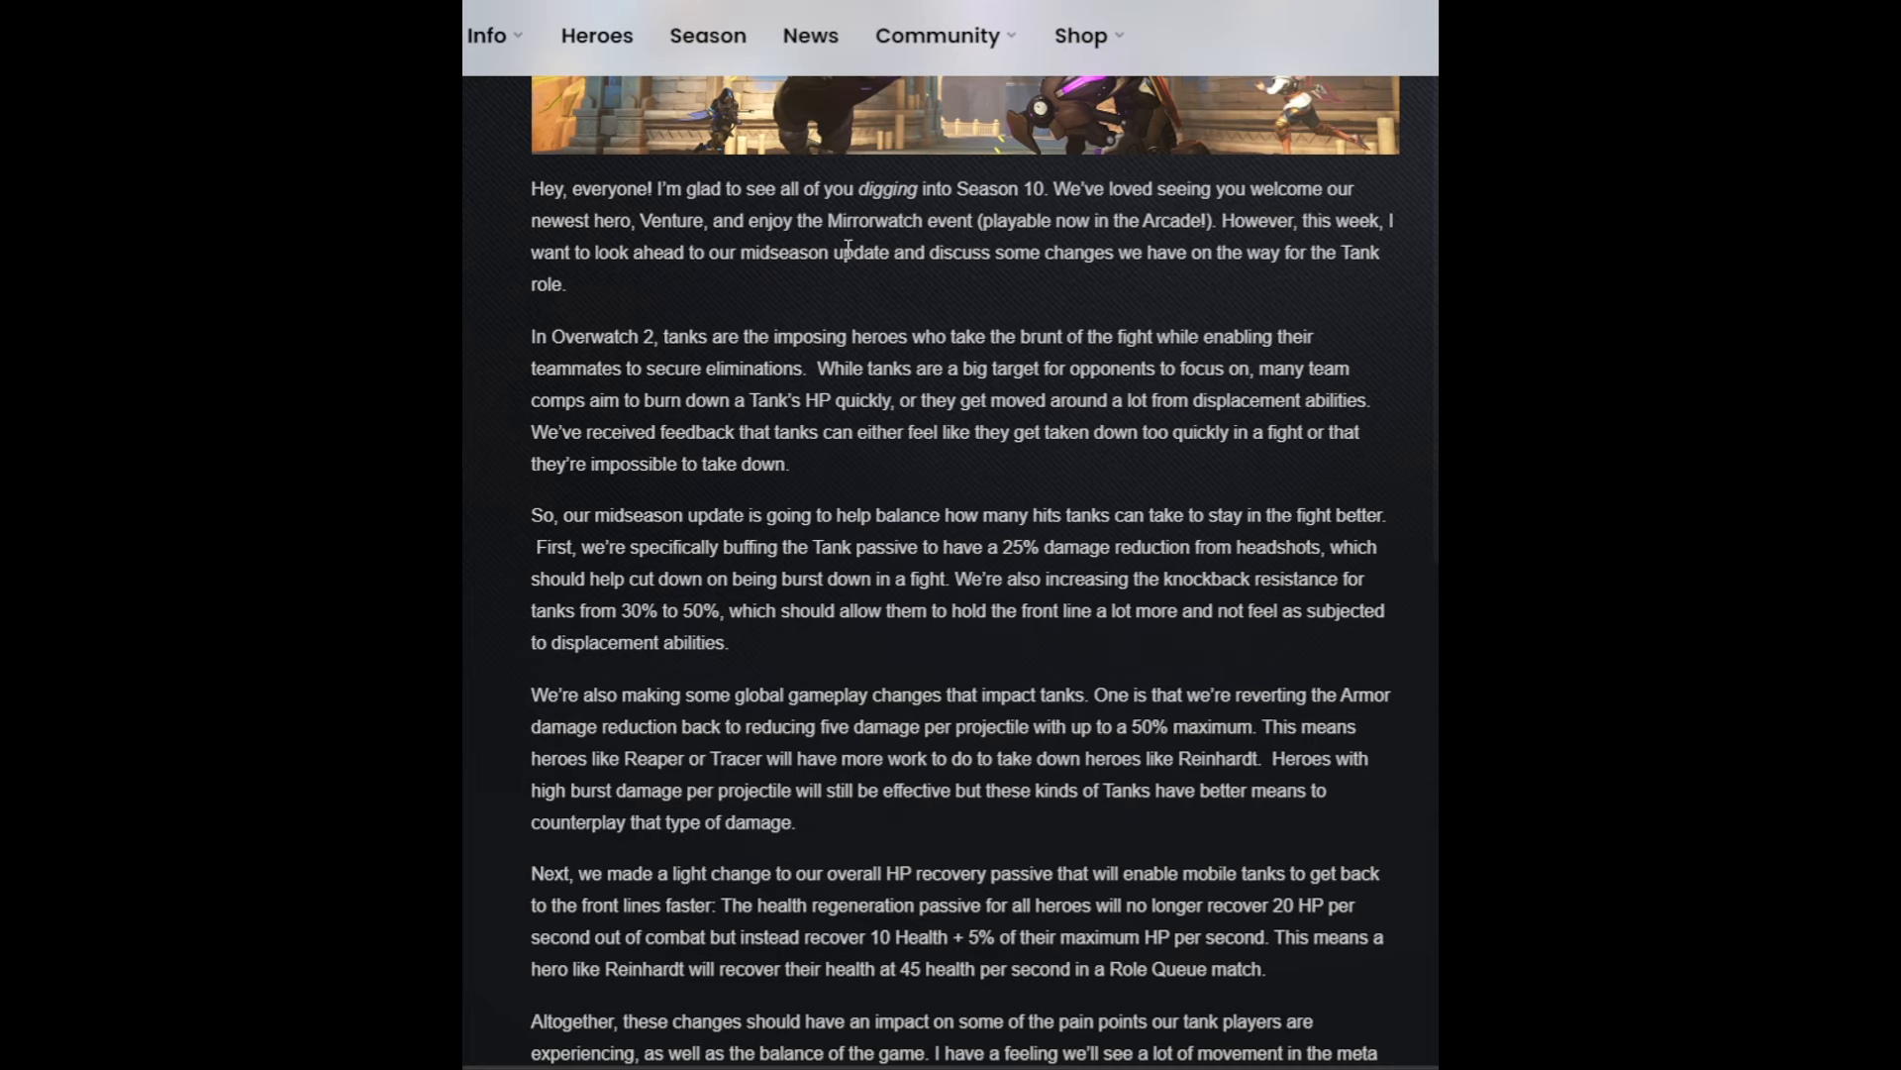
pyautogui.scroll(-3)
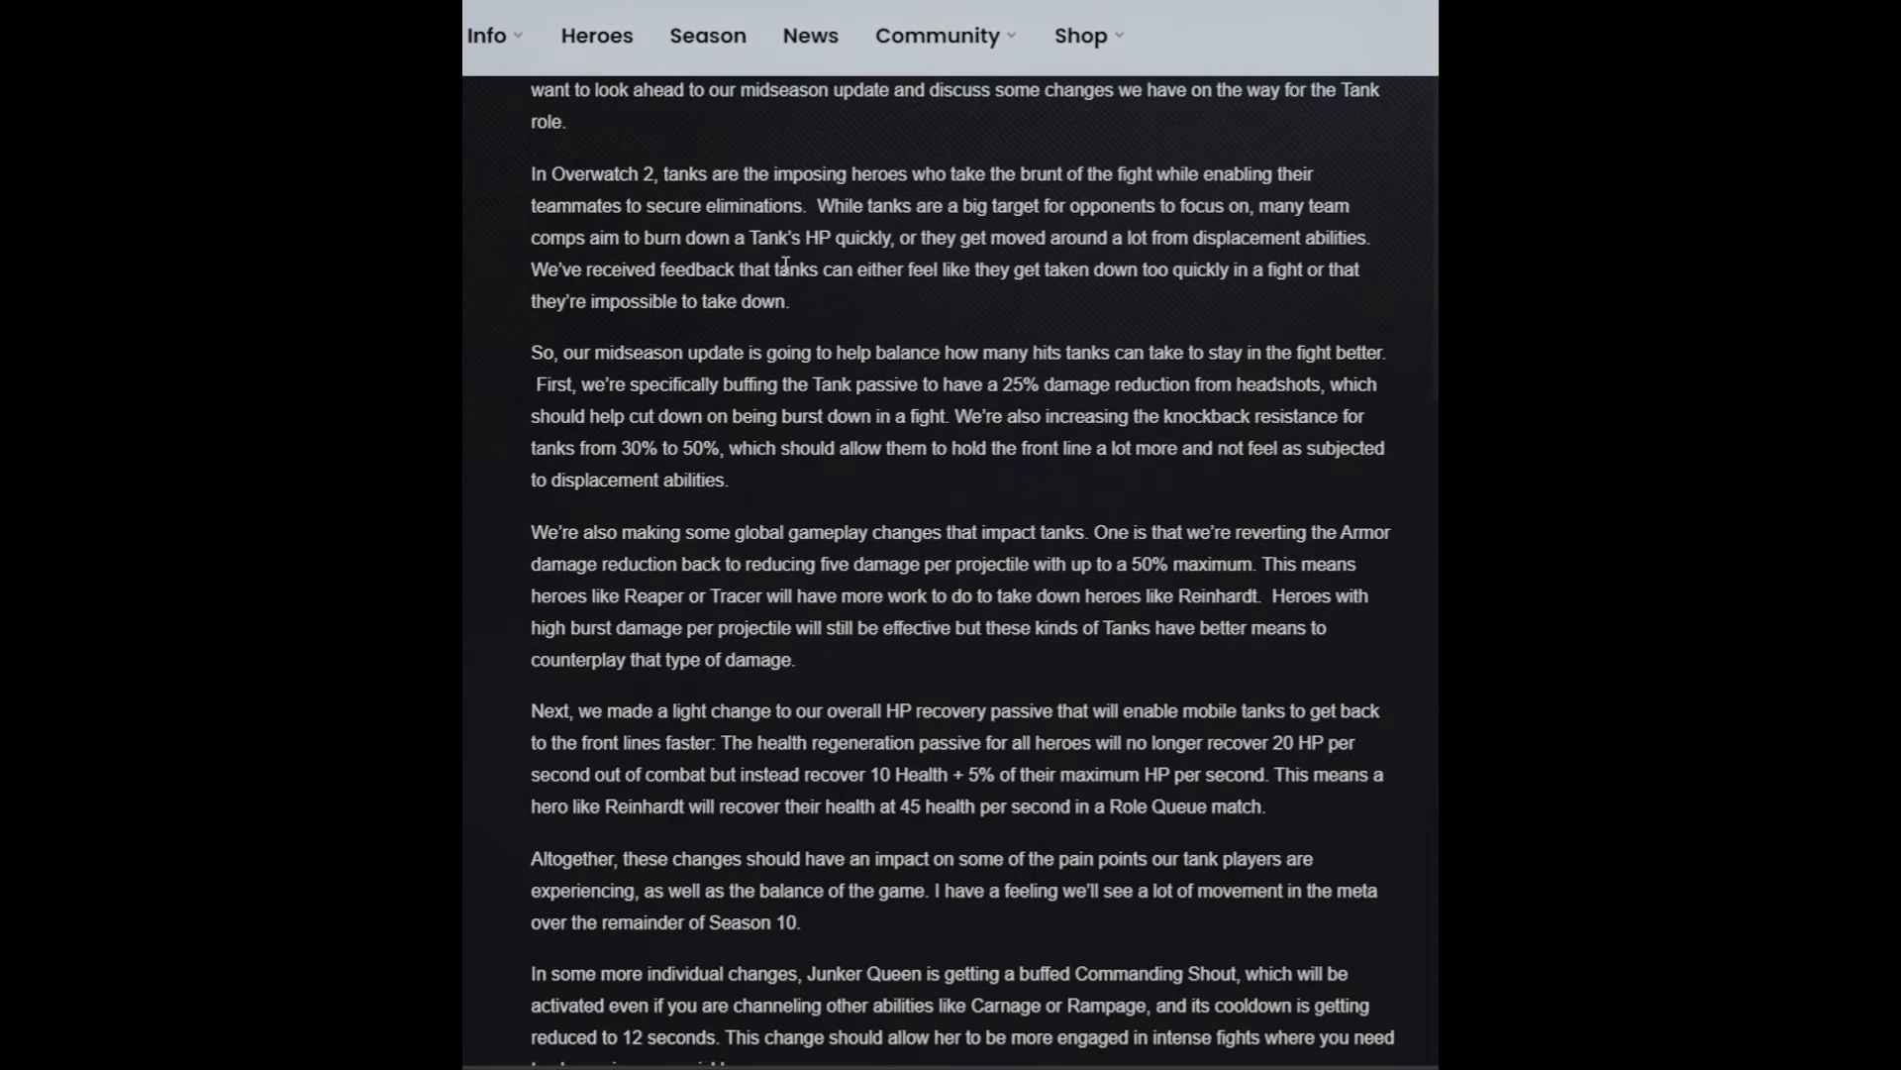
# - Scroll down to the Junker Queen changes and Wrecking Ball's Grappling Claw, Piledriver and Minefield buffs
pyautogui.scroll(-3)
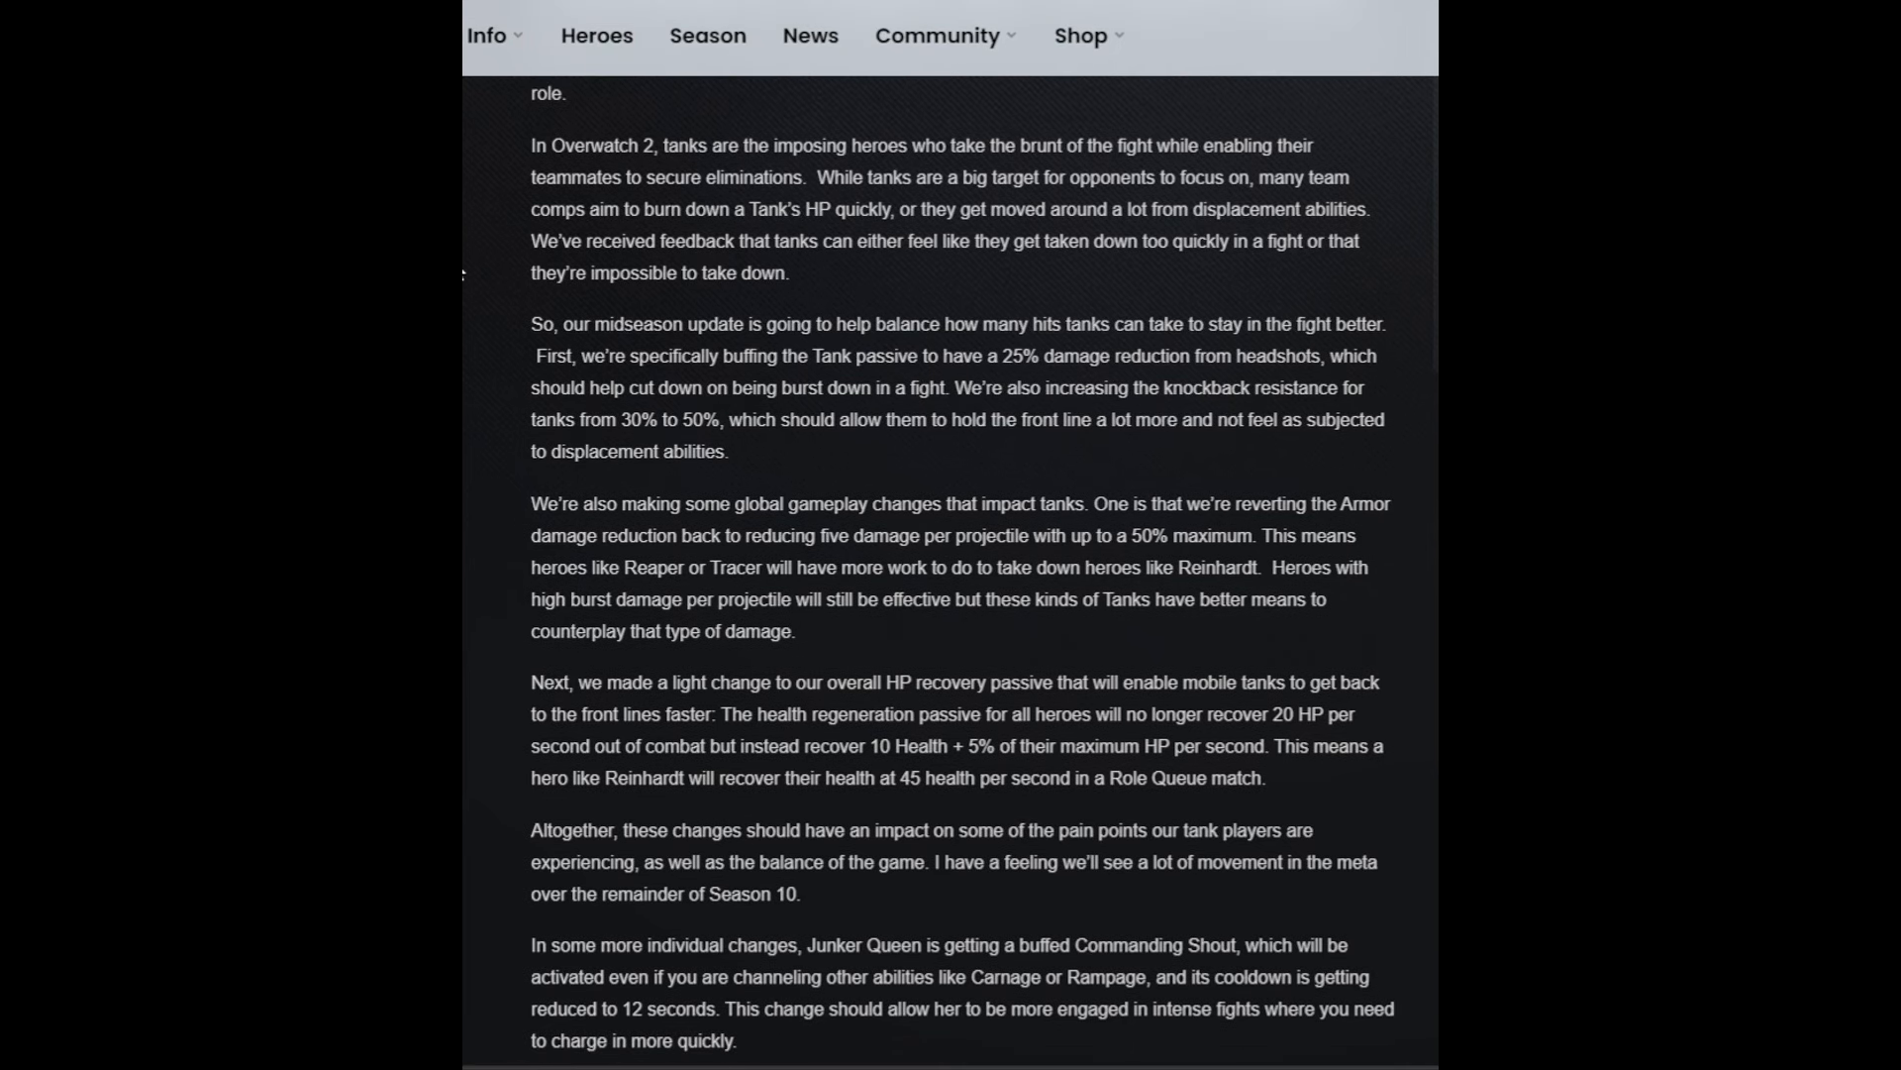
pyautogui.scroll(-3)
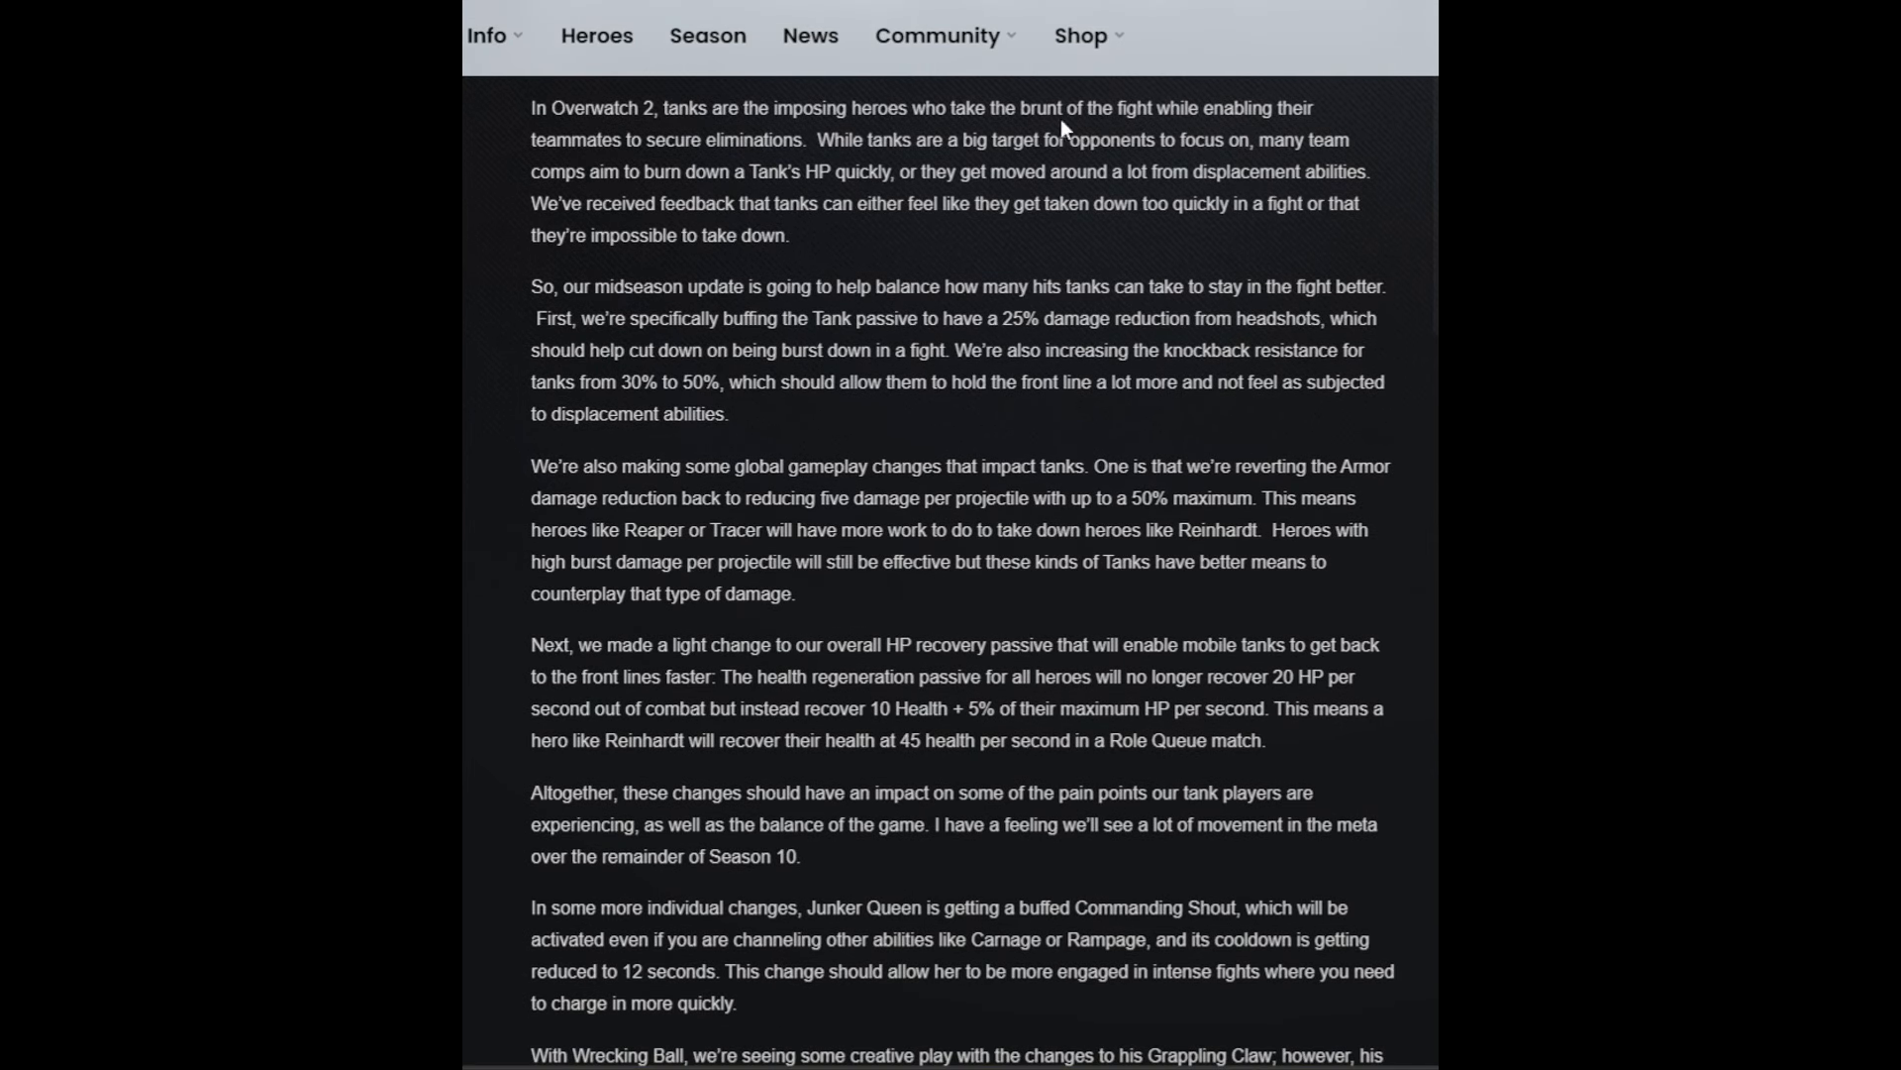
pyautogui.moveTo(1323, 92)
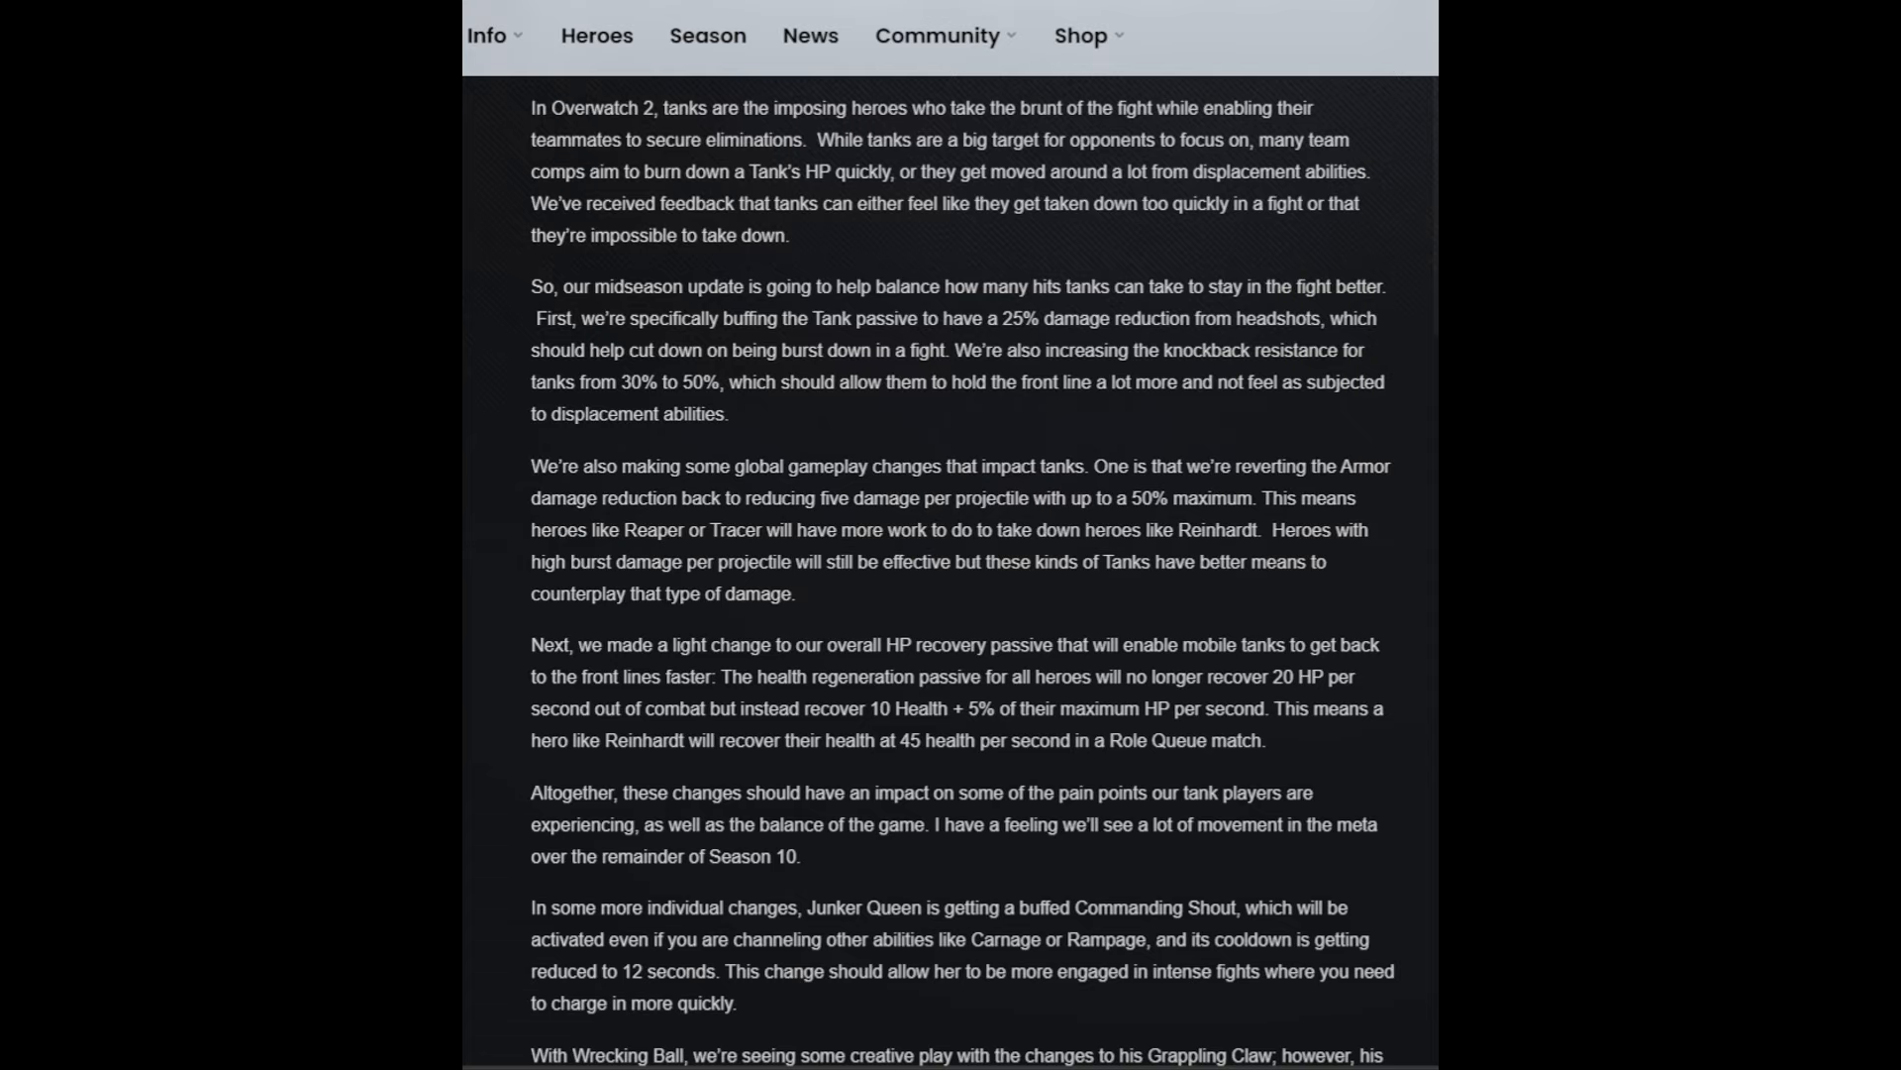
pyautogui.scroll(-3)
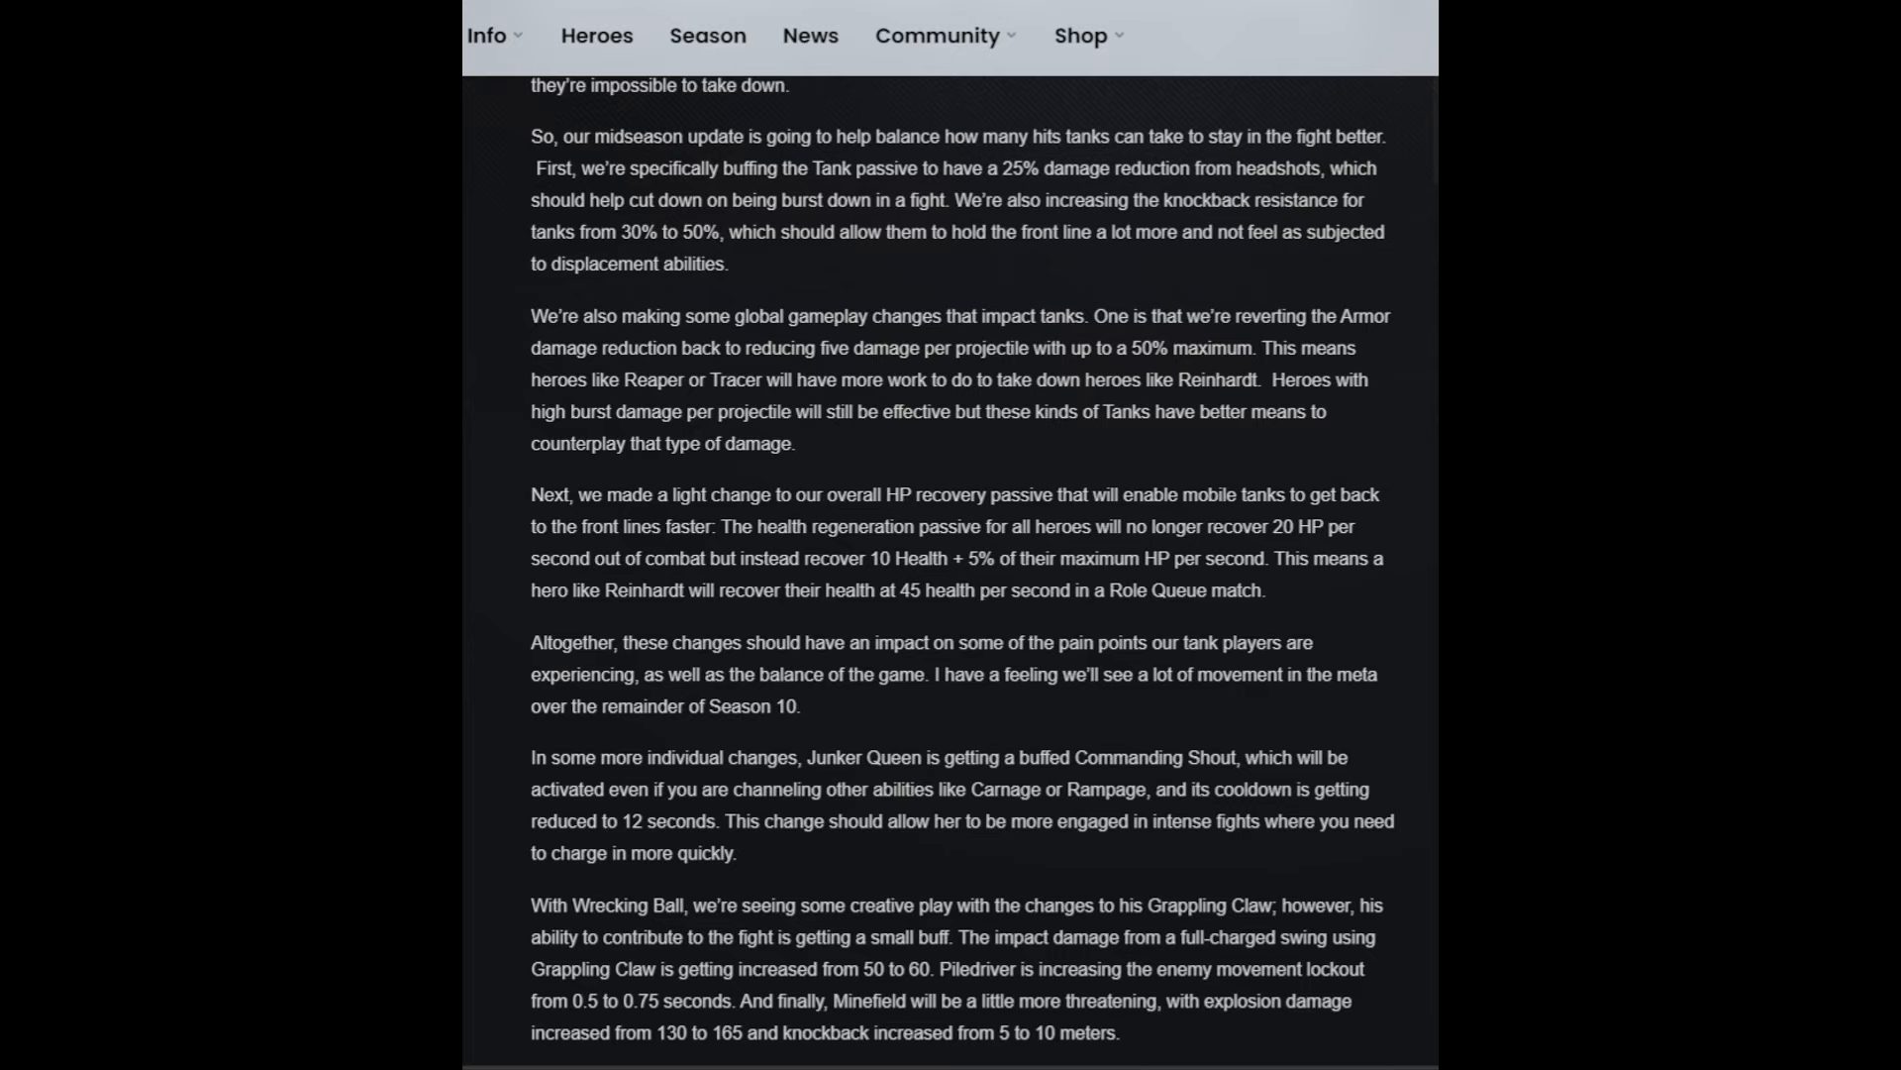
pyautogui.moveTo(1198, 188)
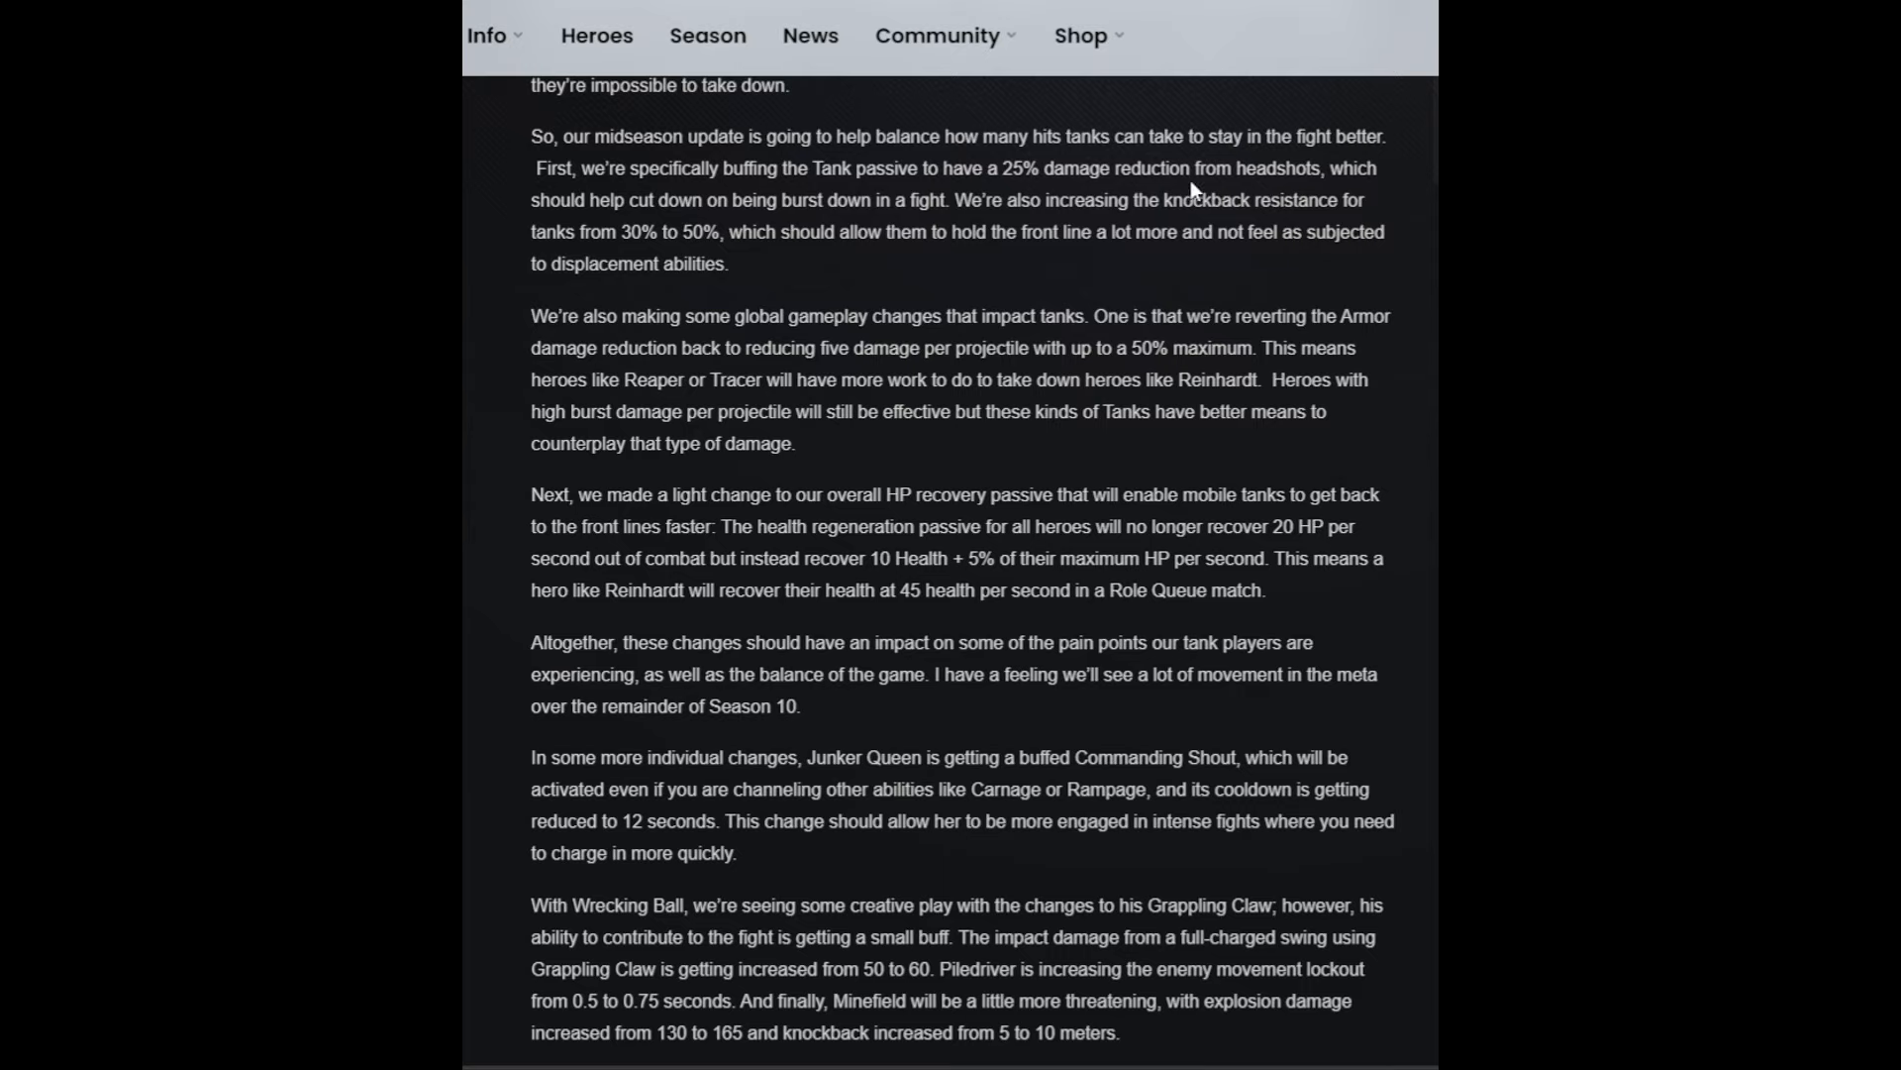
pyautogui.moveTo(1012, 176)
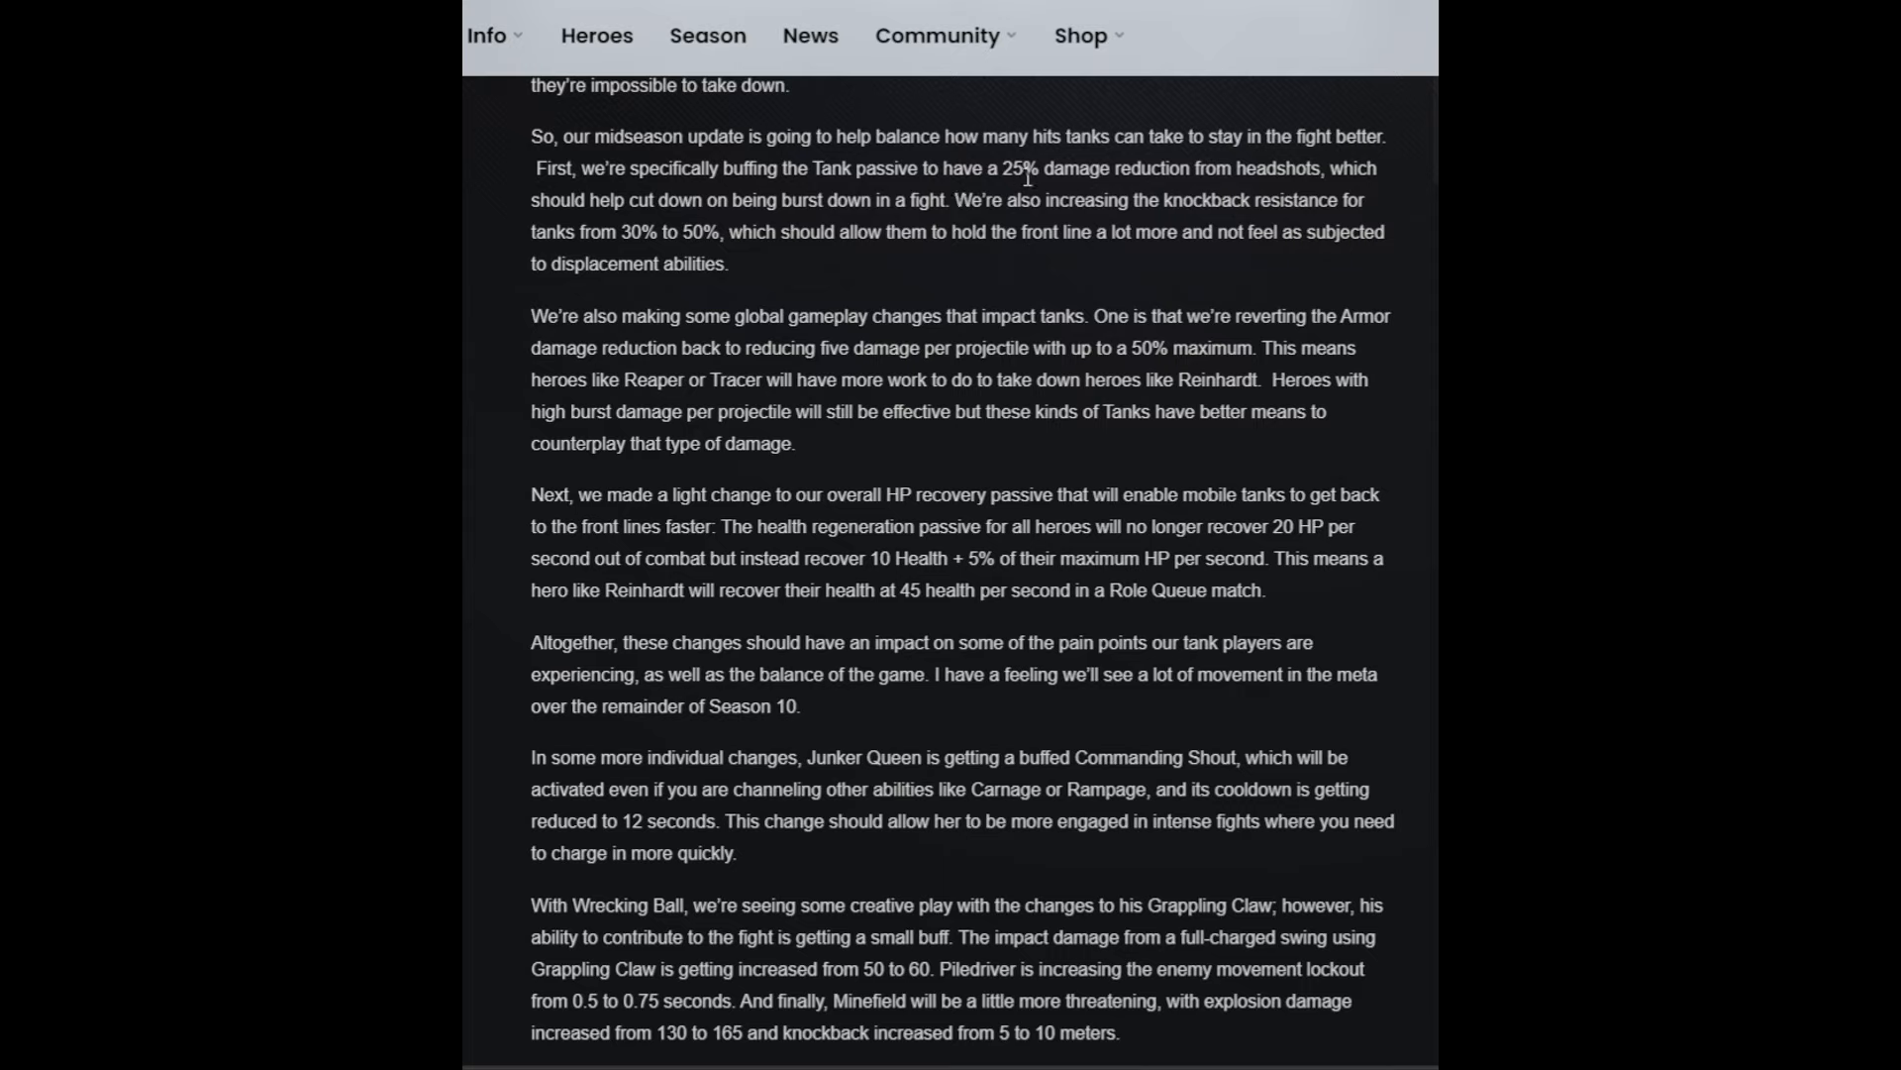
pyautogui.moveTo(1022, 162)
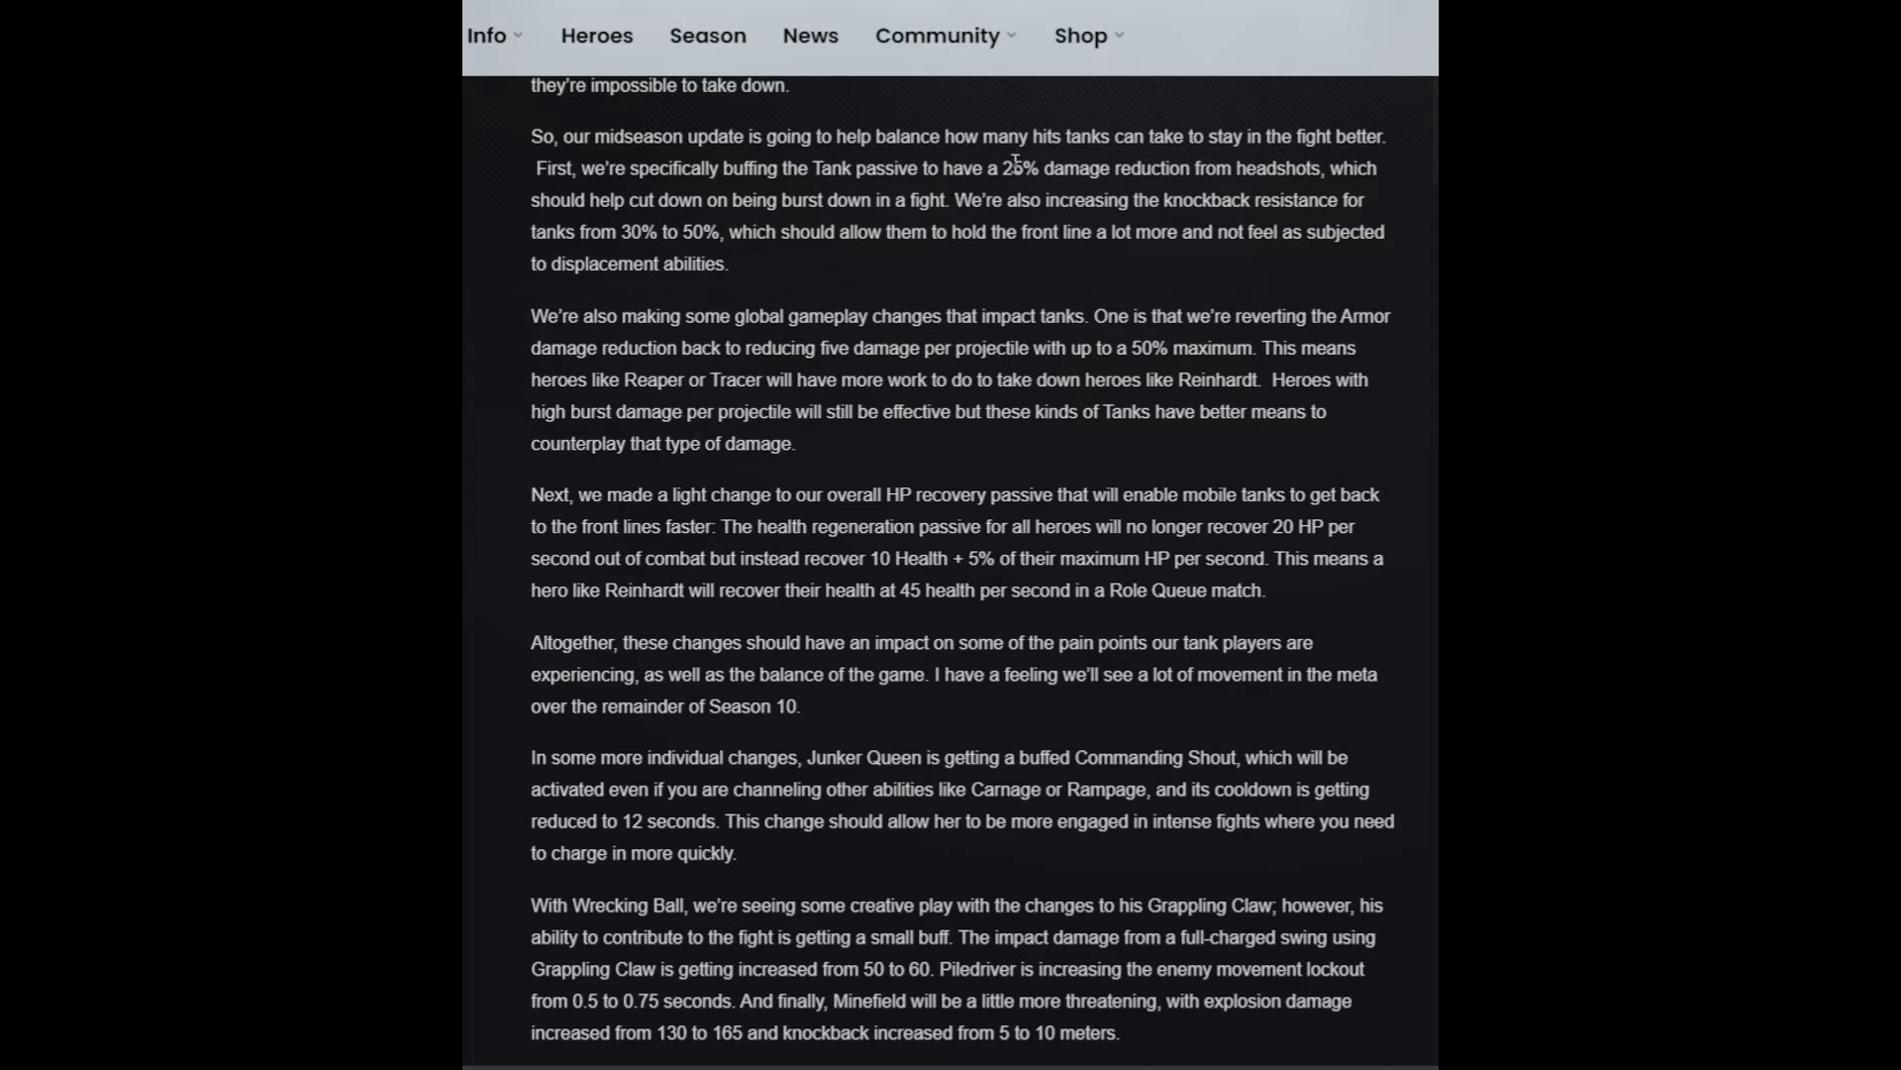
pyautogui.moveTo(1018, 169)
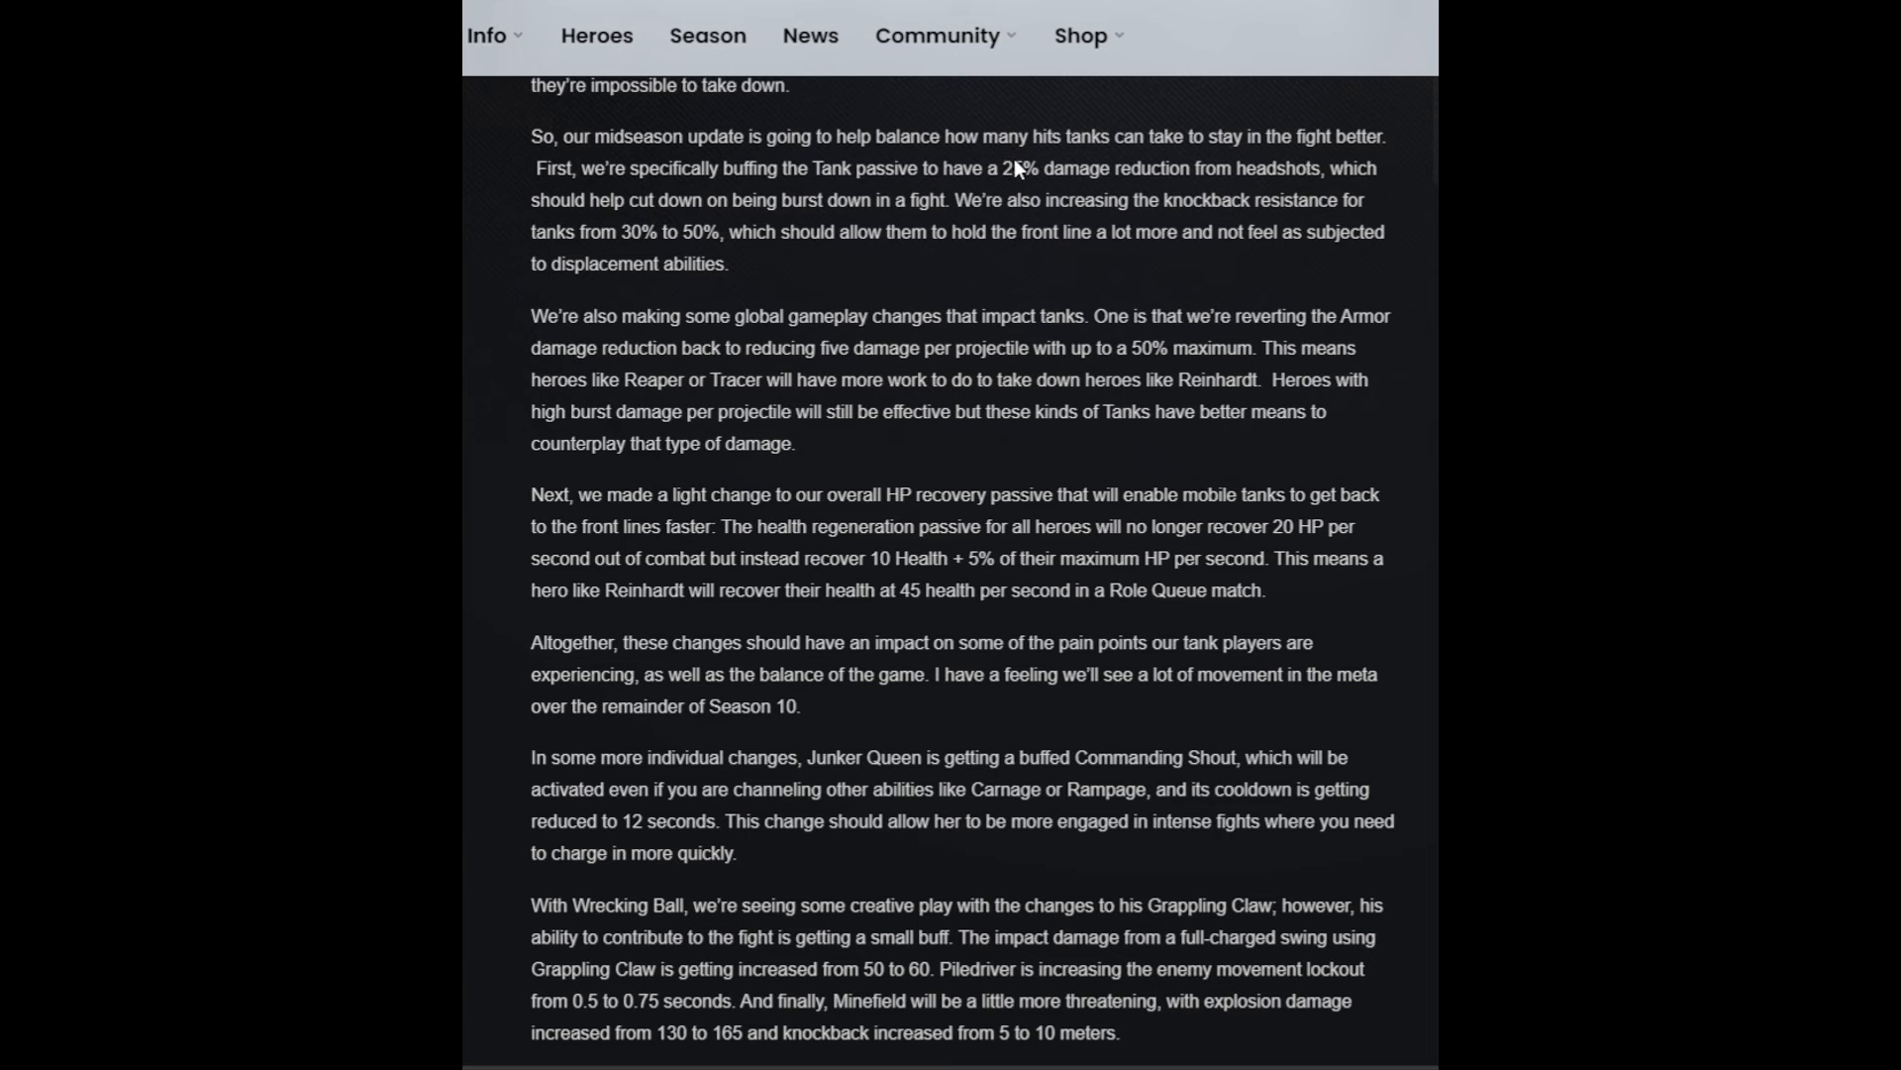
# - Scroll to the article's closing note on Junkrat, Echo and Hanzo buffs arriving May 14
pyautogui.scroll(-3)
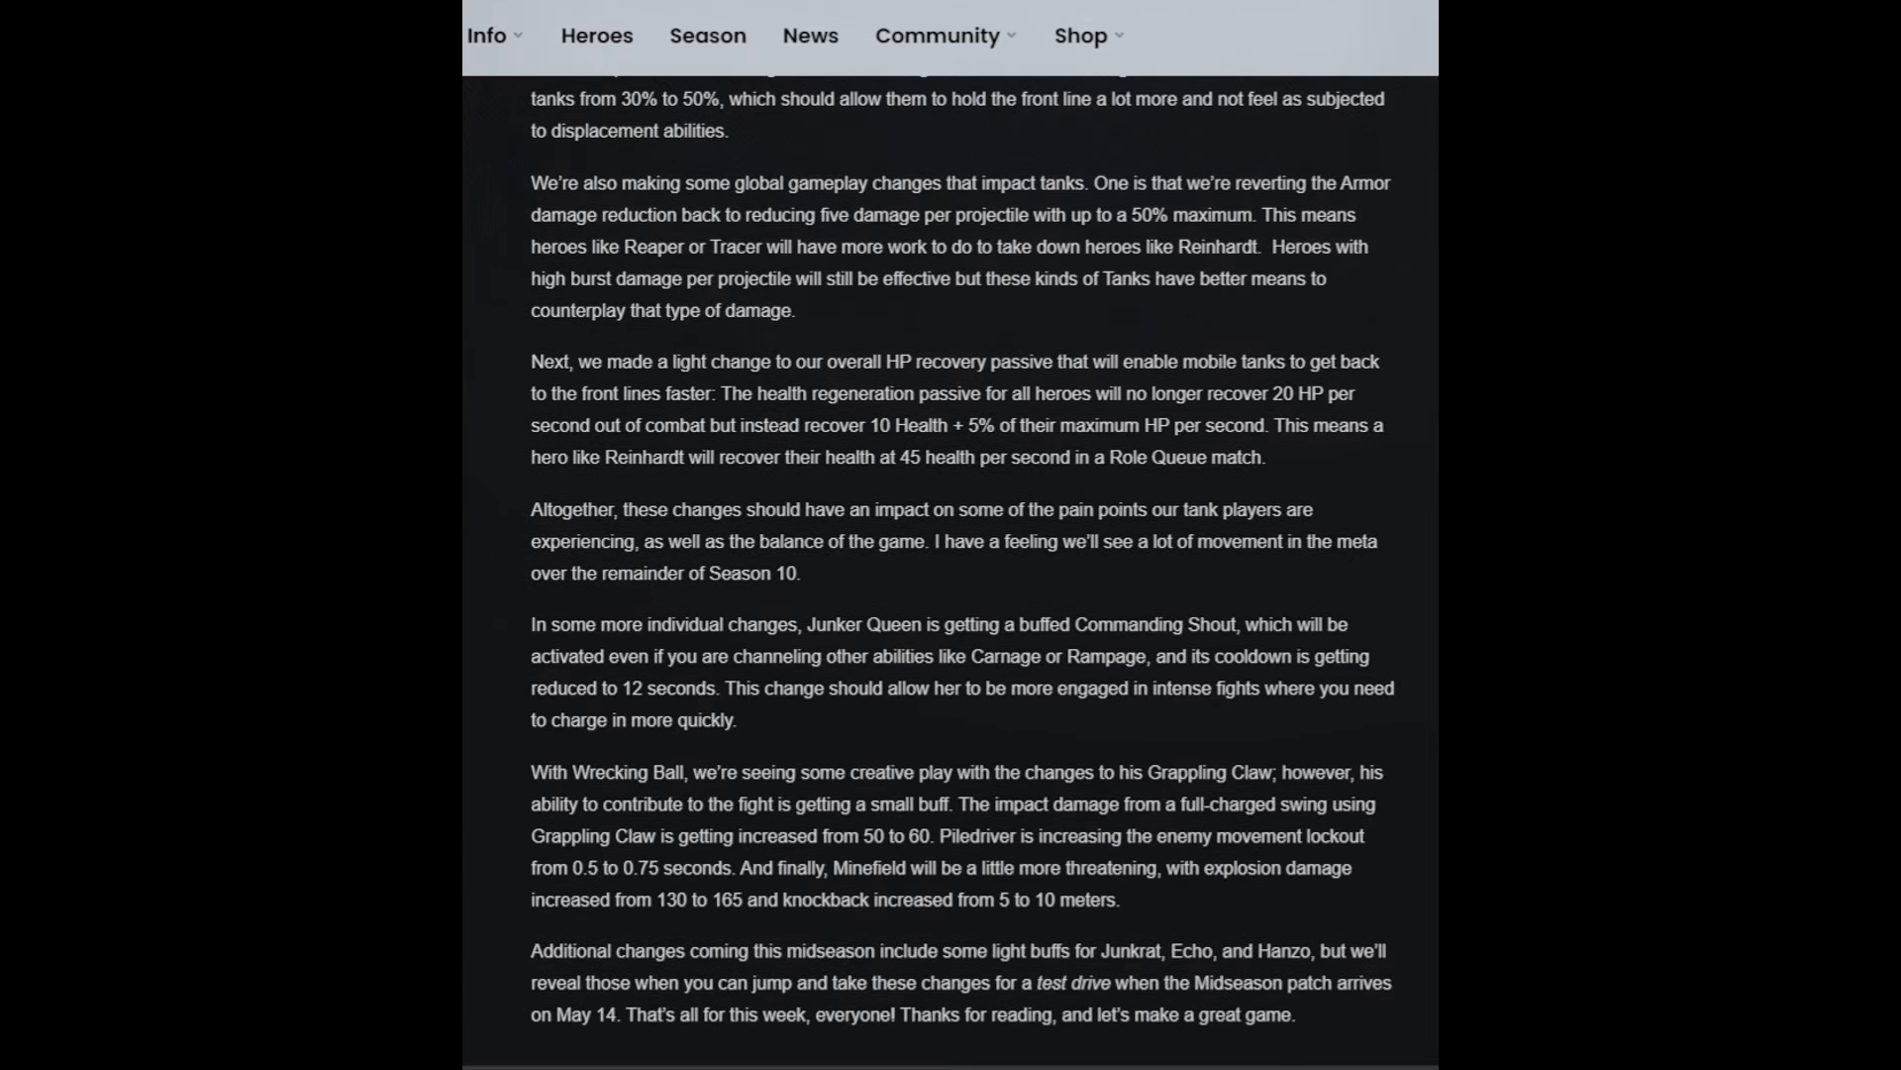
pyautogui.scroll(-3)
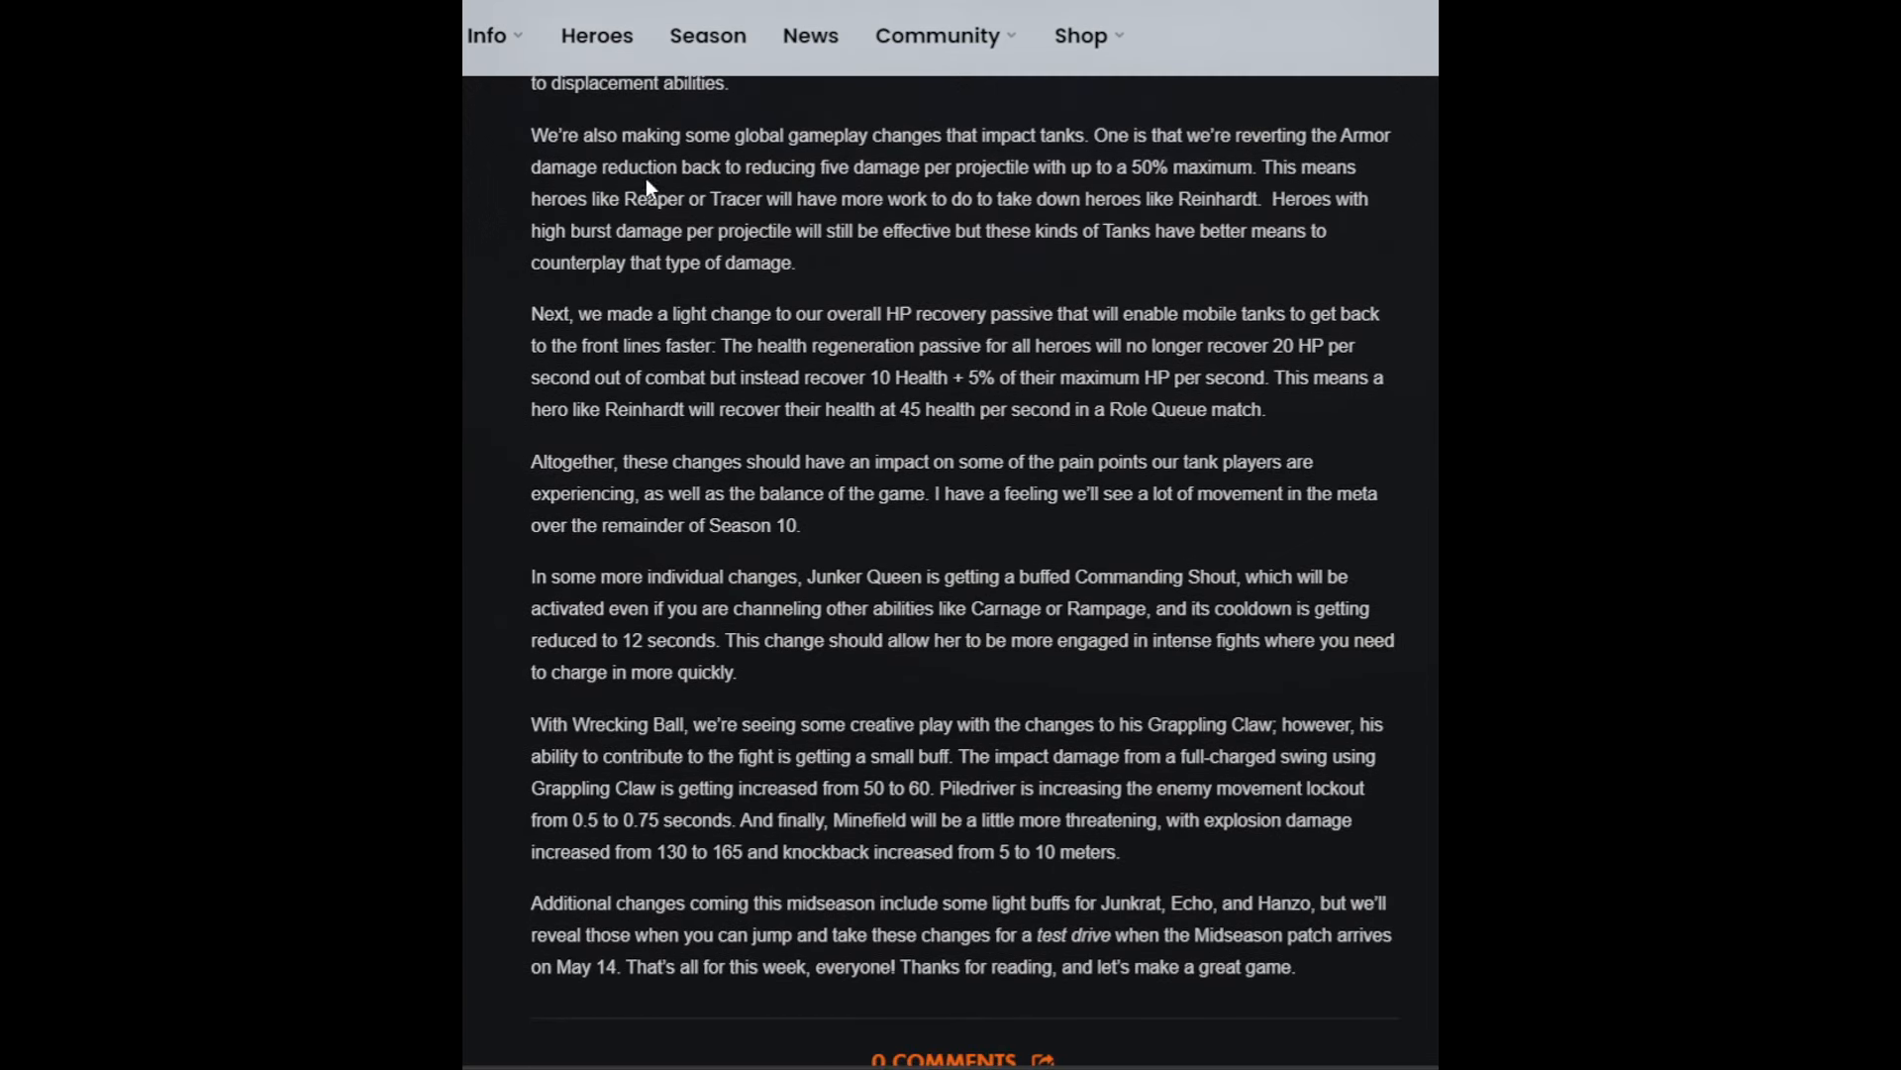
pyautogui.moveTo(574, 208)
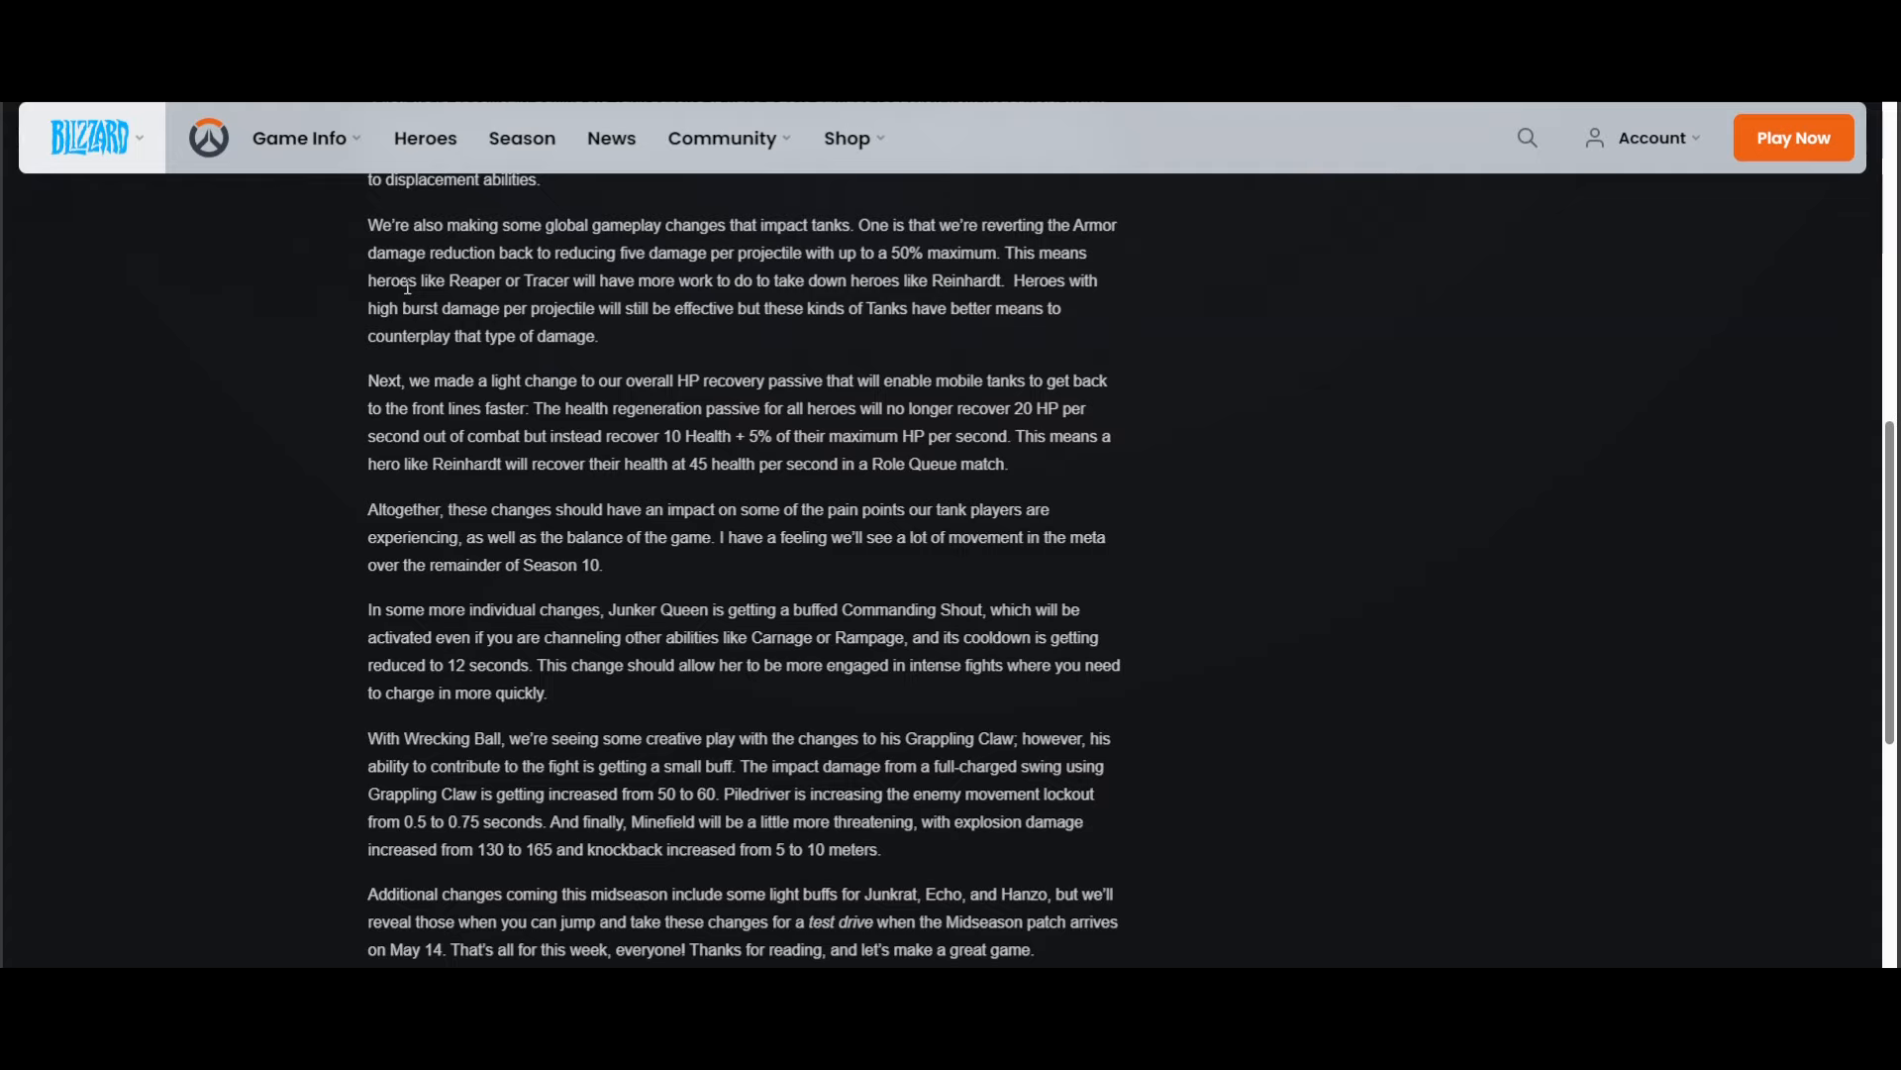
pyautogui.moveTo(325, 323)
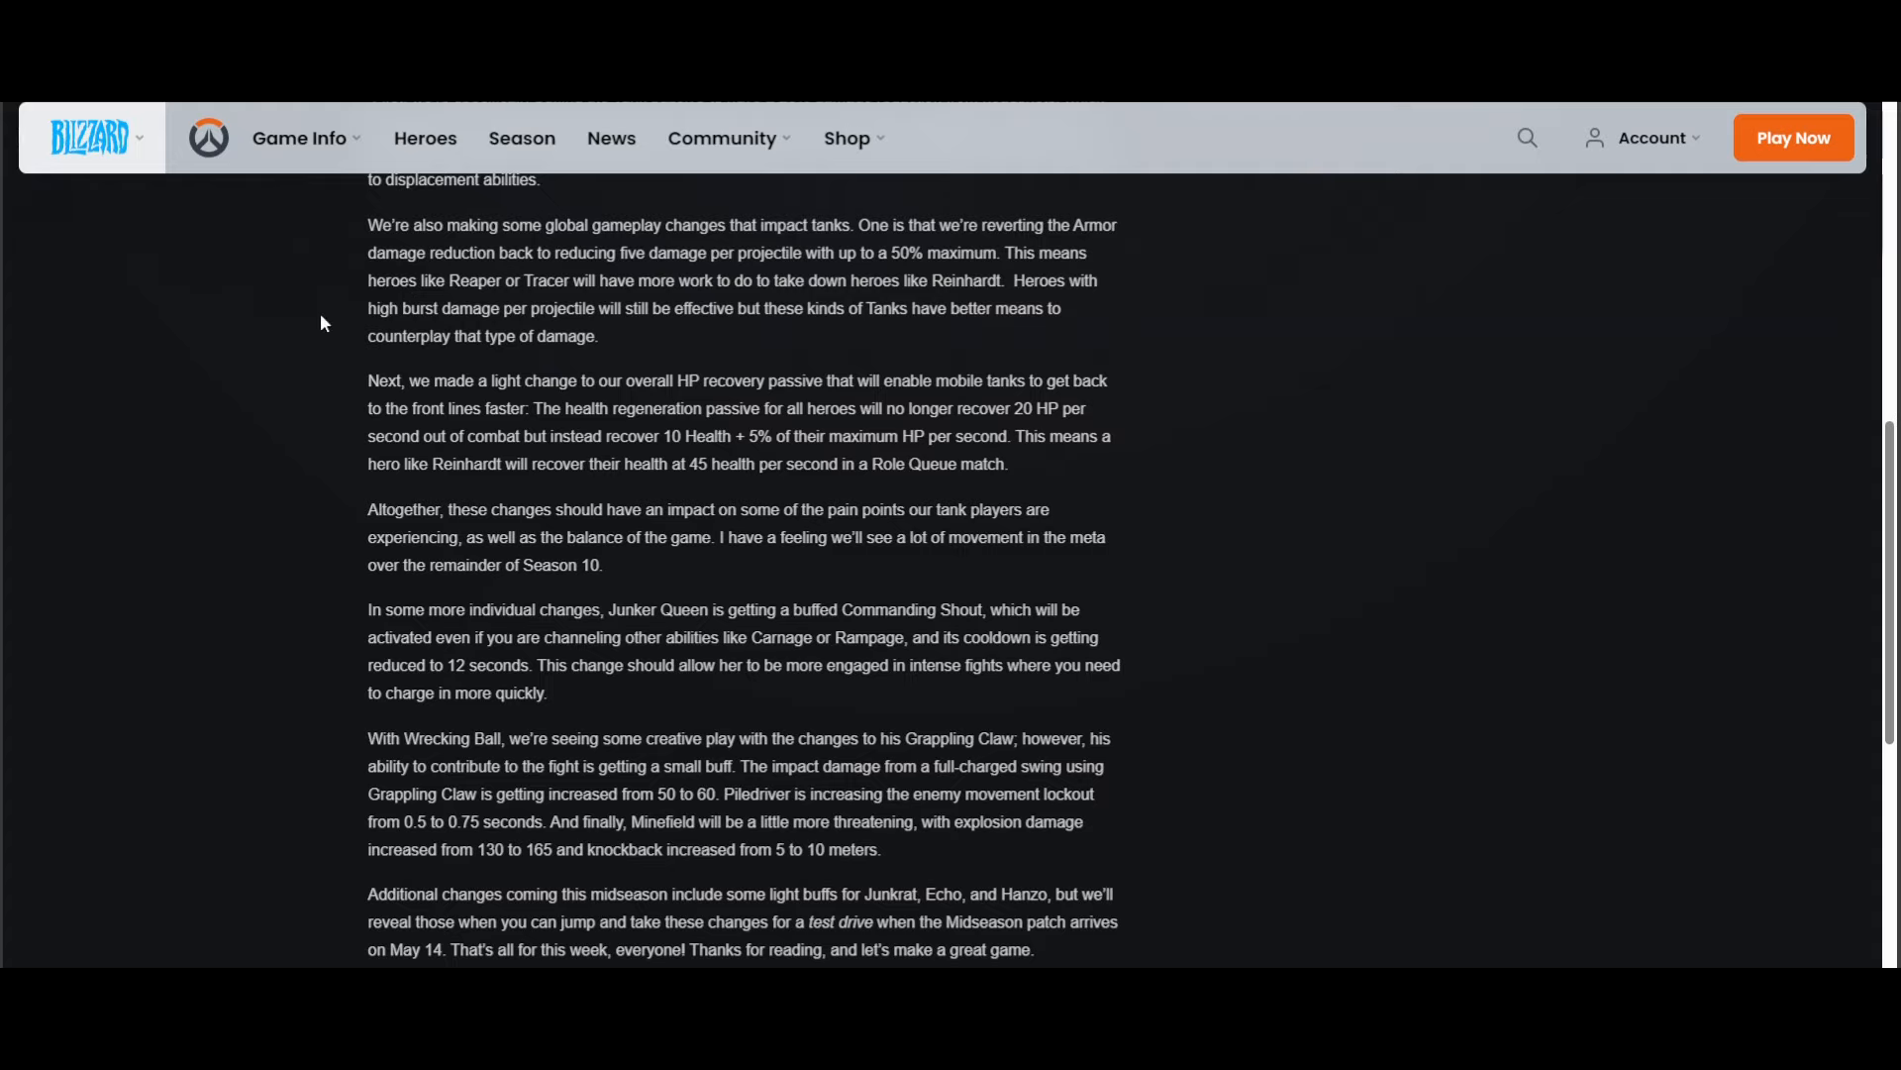
pyautogui.scroll(-3)
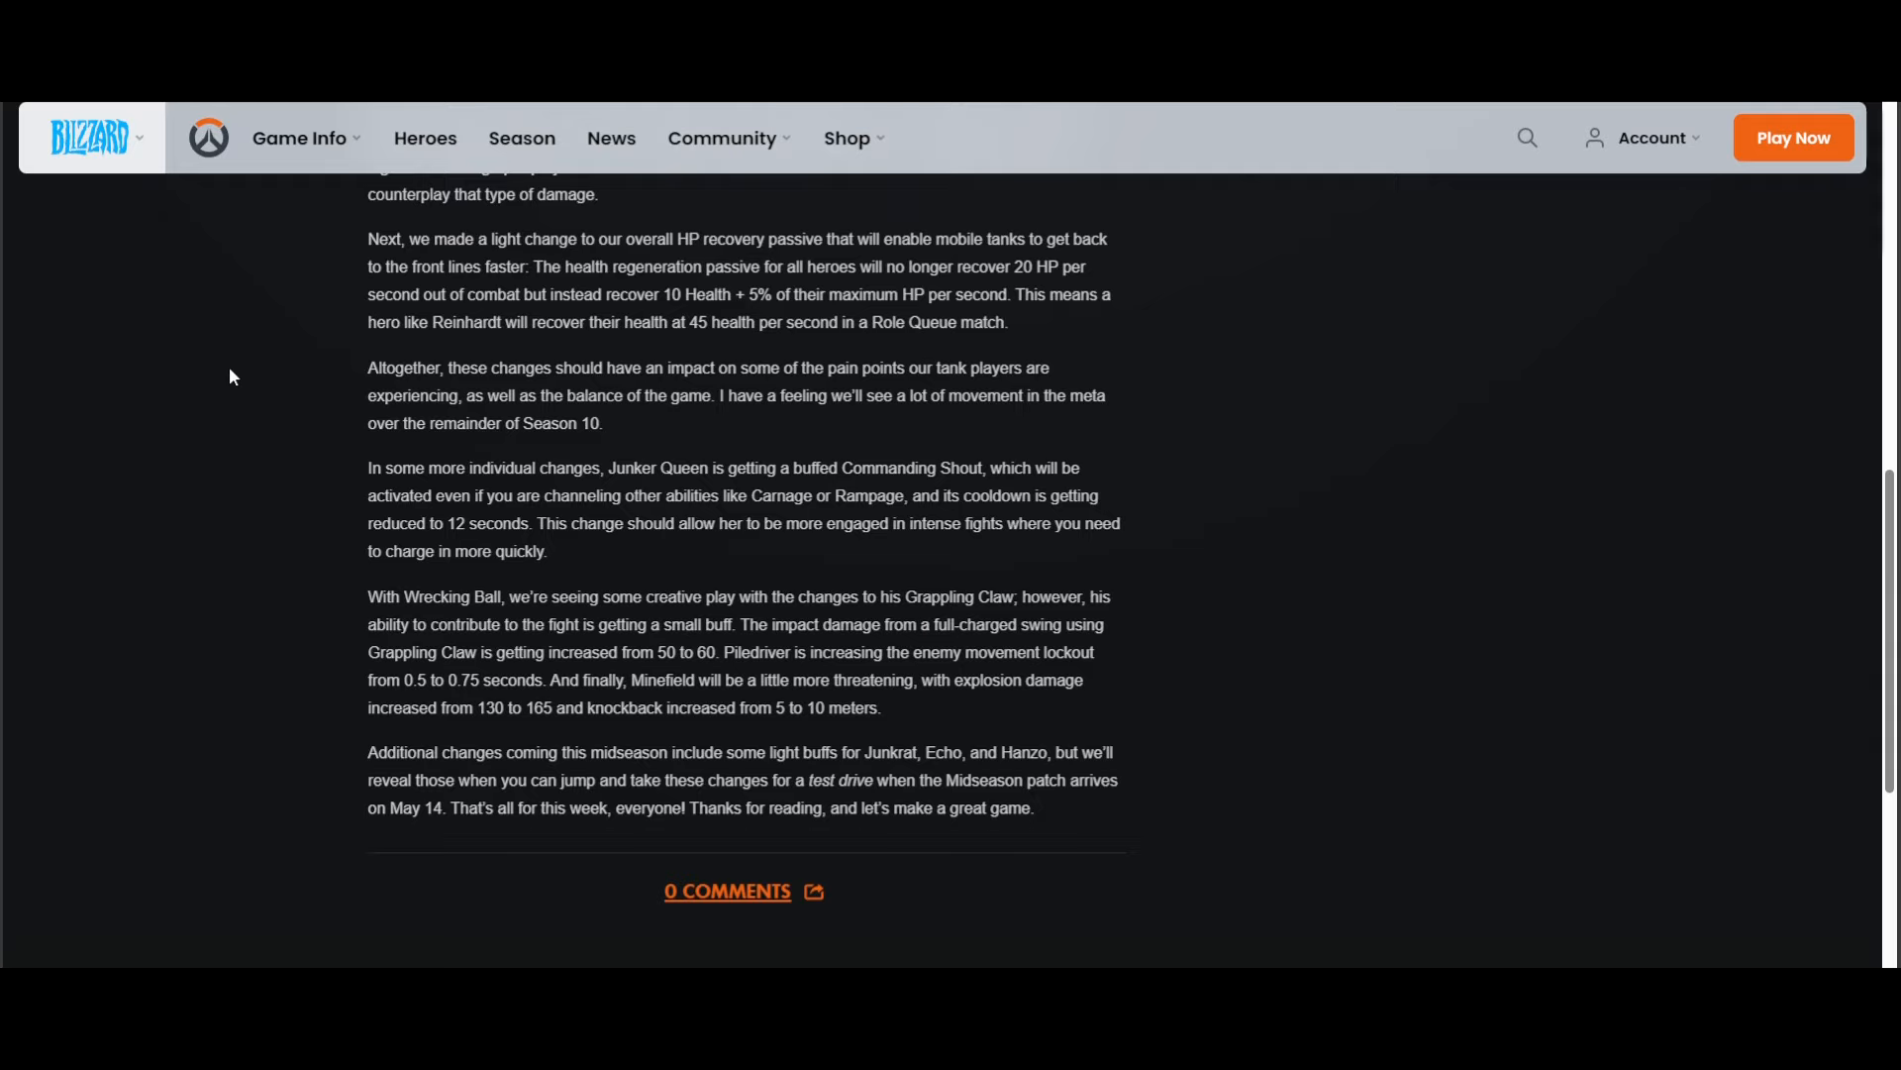
pyautogui.moveTo(533, 239)
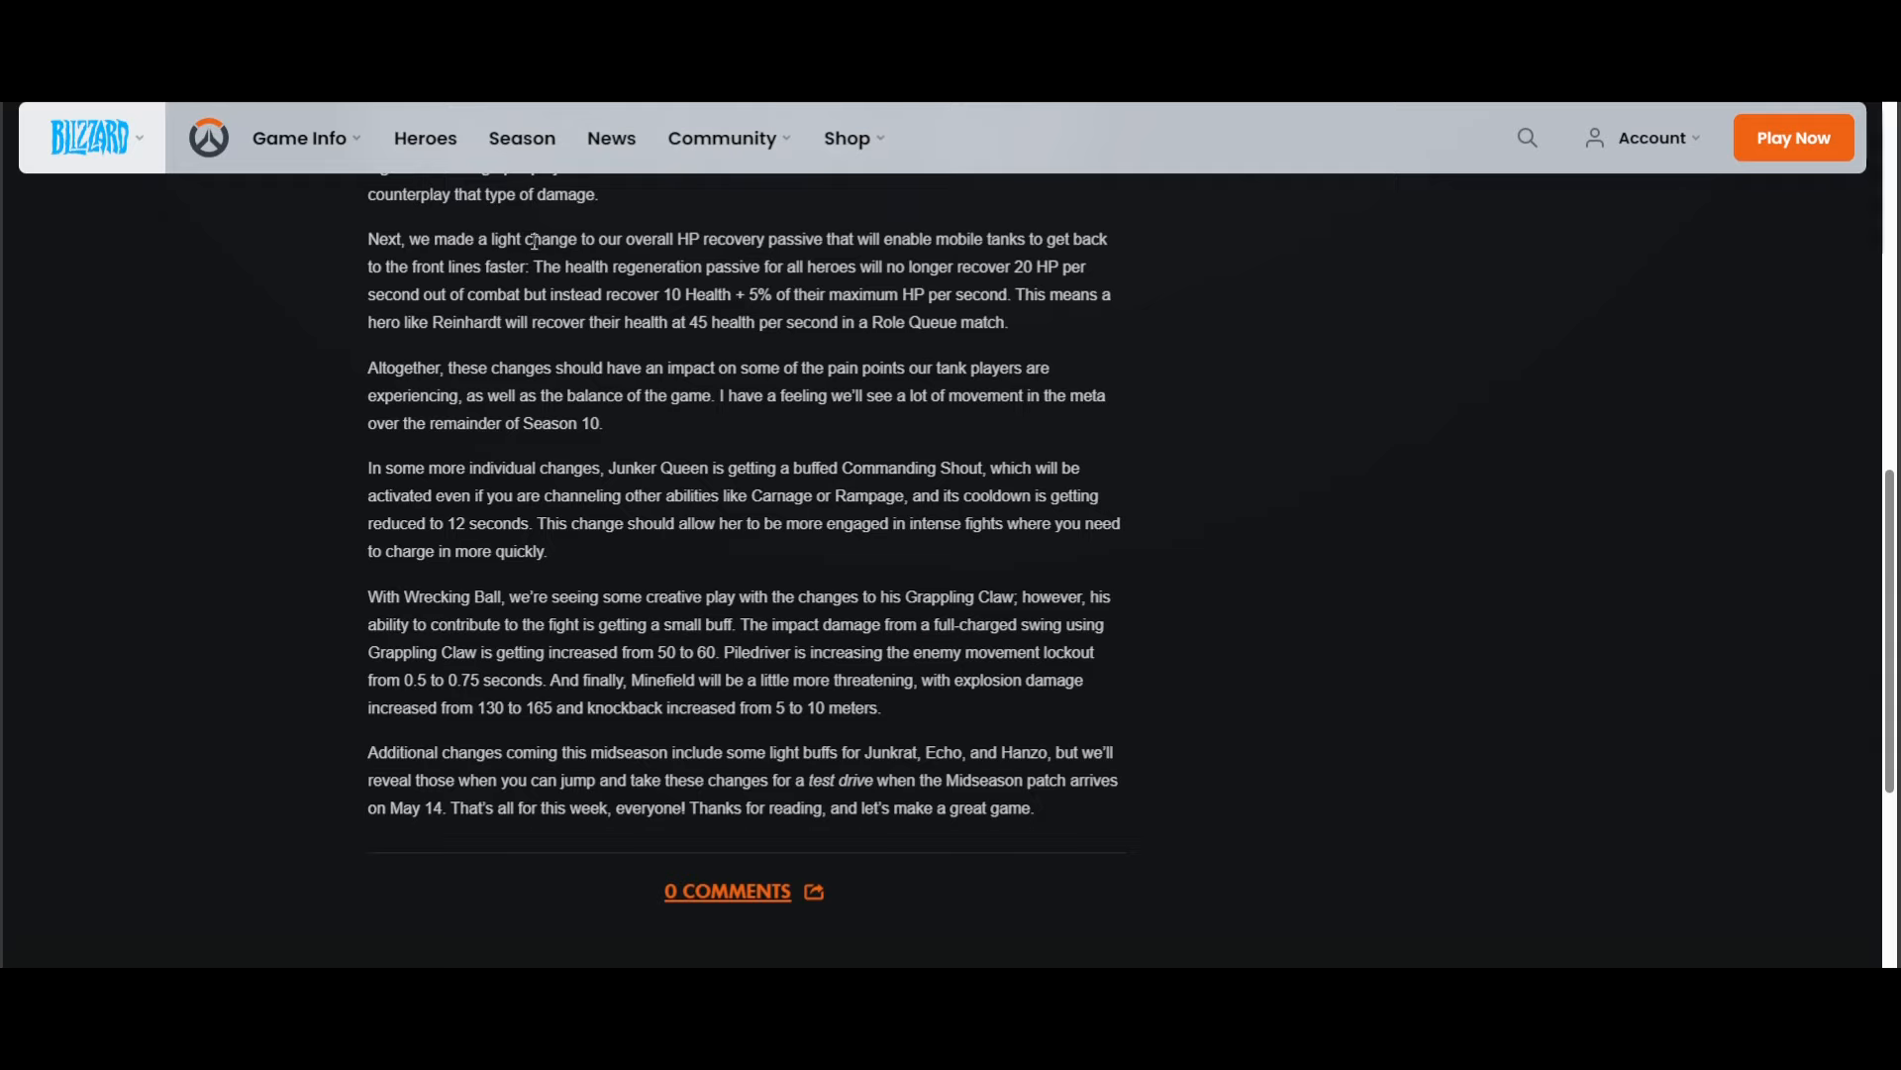
pyautogui.moveTo(799, 245)
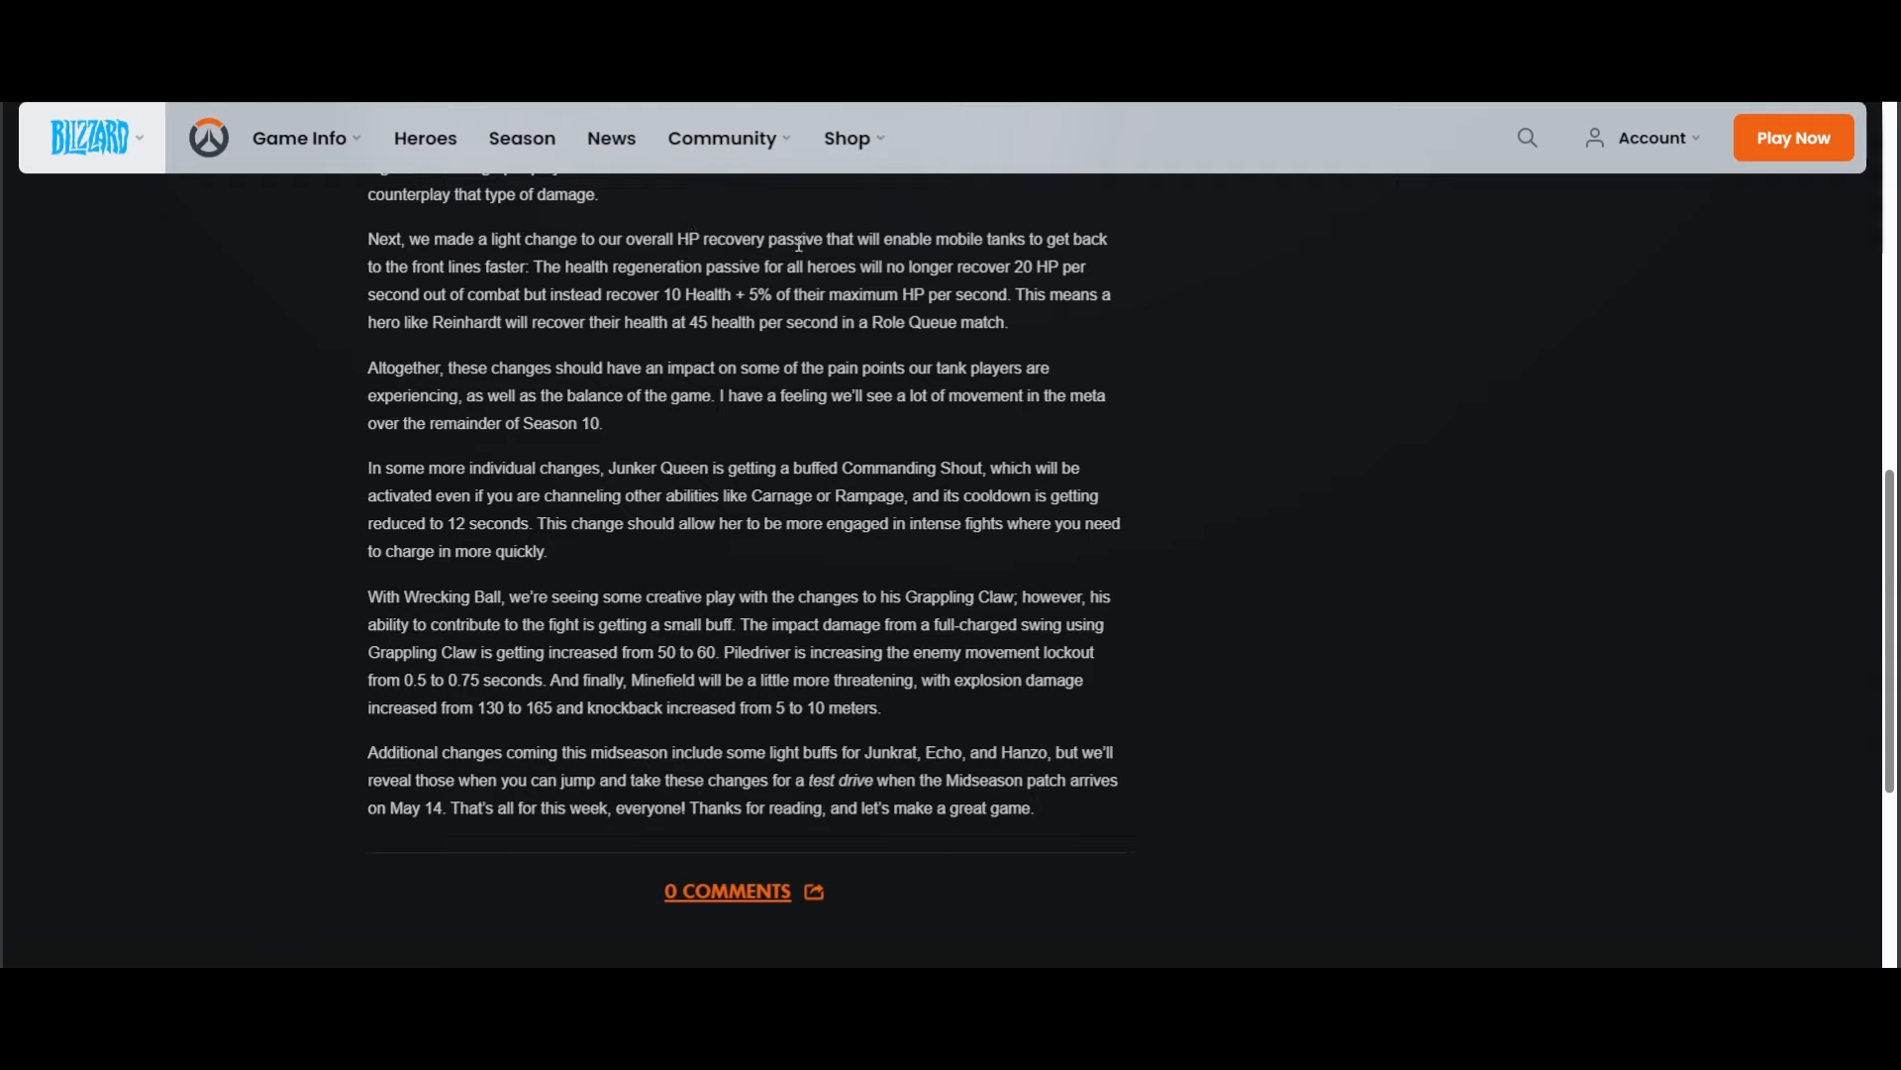
pyautogui.moveTo(983, 256)
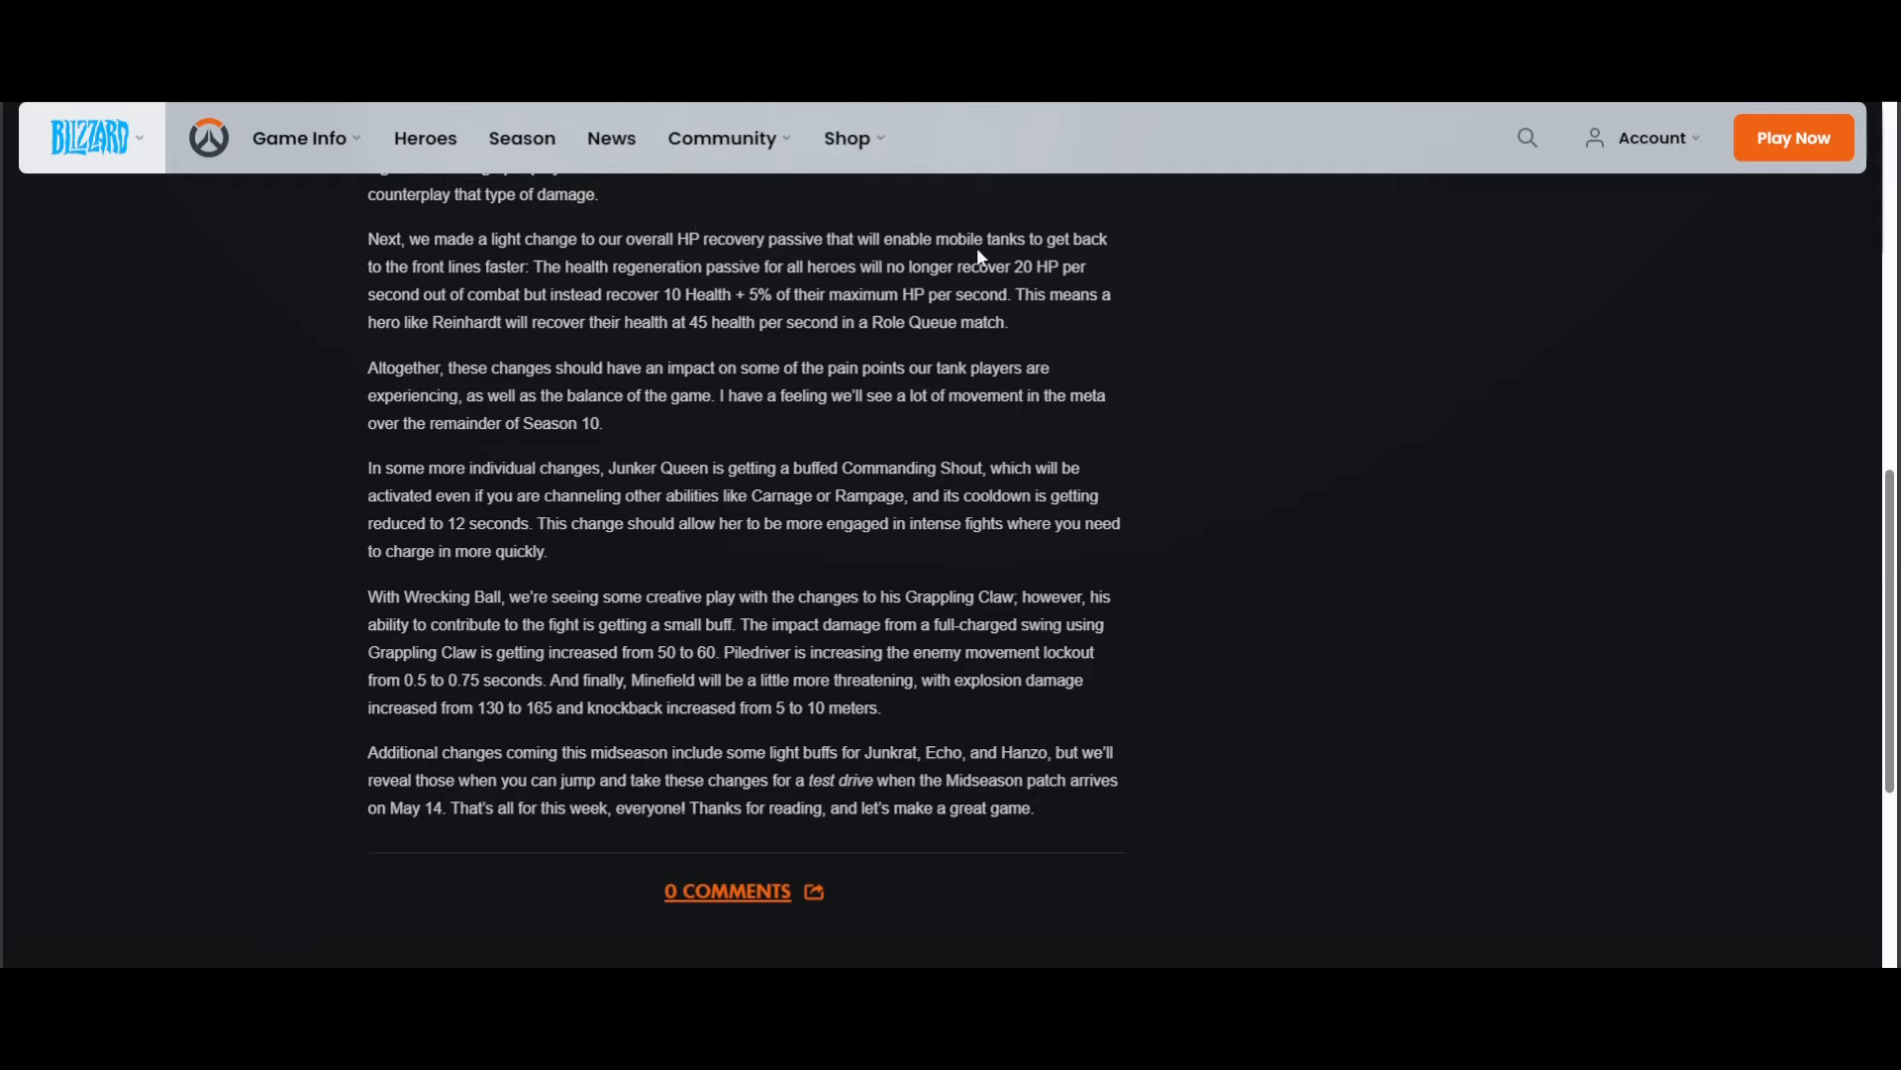
pyautogui.moveTo(731, 266)
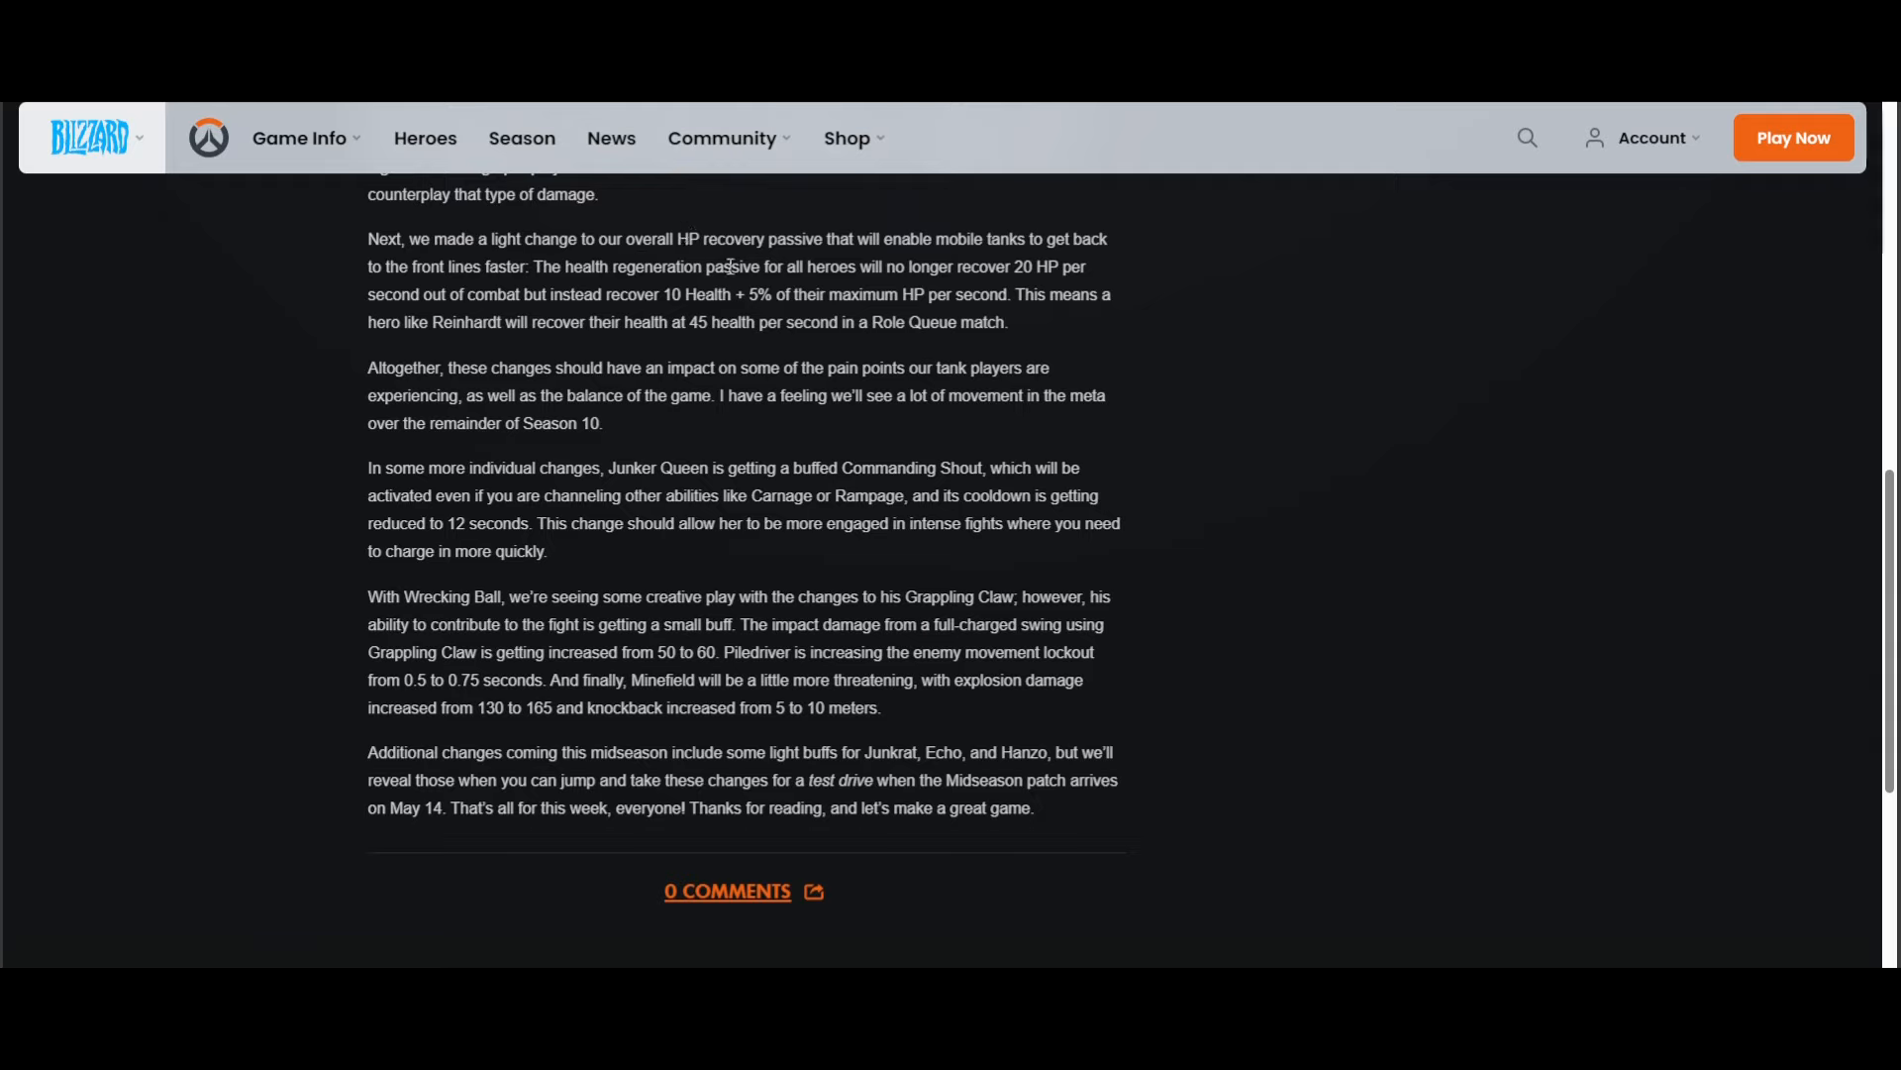
pyautogui.moveTo(764, 277)
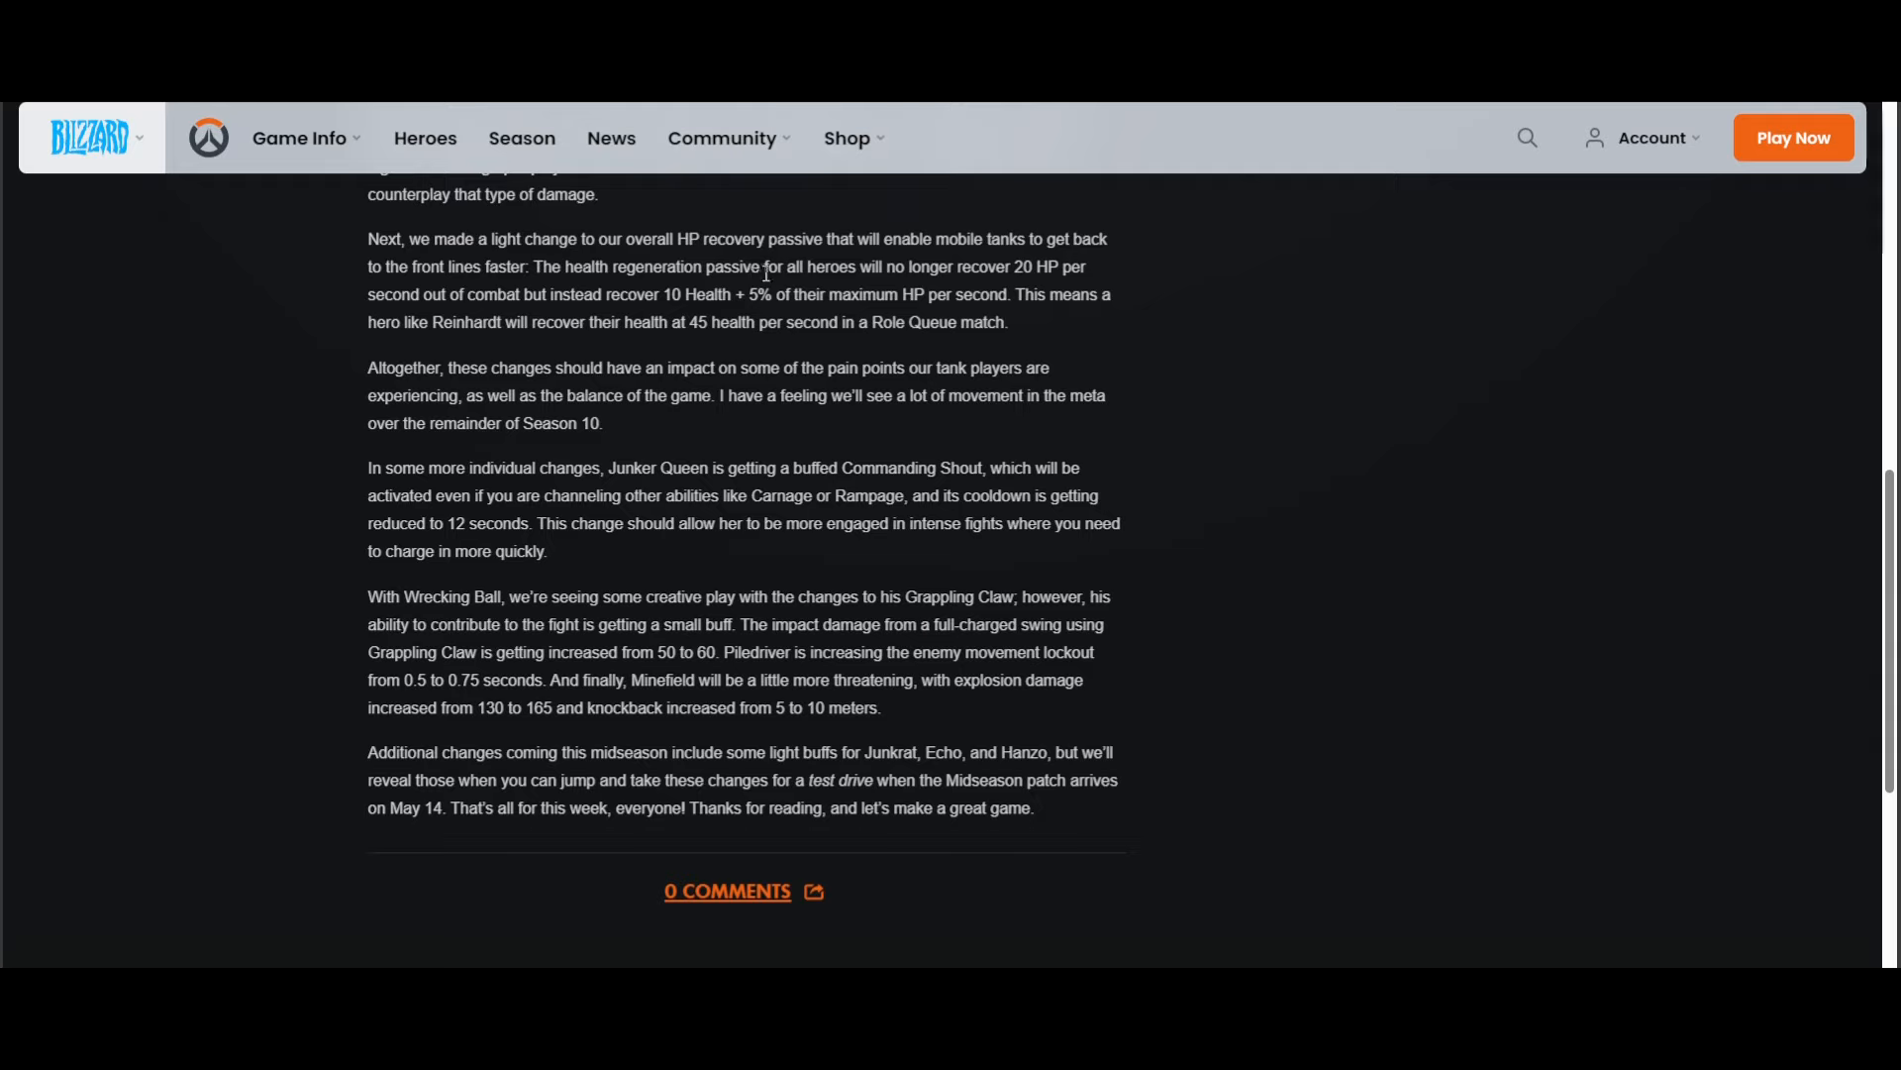
pyautogui.moveTo(453, 295)
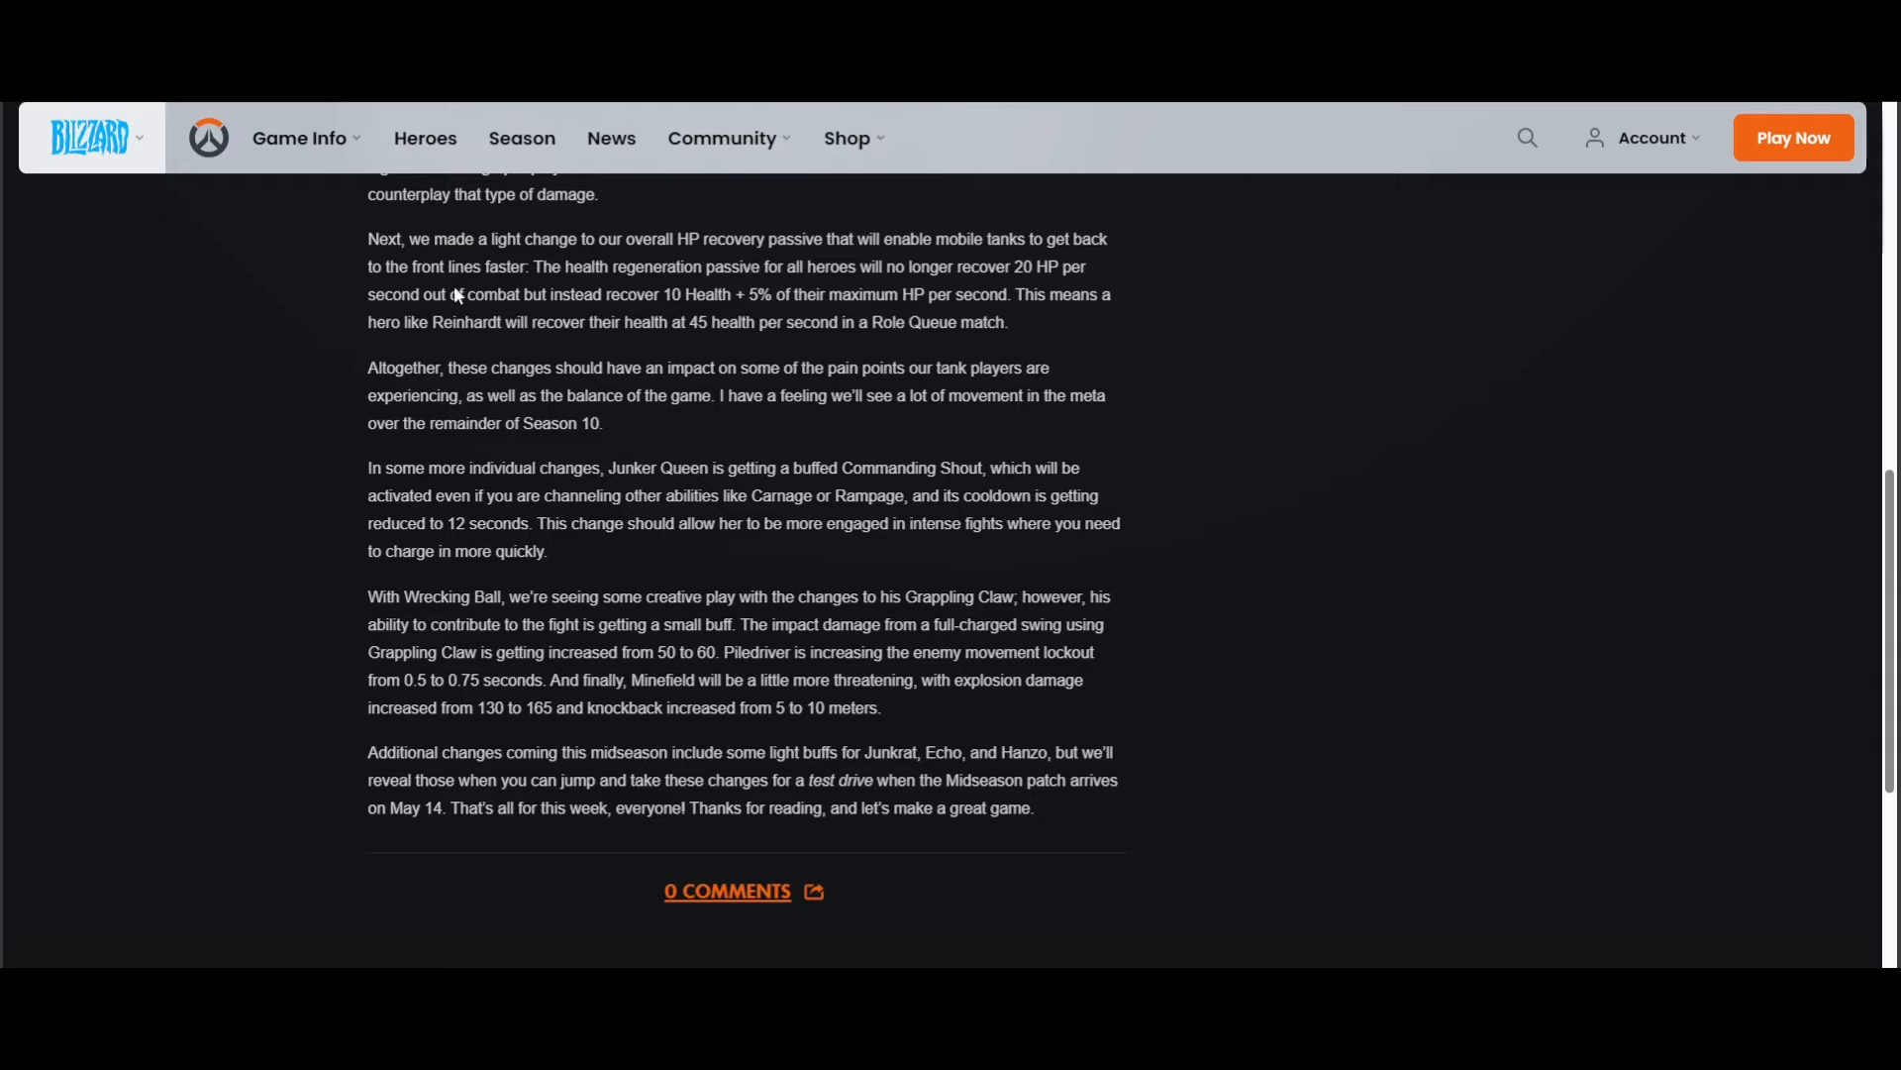
pyautogui.moveTo(681, 301)
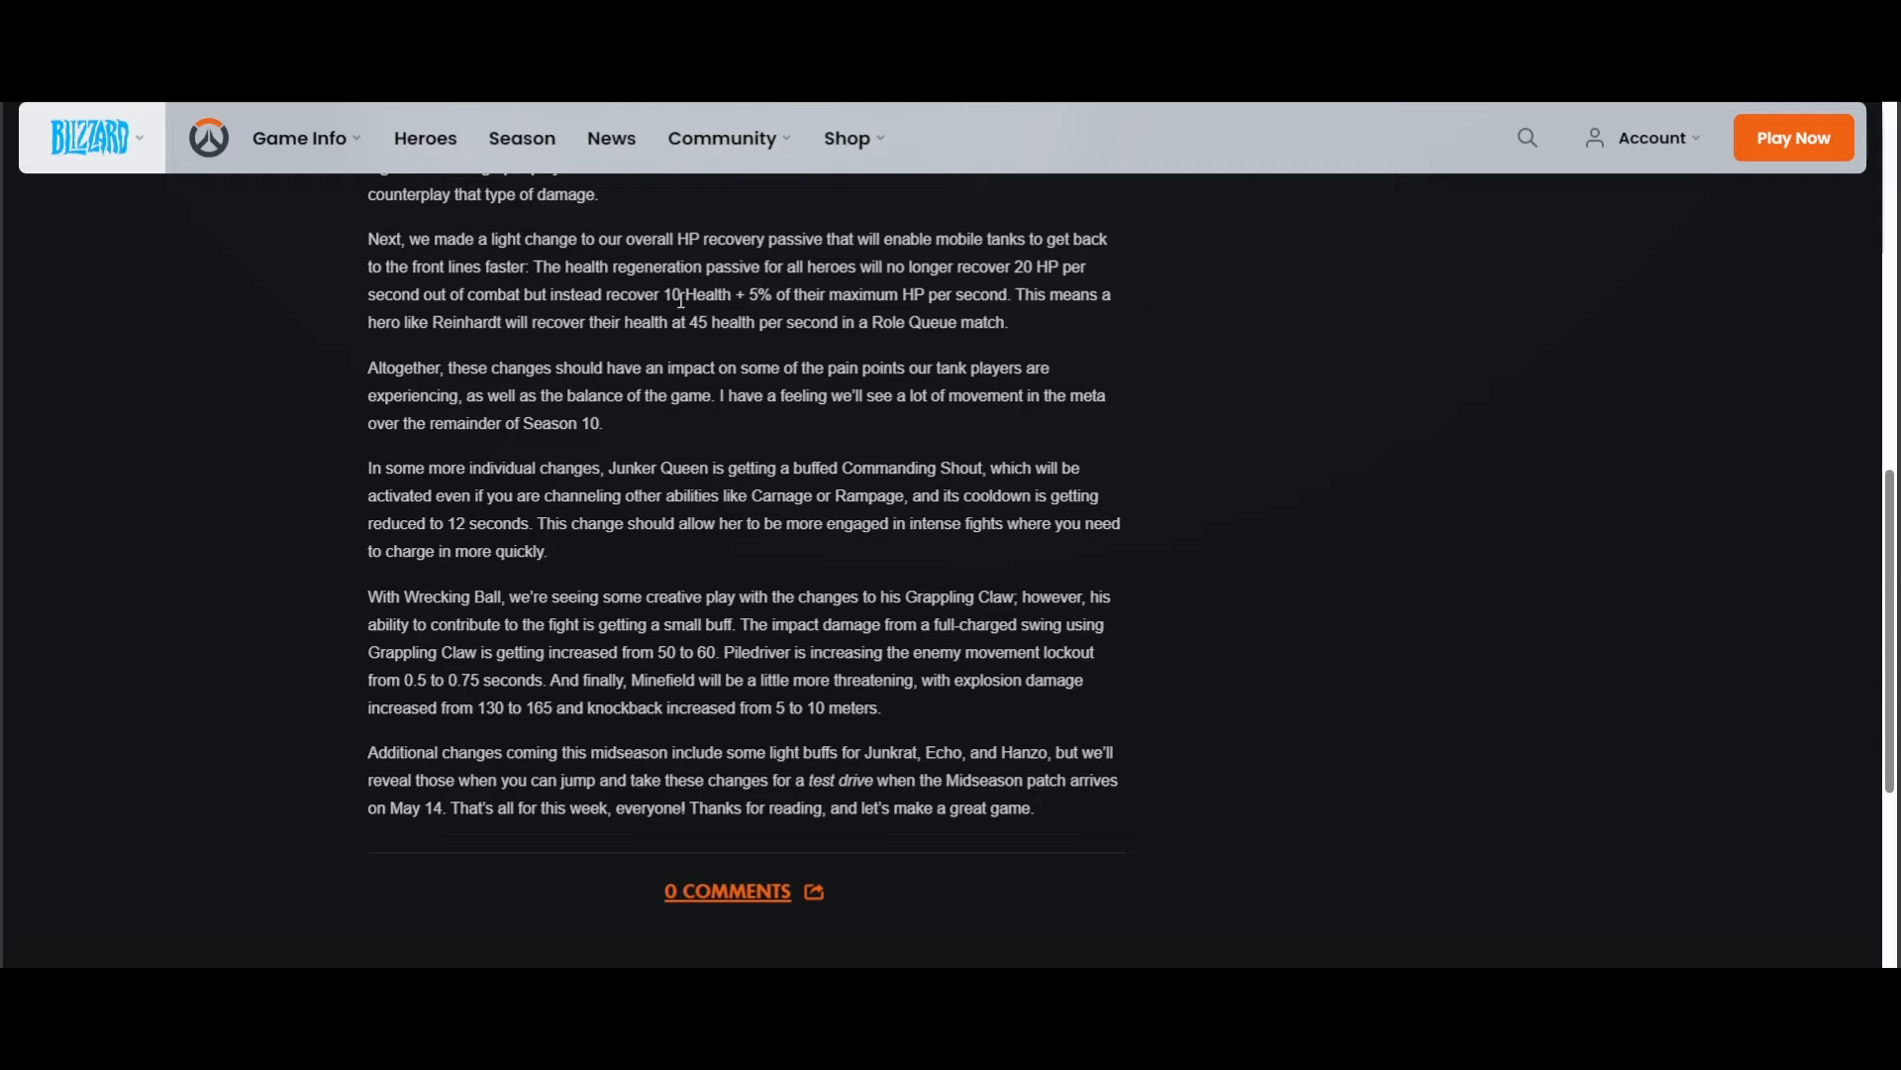
pyautogui.moveTo(903, 311)
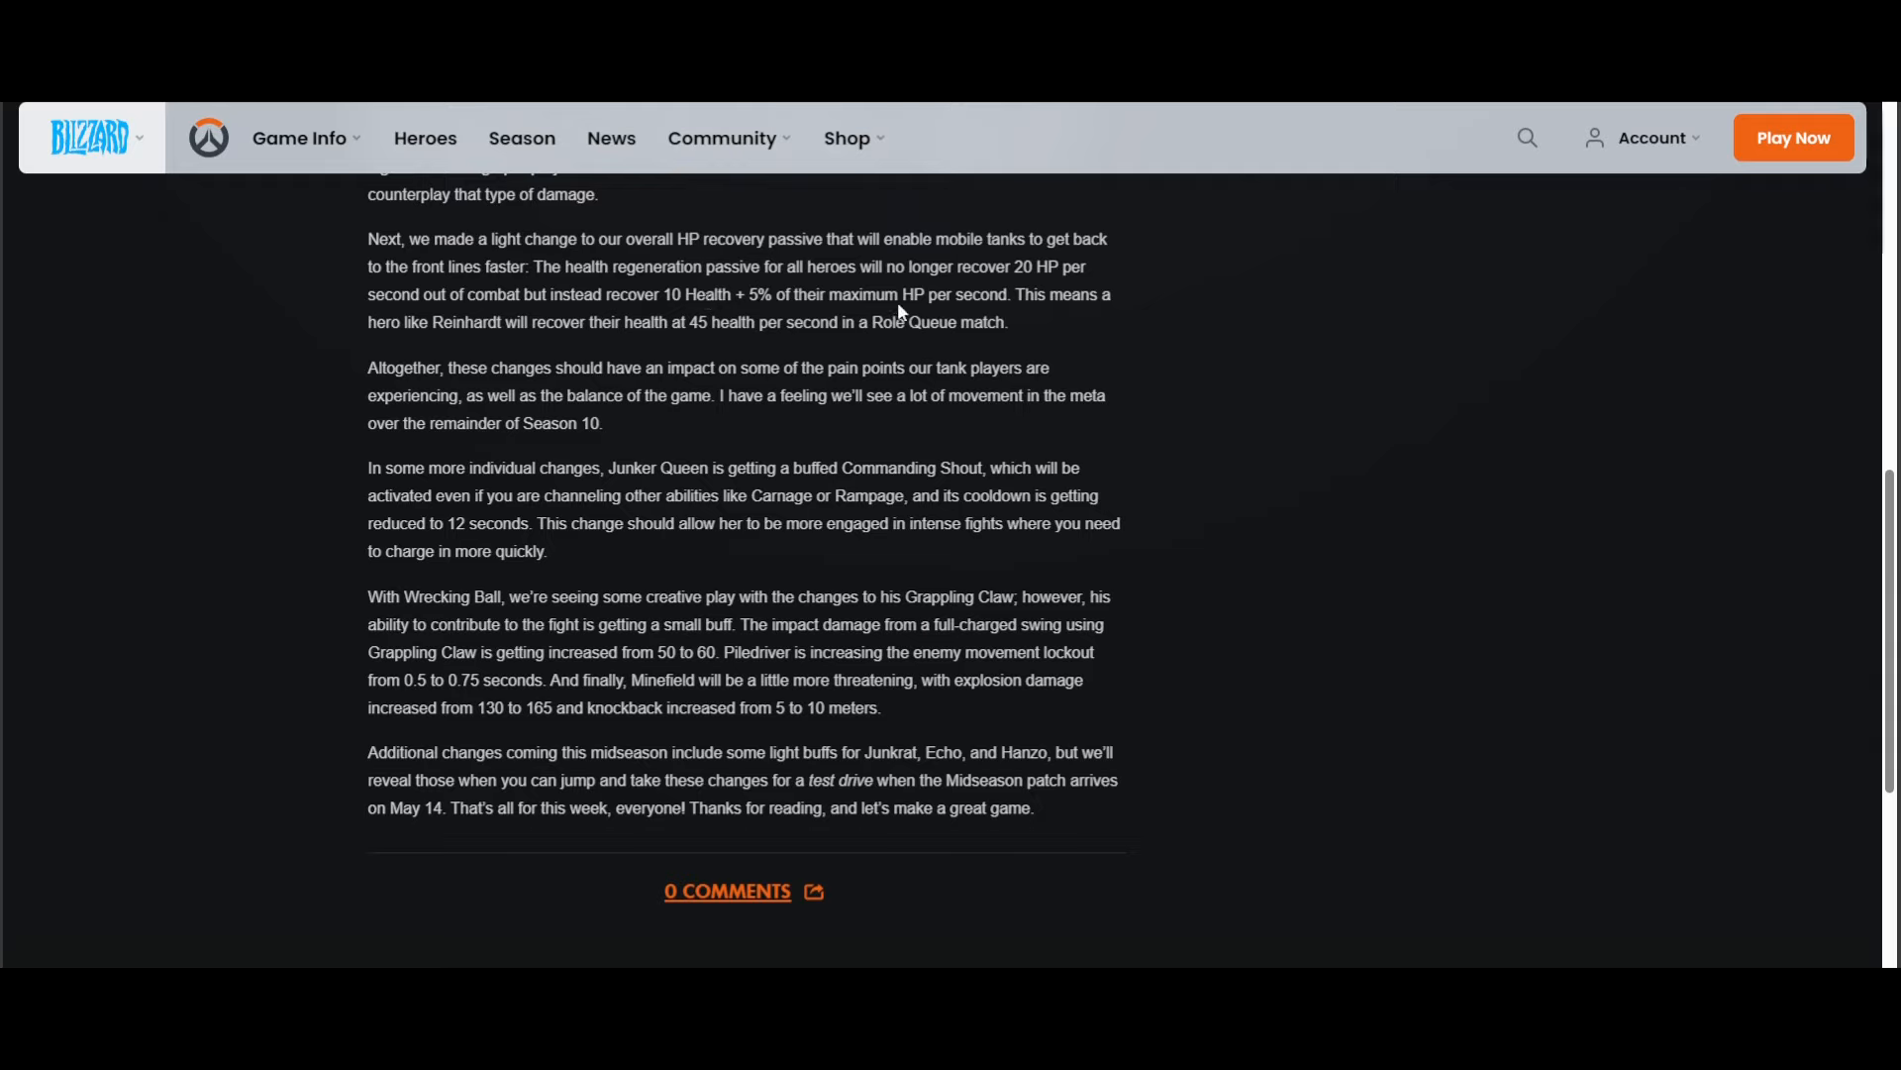
pyautogui.moveTo(1008, 314)
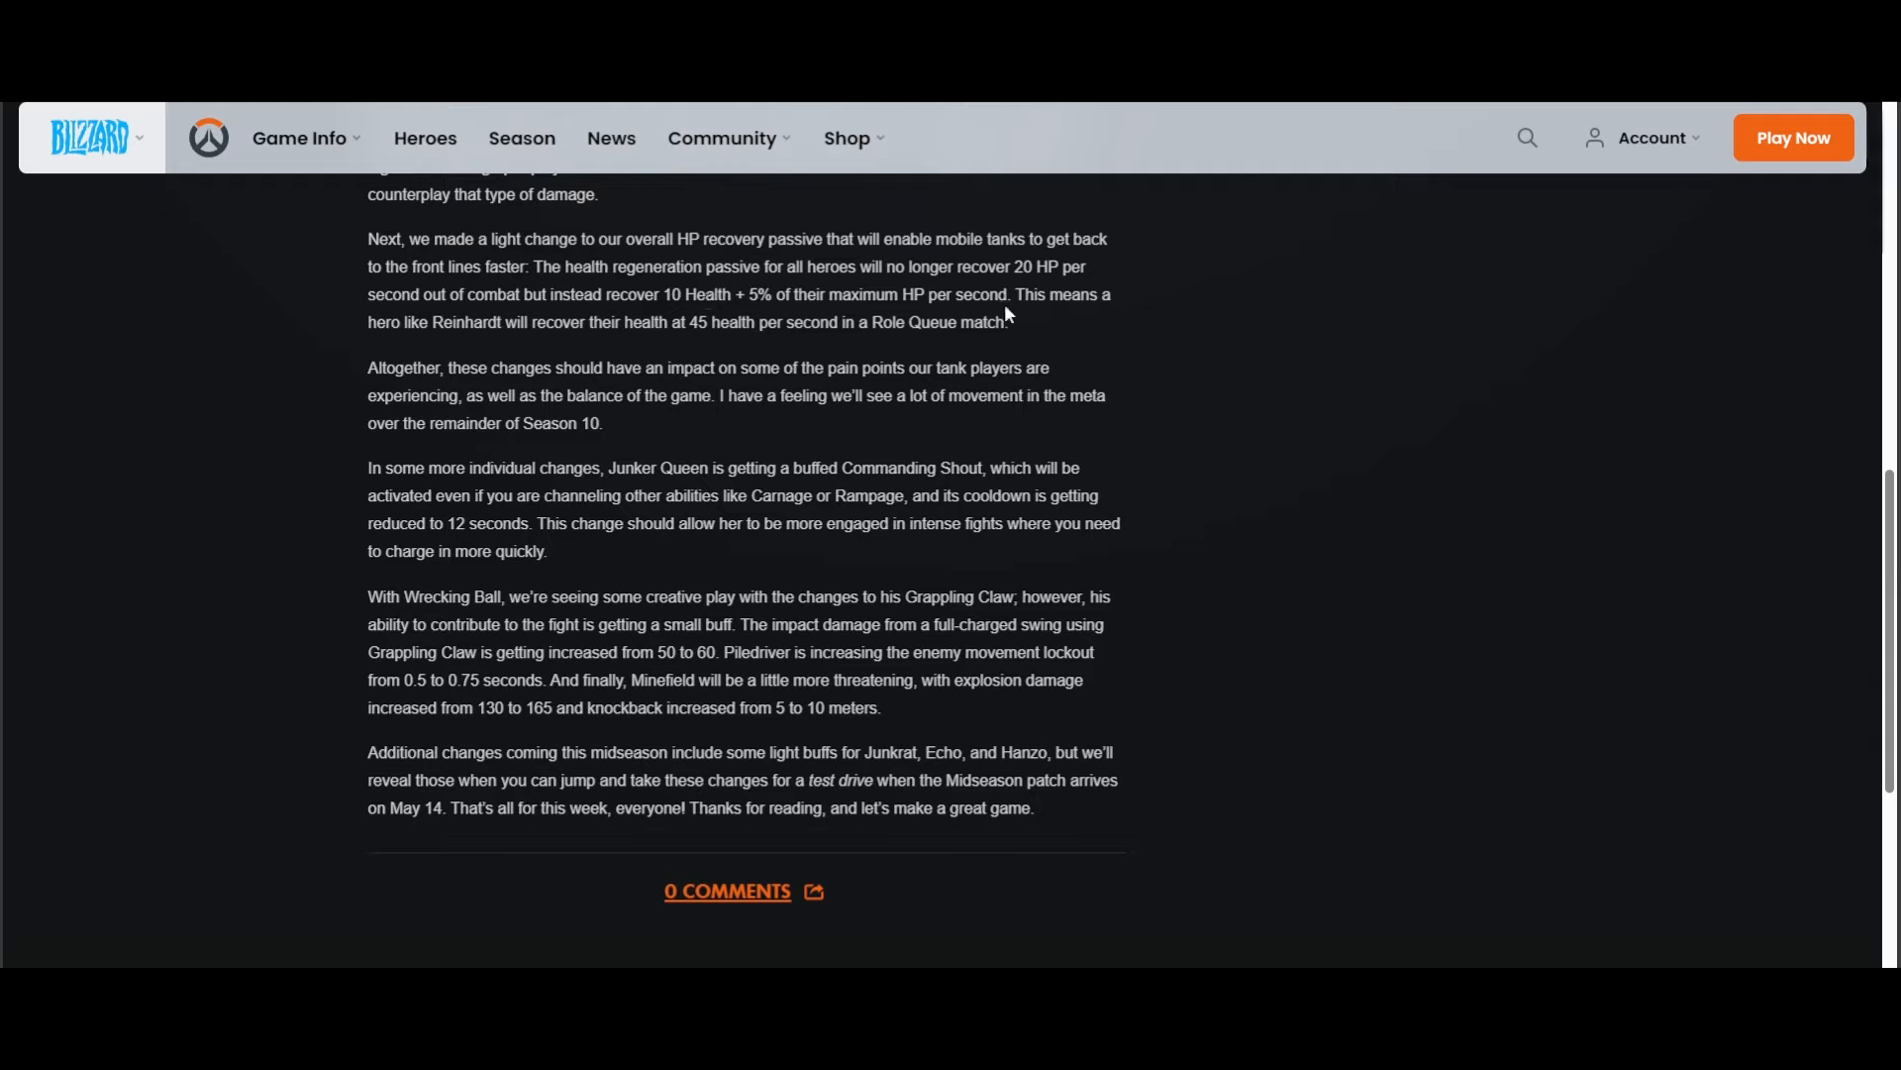
pyautogui.scroll(3)
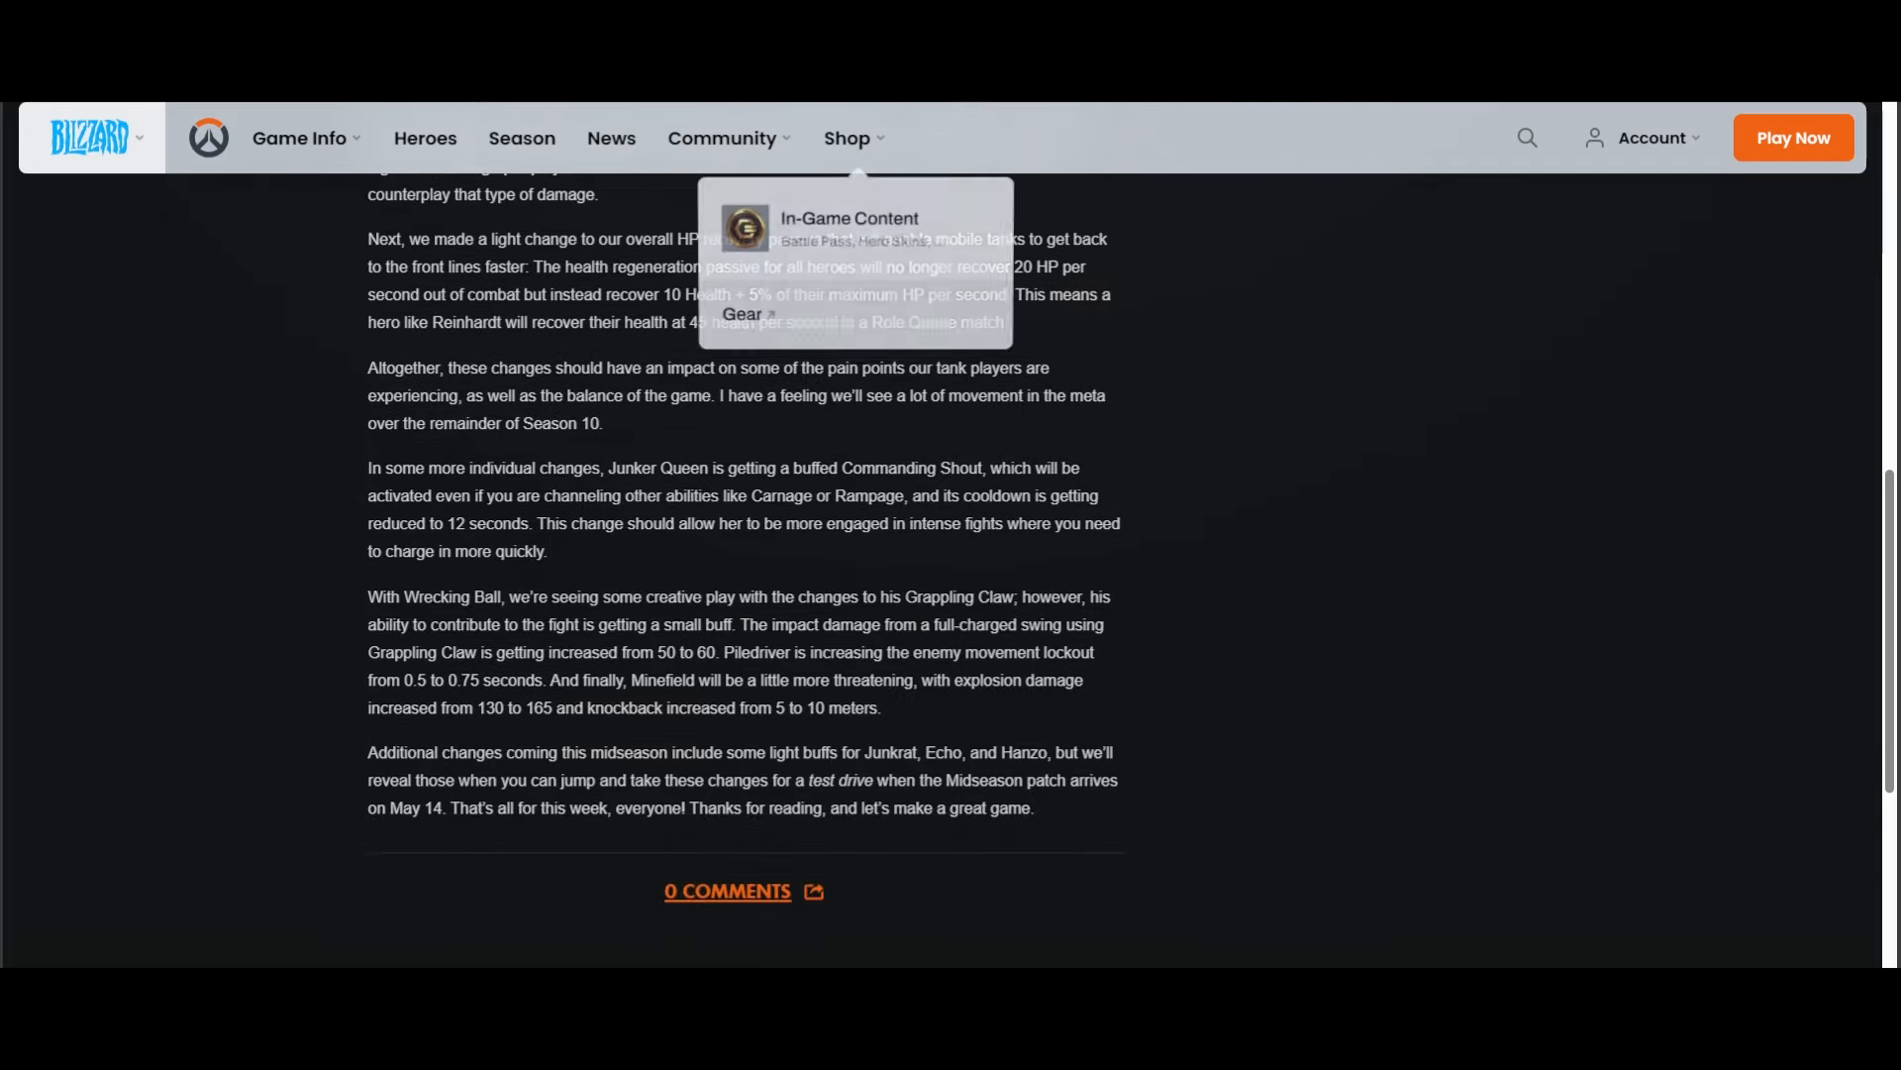
pyautogui.moveTo(1127, 467)
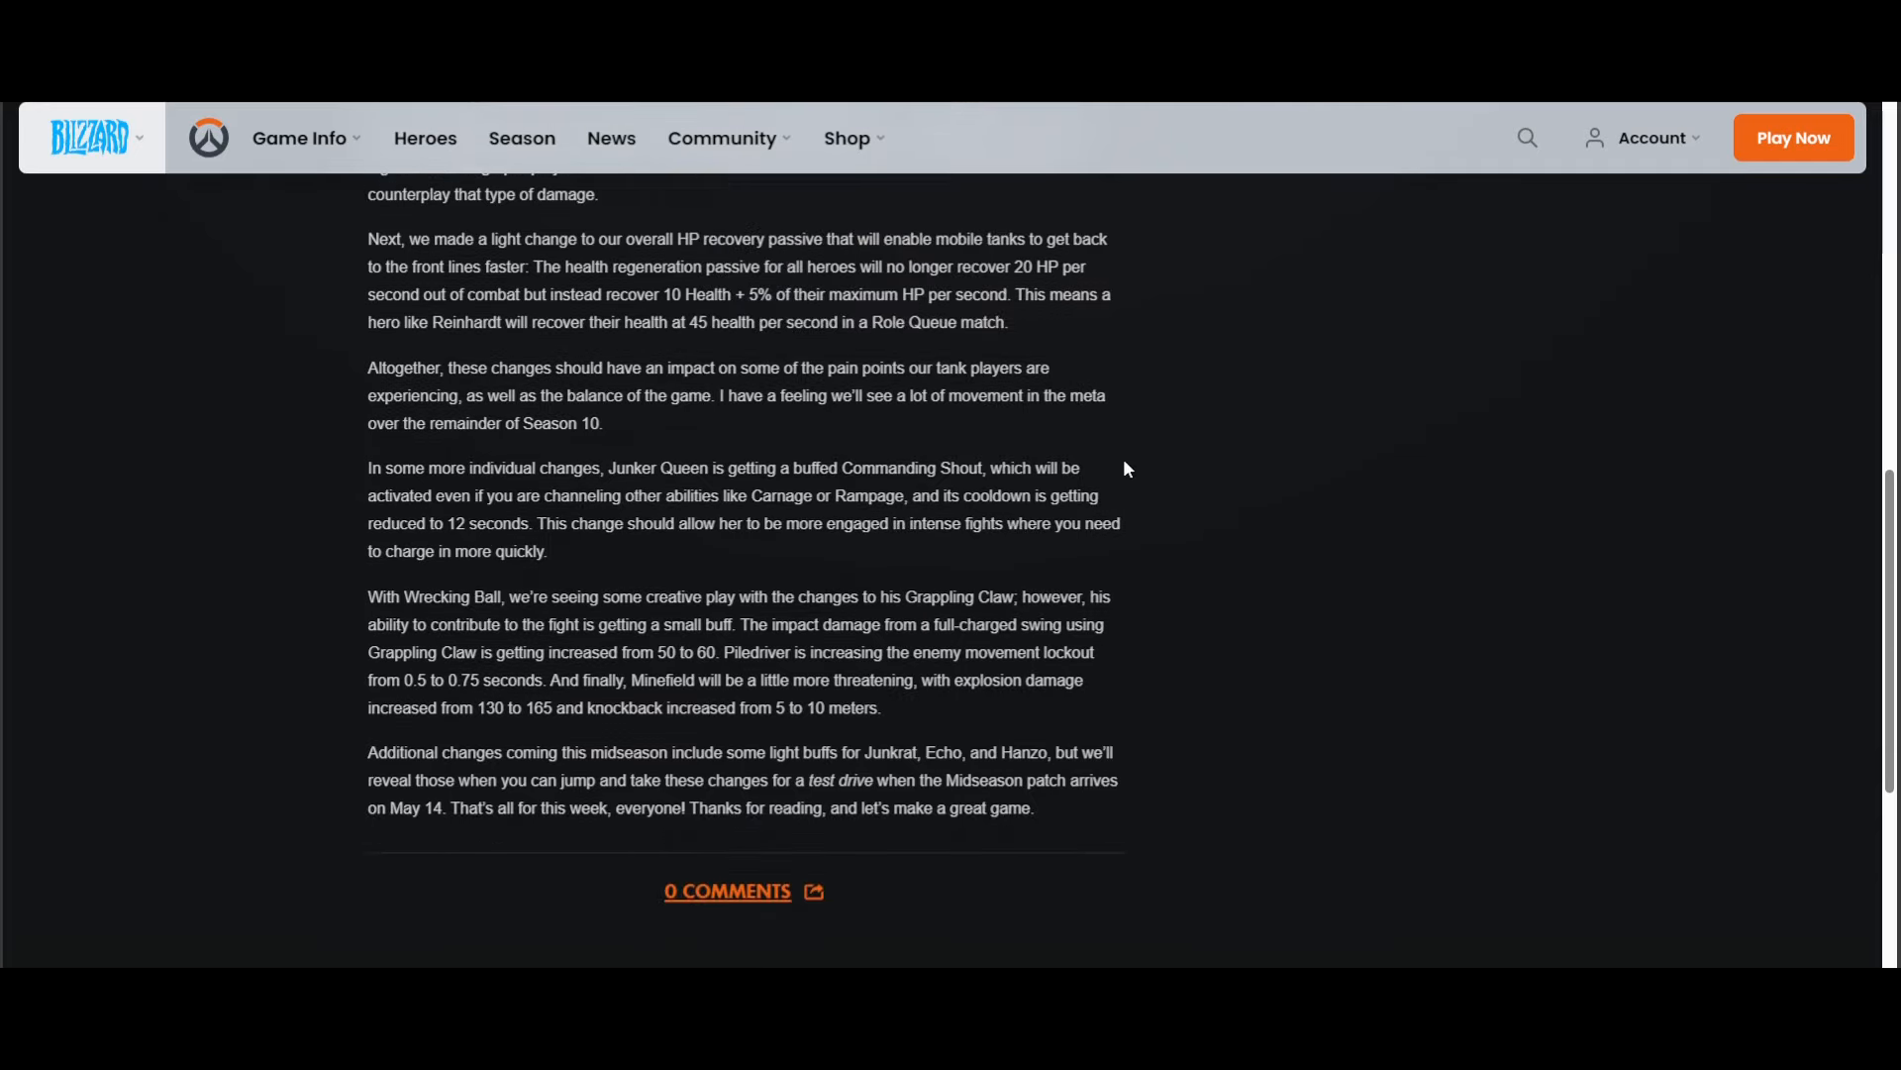
pyautogui.moveTo(1112, 455)
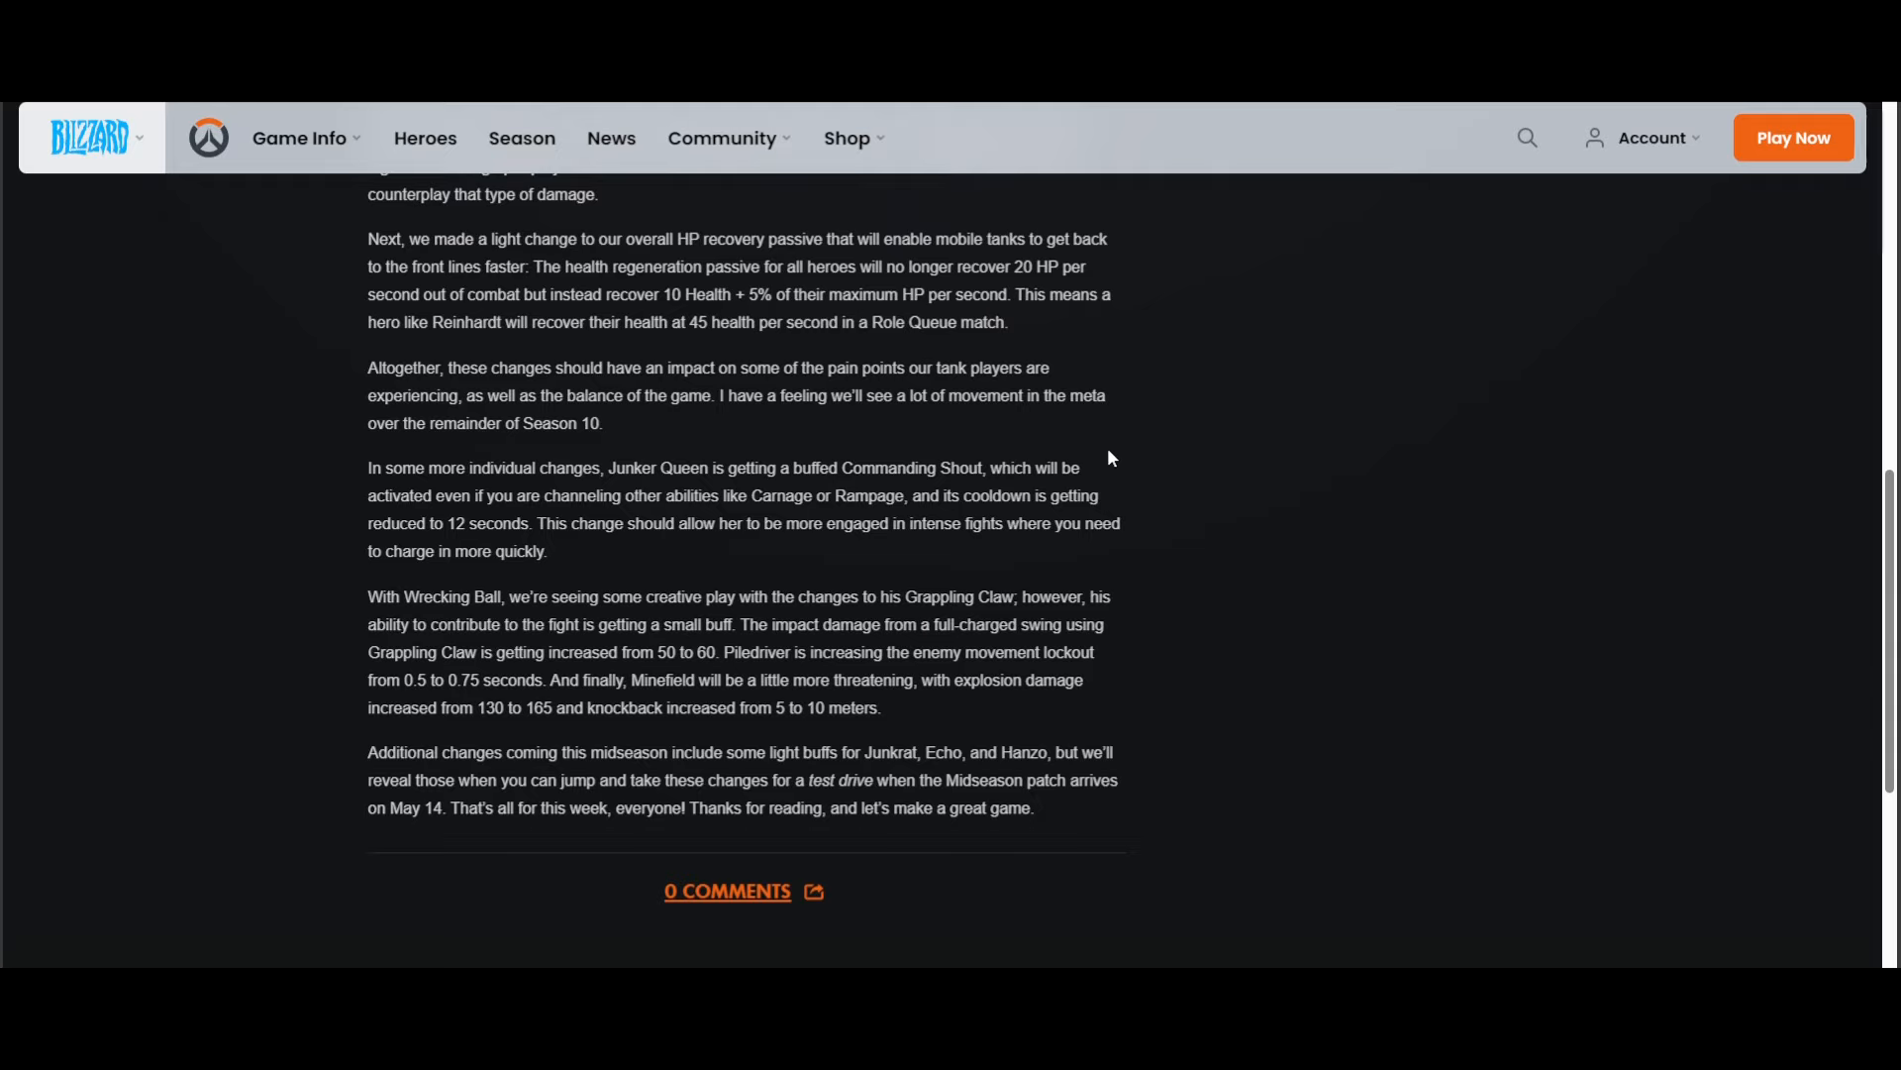
pyautogui.moveTo(1081, 455)
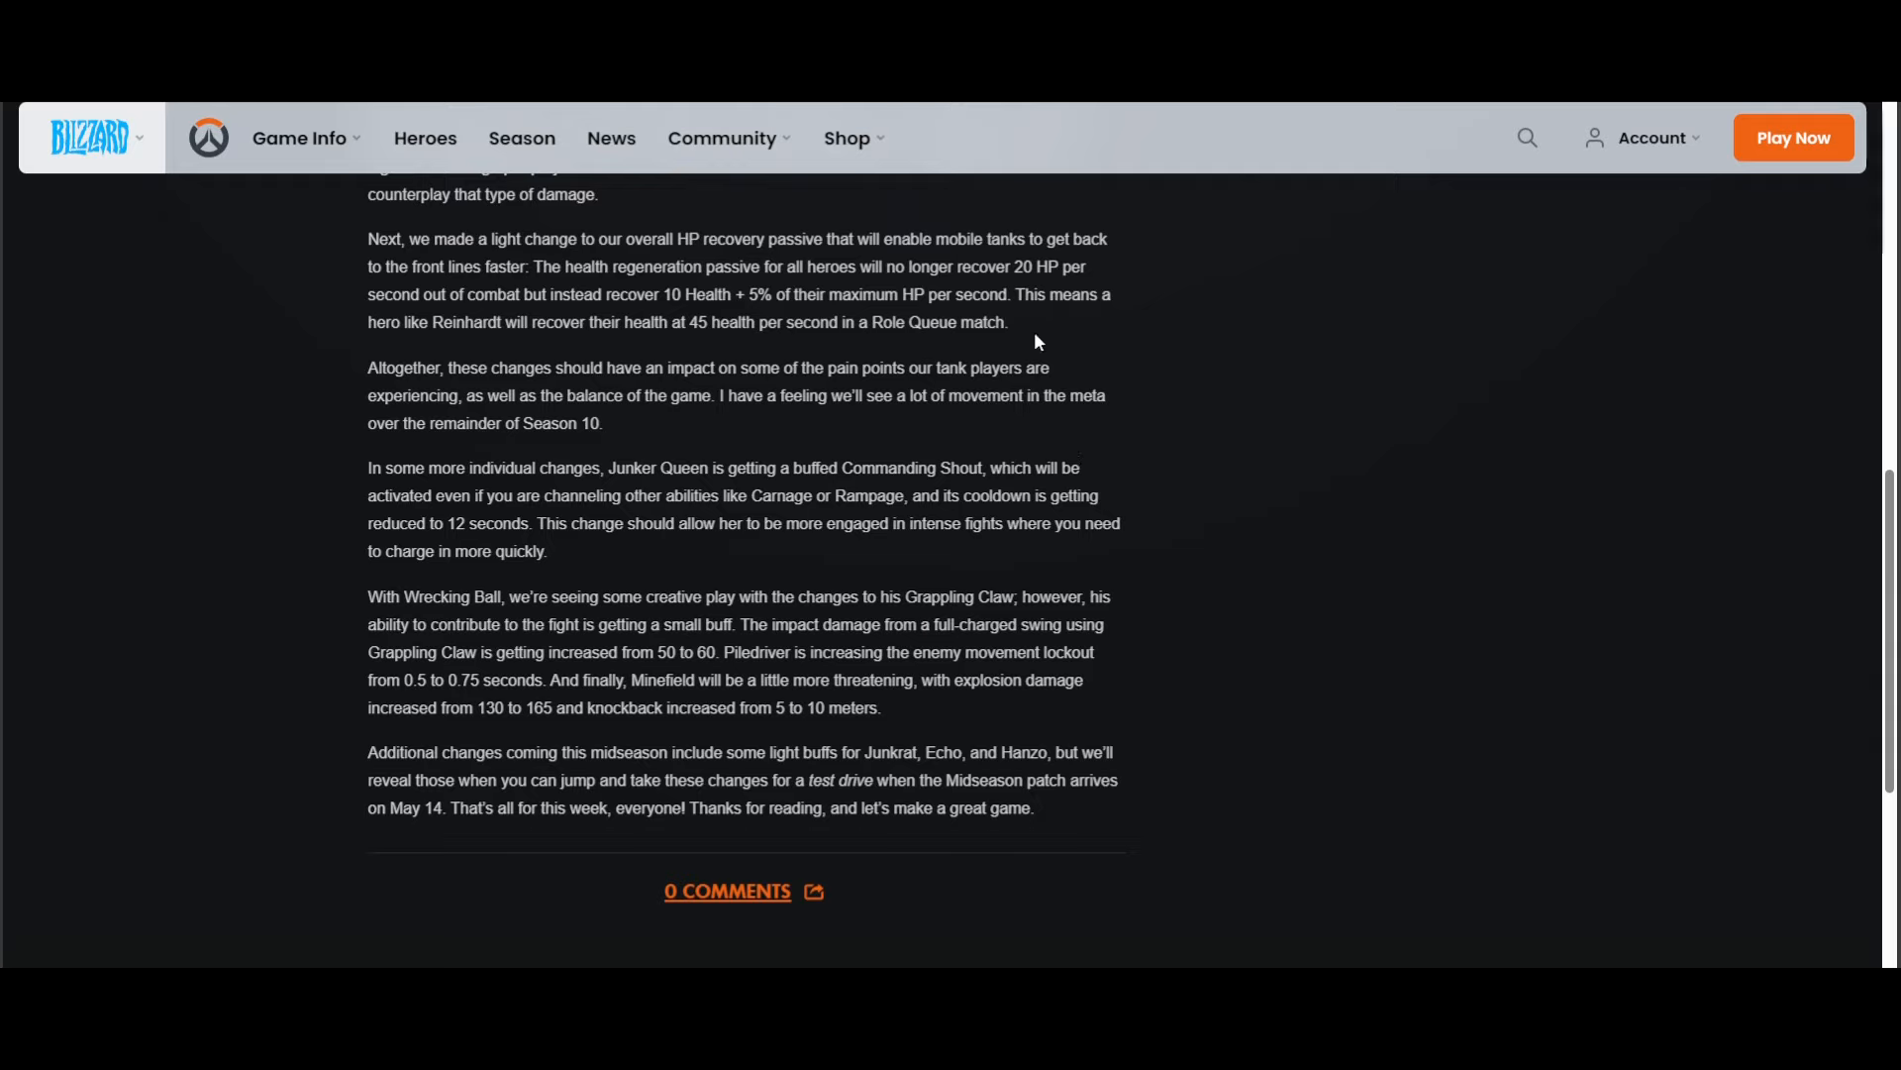
pyautogui.moveTo(717, 353)
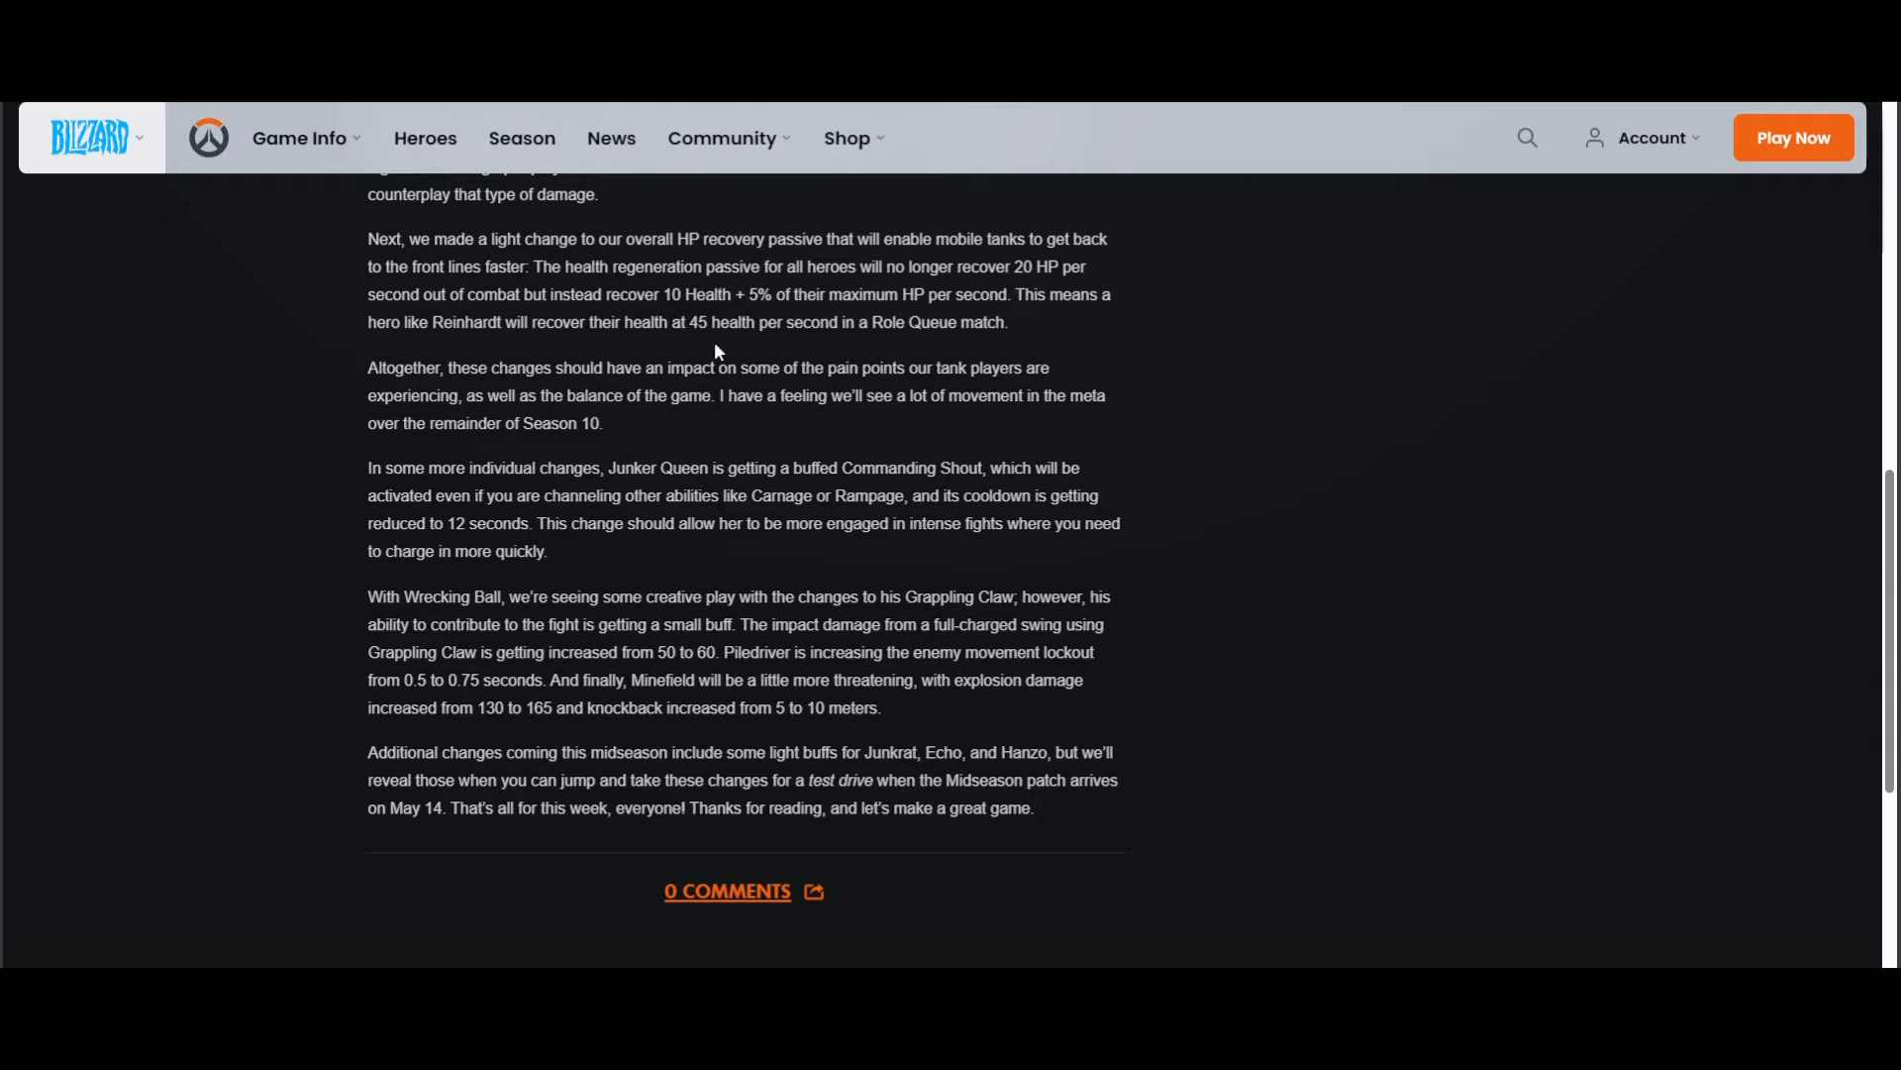
pyautogui.moveTo(743, 340)
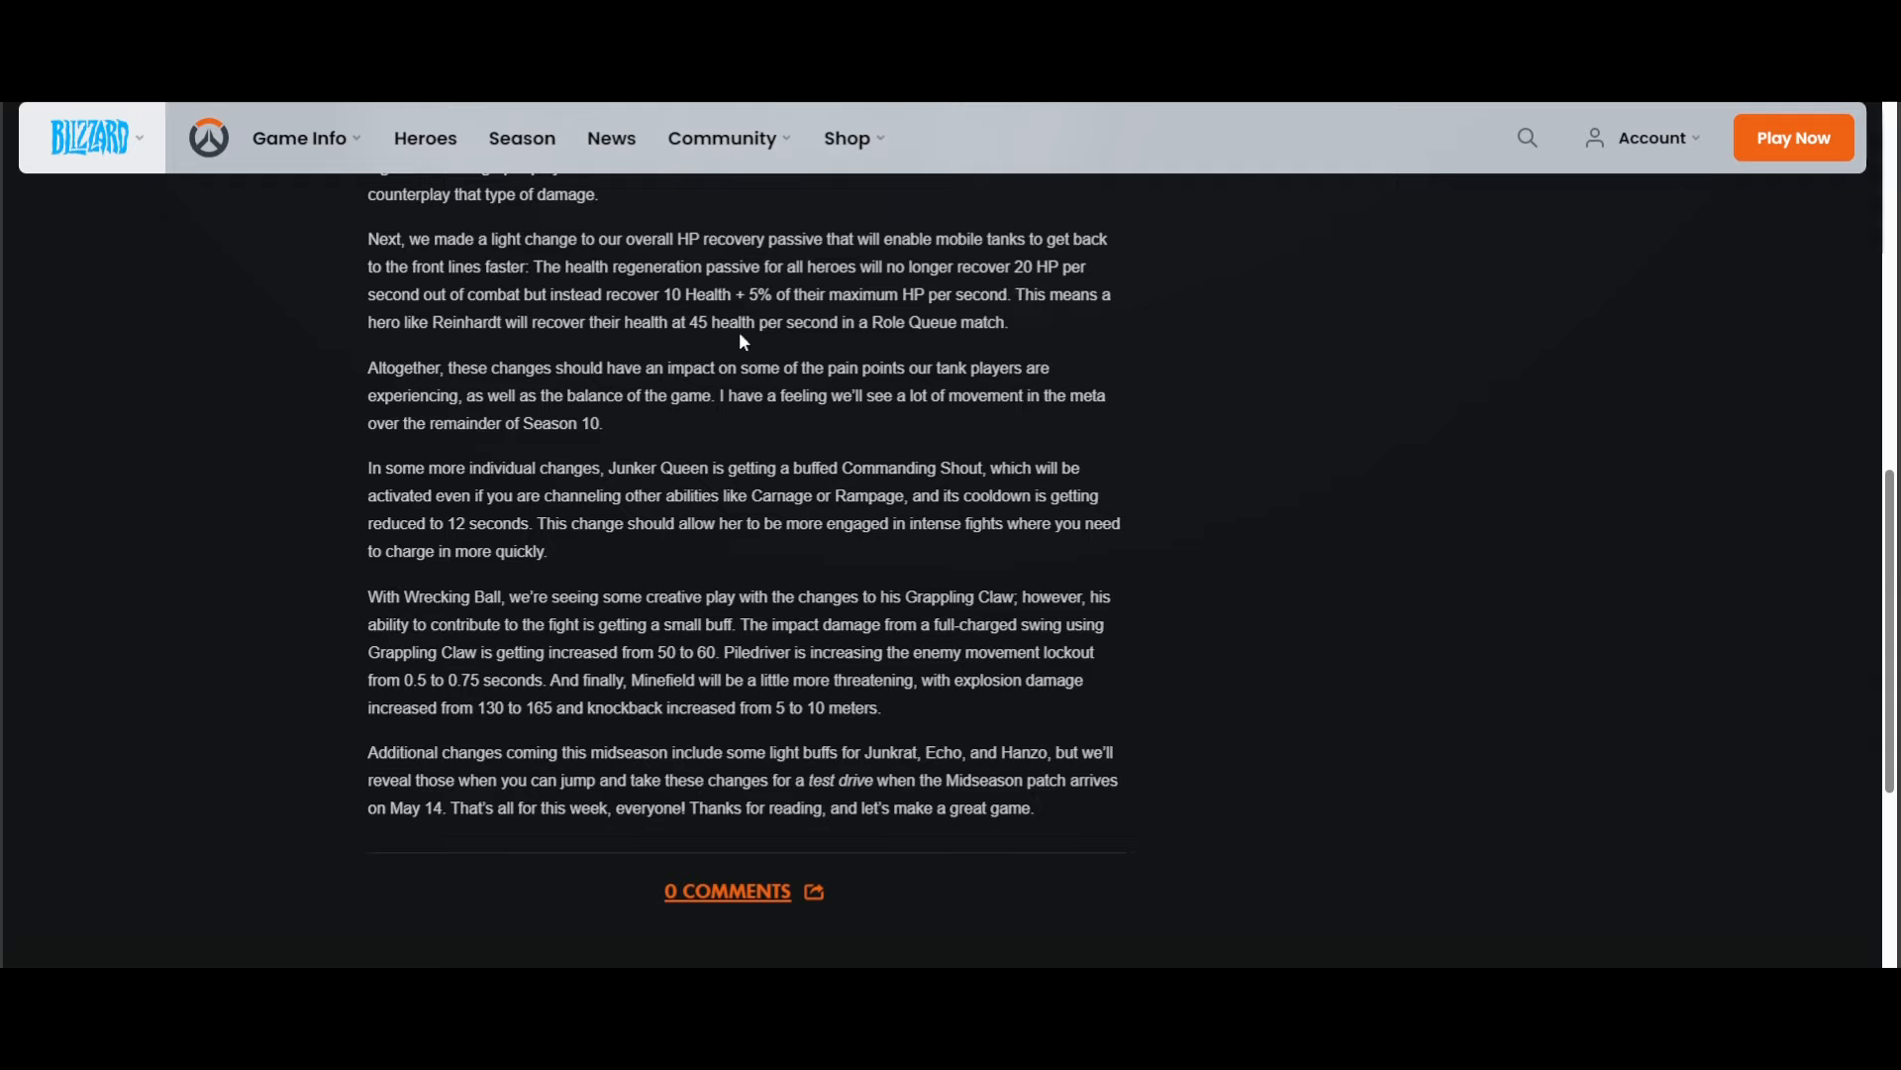
pyautogui.moveTo(972, 324)
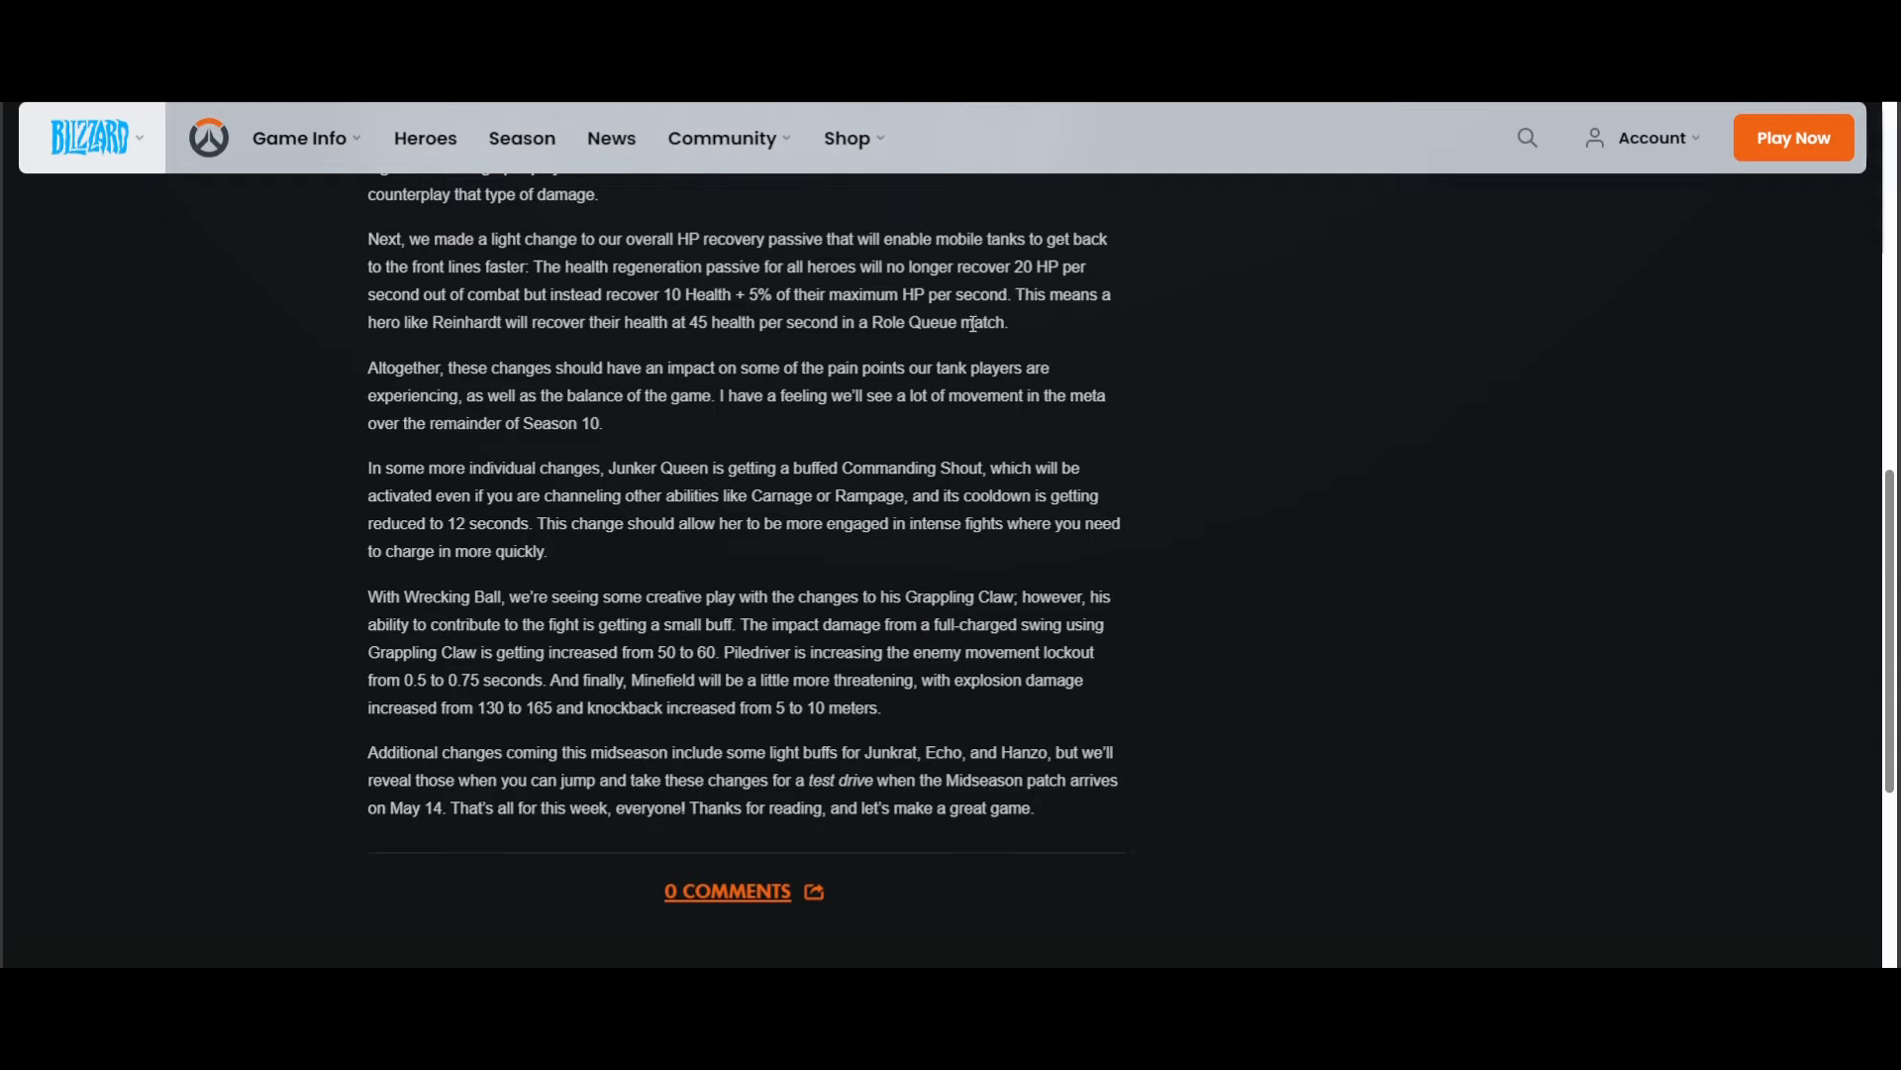
# - Scroll below the finished article to the Stay Connected social-links section
pyautogui.scroll(-3)
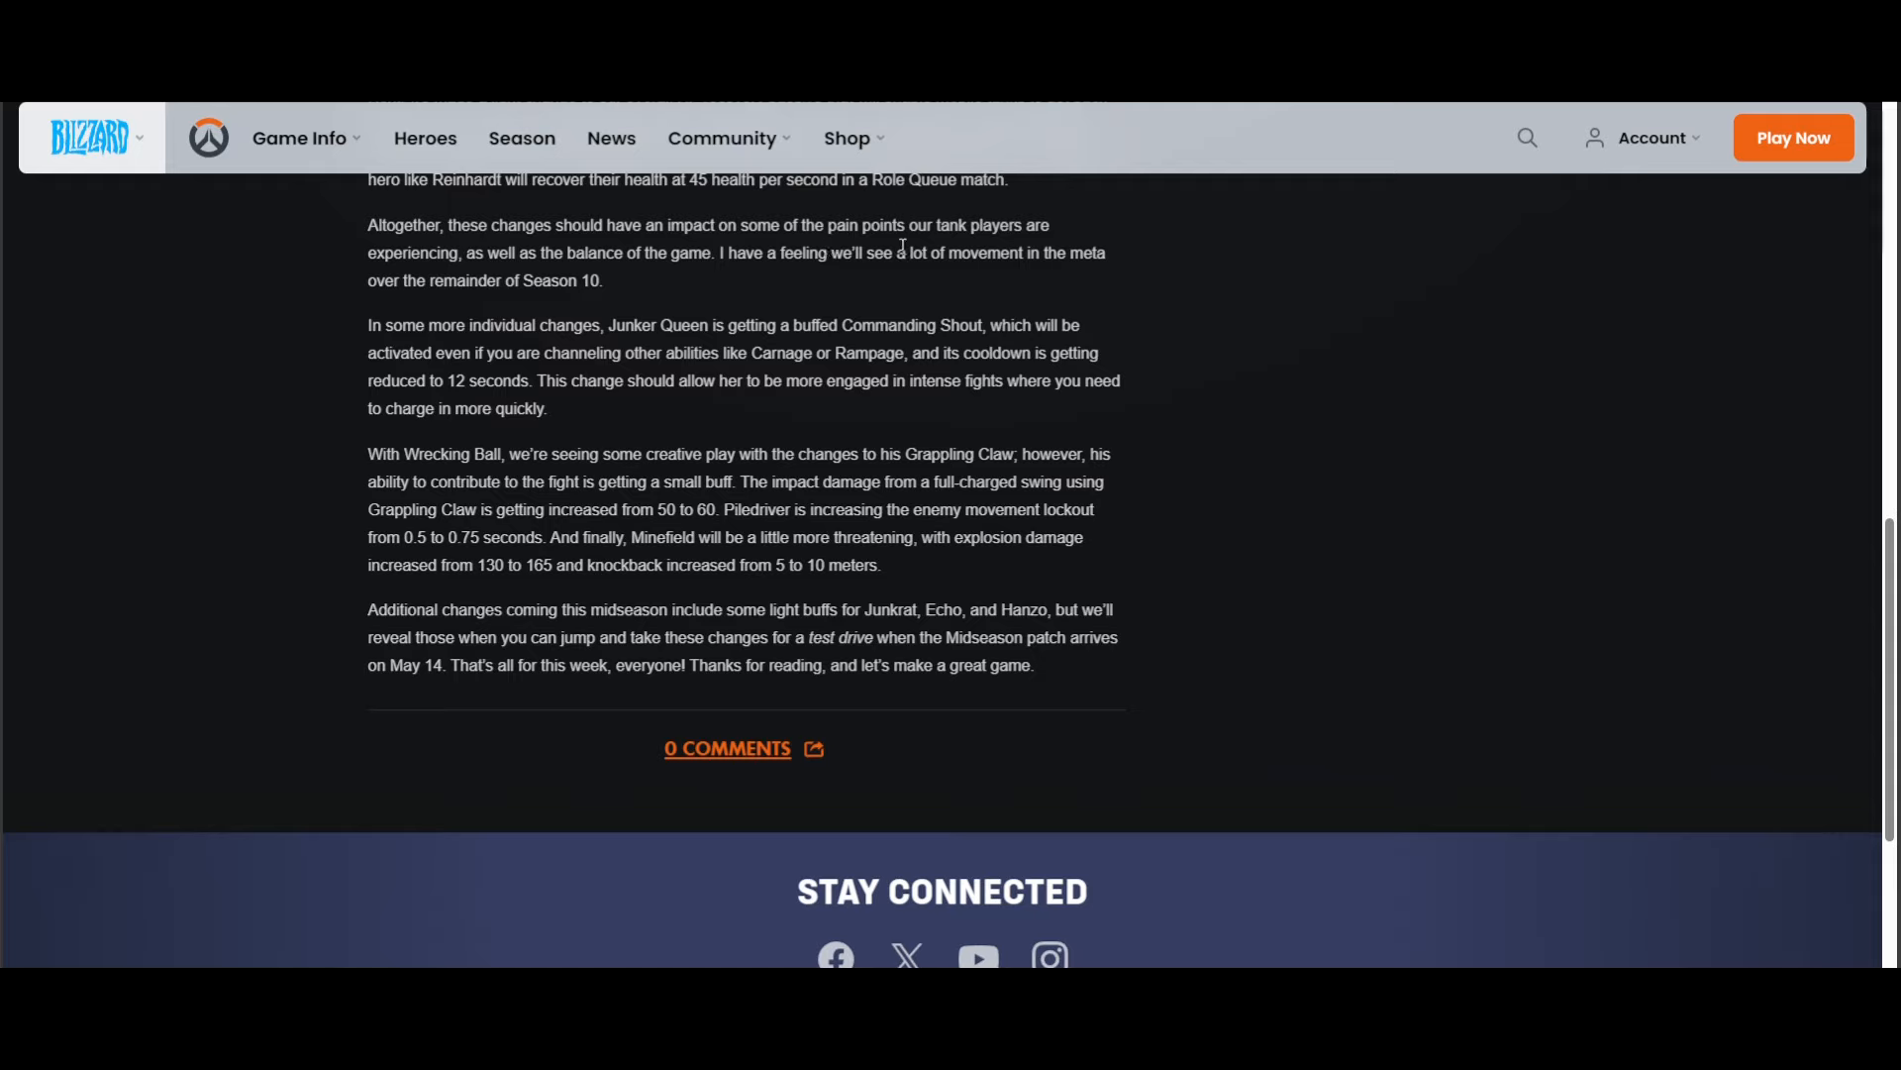
pyautogui.moveTo(616, 309)
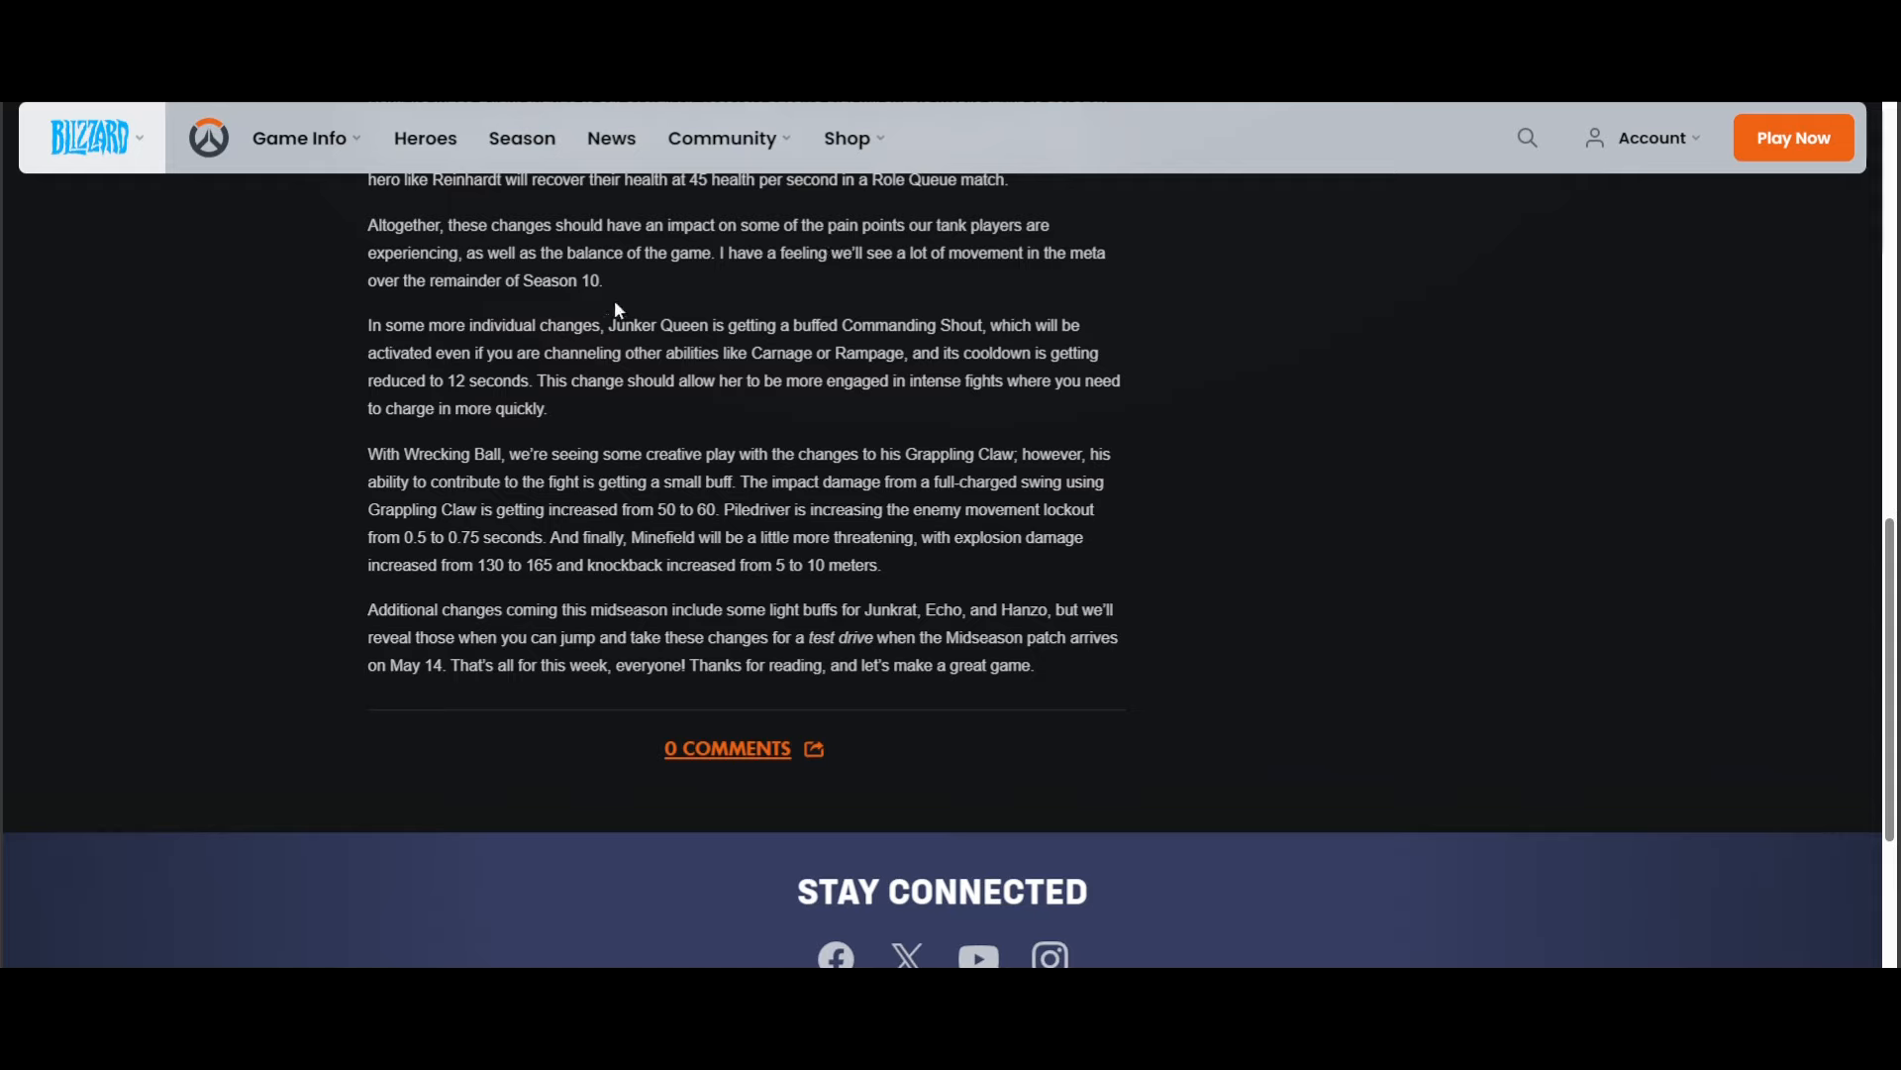
pyautogui.moveTo(527, 270)
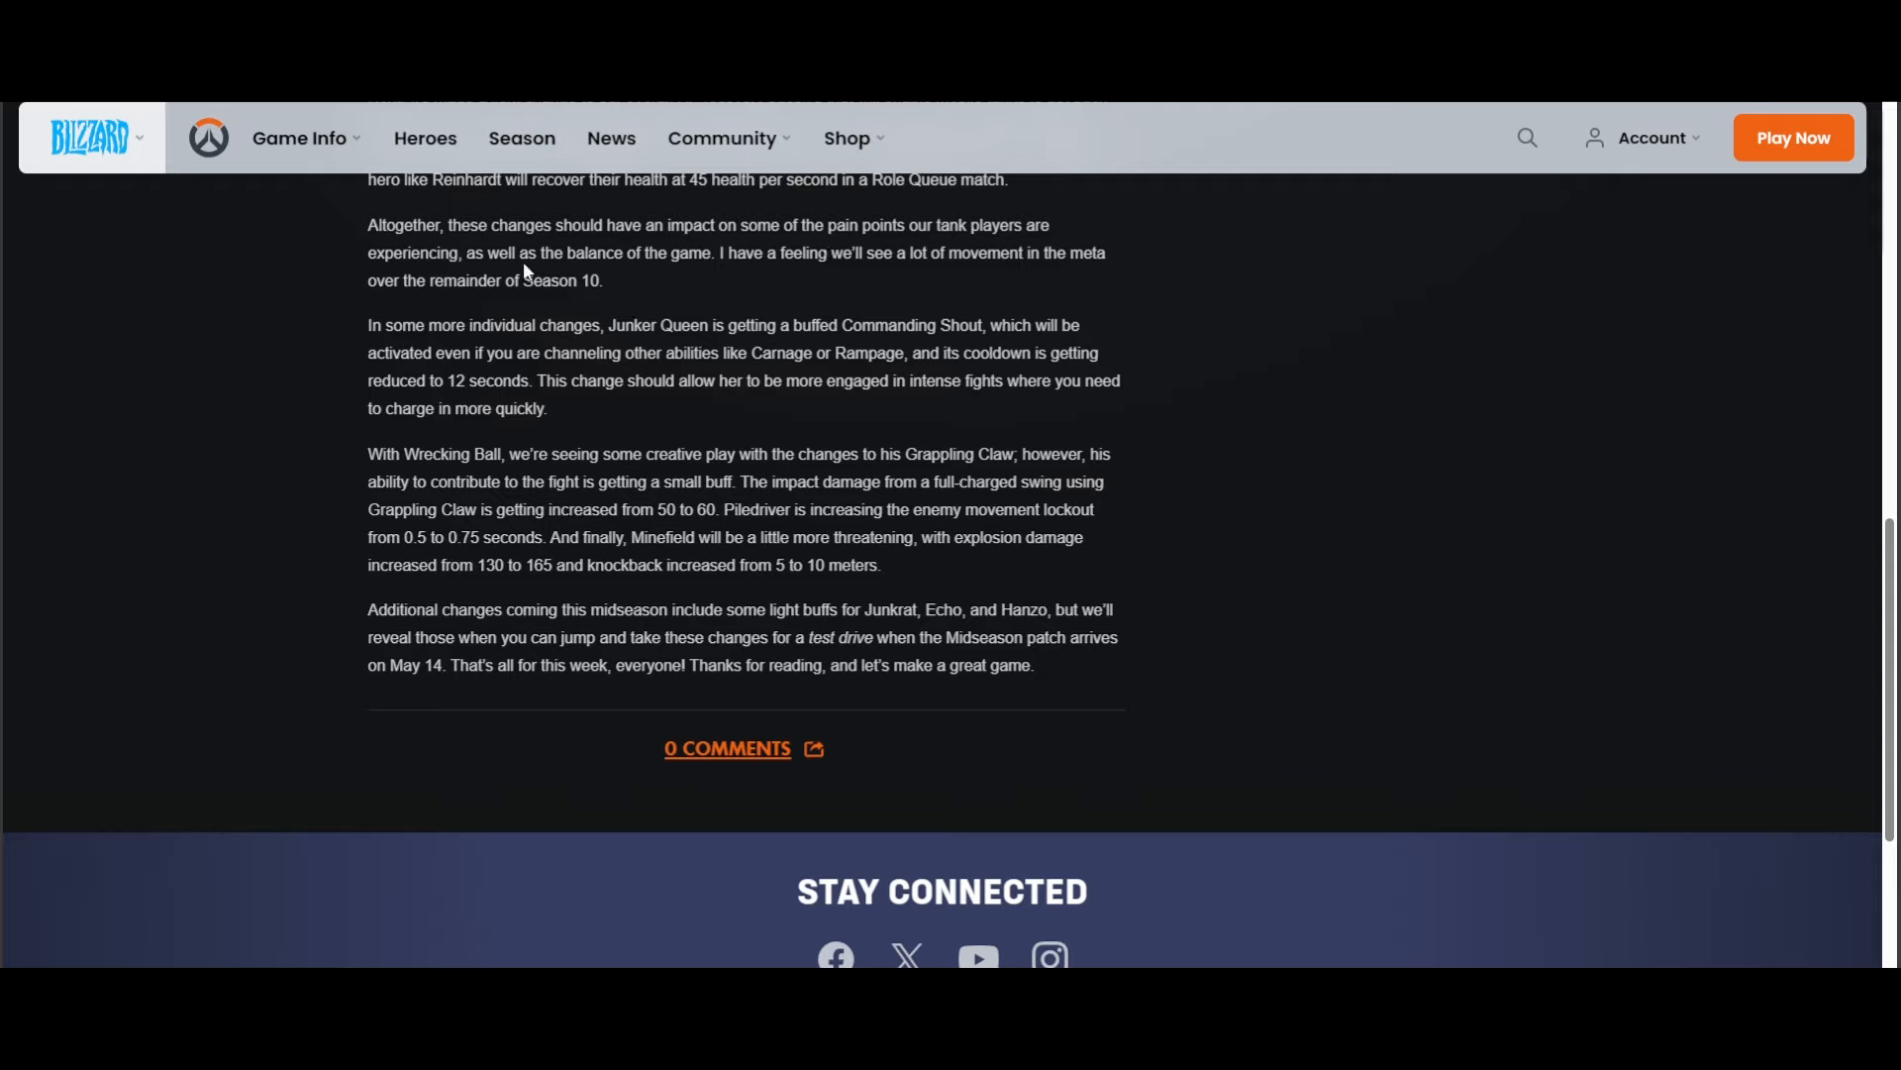
pyautogui.moveTo(919, 289)
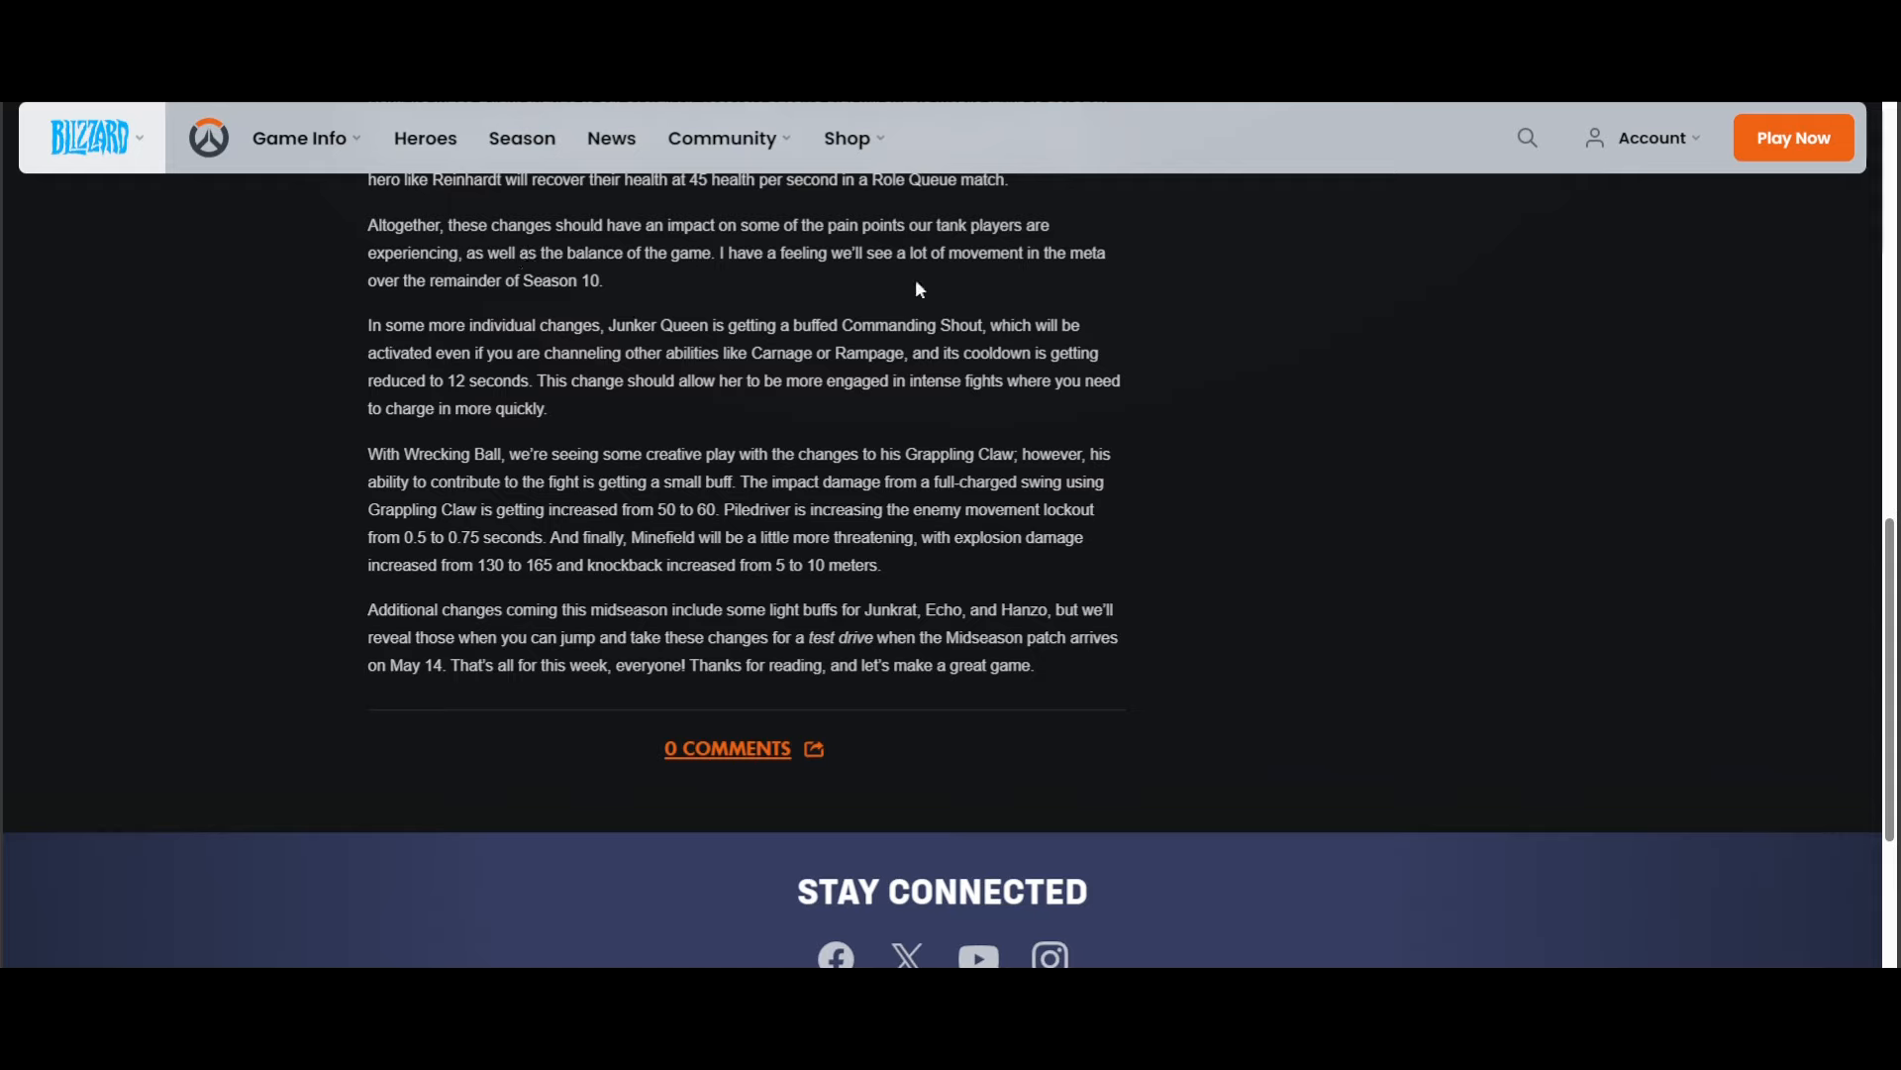
pyautogui.moveTo(525, 281)
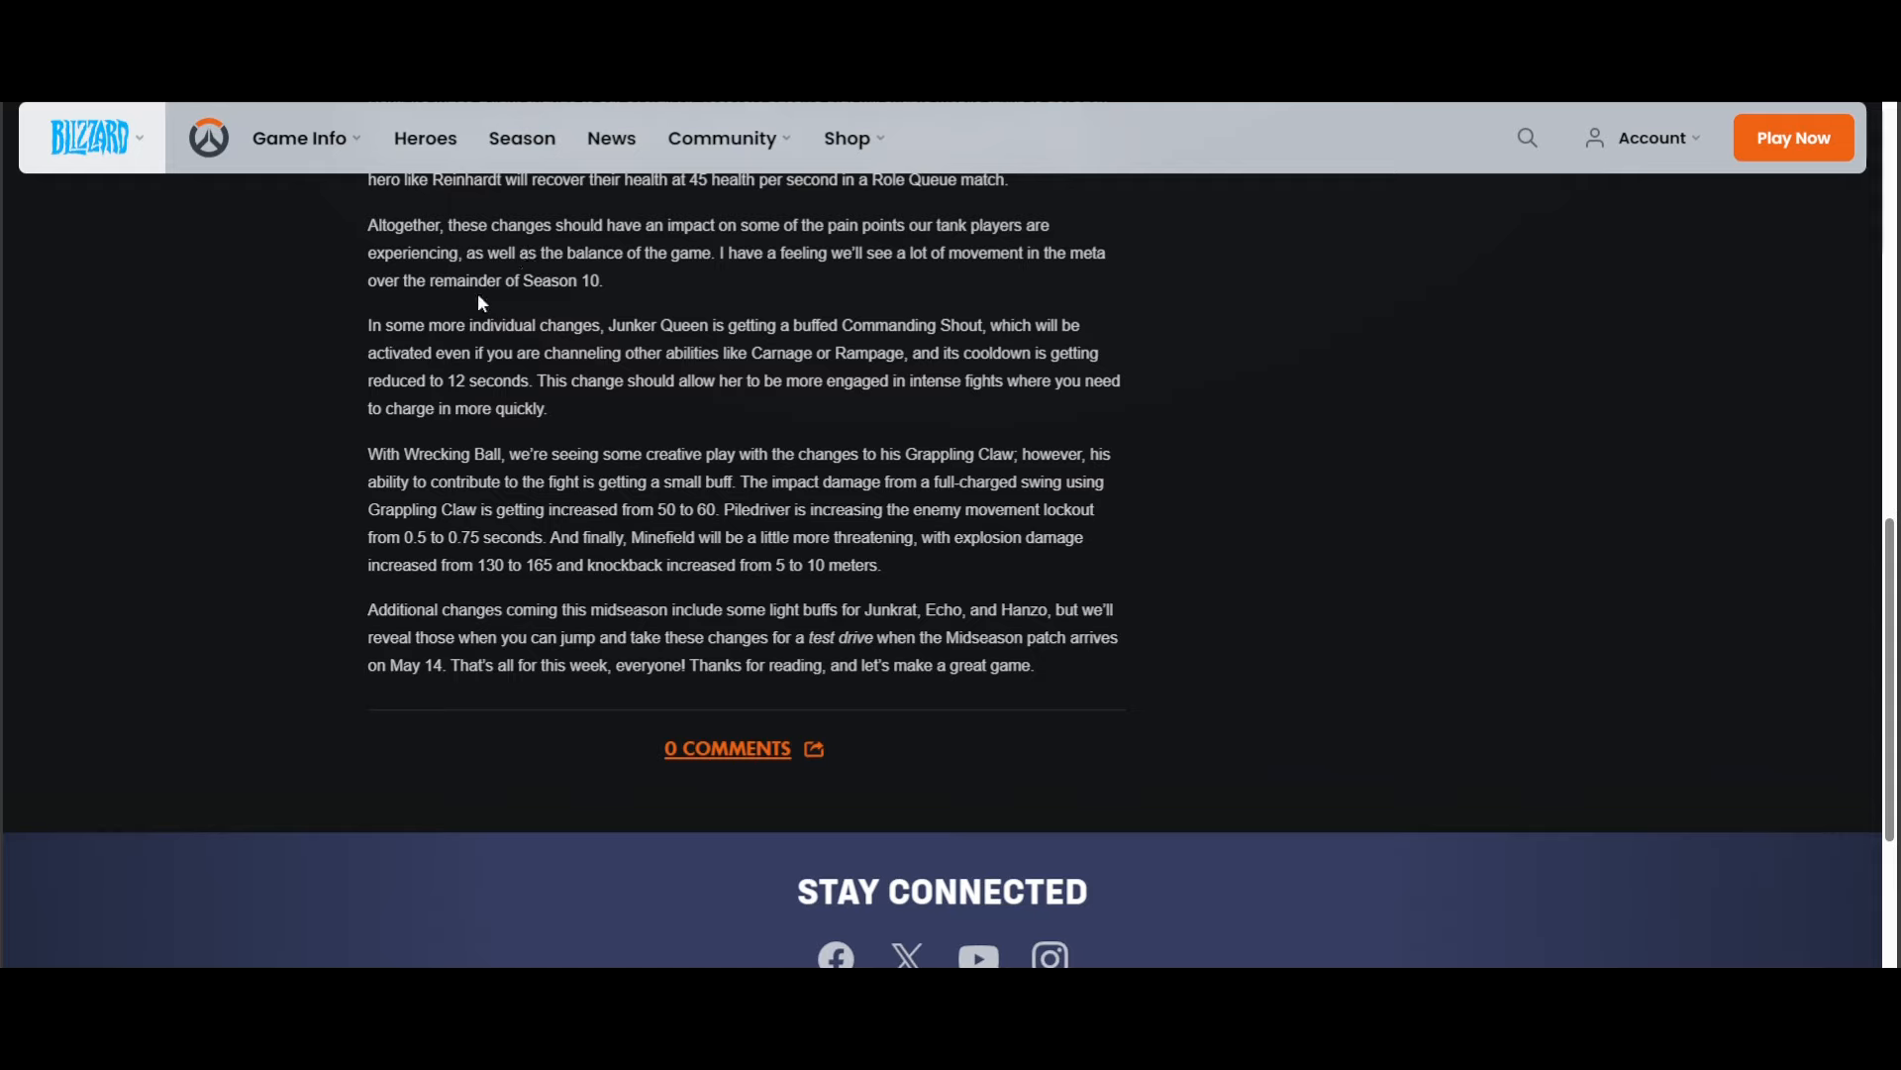
pyautogui.moveTo(610, 293)
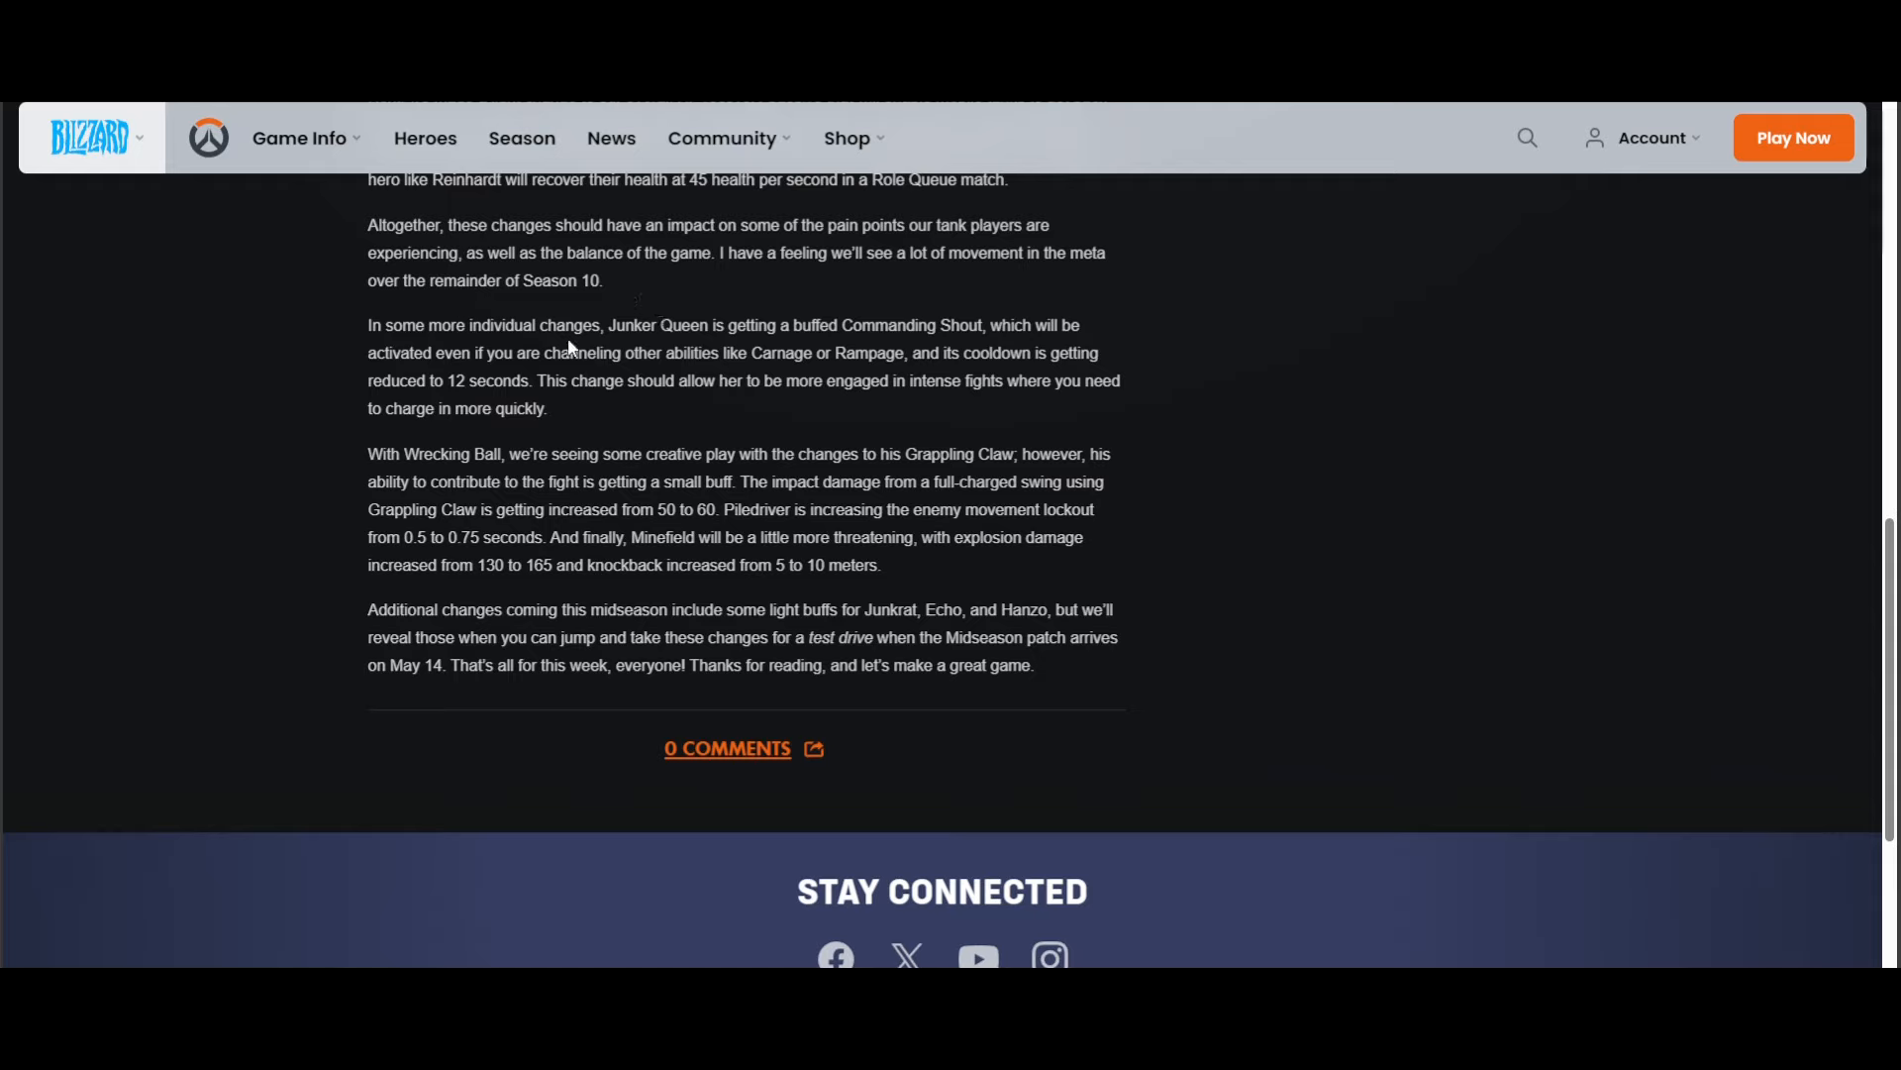
pyautogui.moveTo(951, 332)
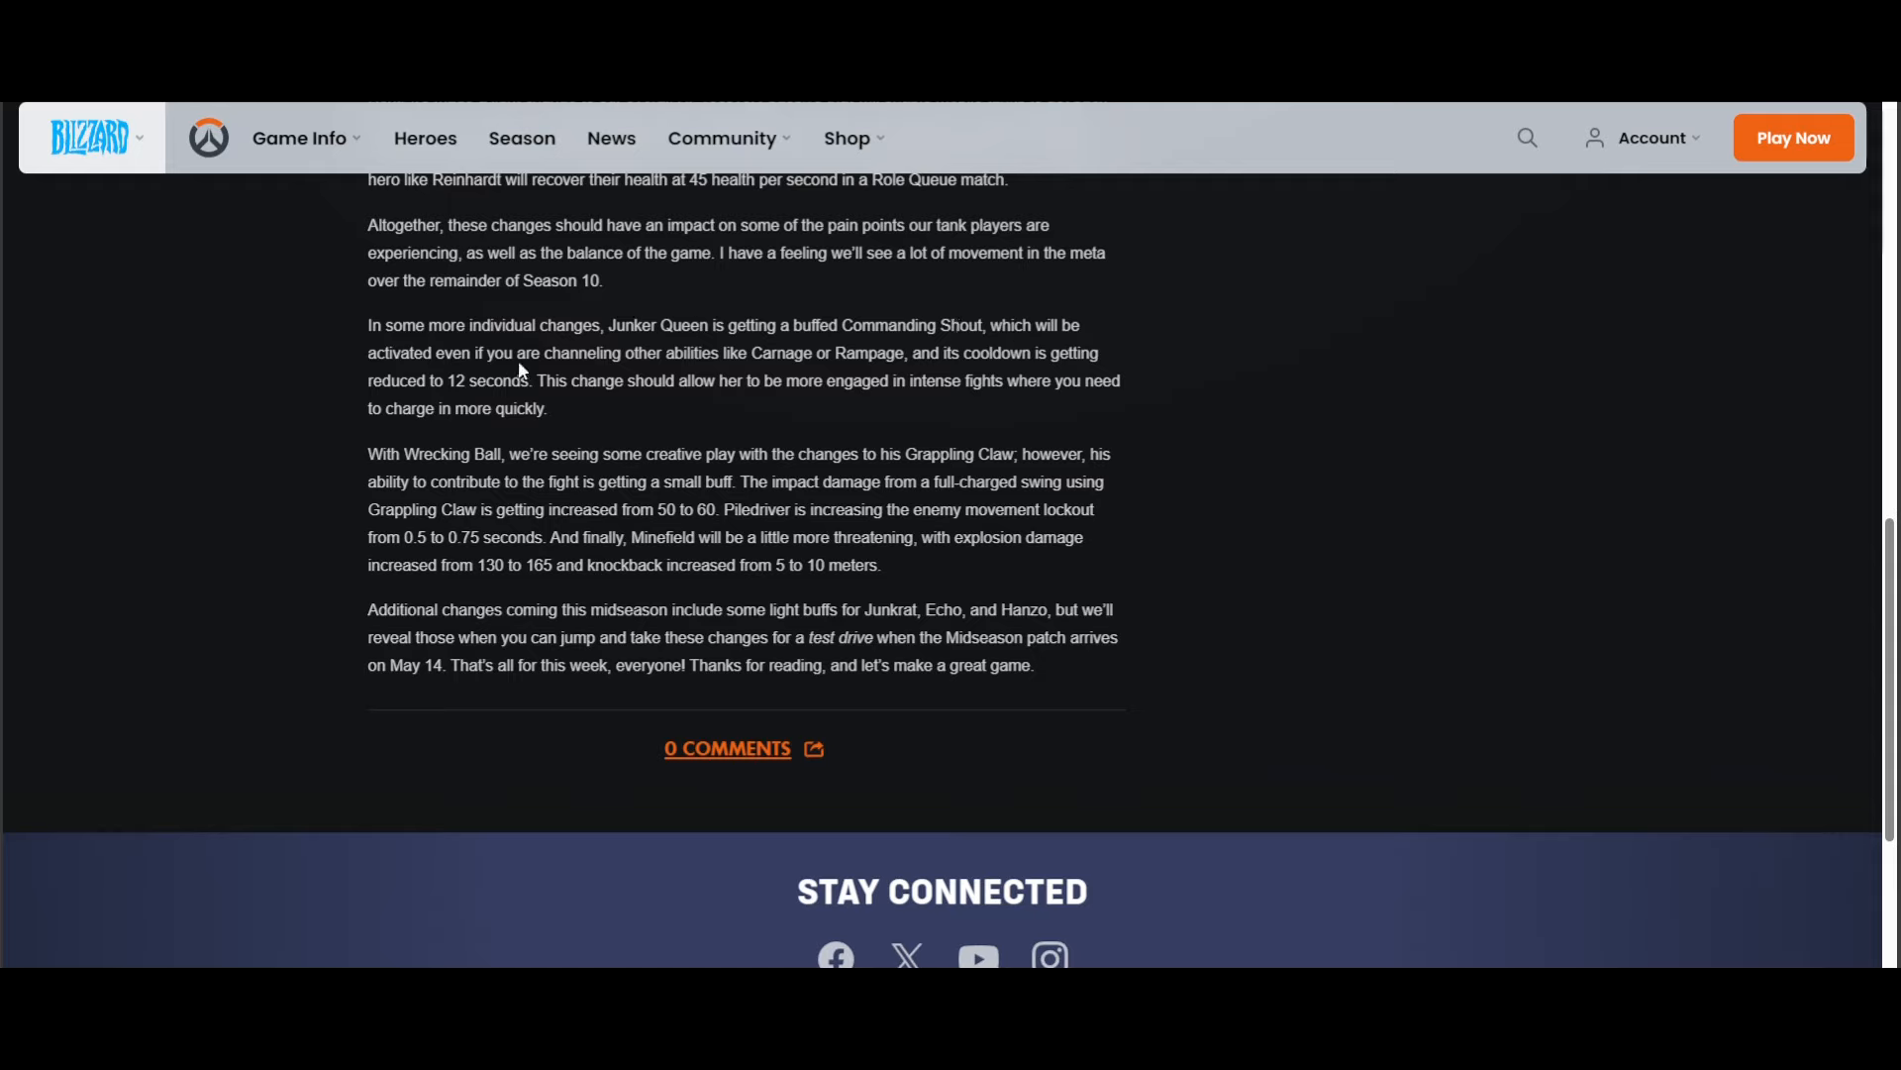
pyautogui.moveTo(840, 361)
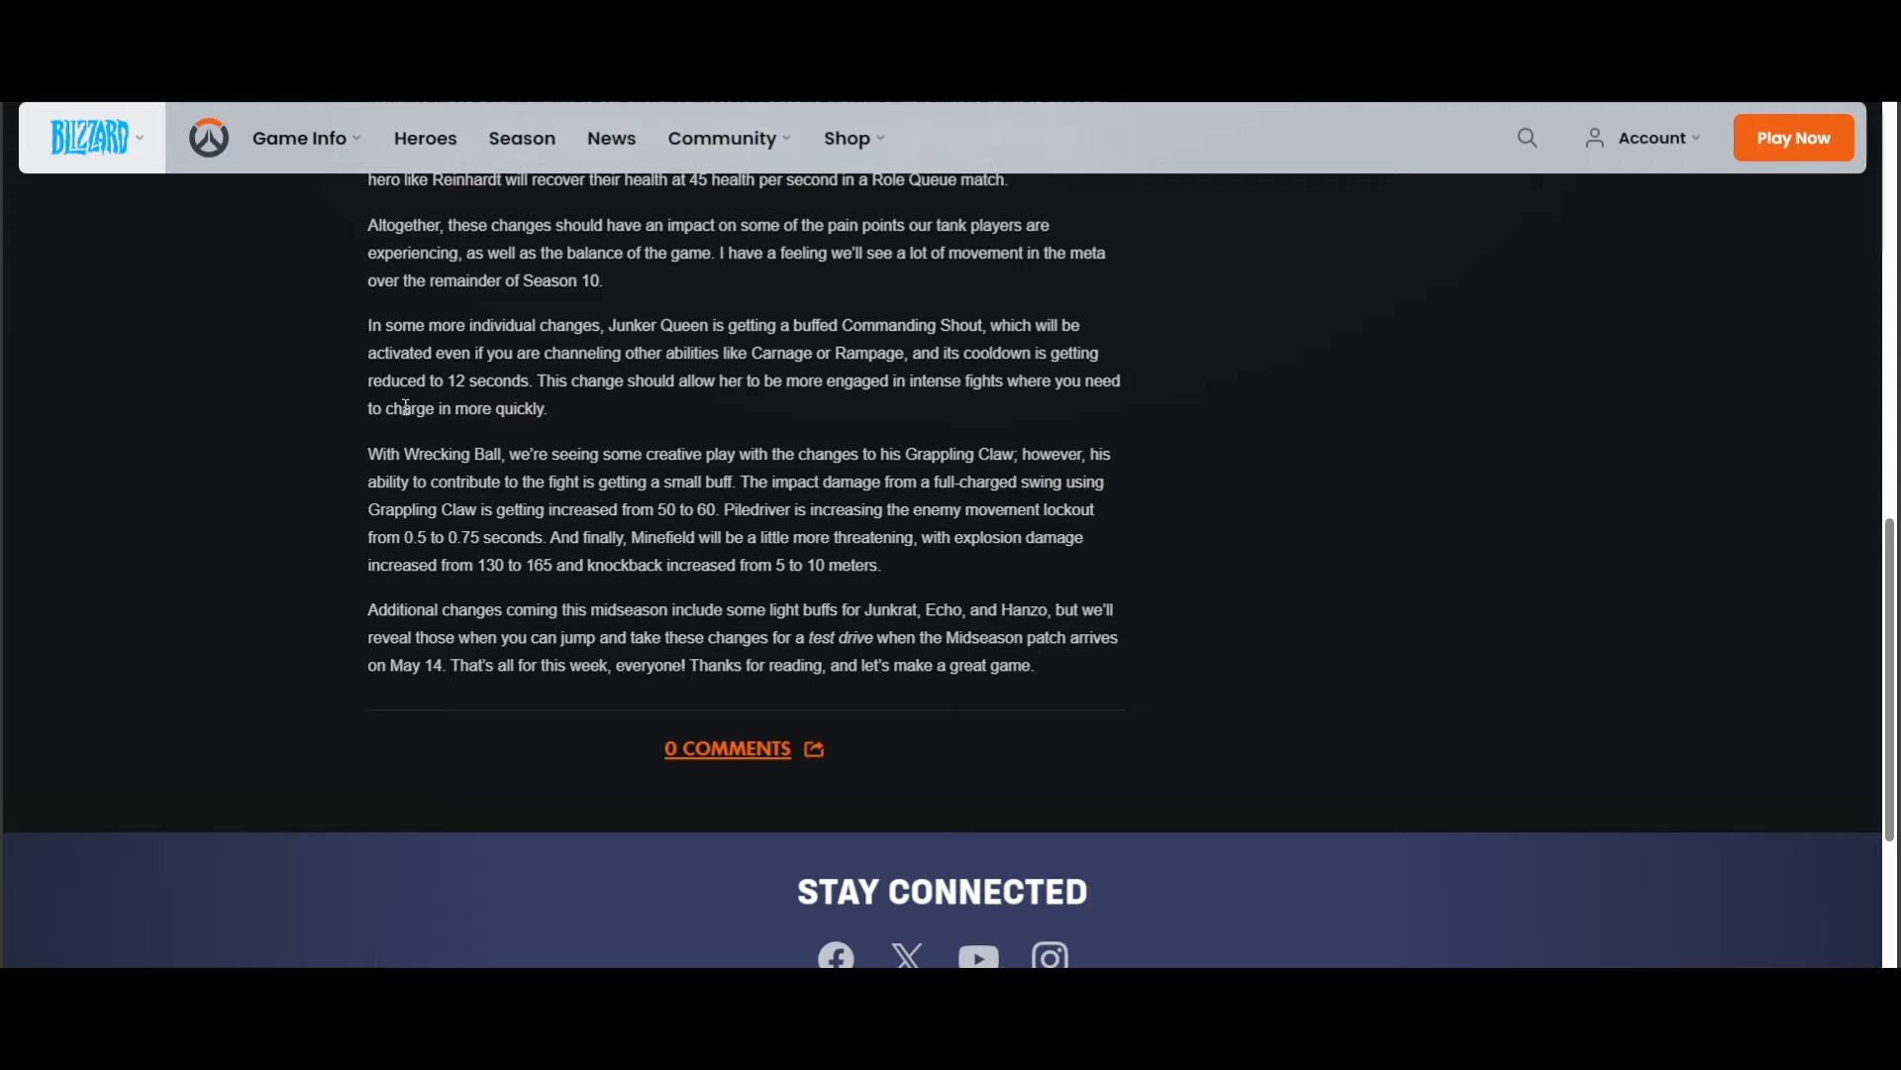
pyautogui.moveTo(486, 408)
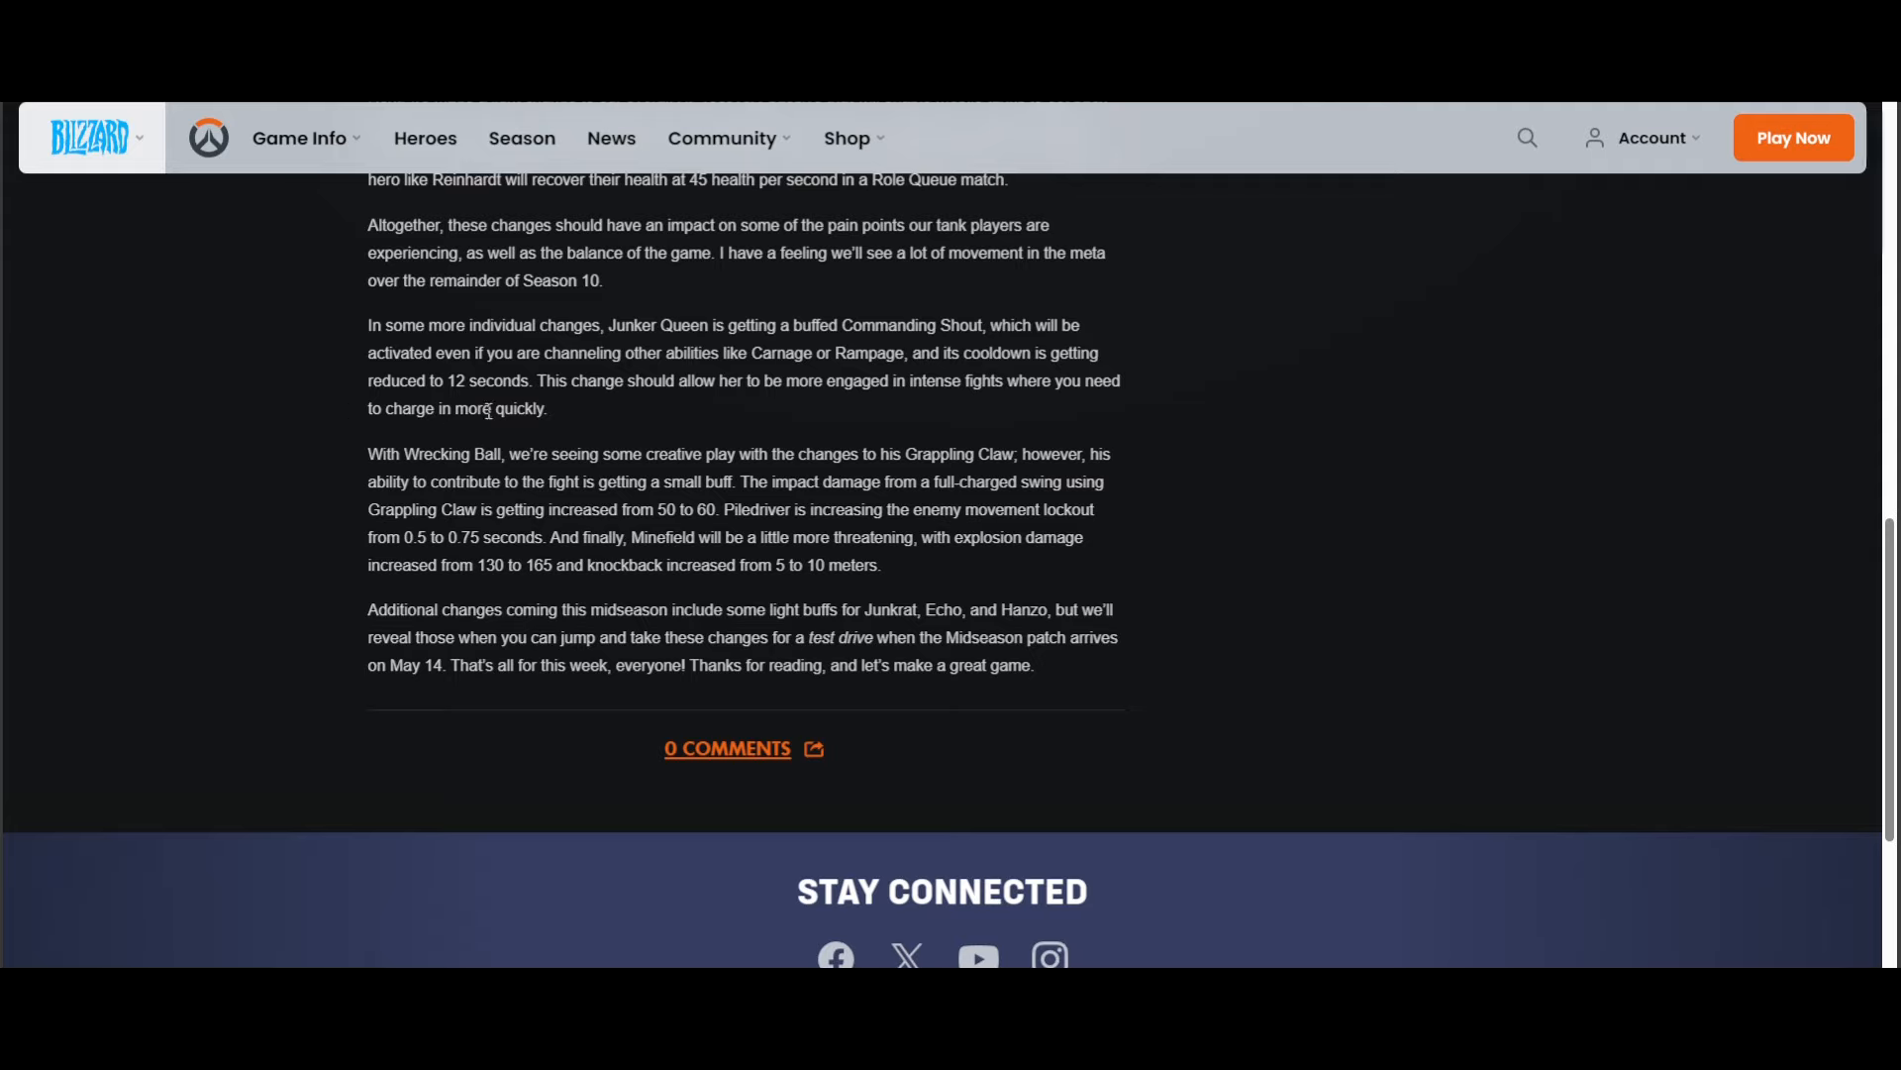
pyautogui.moveTo(414, 327)
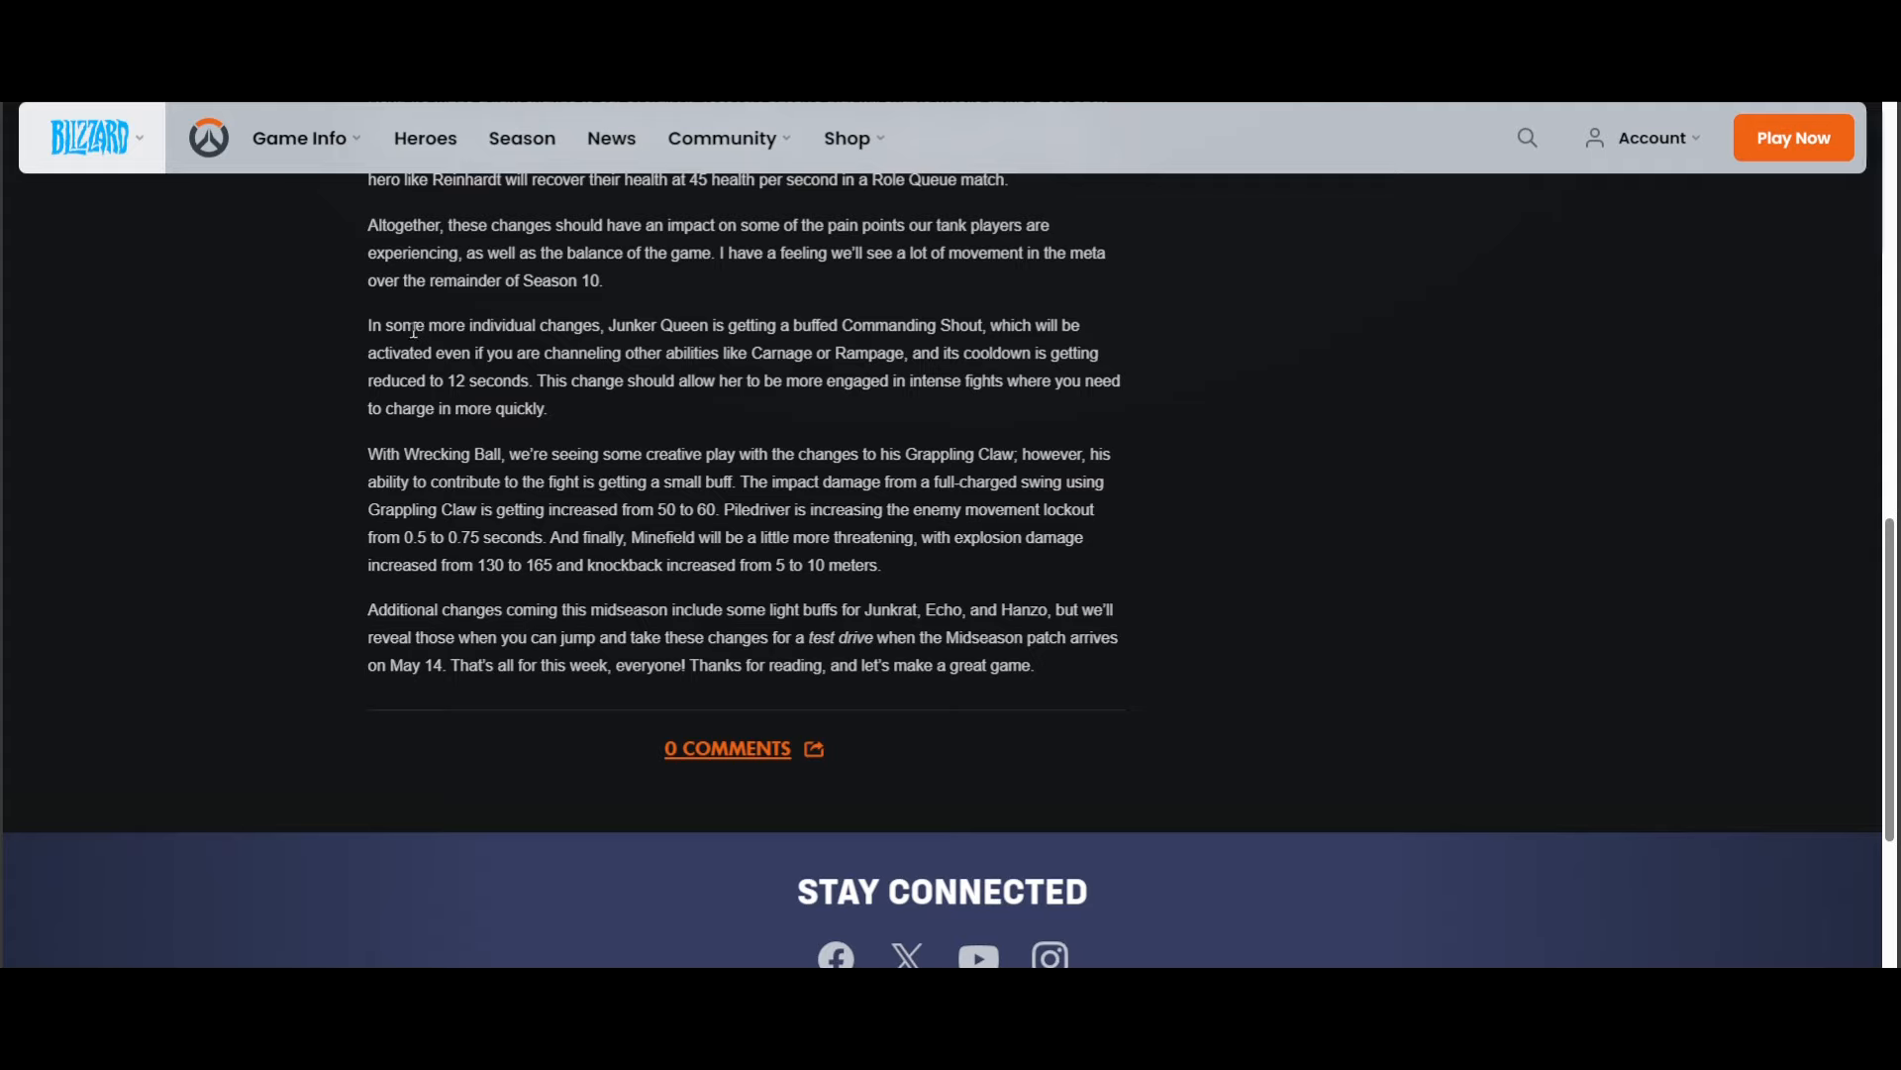
pyautogui.moveTo(424, 333)
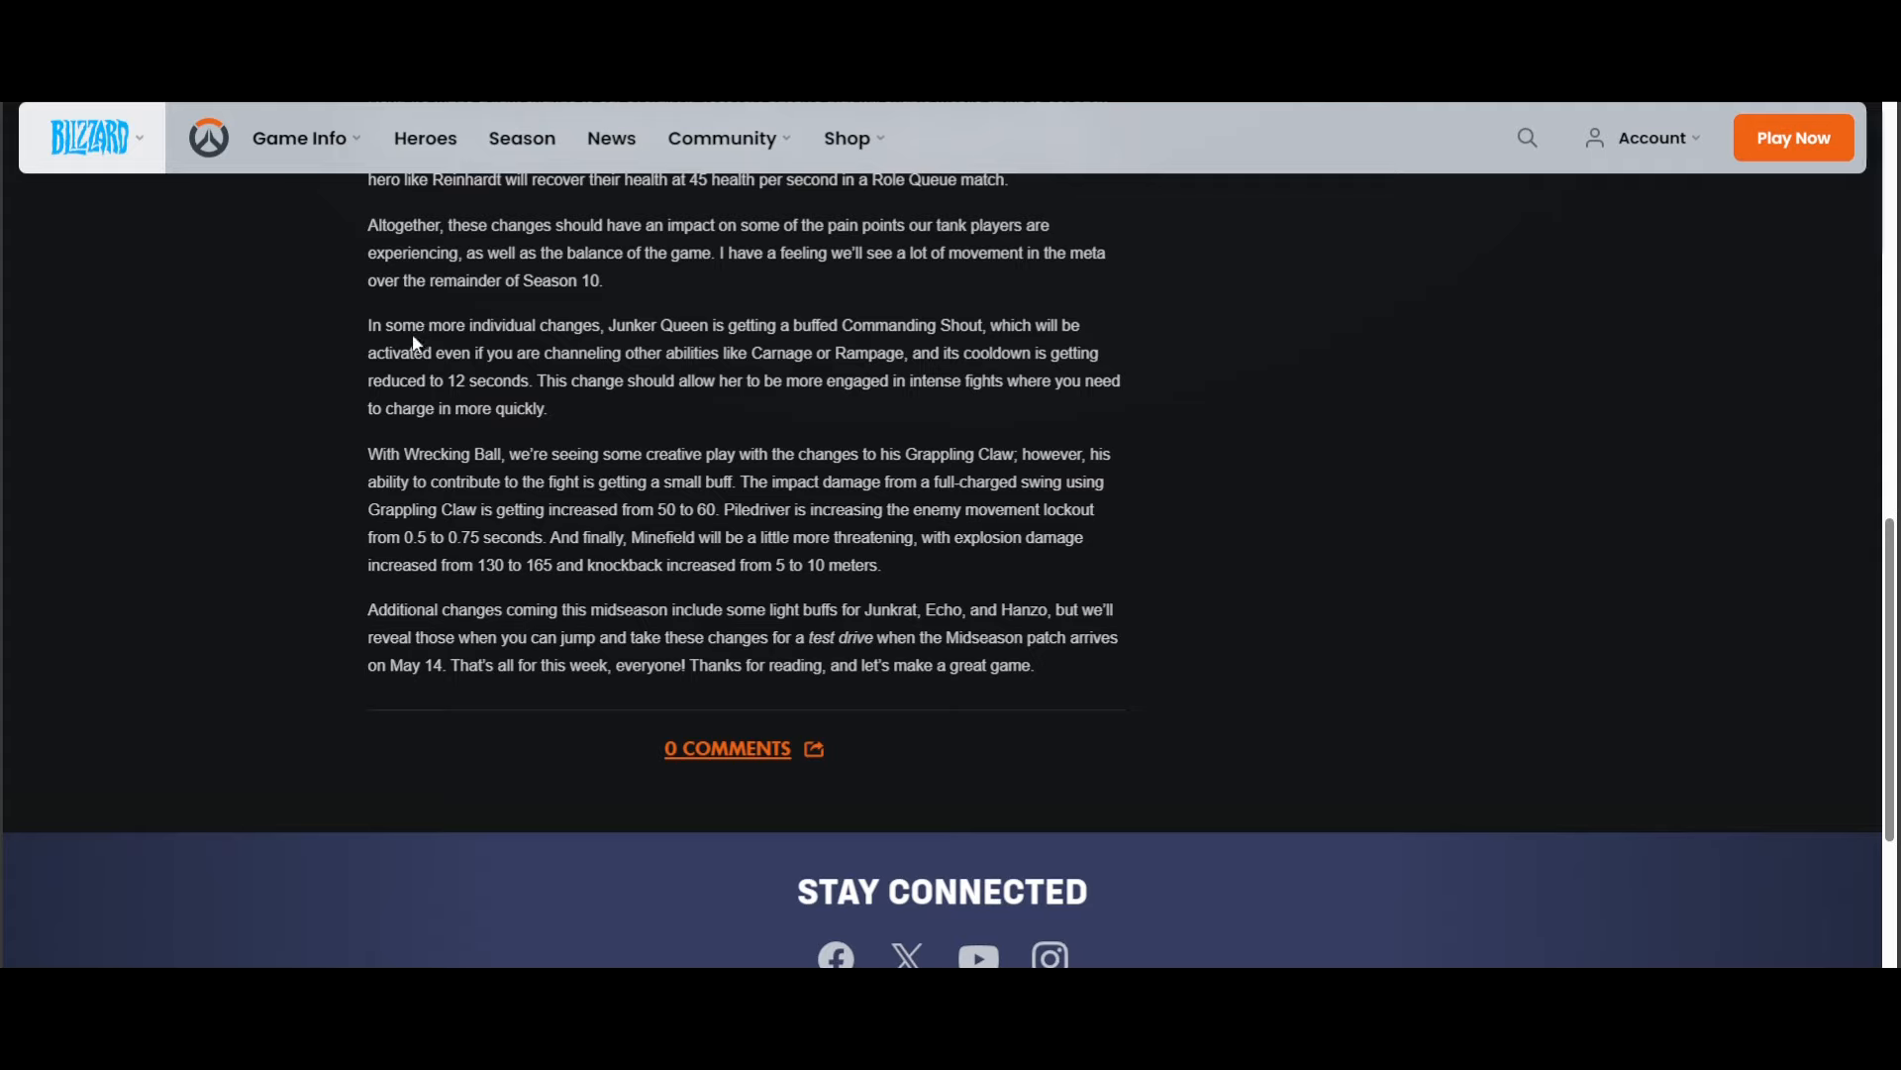
pyautogui.moveTo(354, 341)
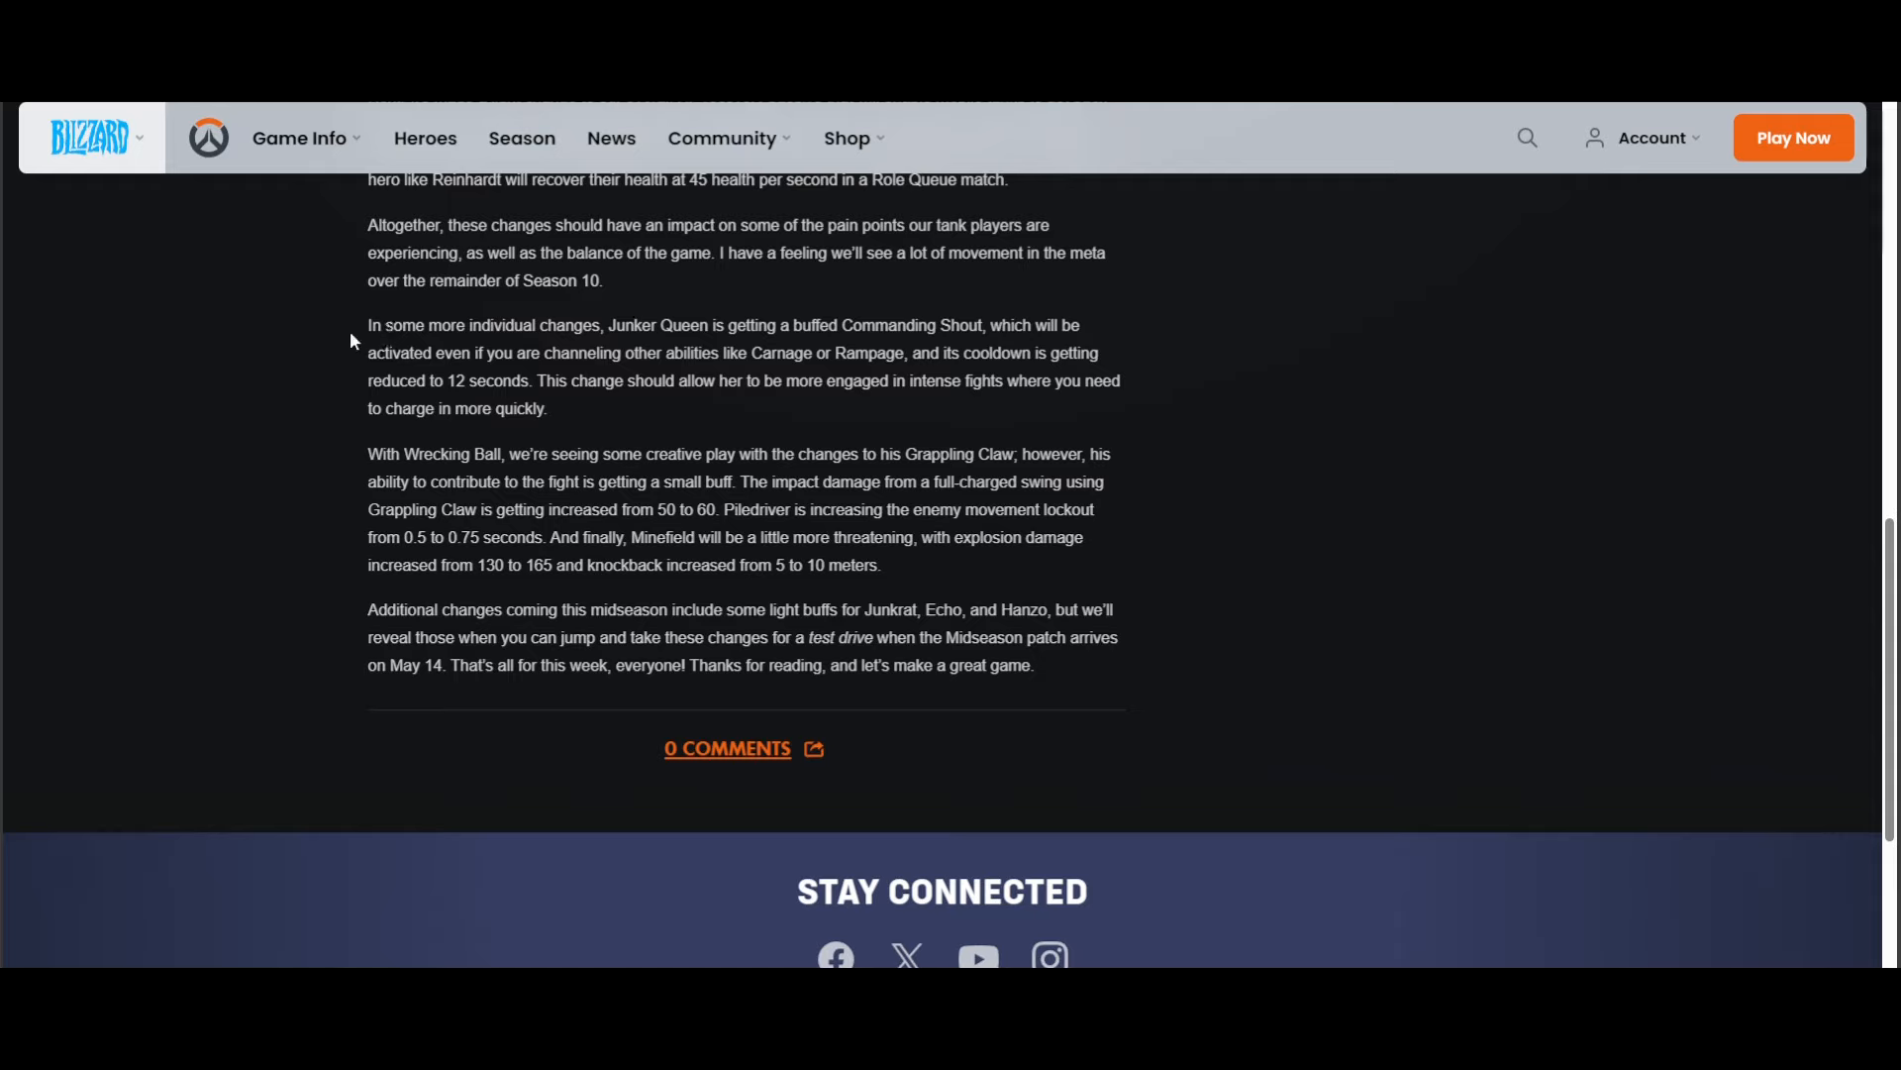
pyautogui.moveTo(553, 367)
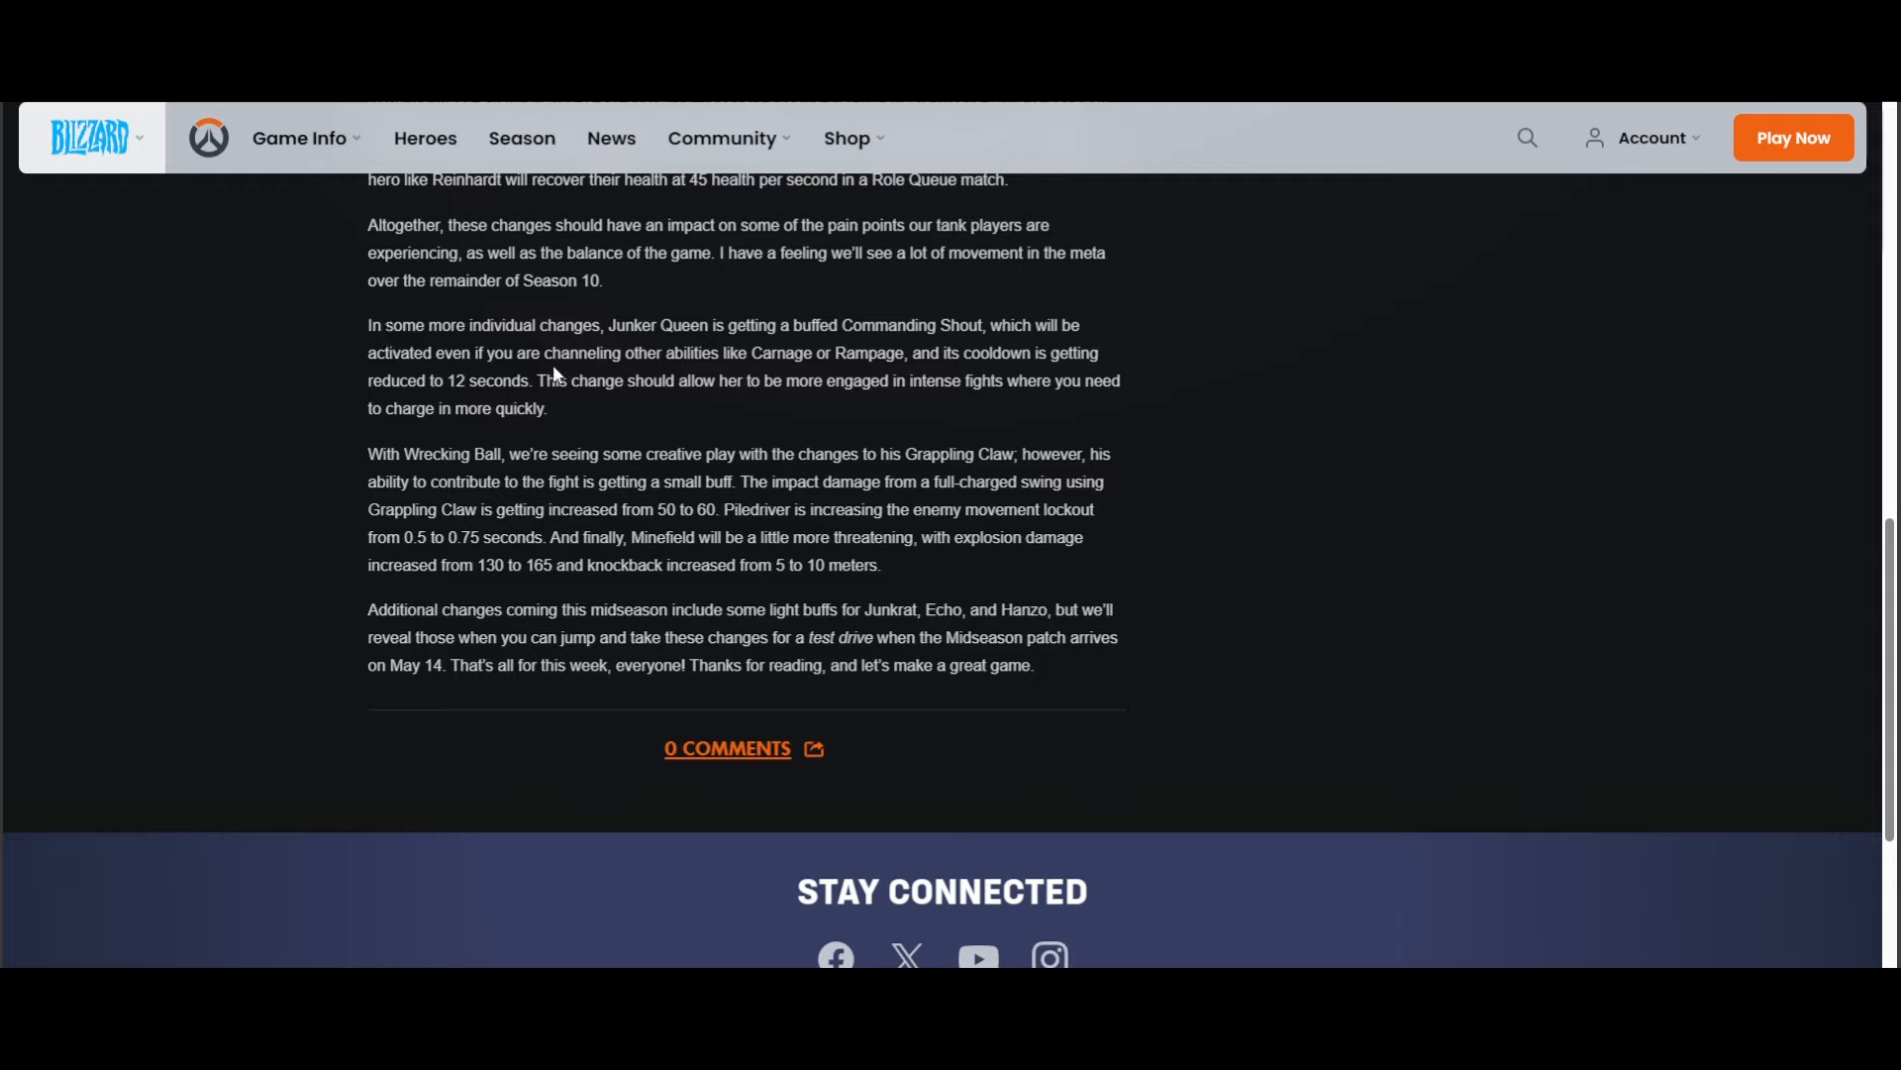
pyautogui.moveTo(717, 340)
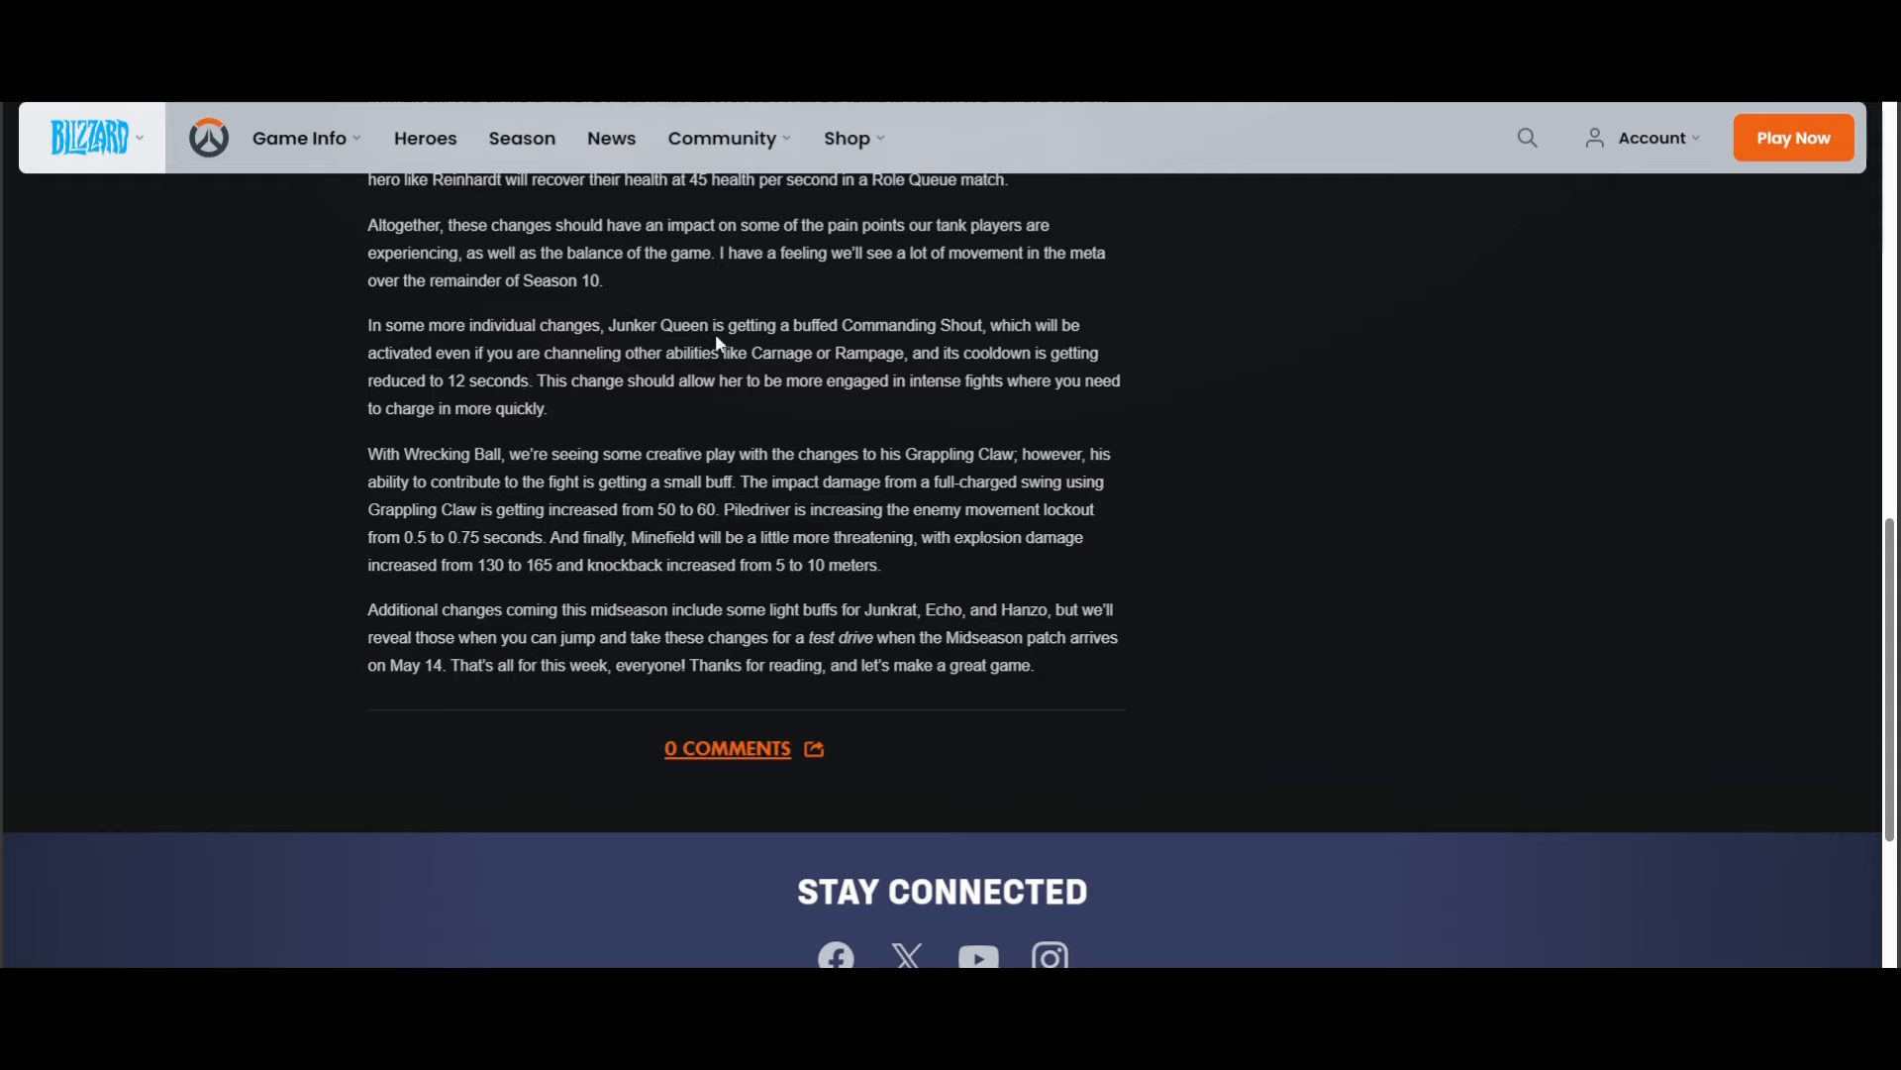
pyautogui.moveTo(534, 359)
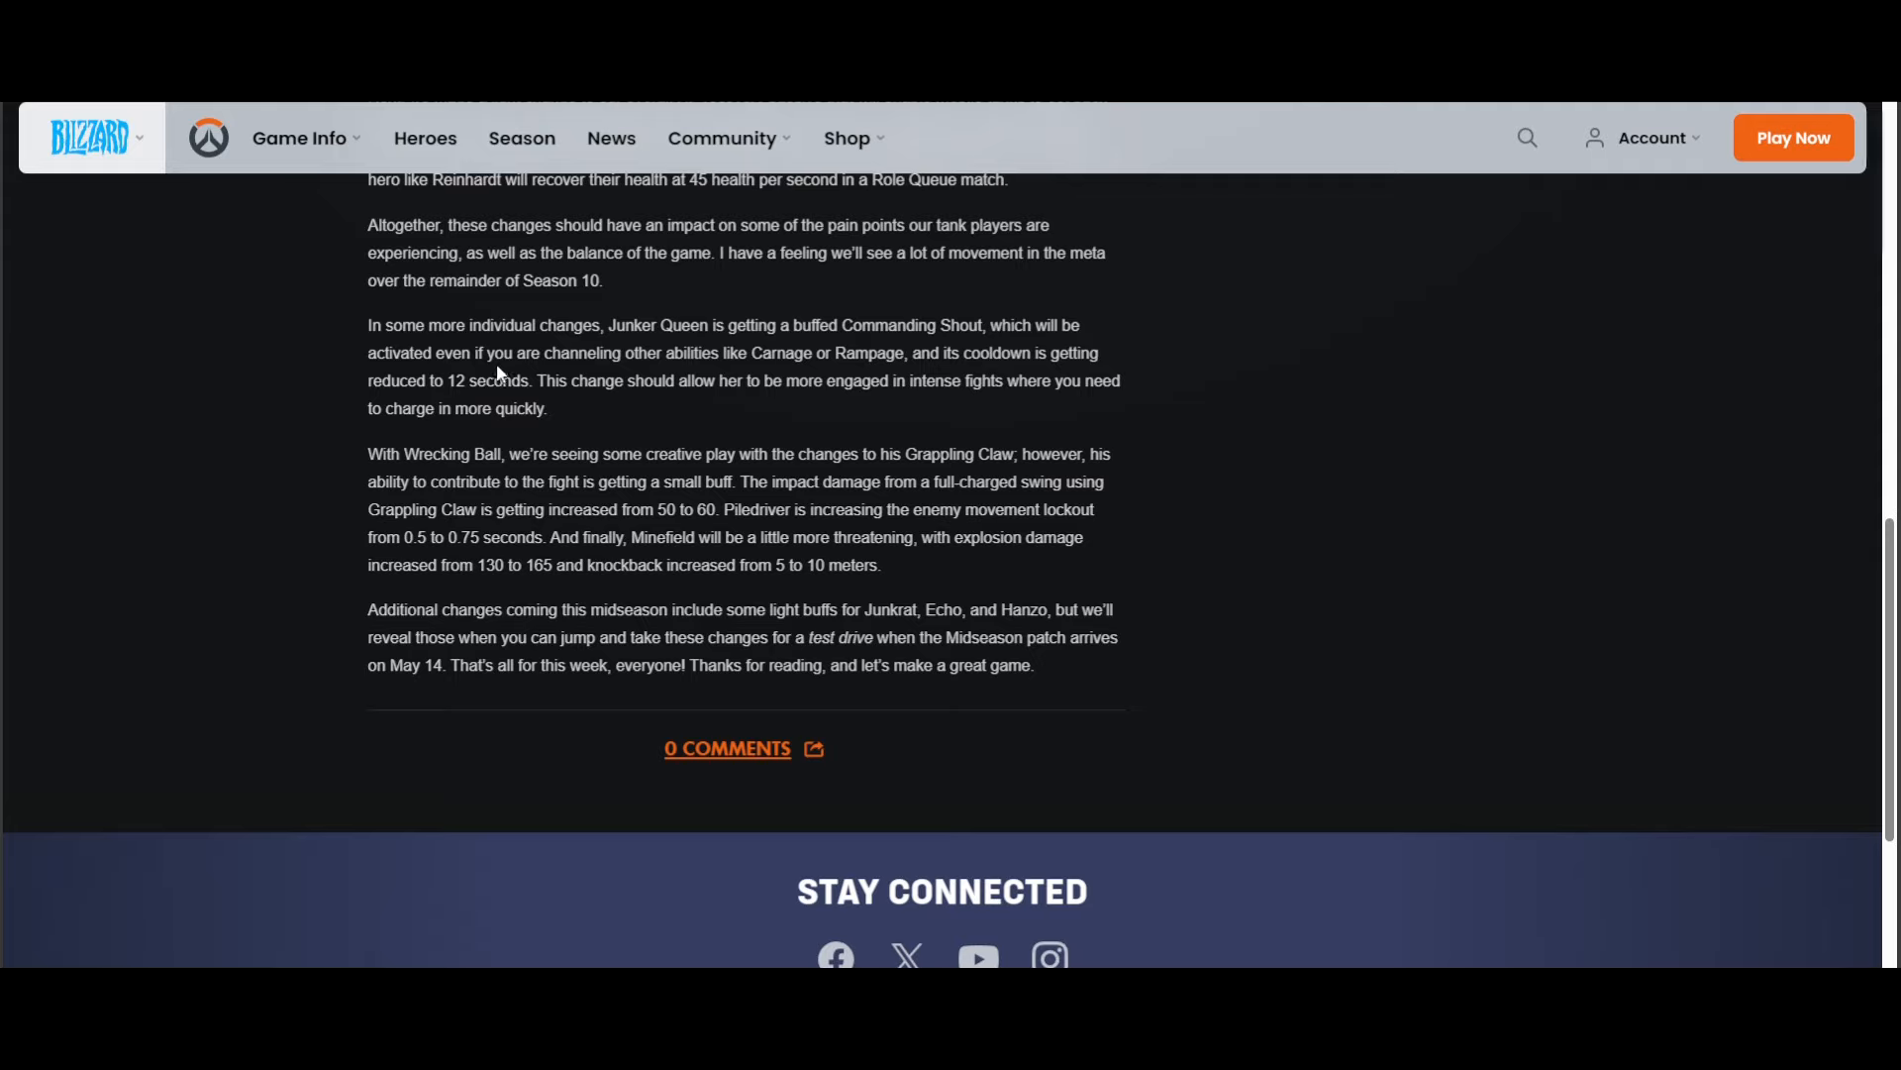
pyautogui.moveTo(713, 347)
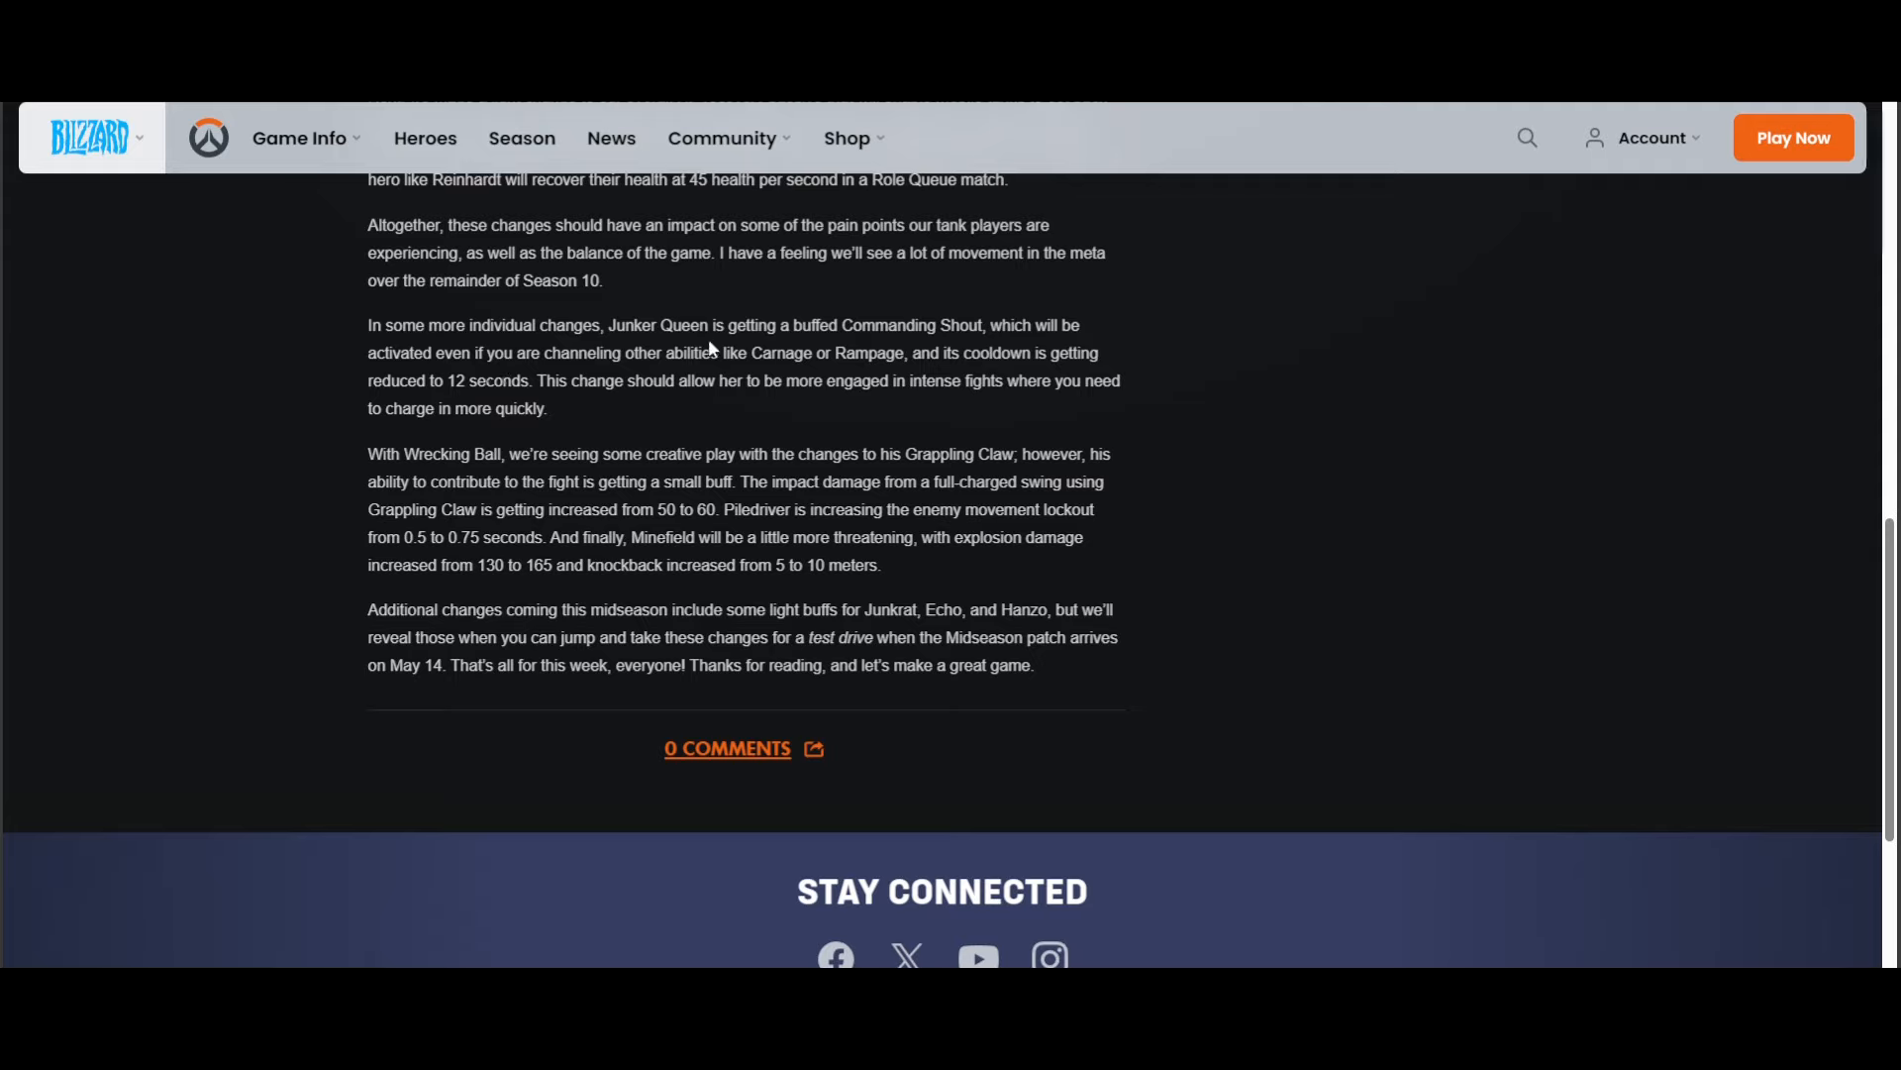
pyautogui.moveTo(872, 332)
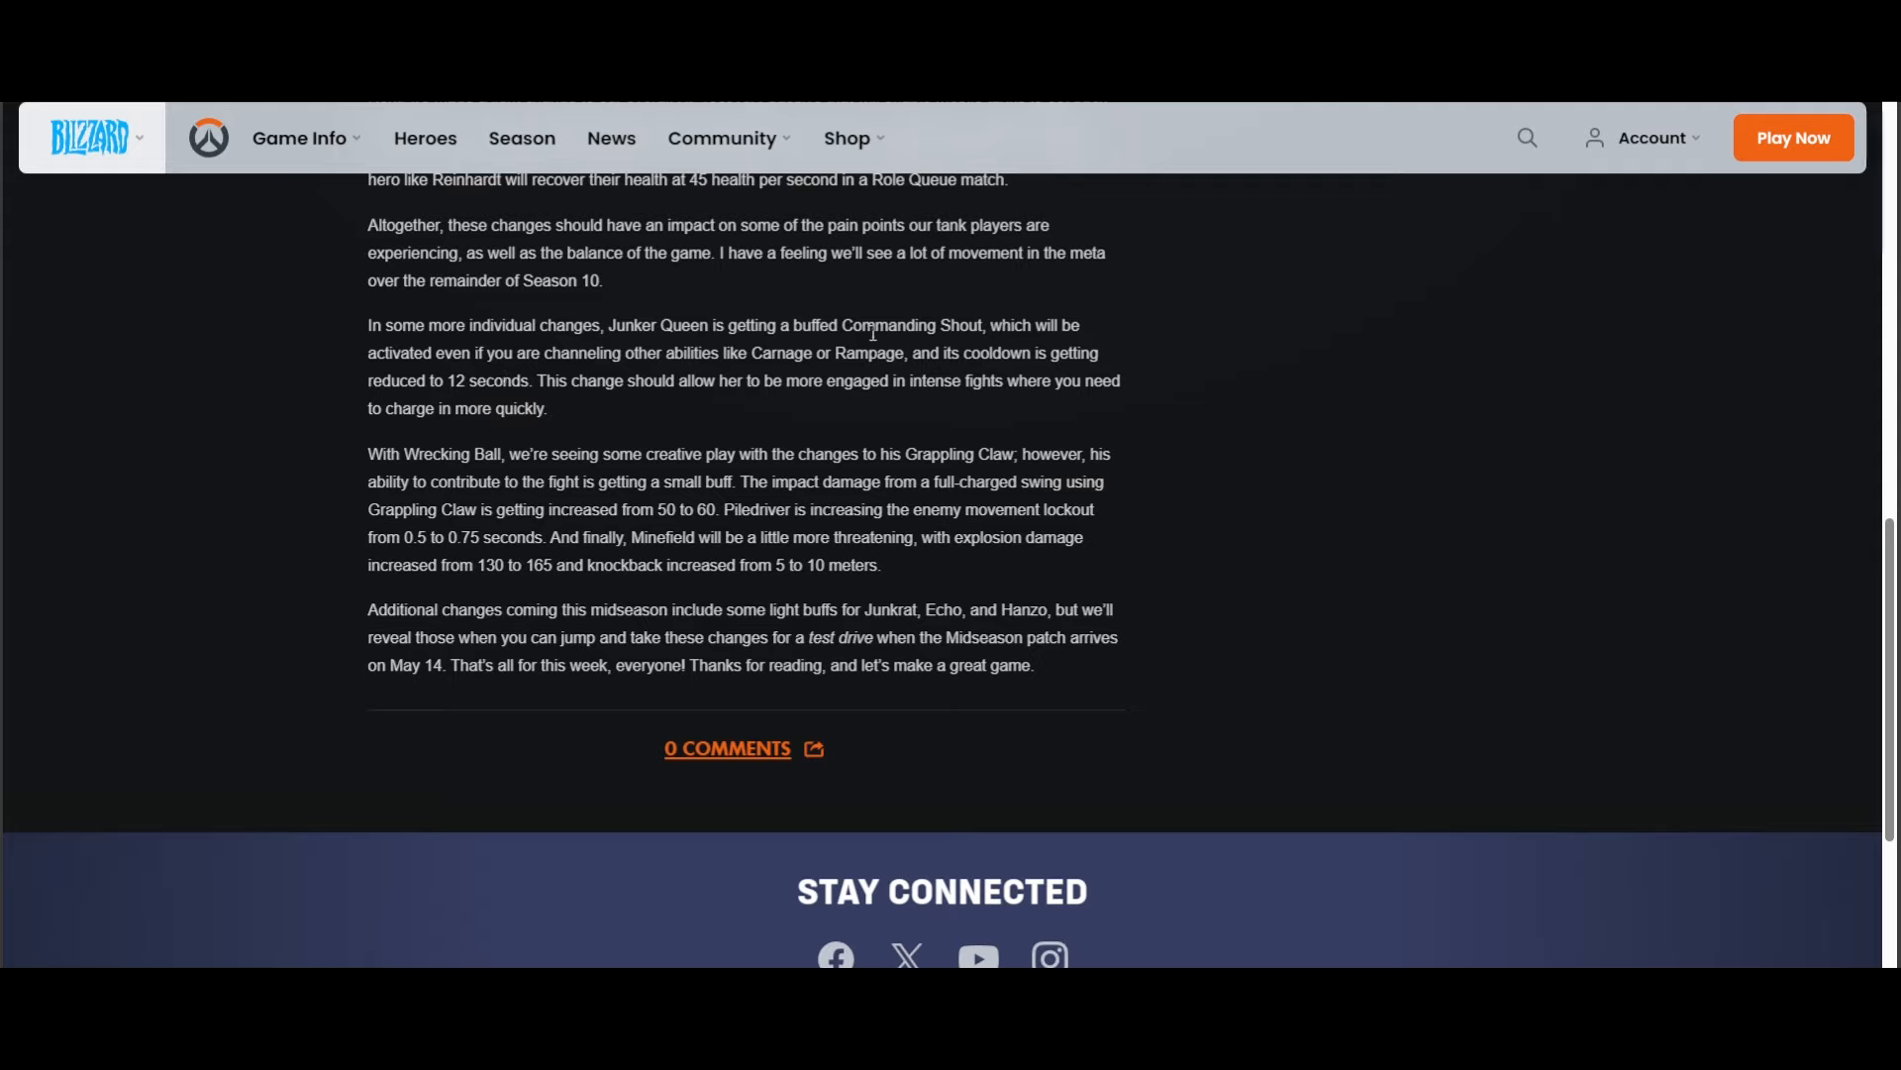
pyautogui.moveTo(643, 340)
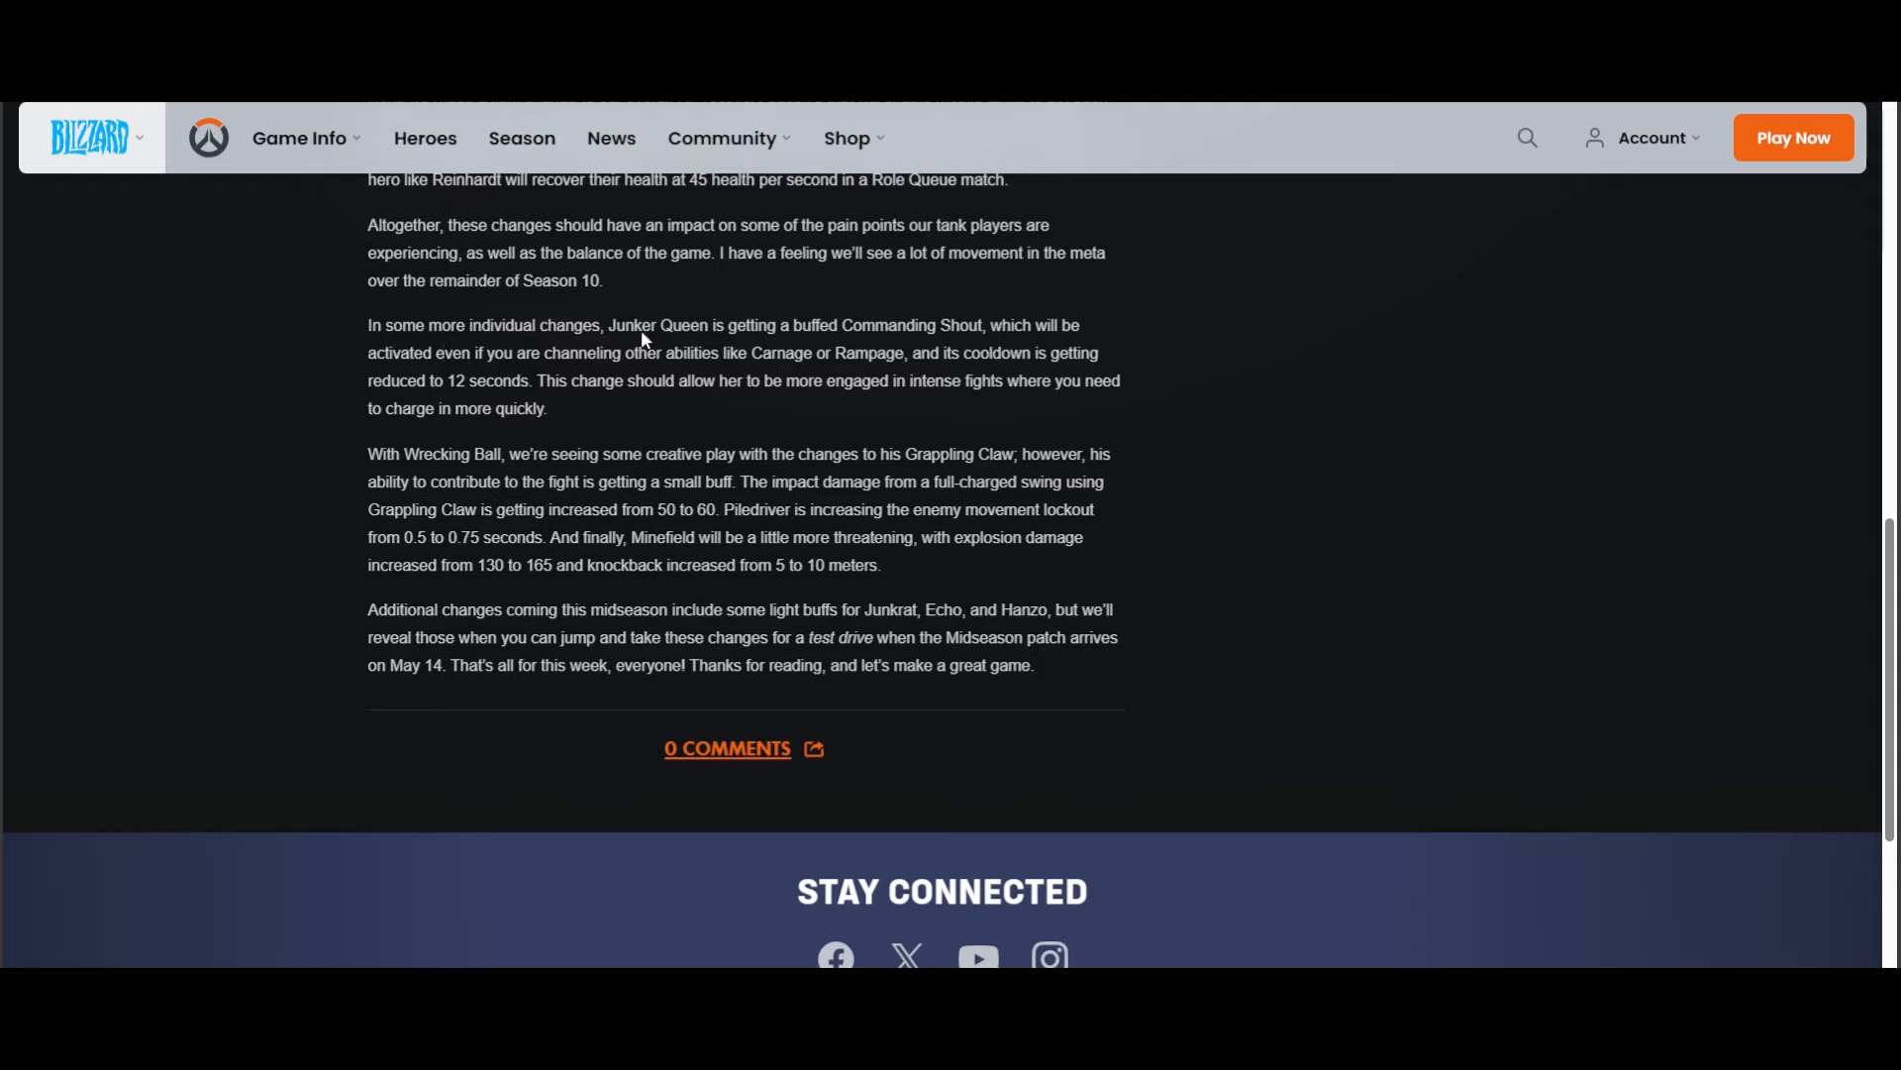
pyautogui.moveTo(768, 341)
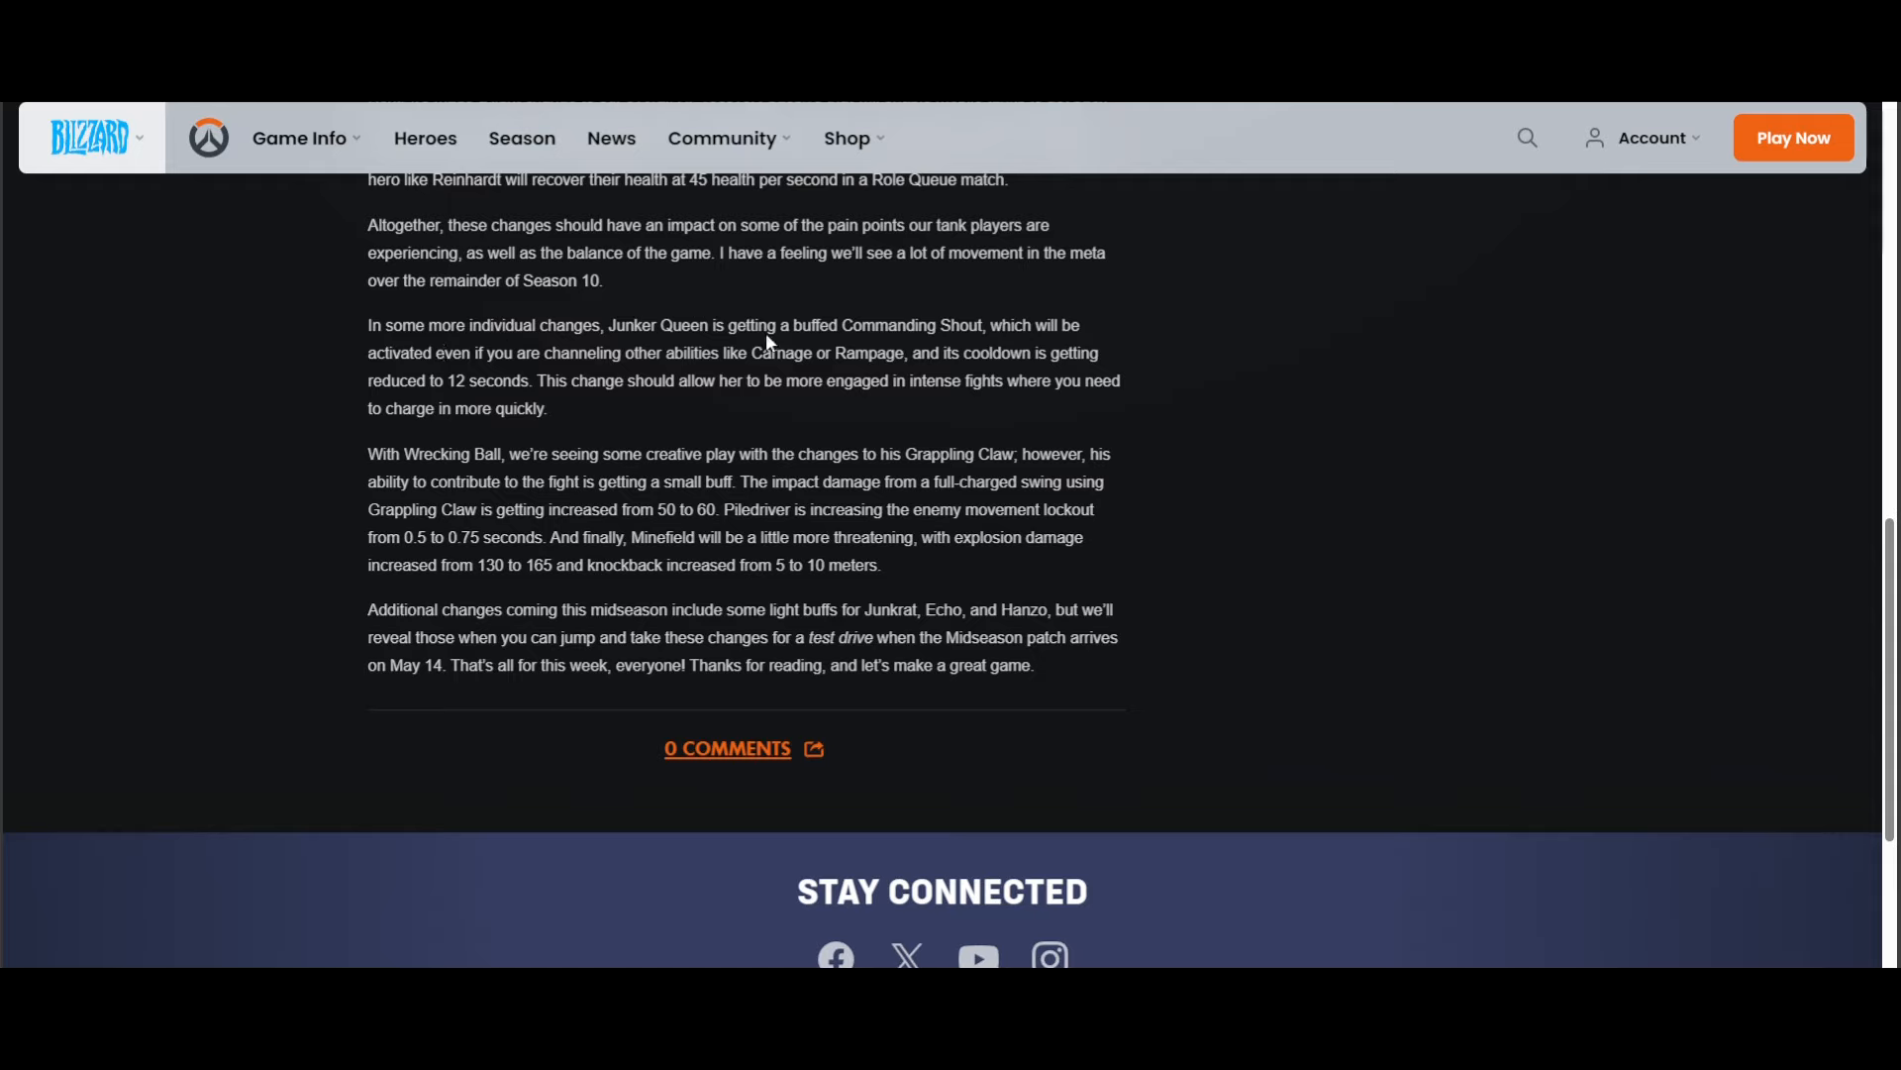
pyautogui.moveTo(1002, 325)
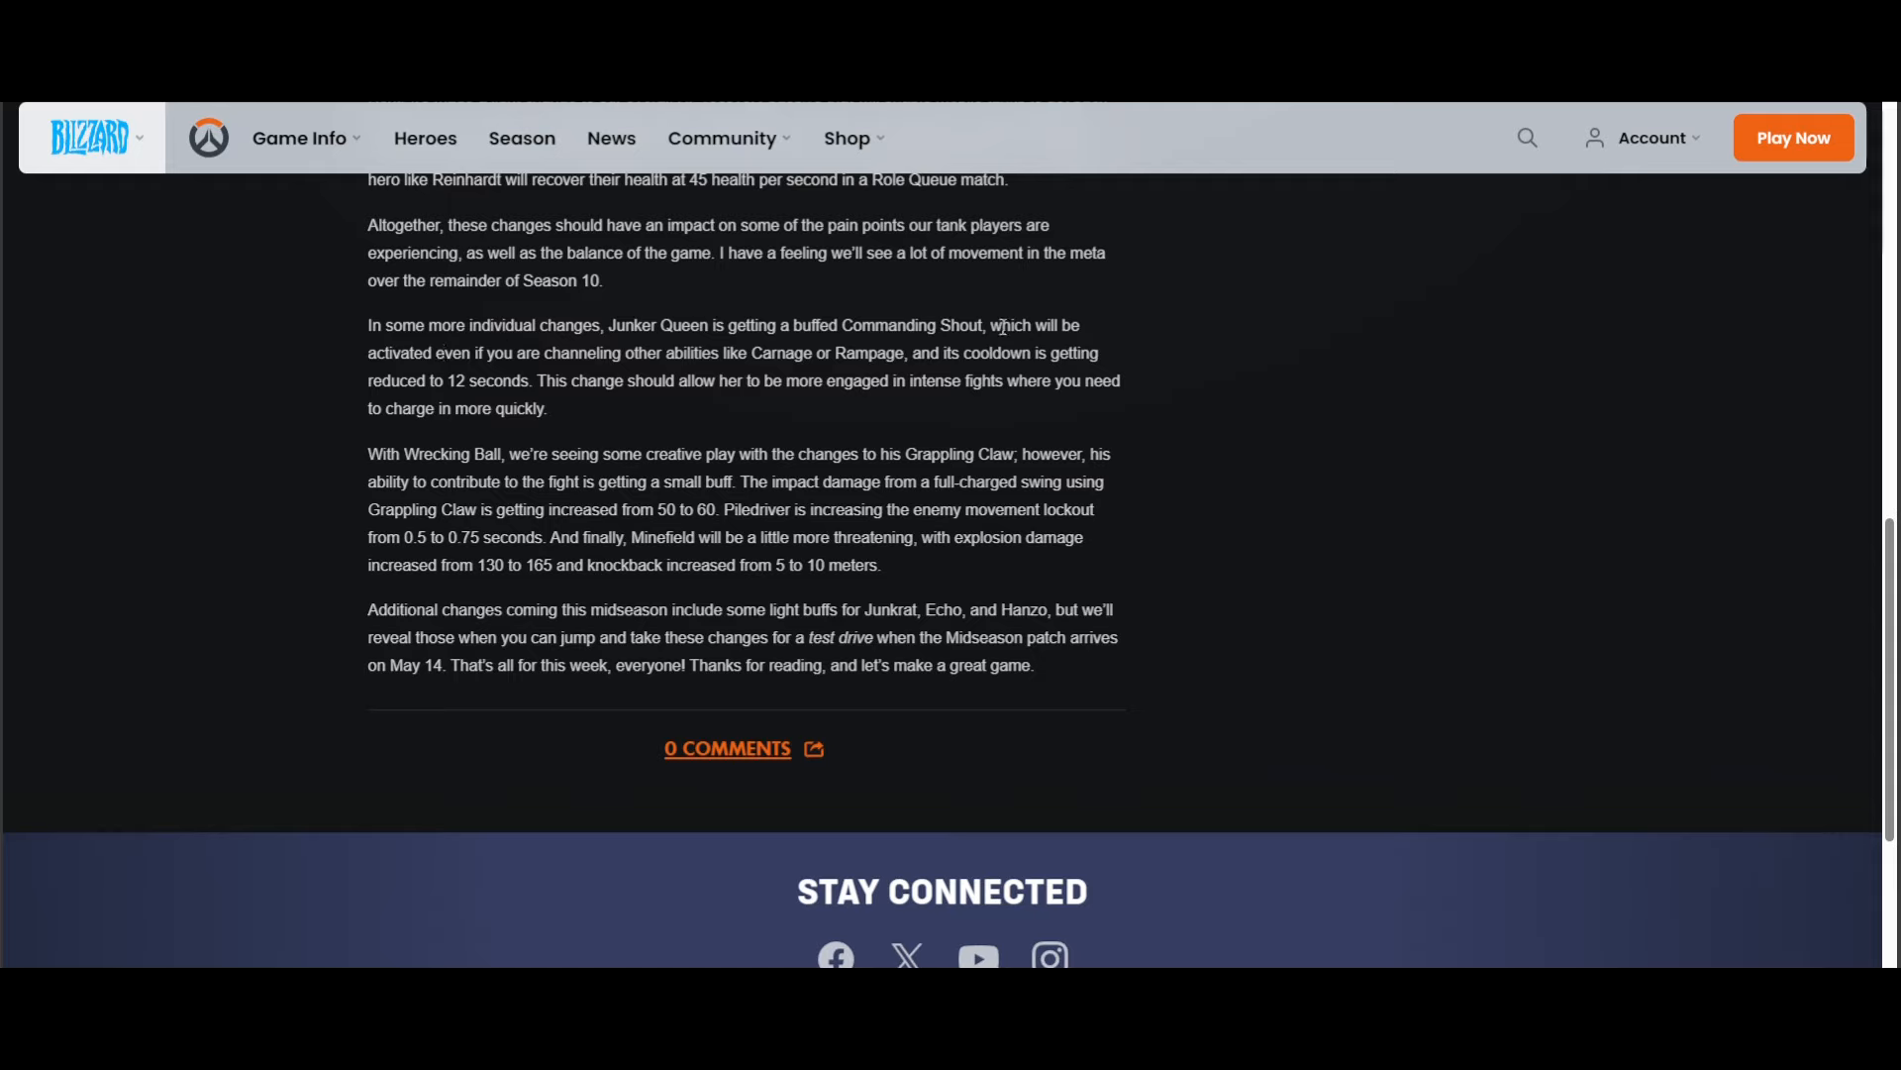
pyautogui.scroll(-3)
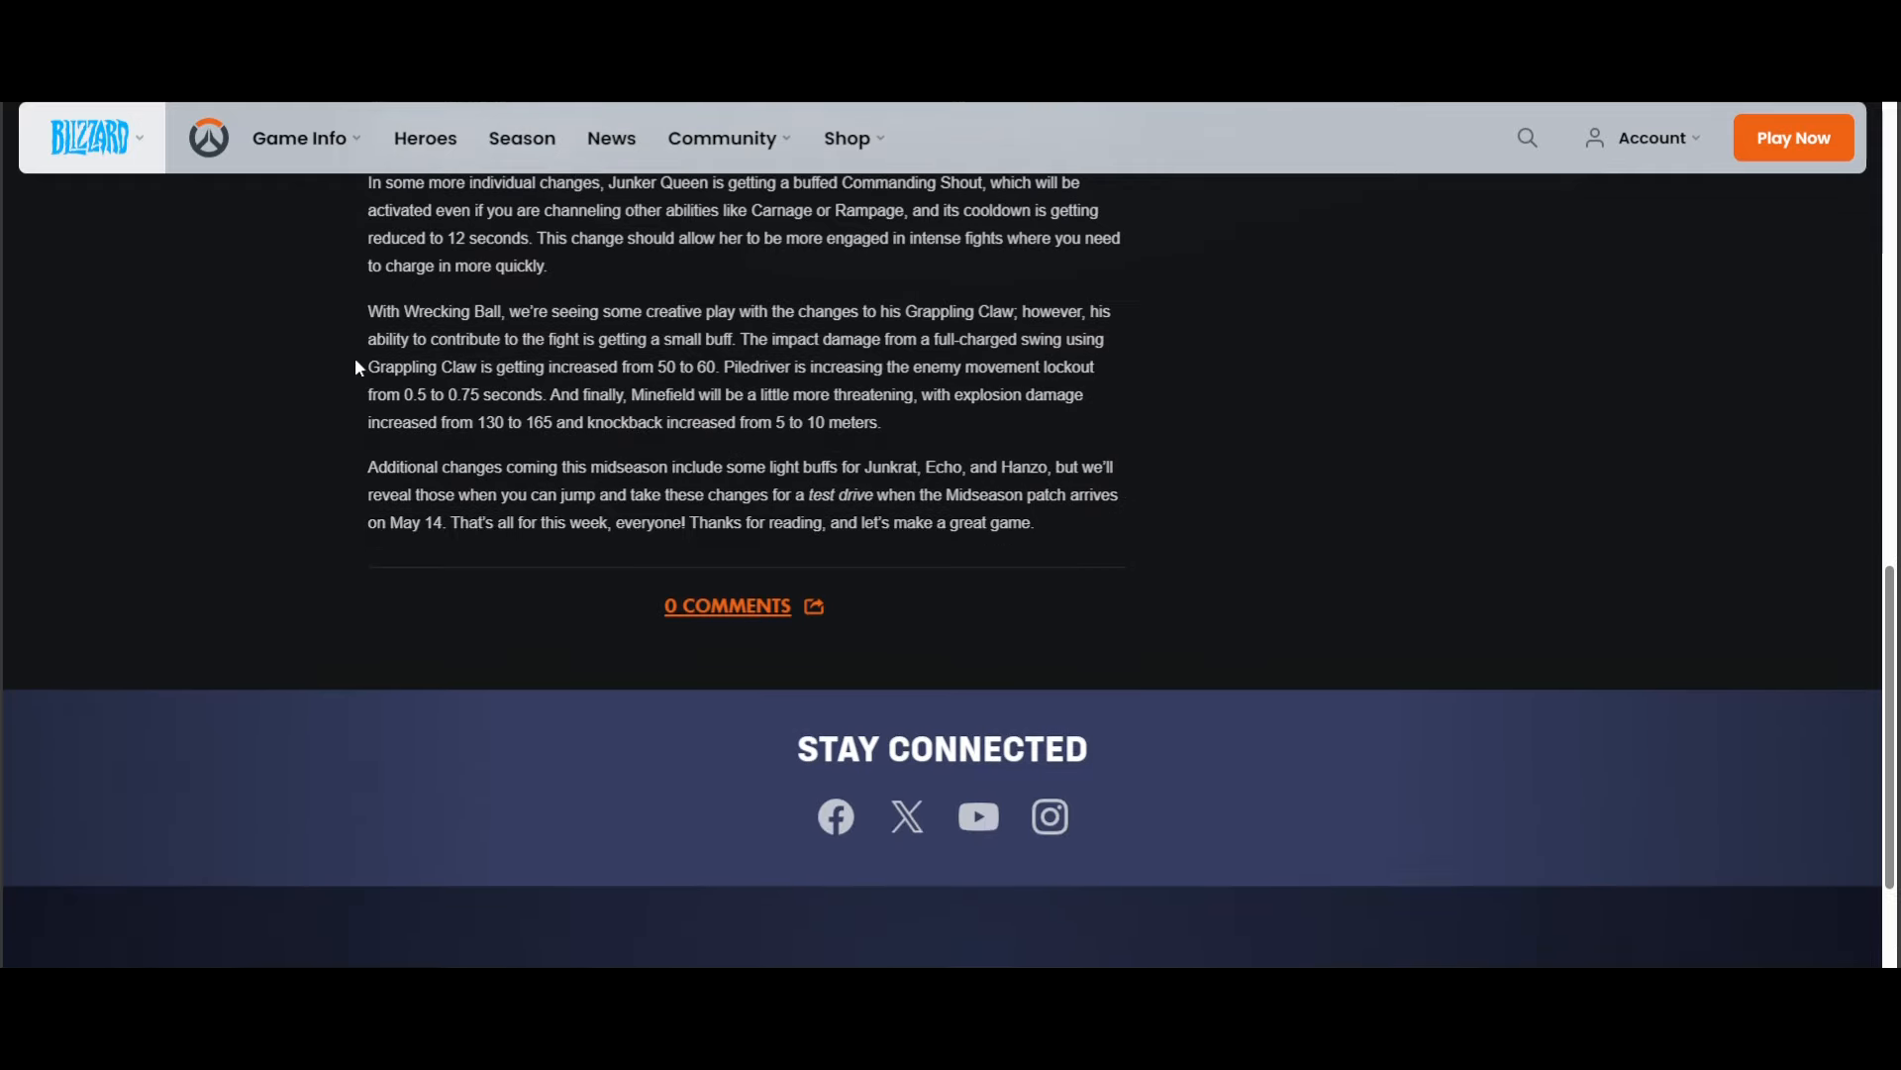
pyautogui.moveTo(256, 384)
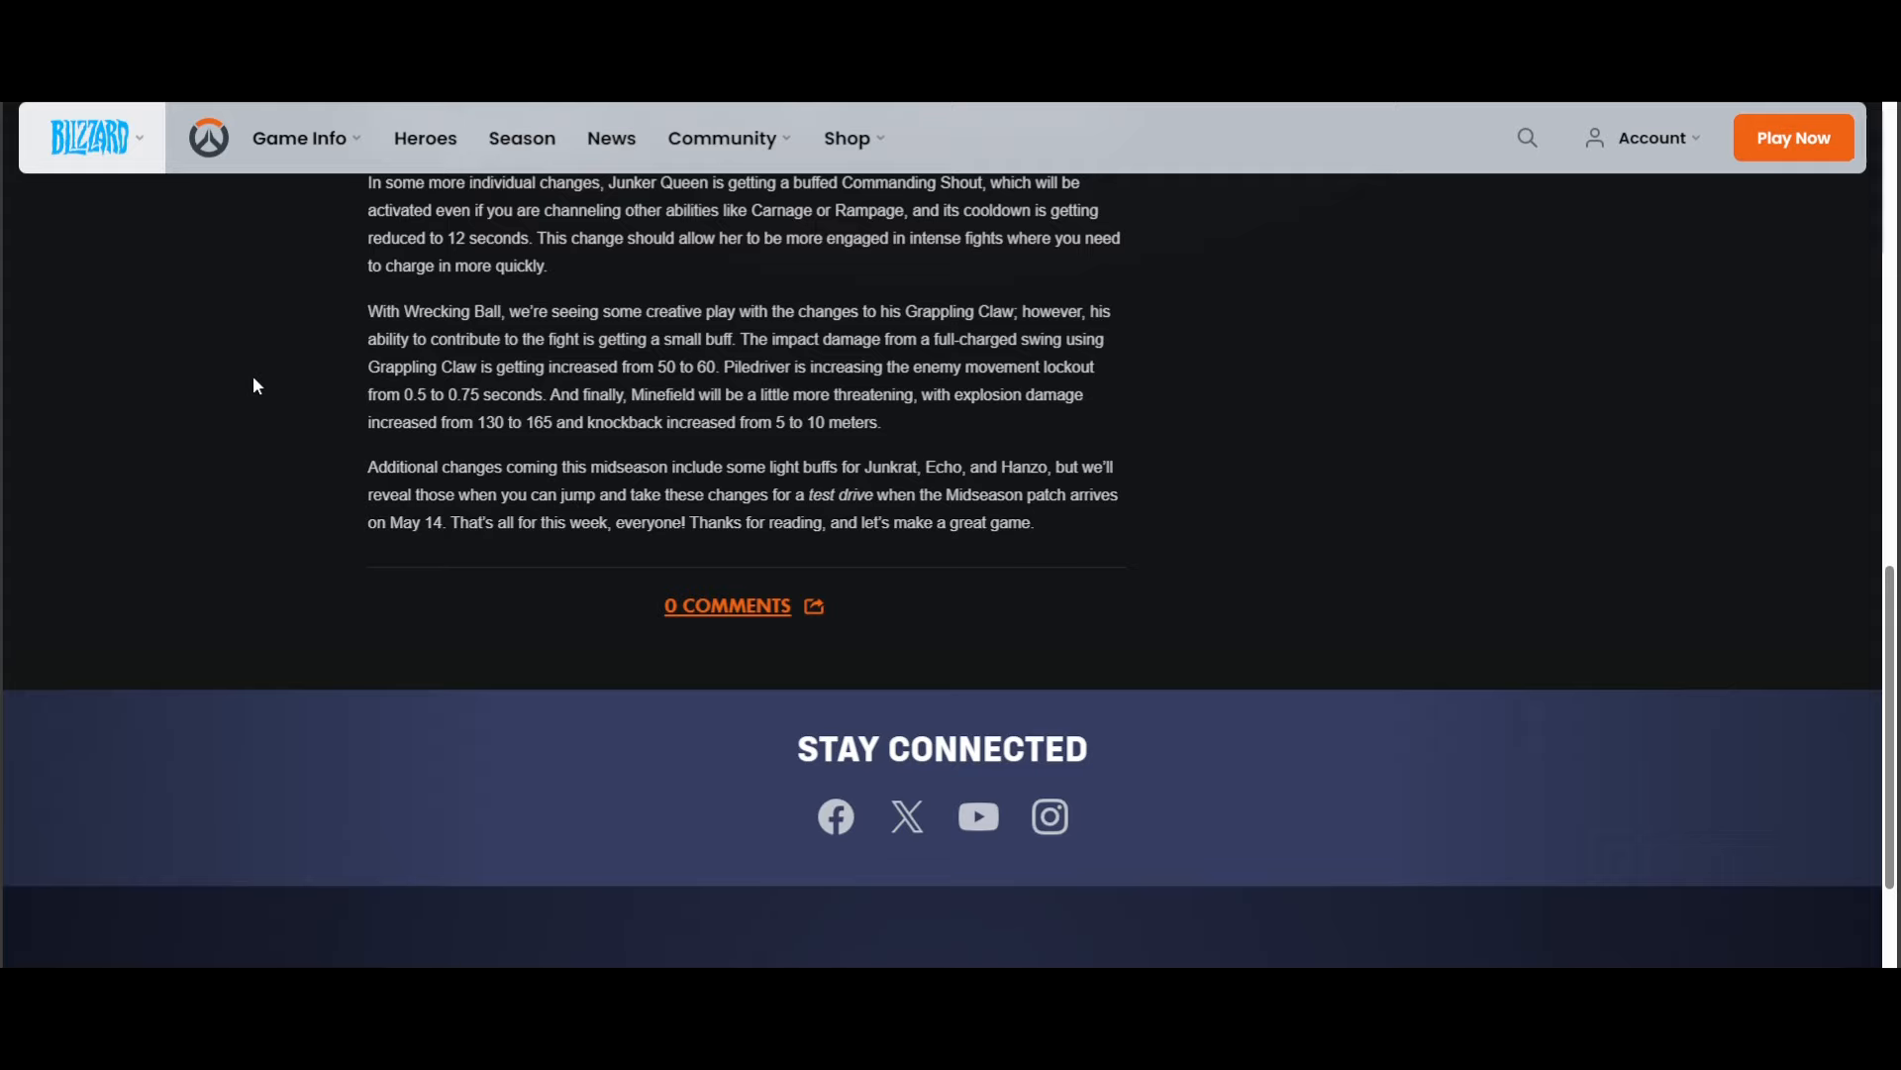
pyautogui.moveTo(212, 368)
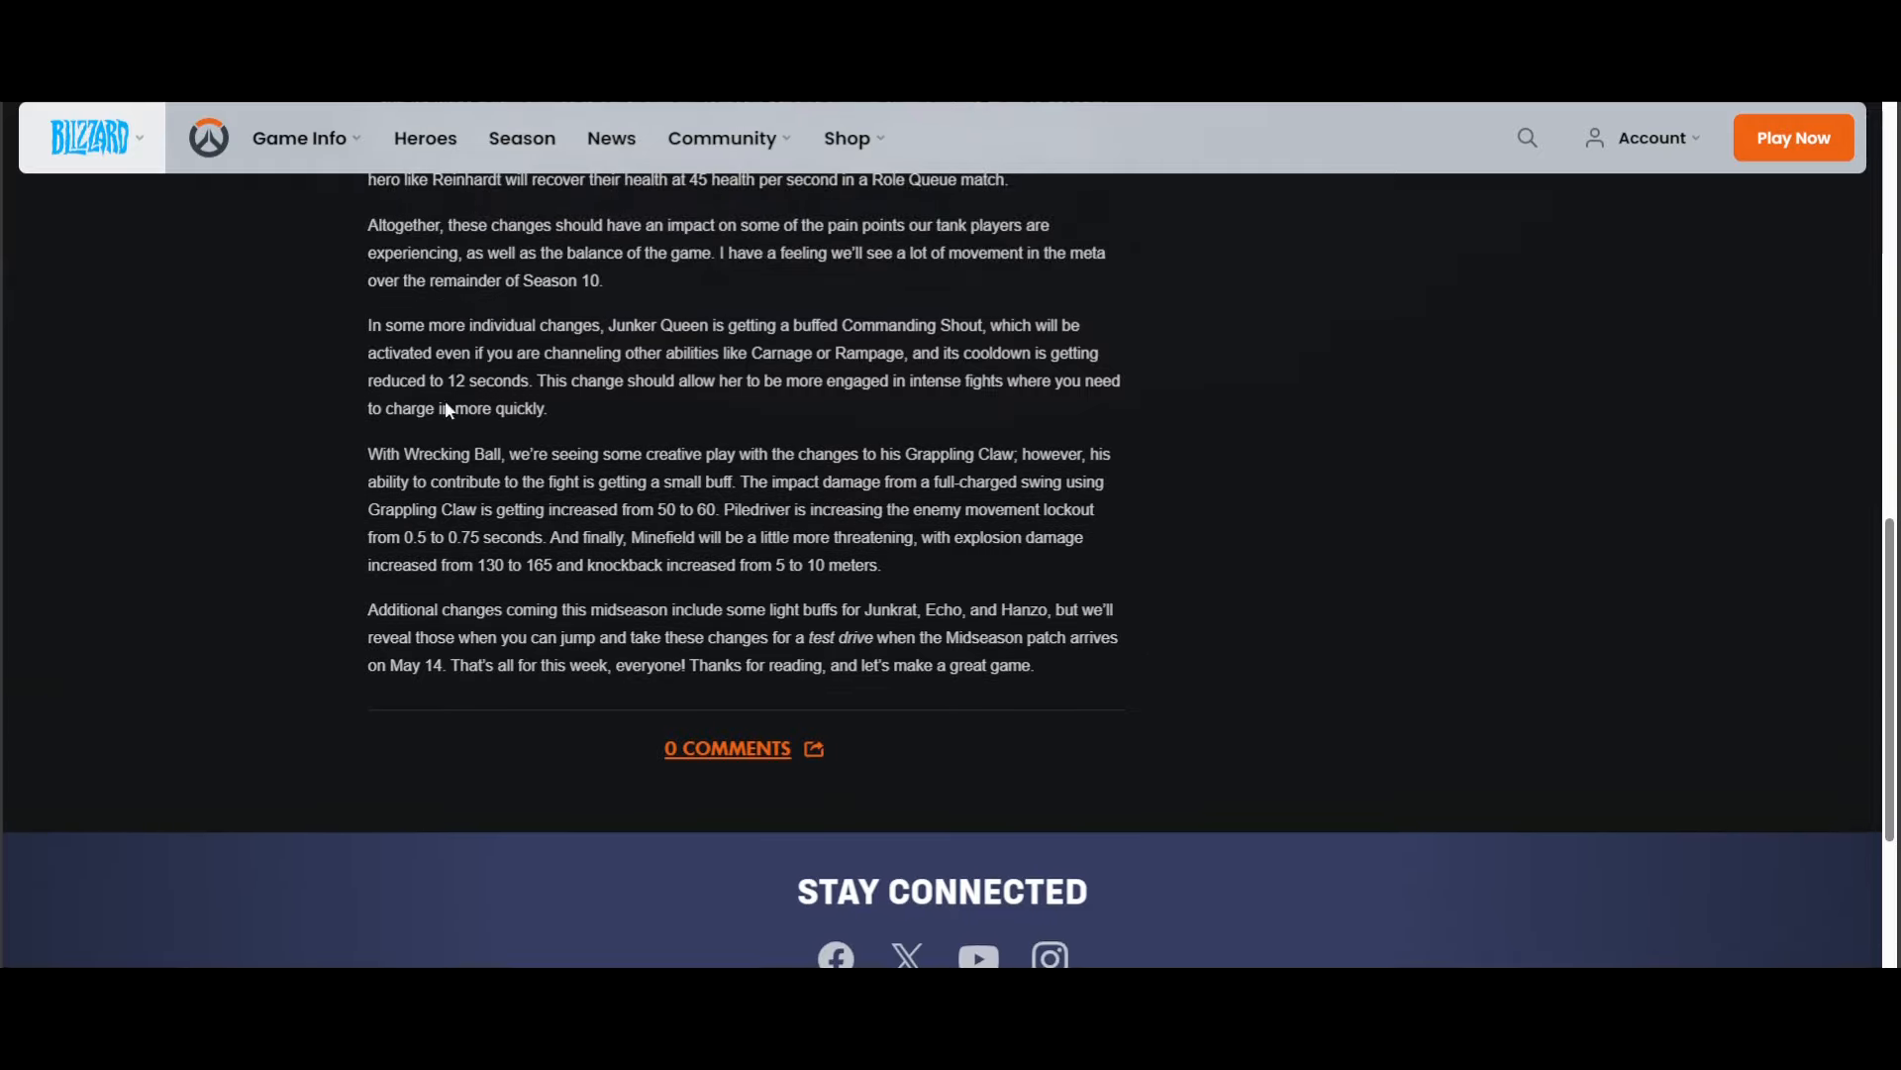
# - Scroll to the article's closing sign-off above the Stay Connected links
pyautogui.scroll(-3)
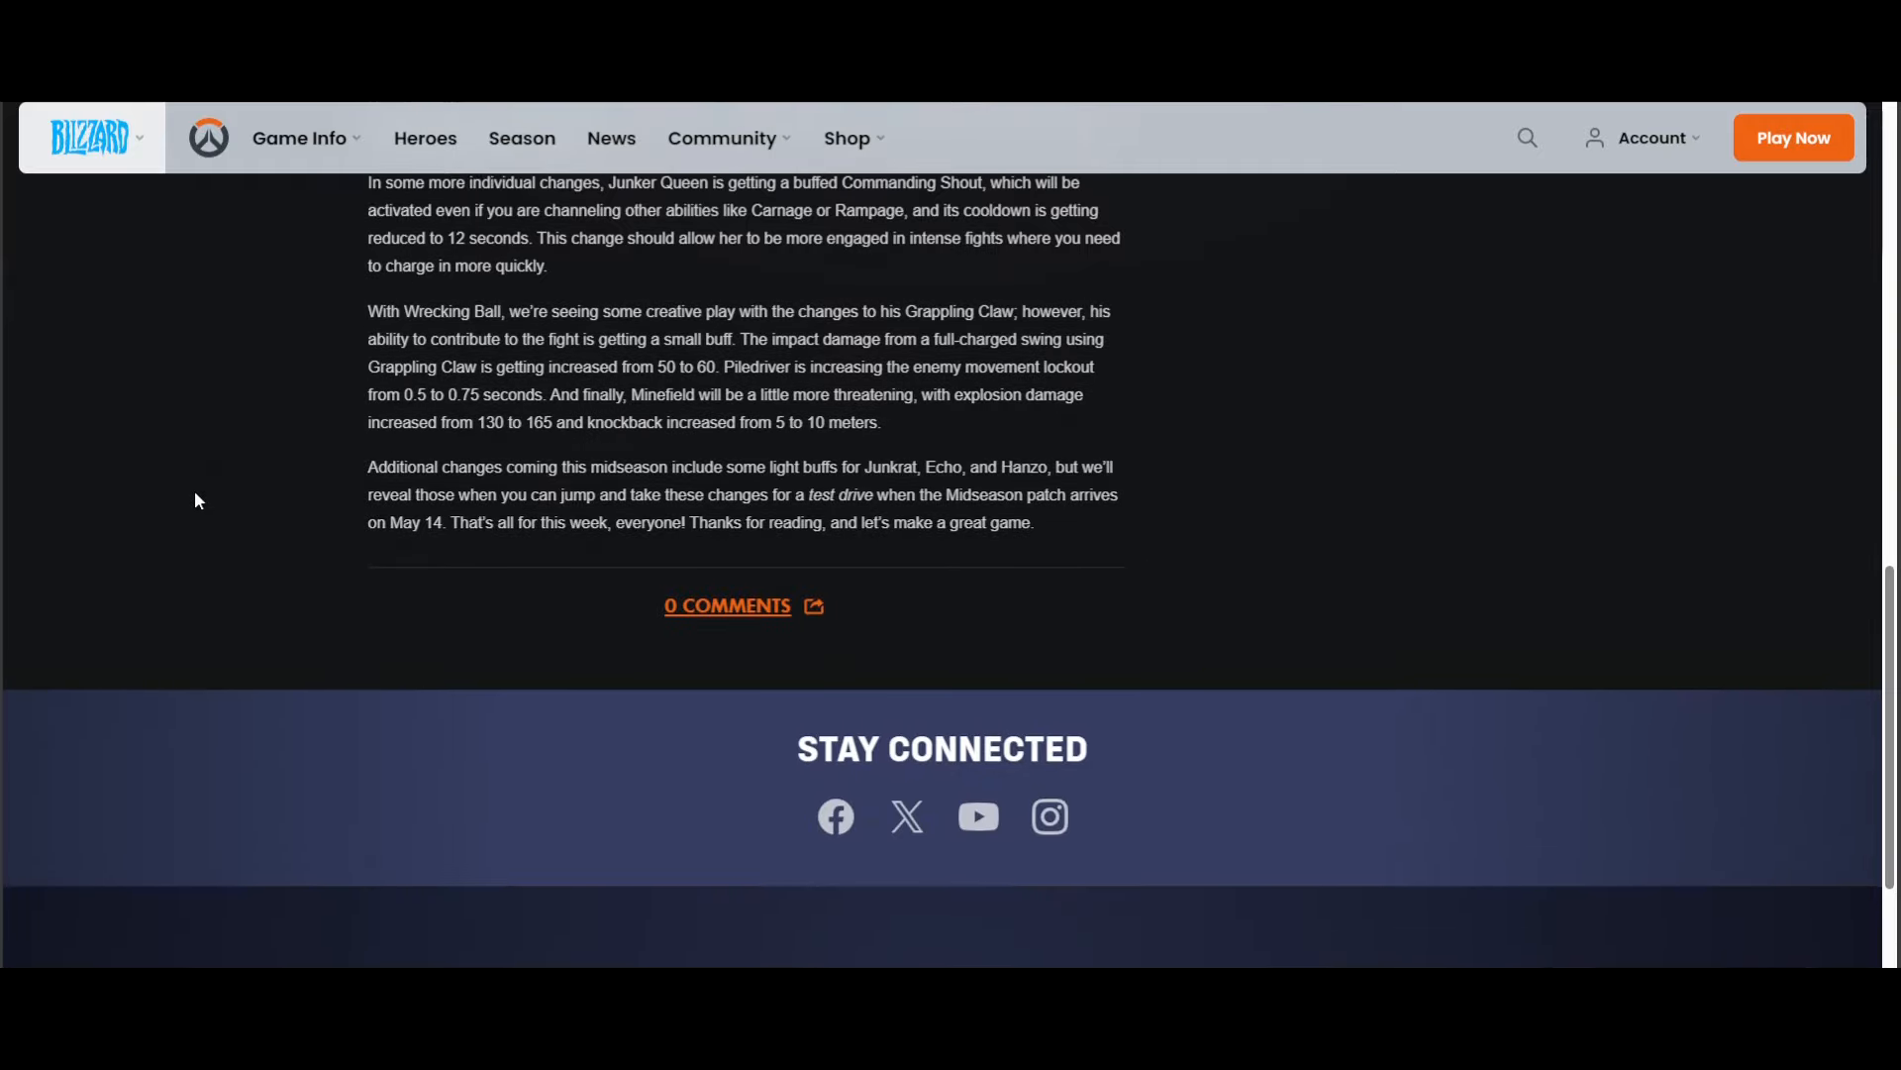
pyautogui.moveTo(150, 527)
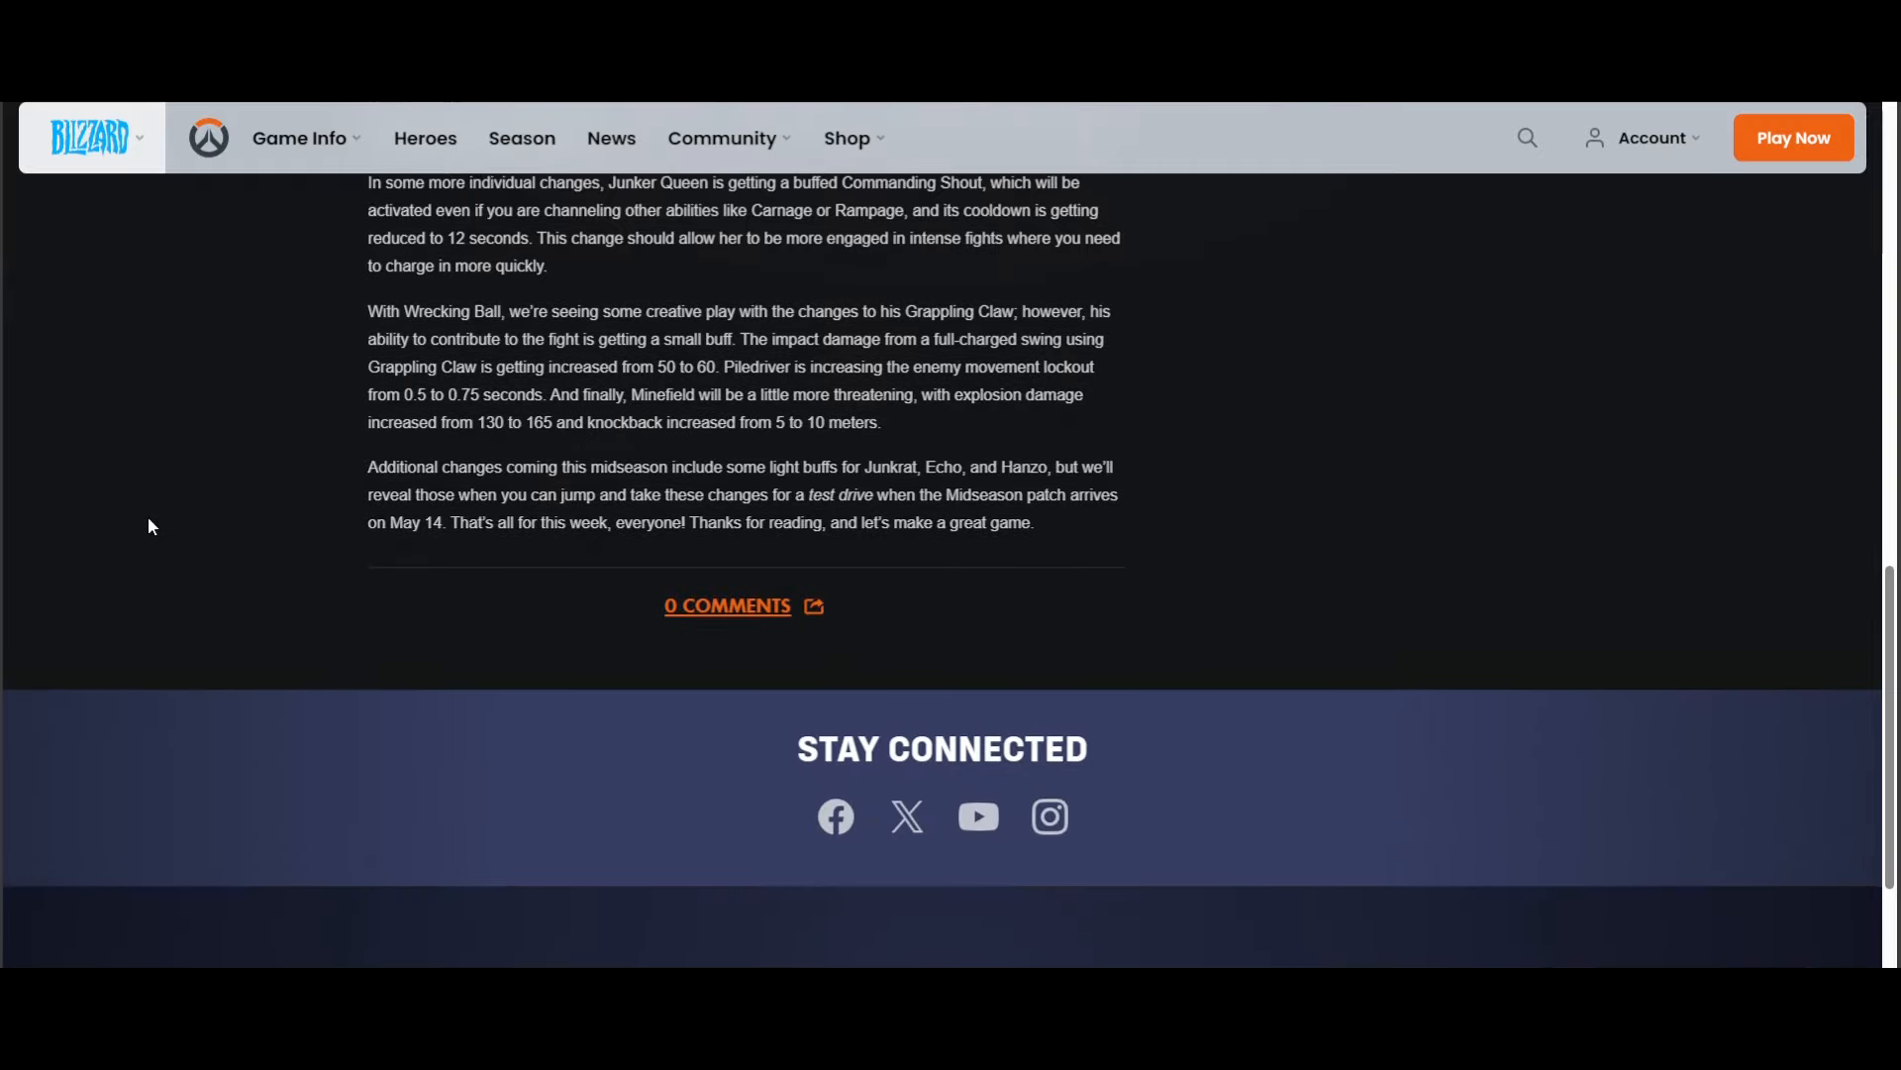
pyautogui.moveTo(317, 472)
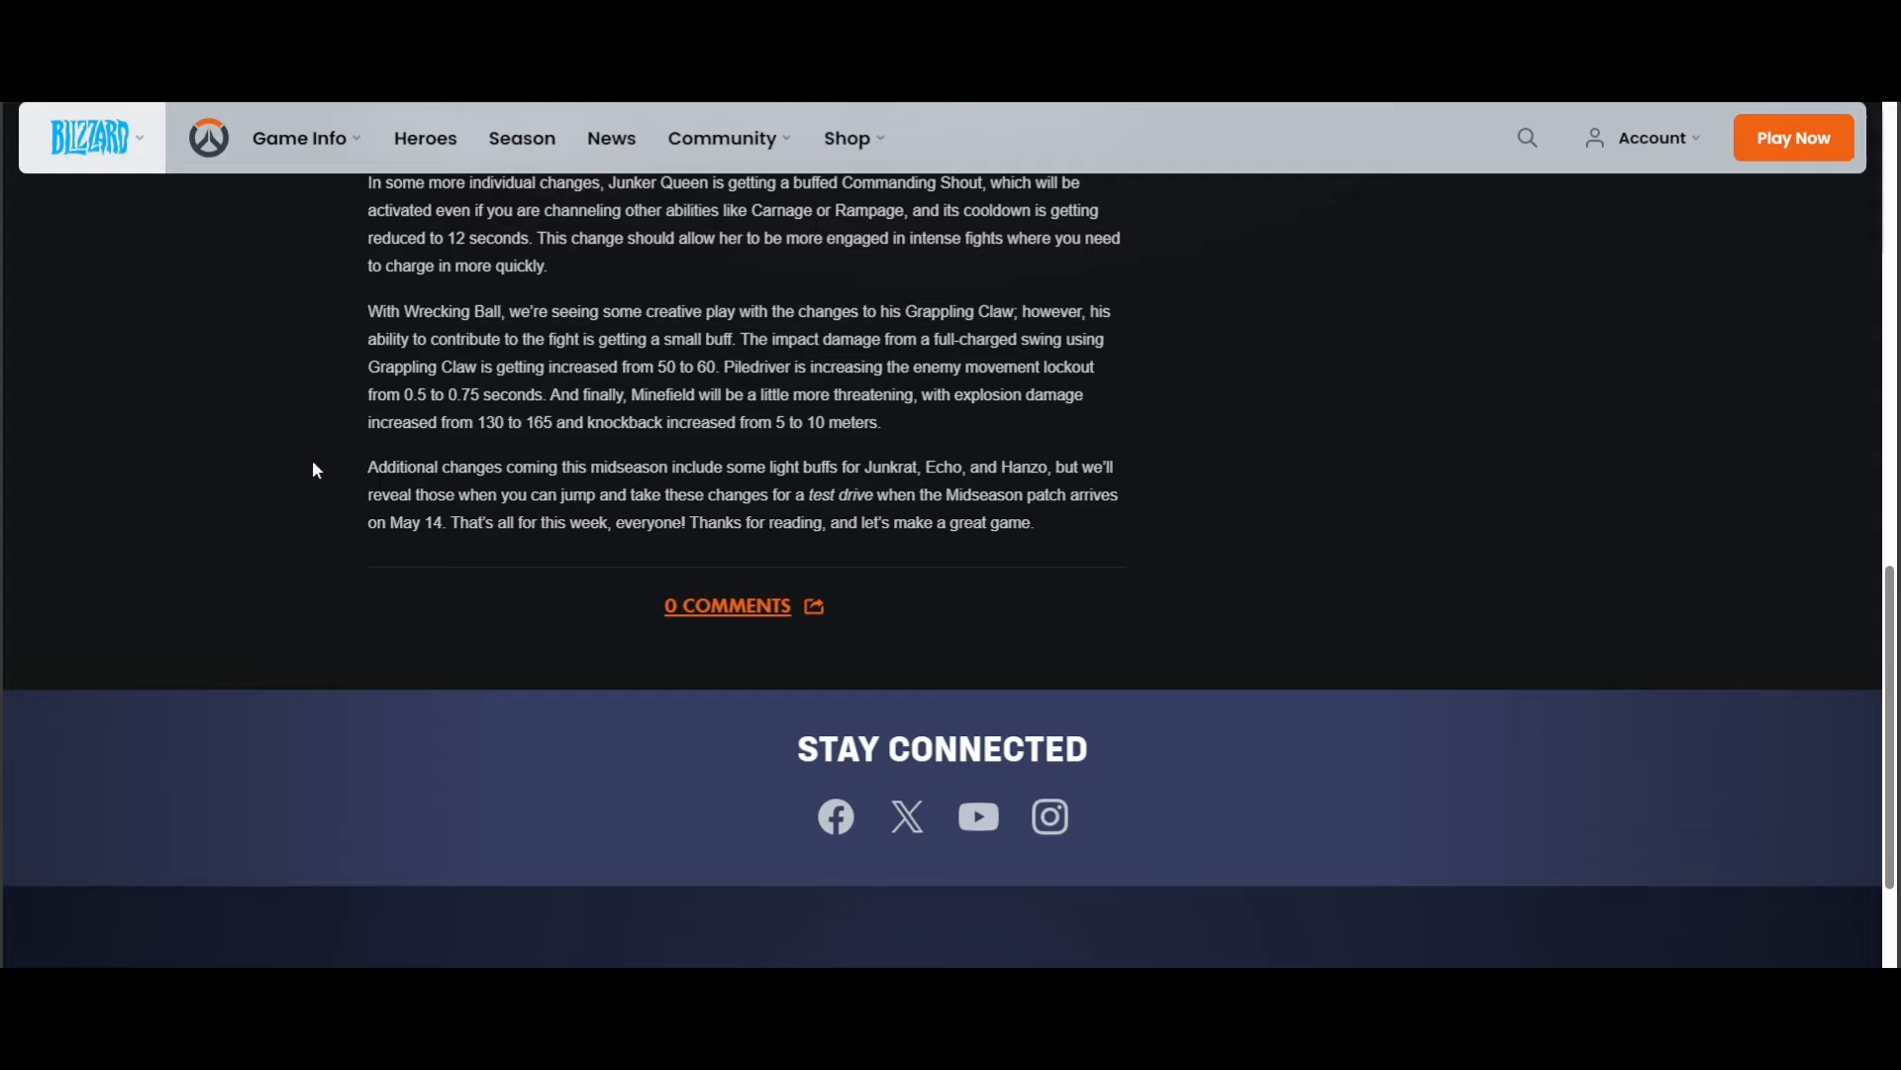
pyautogui.moveTo(420, 478)
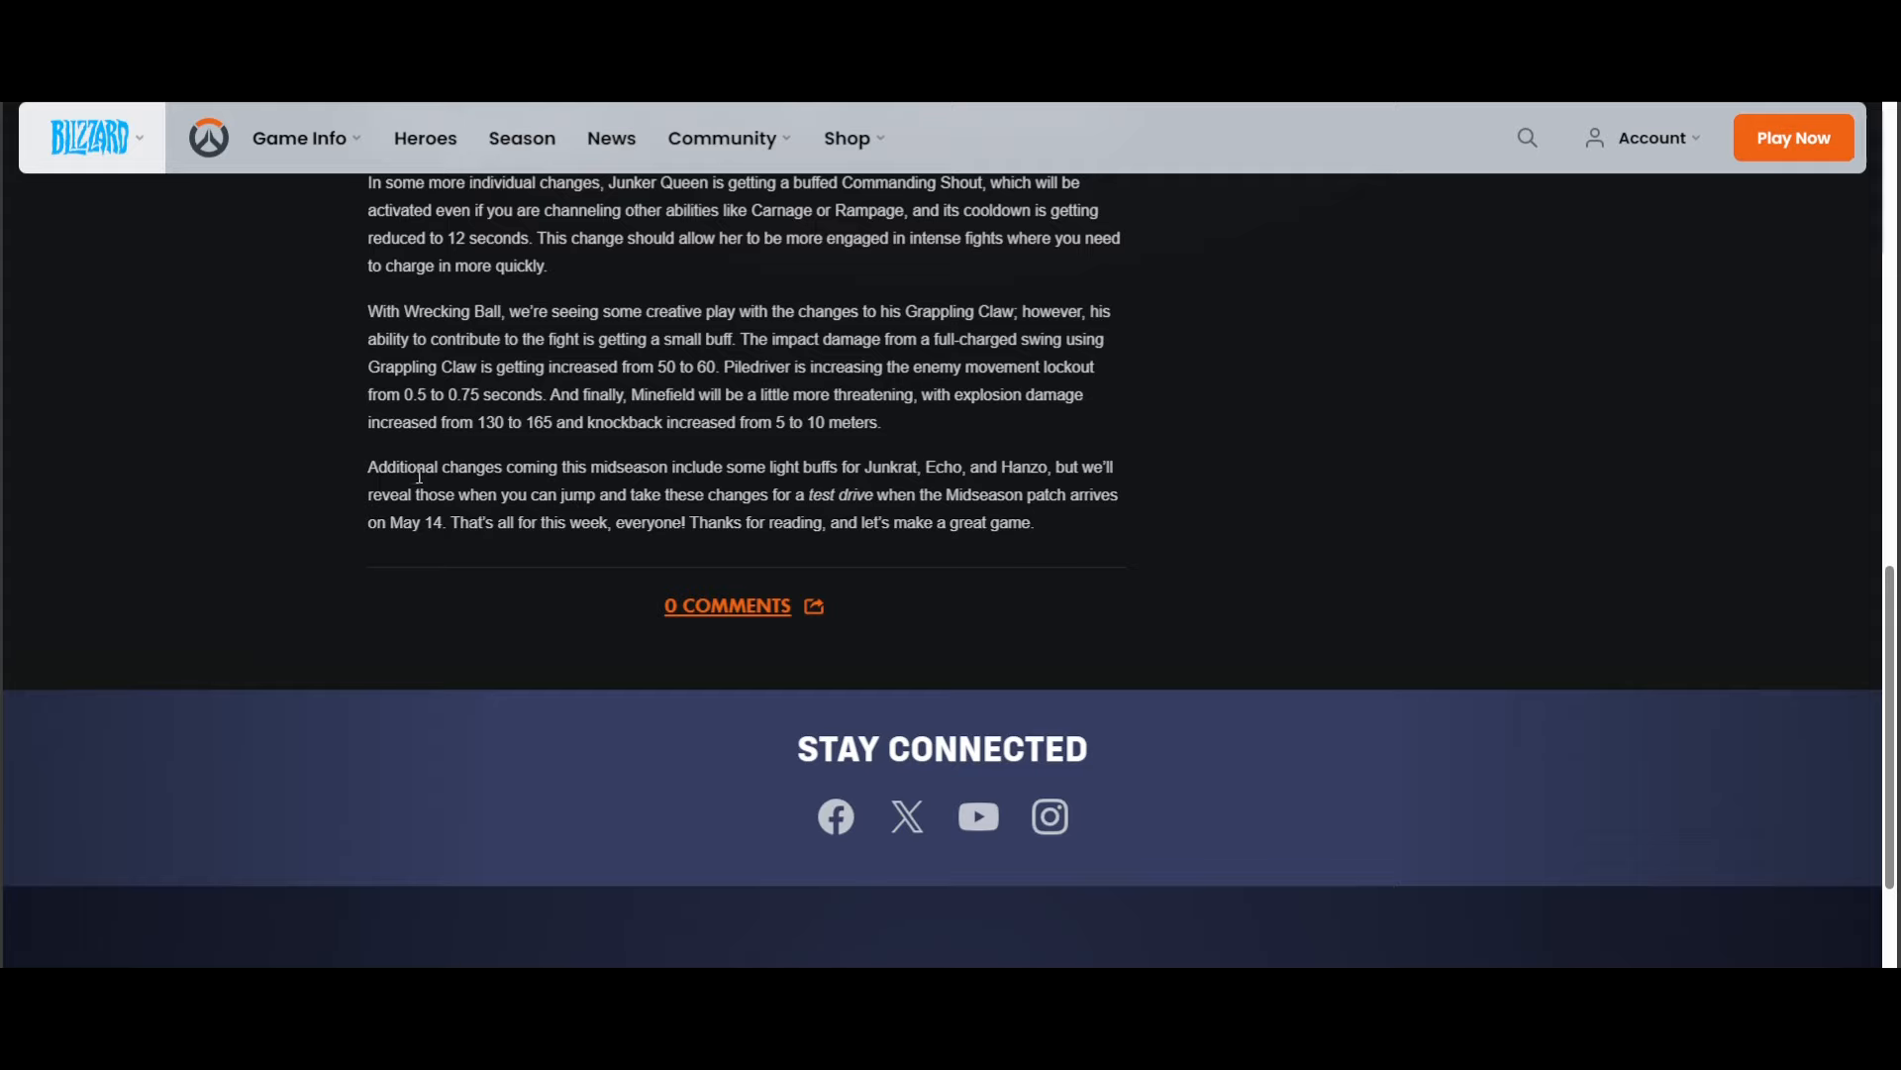
pyautogui.moveTo(848, 463)
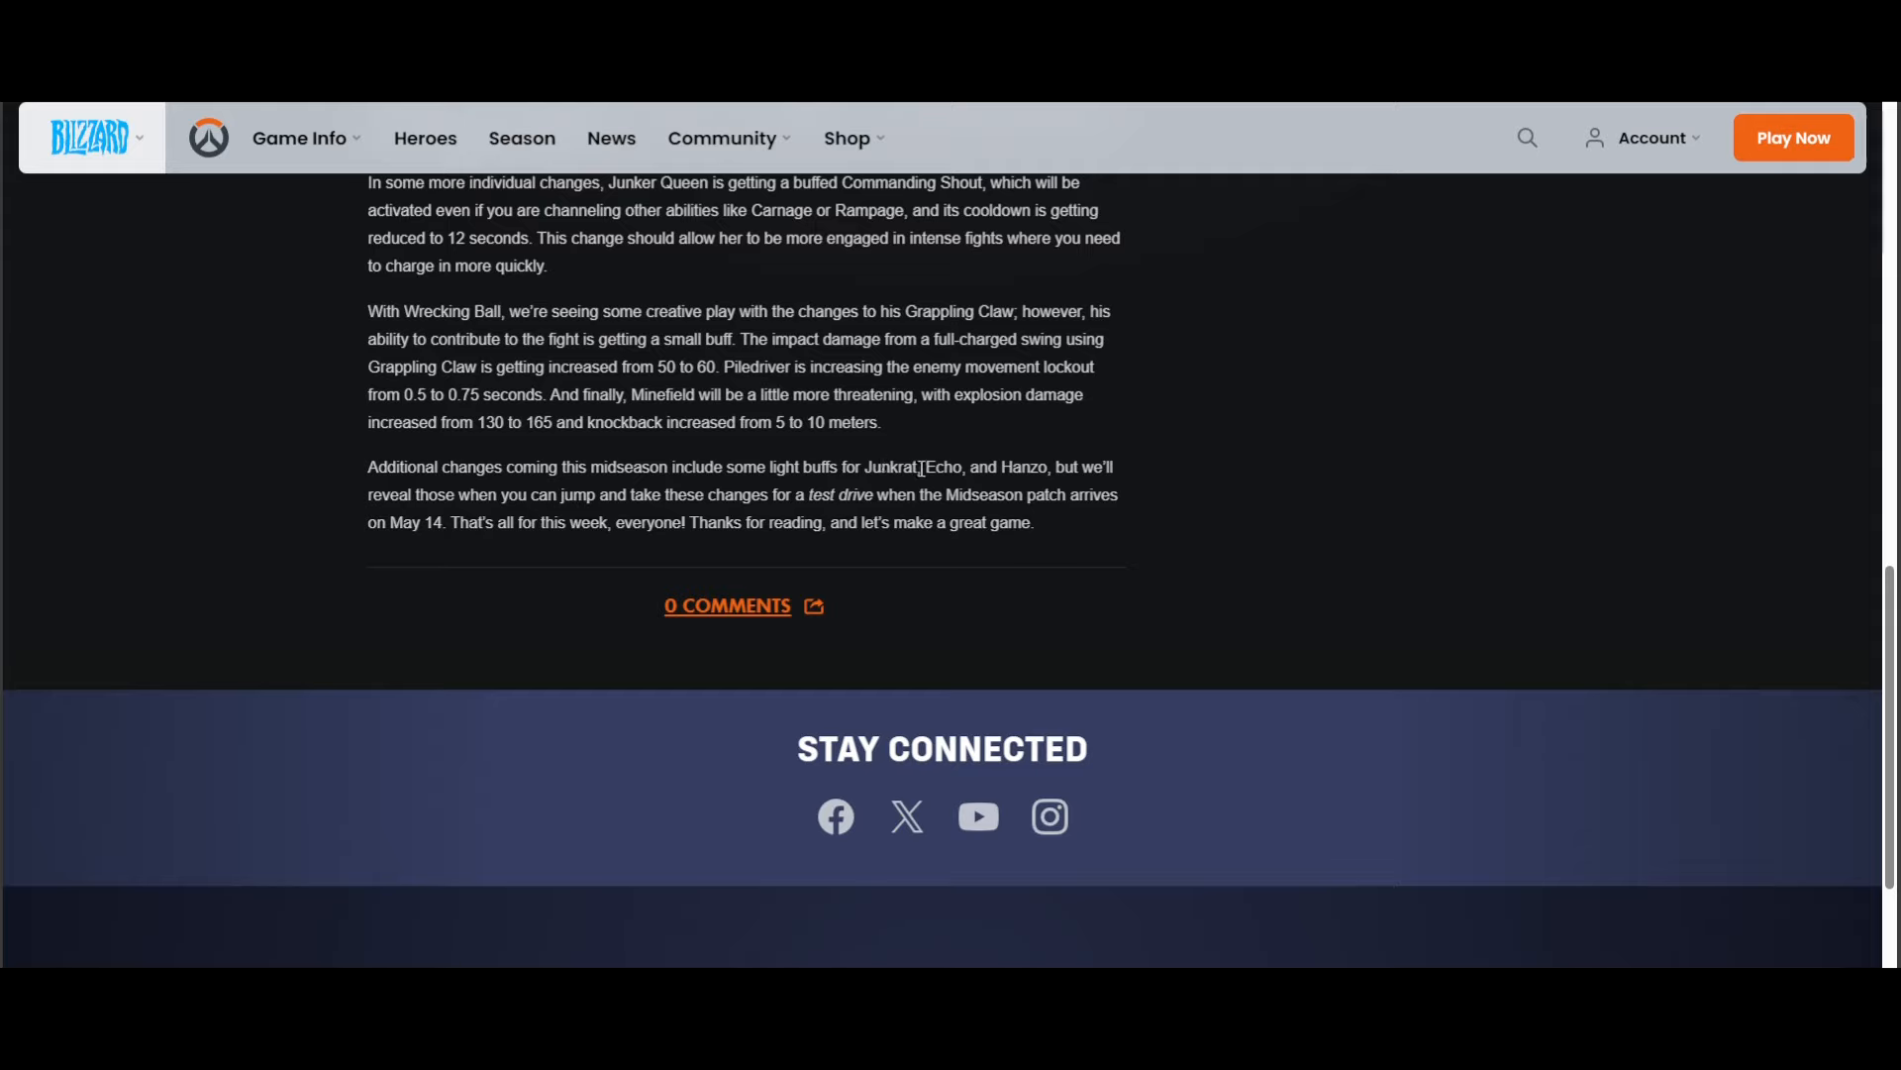
pyautogui.moveTo(957, 466)
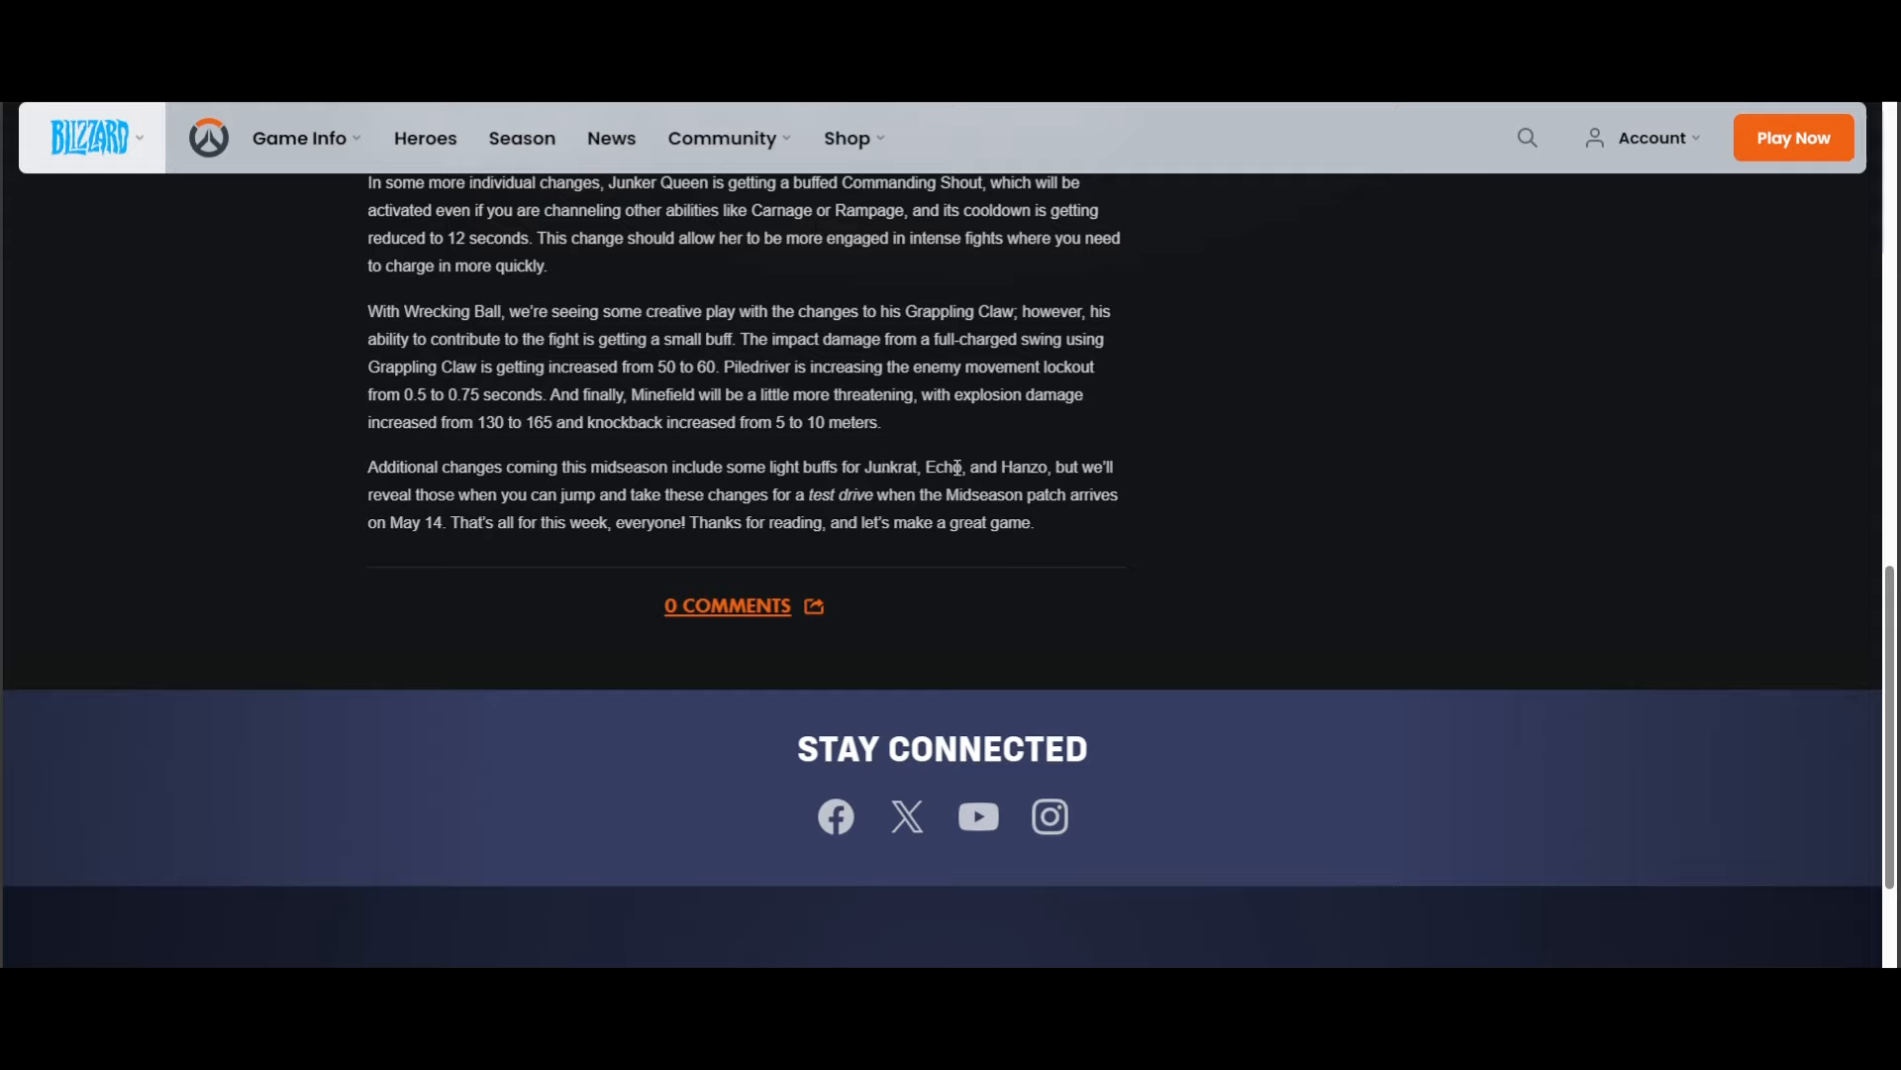
pyautogui.moveTo(1033, 492)
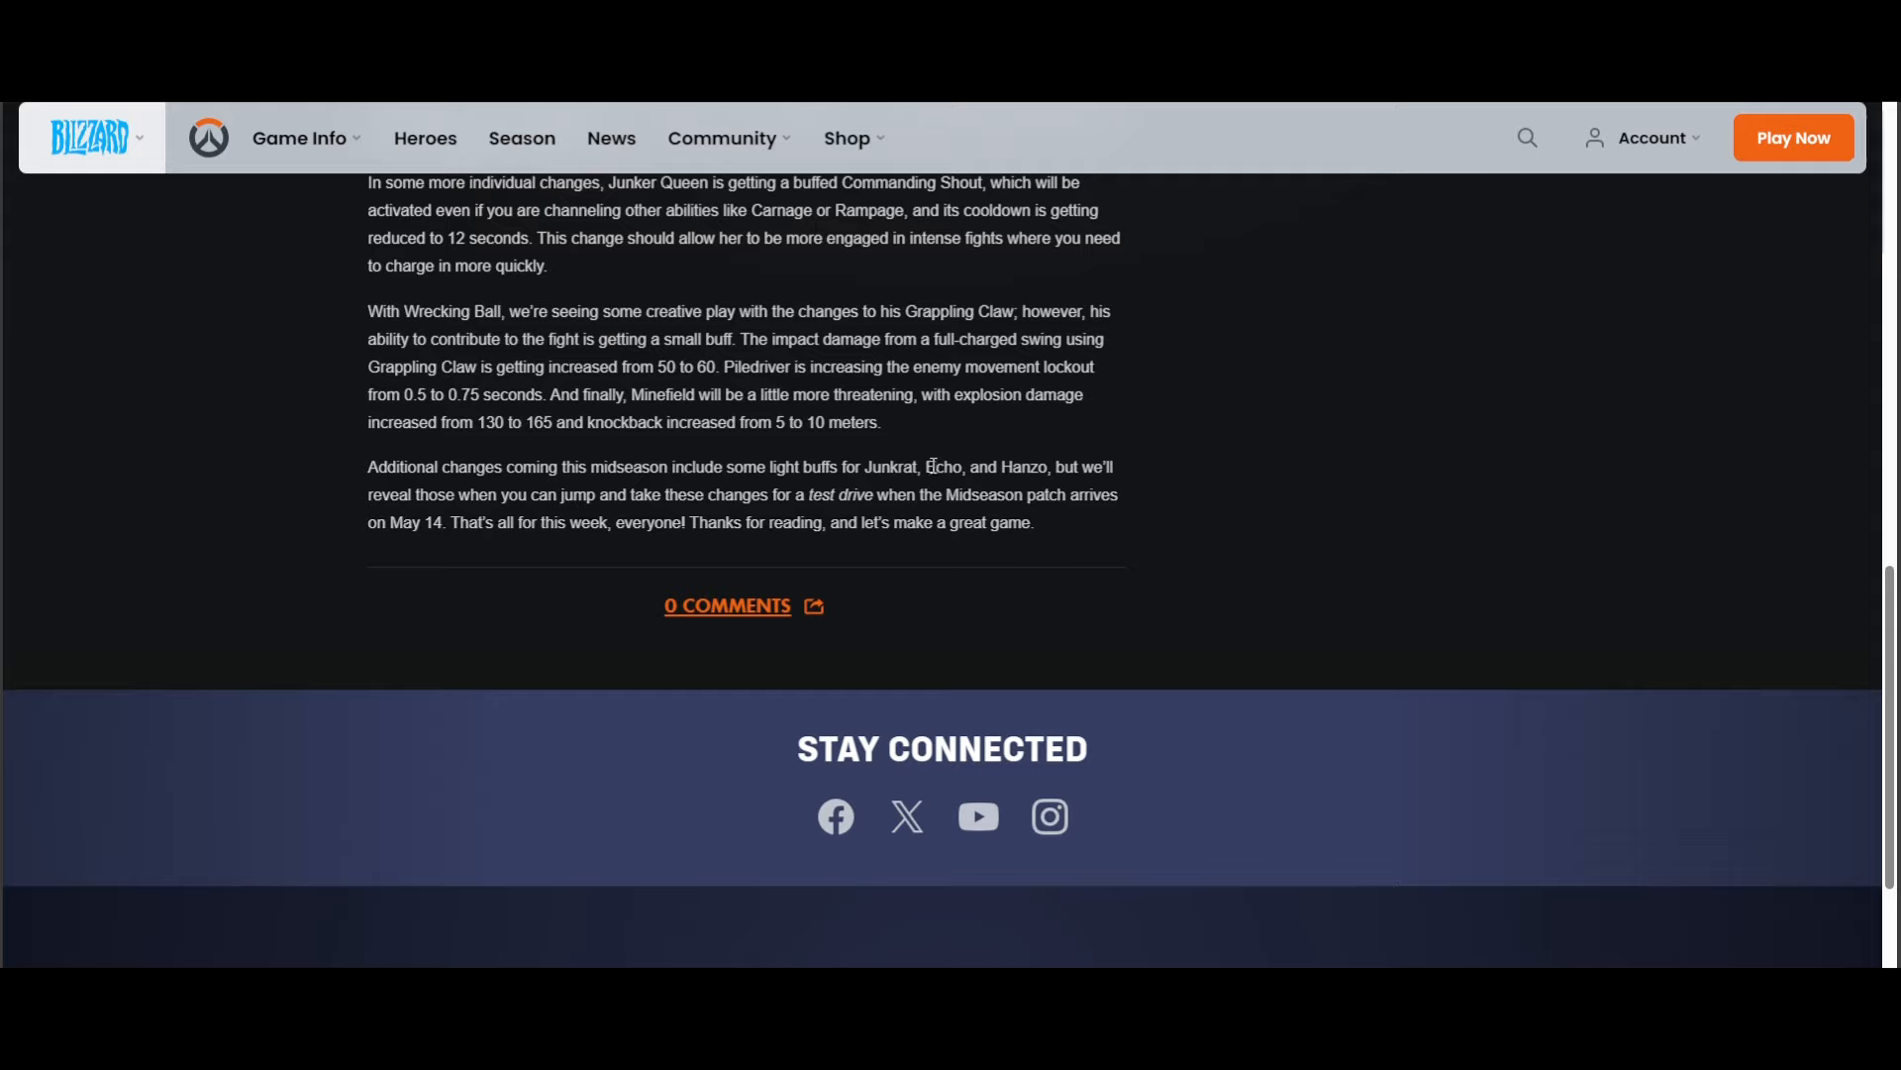
pyautogui.moveTo(917, 477)
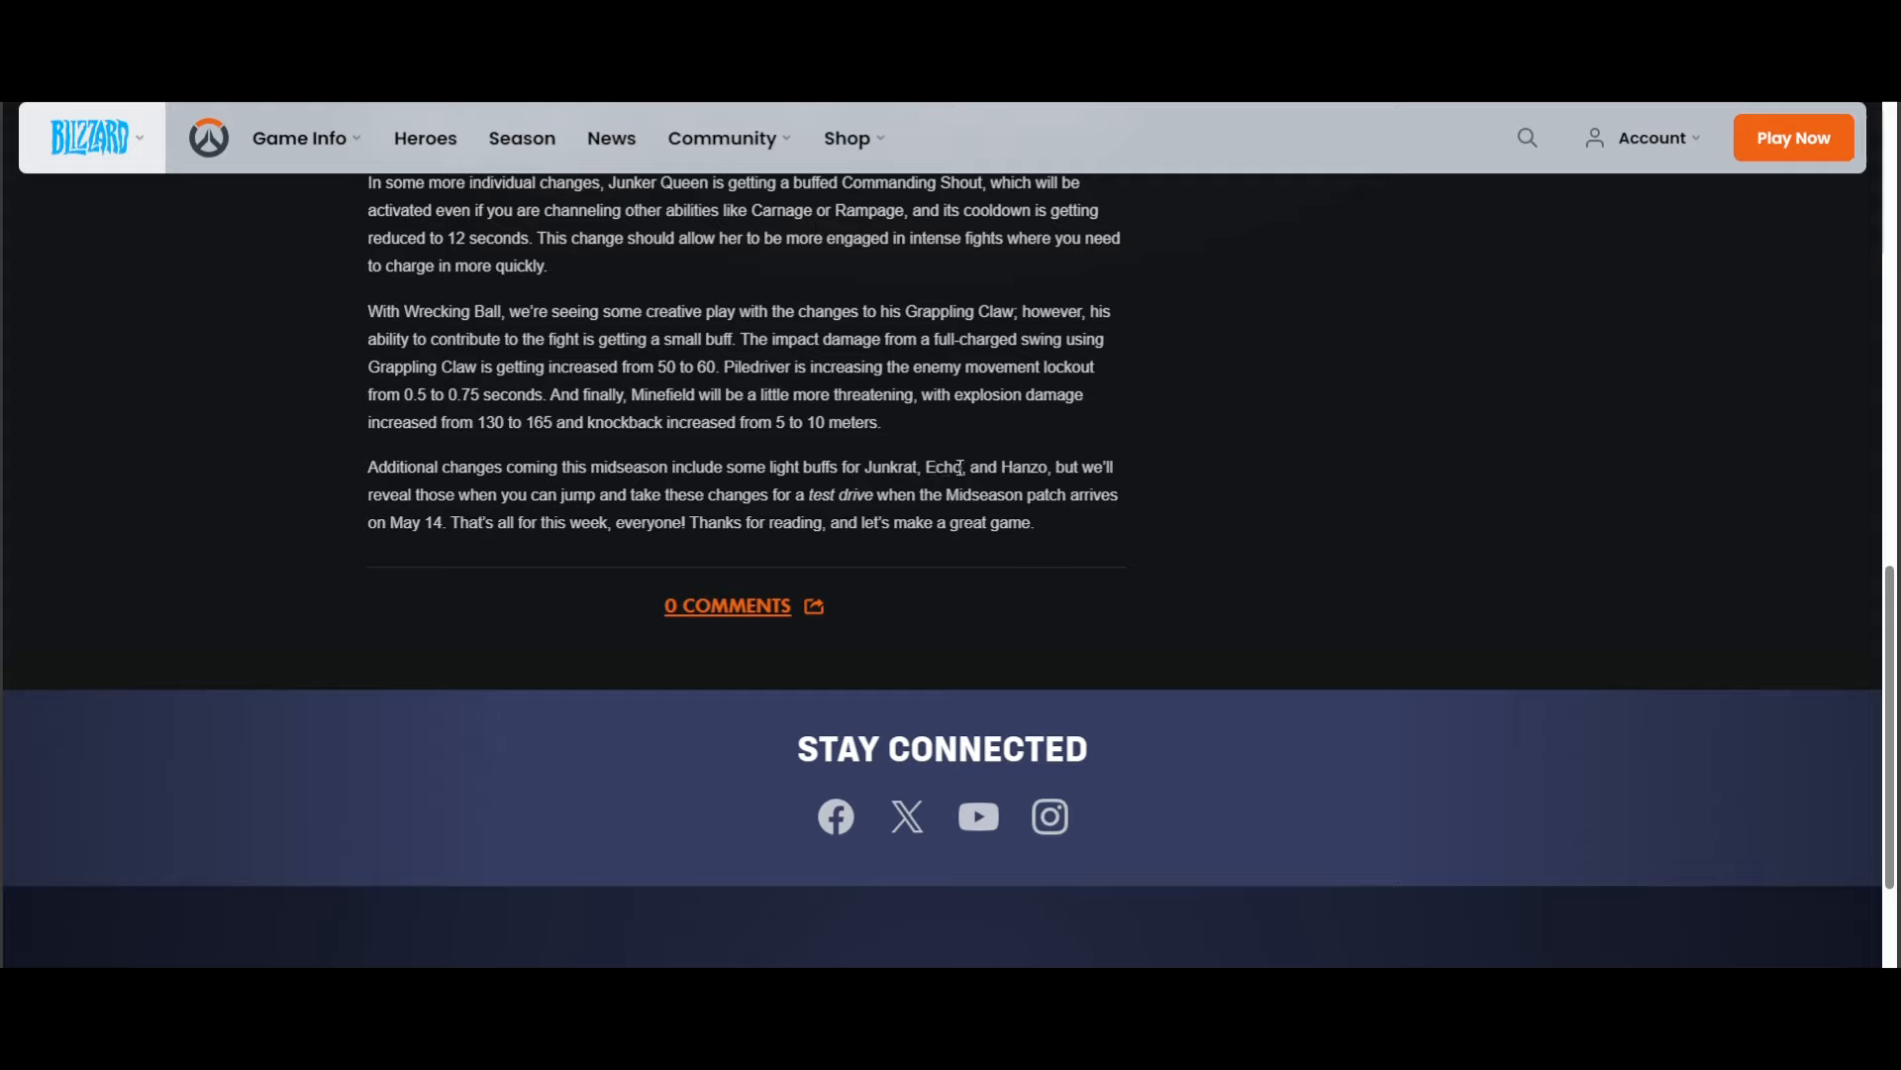
pyautogui.moveTo(947, 469)
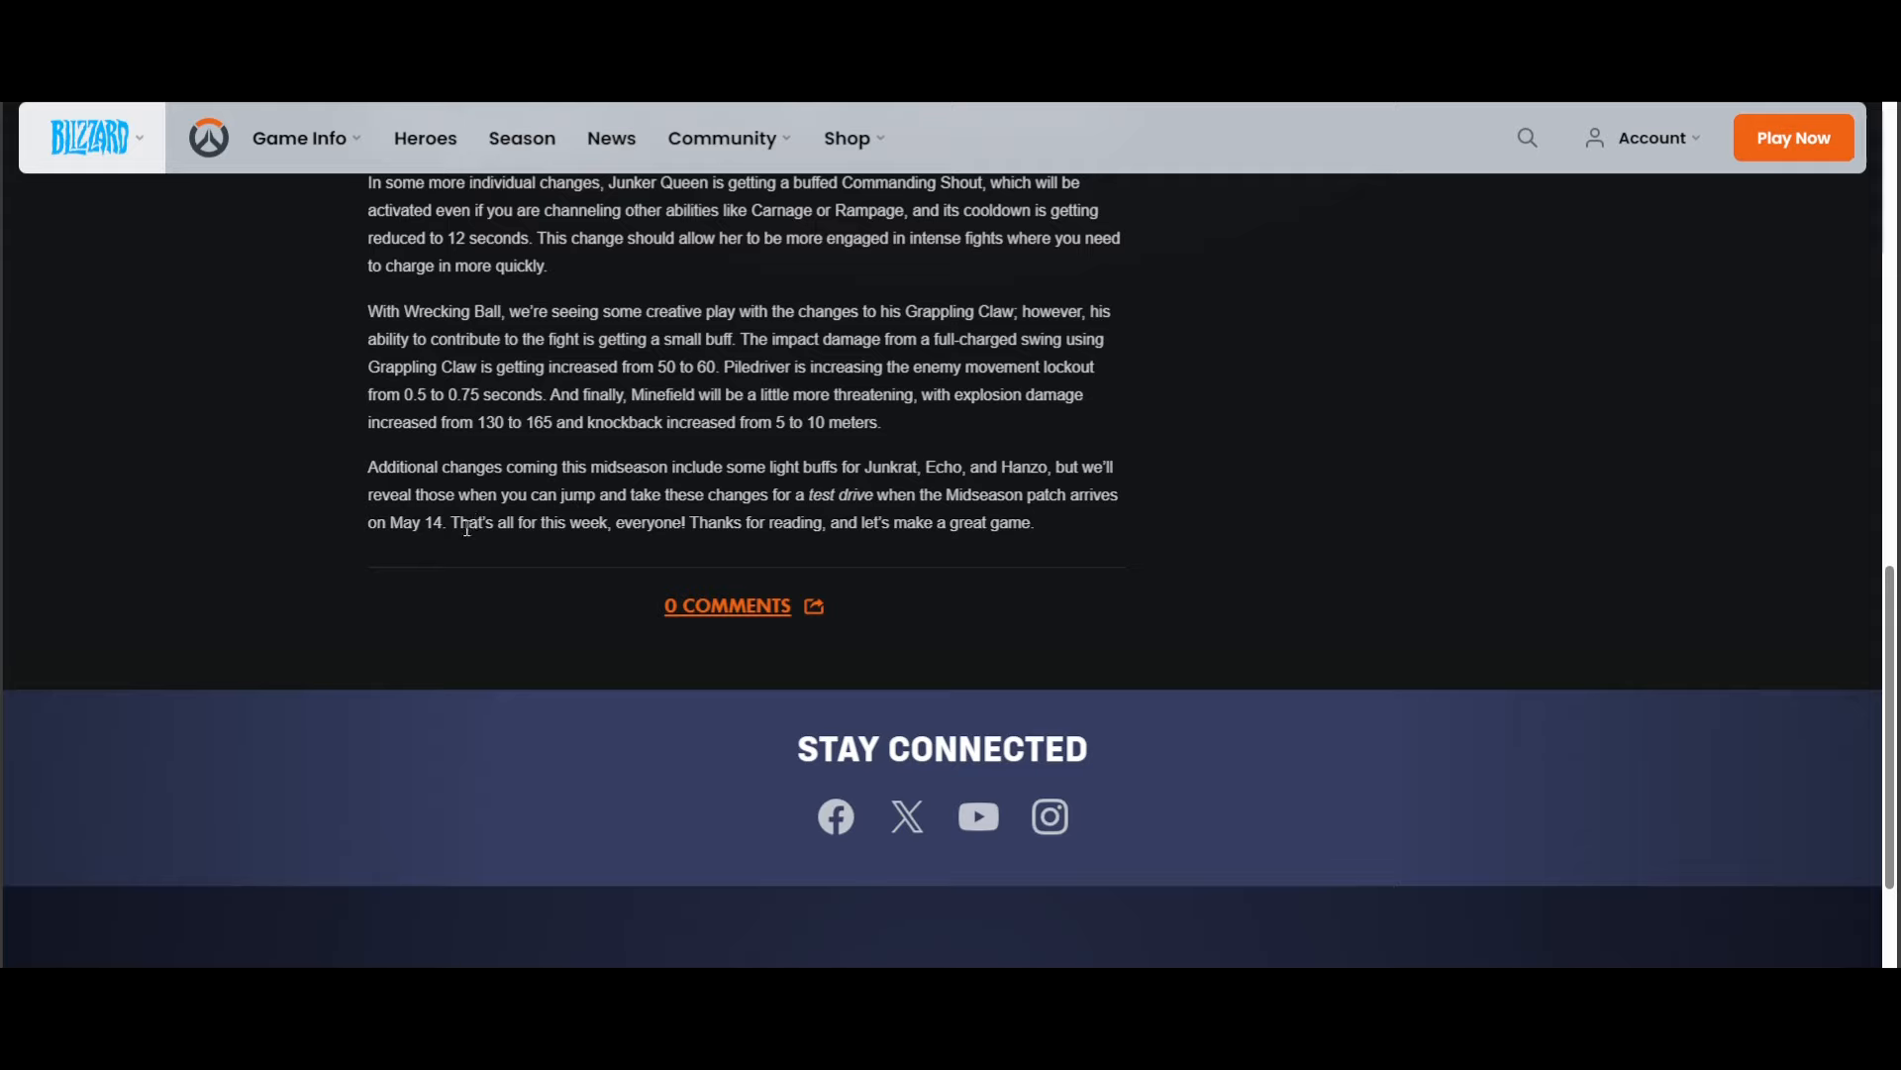
pyautogui.moveTo(638, 526)
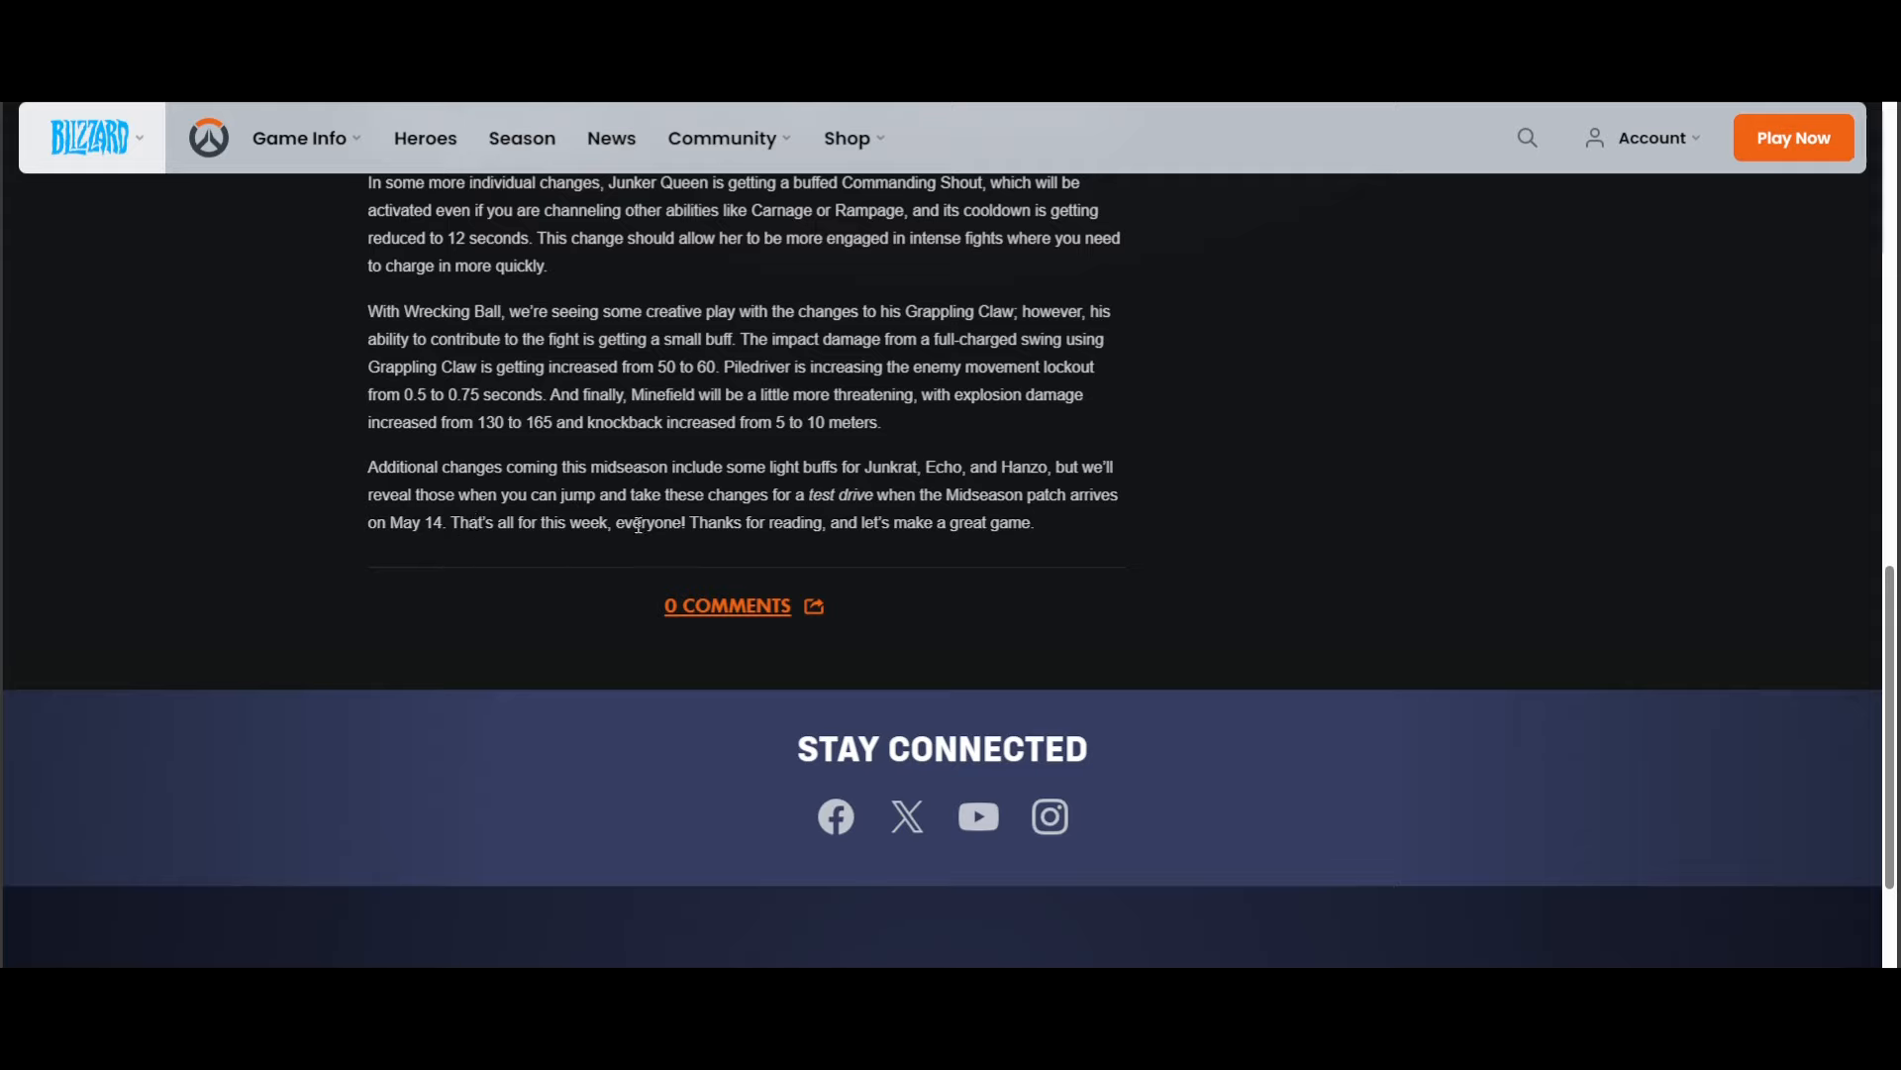
pyautogui.moveTo(1131, 556)
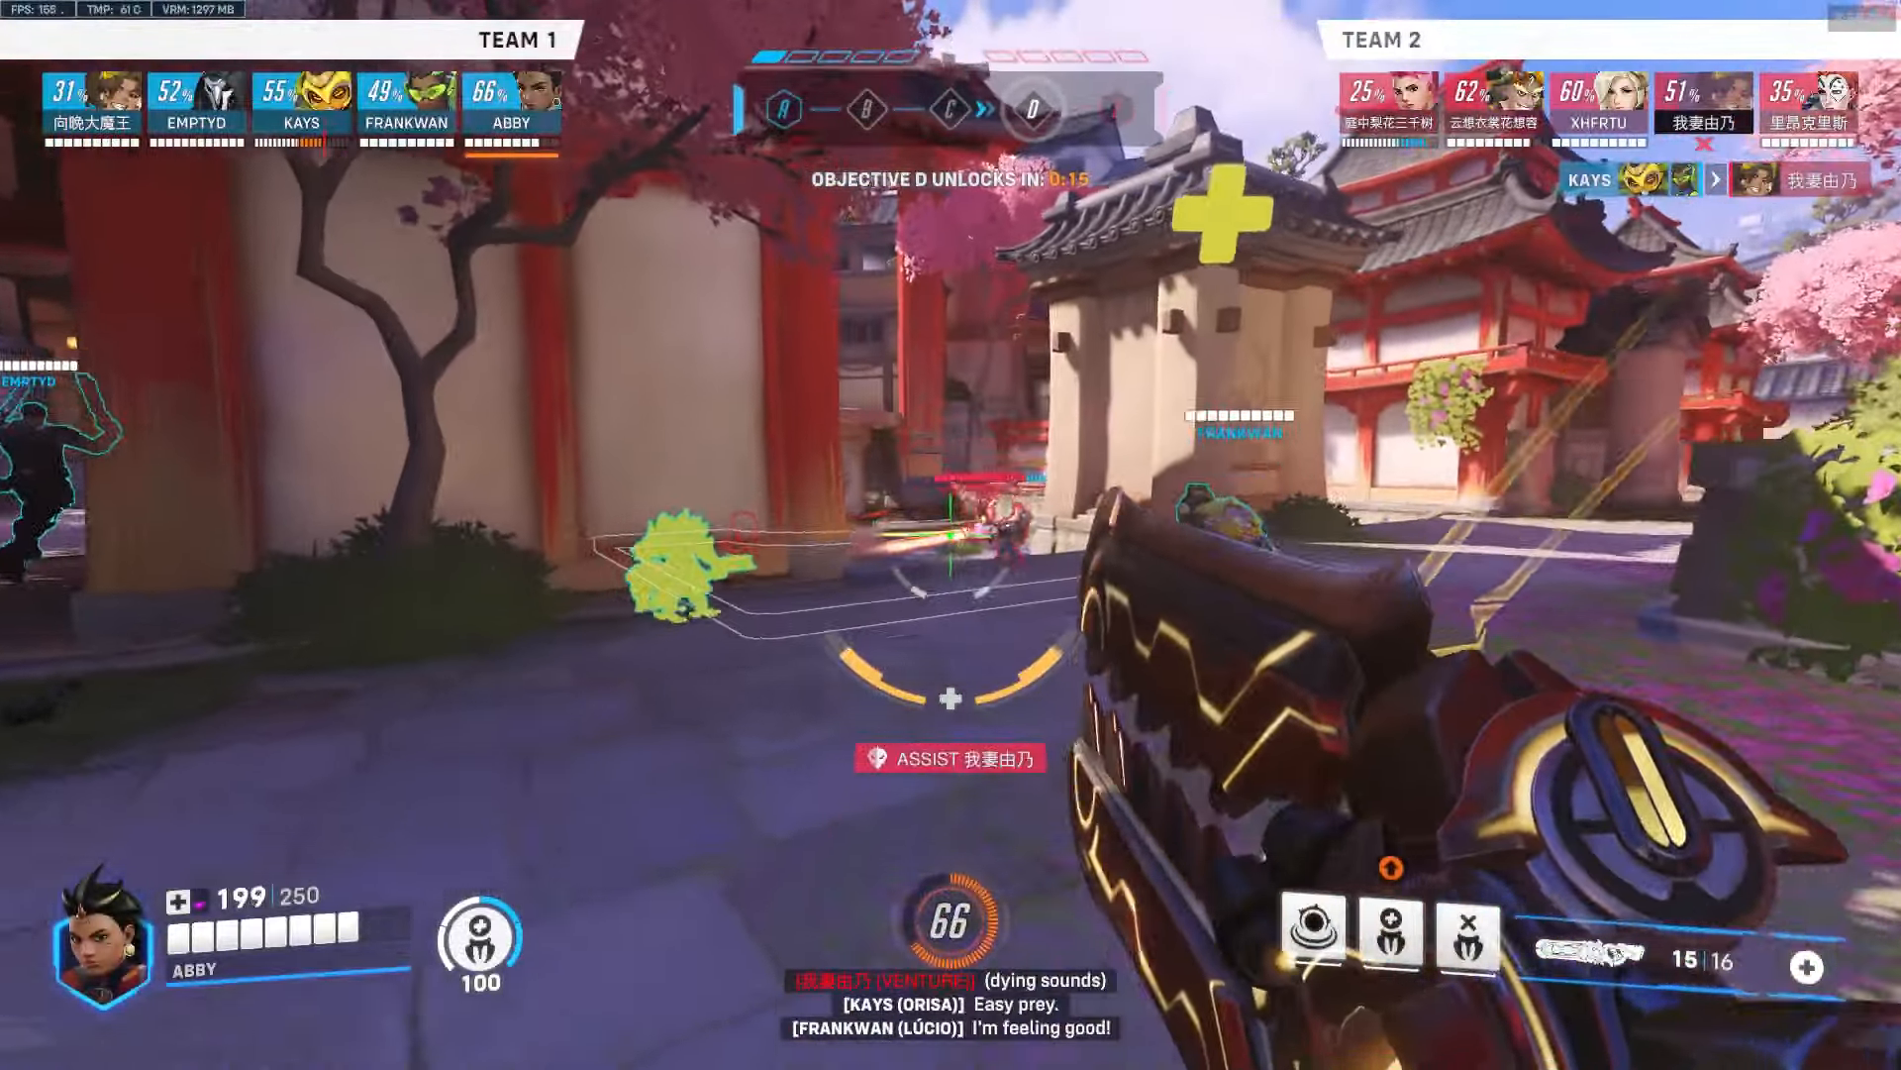
pyautogui.click(950, 701)
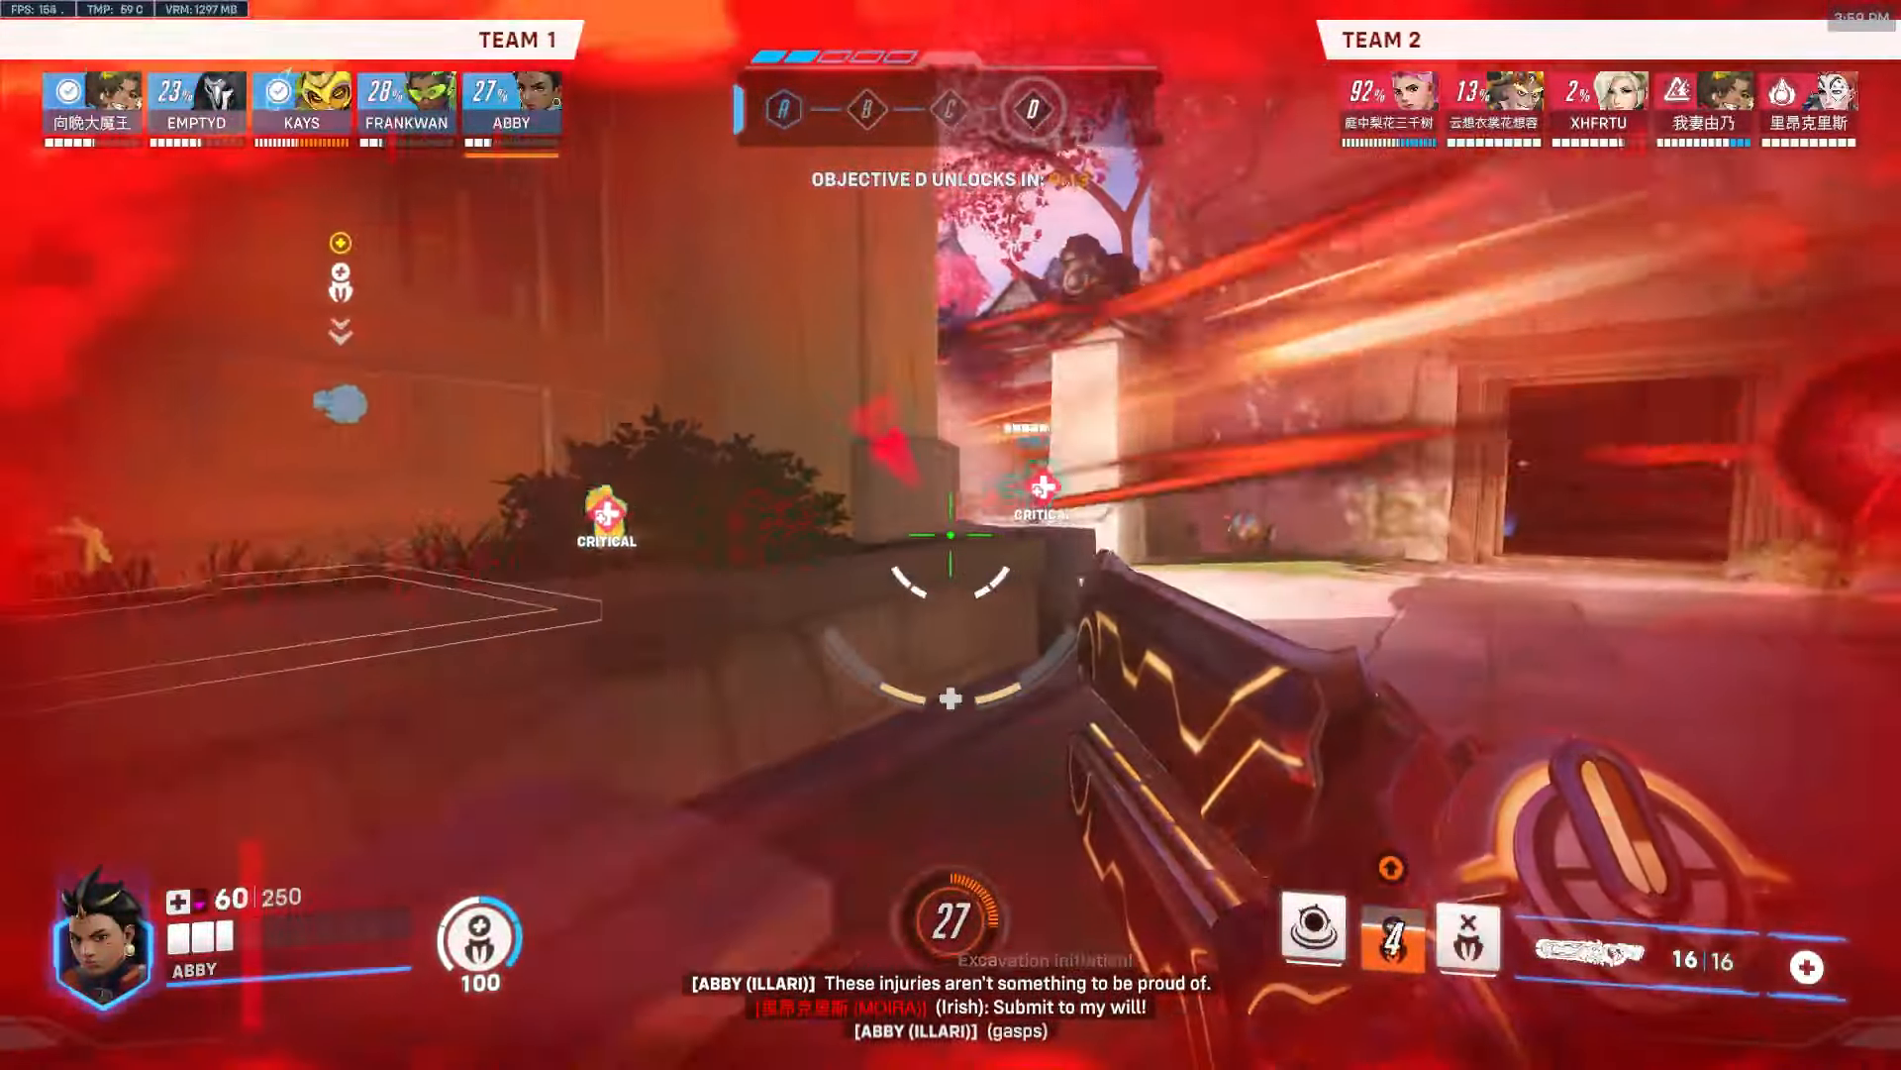
pyautogui.moveTo(947, 532)
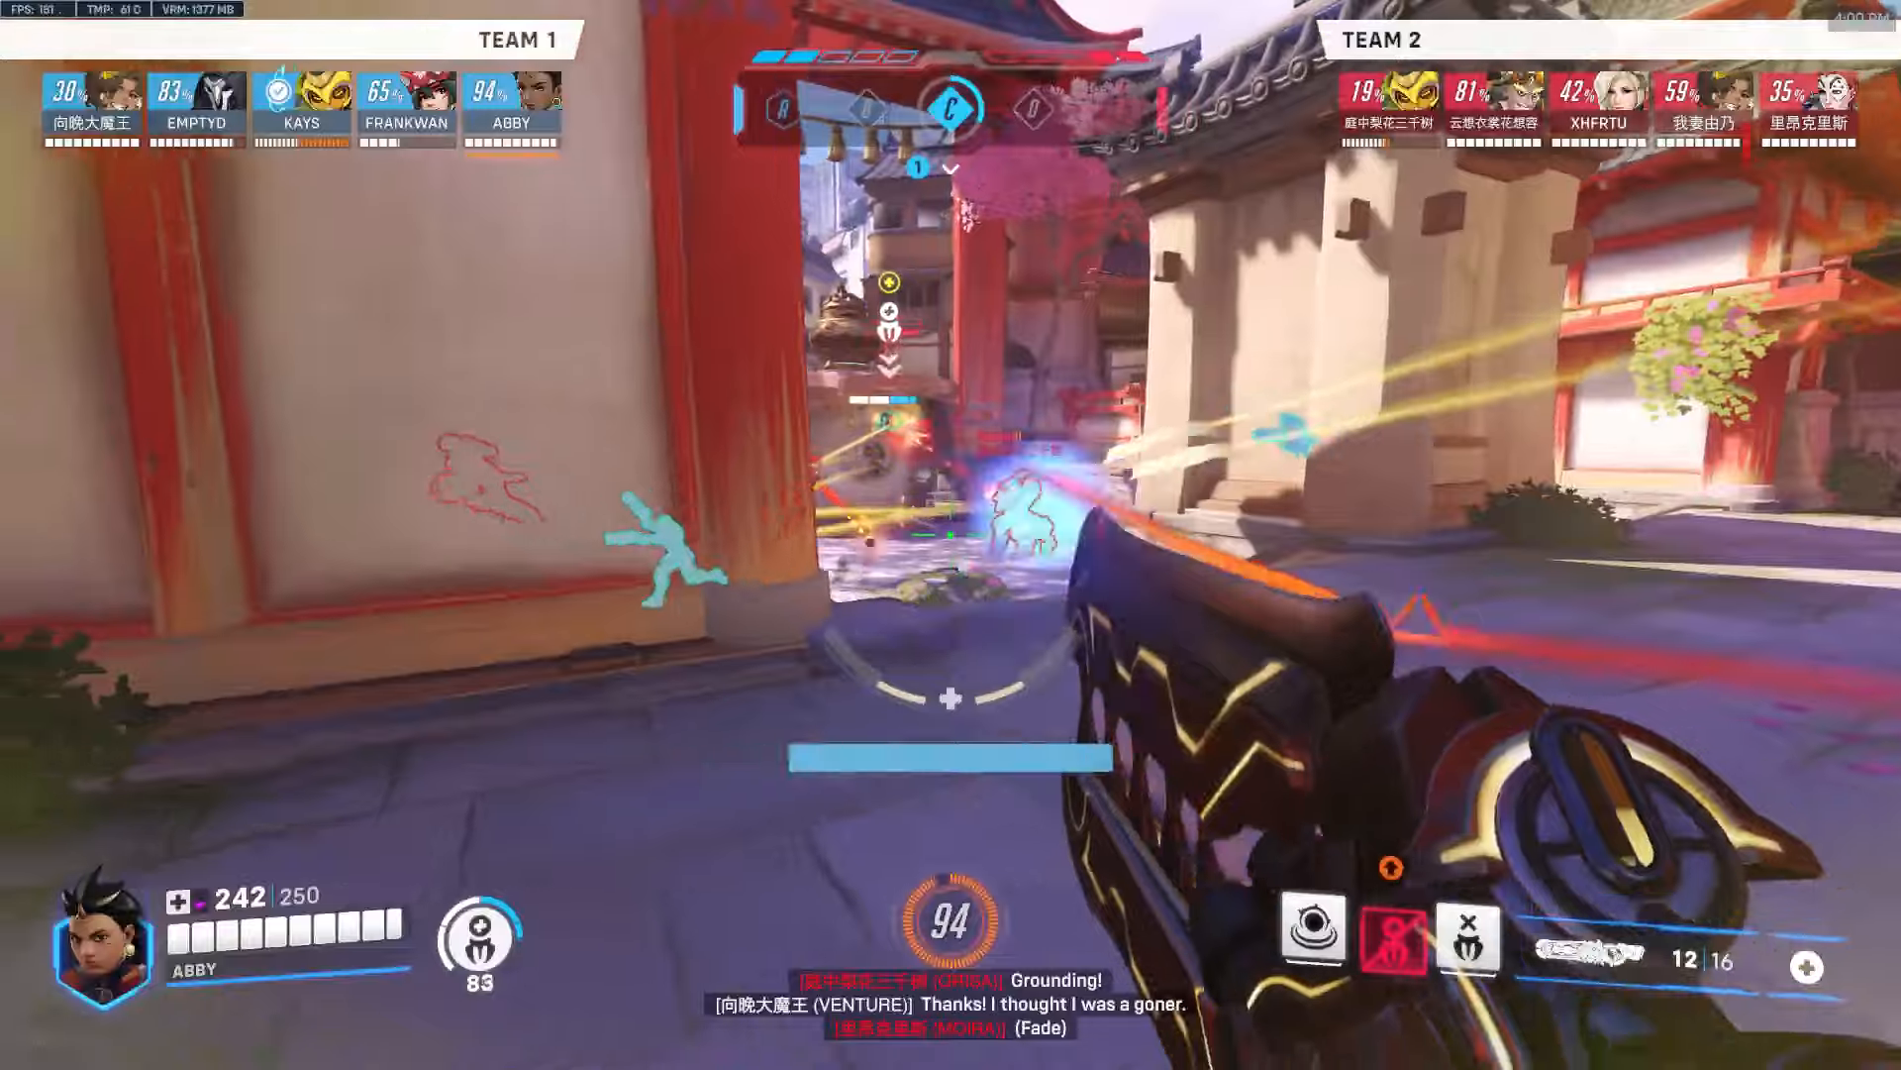
# - Fire as Illari inside the building near objective D while the healing pylon is destroyed
pyautogui.click(951, 696)
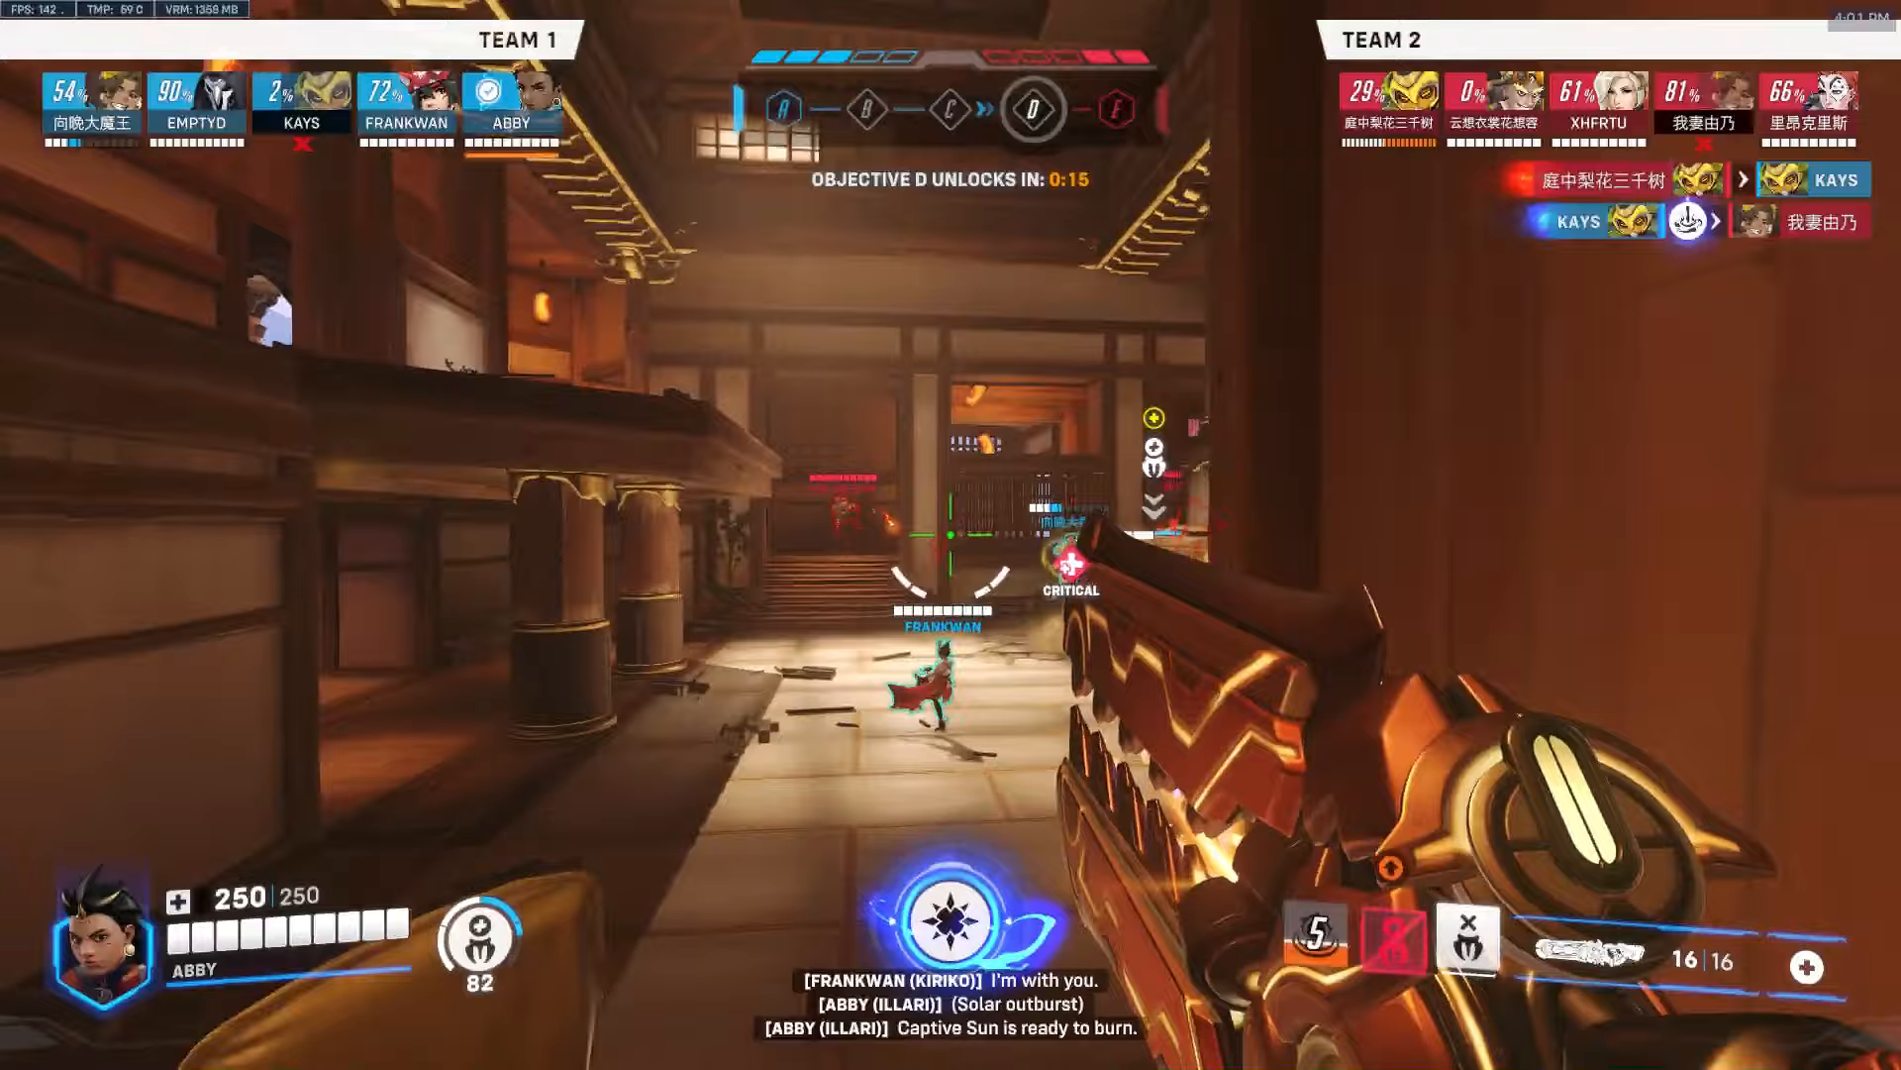
pyautogui.click(939, 535)
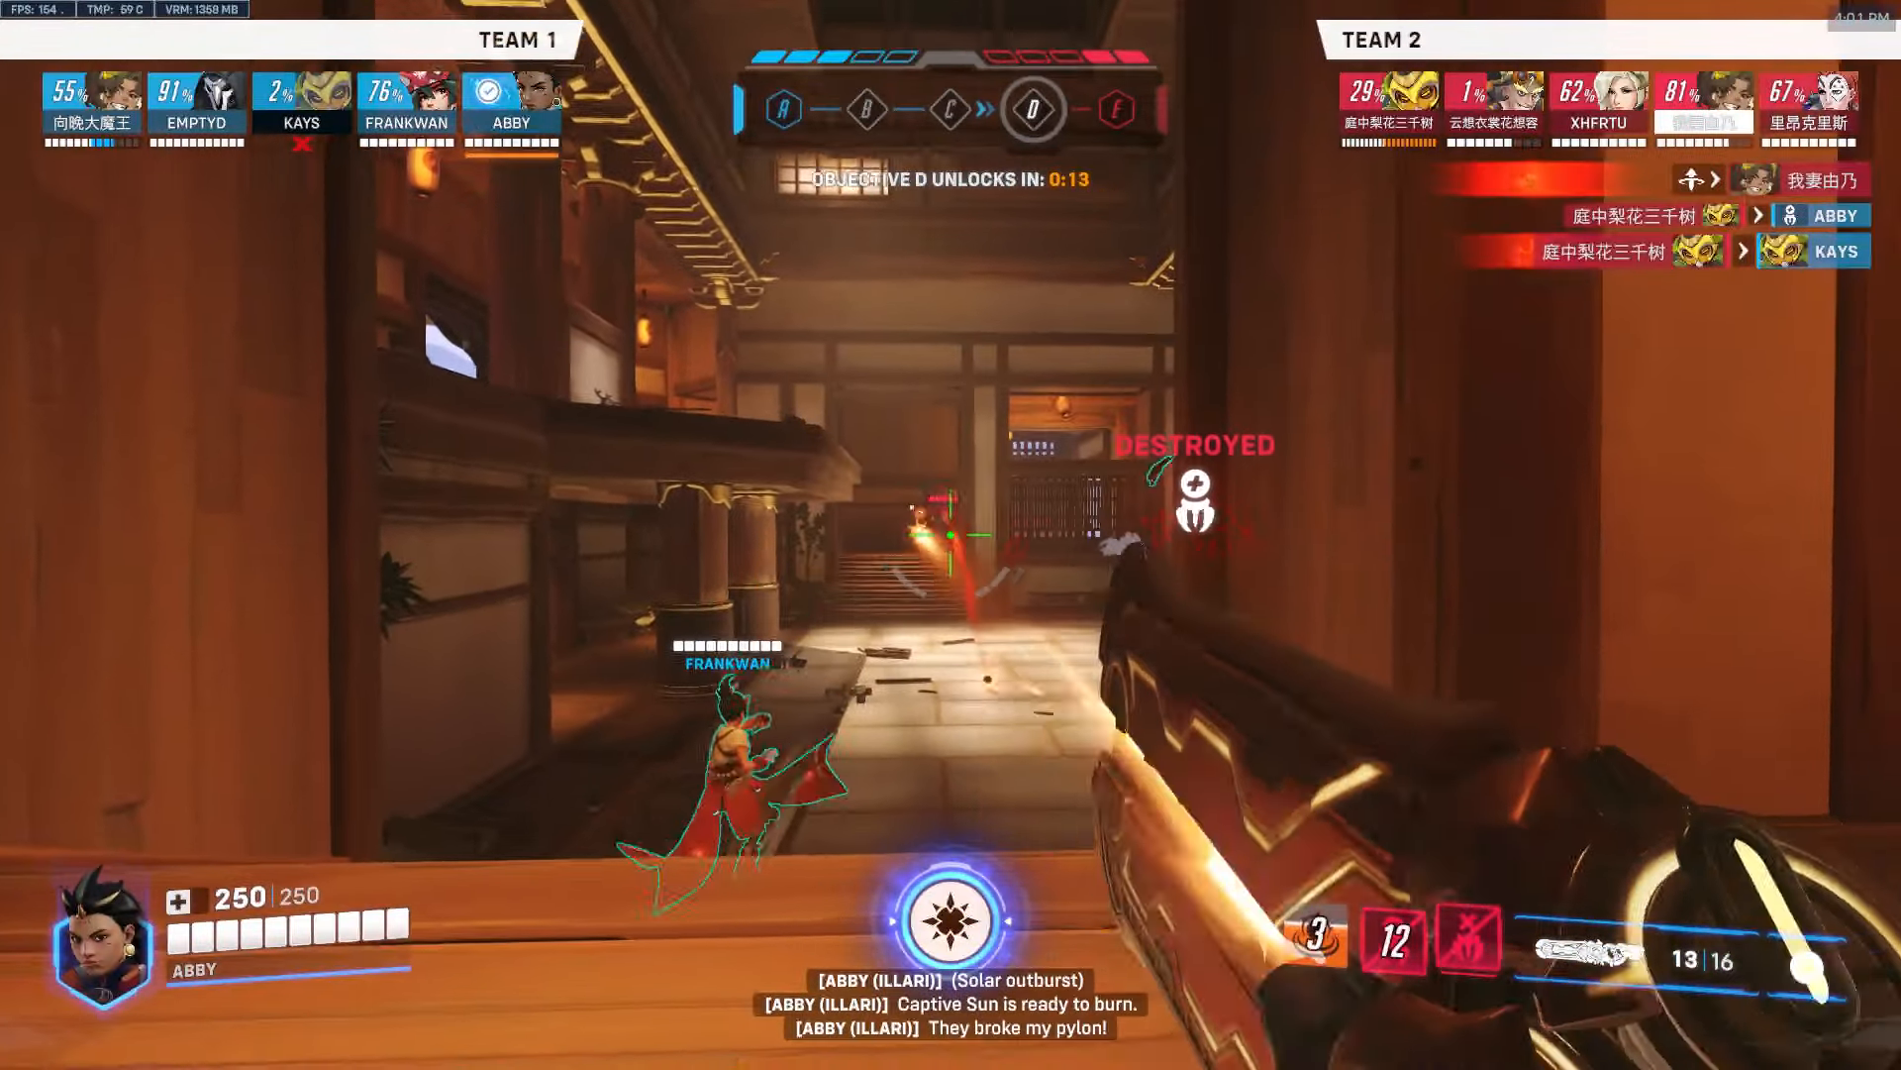